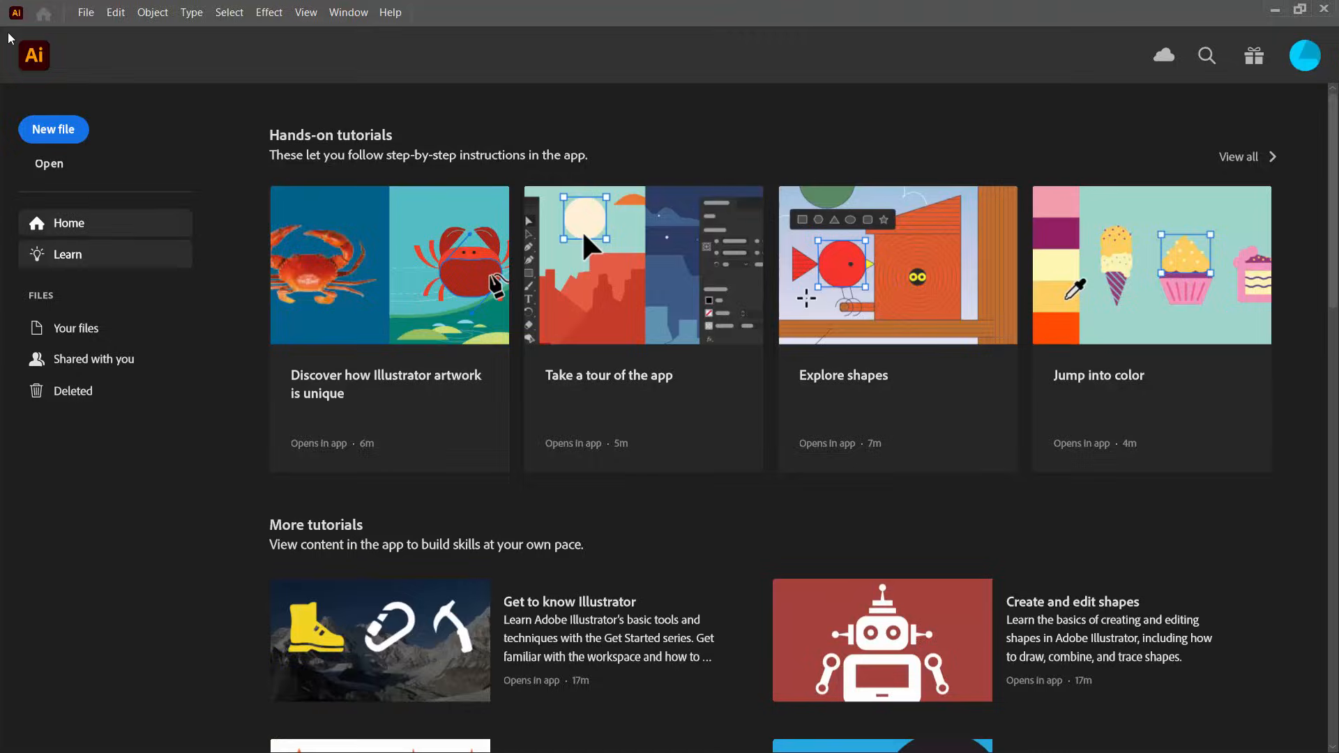
Create a new blank document from the Web 1000 × 1000 px preset
click(53, 129)
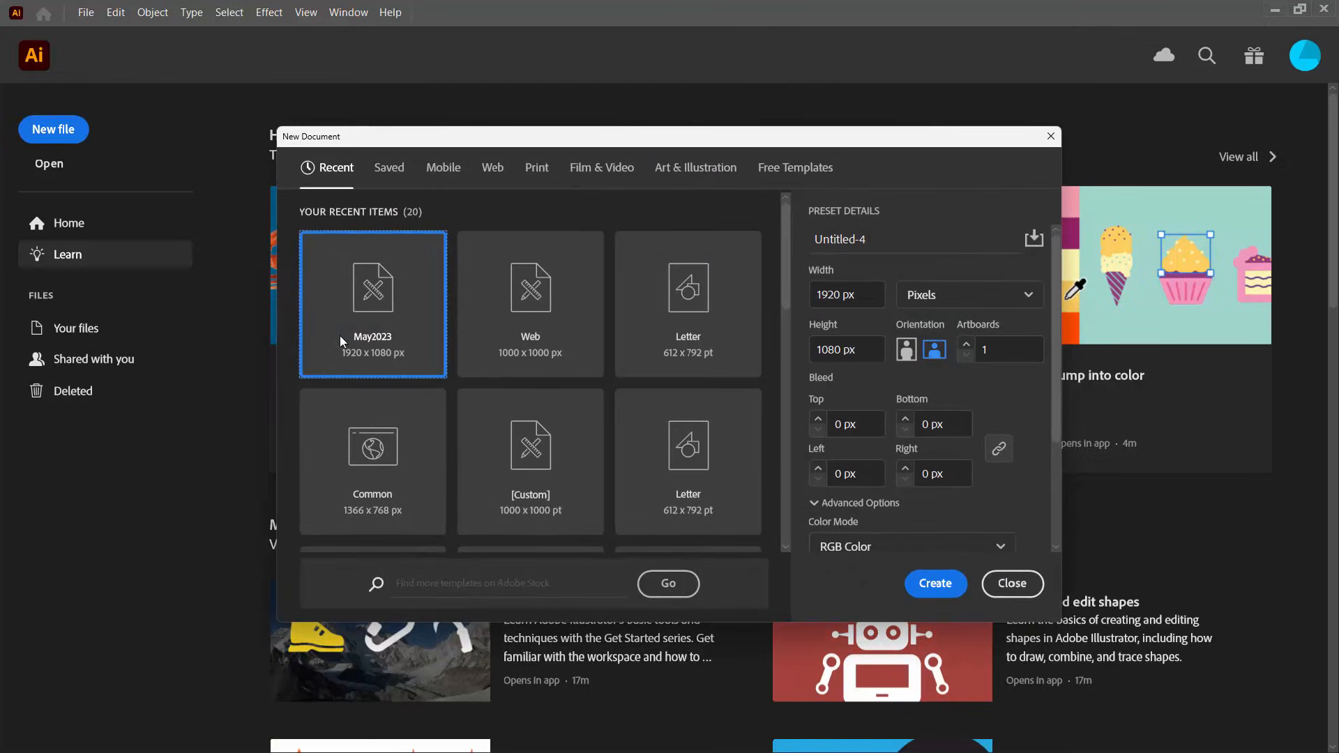
click(530, 304)
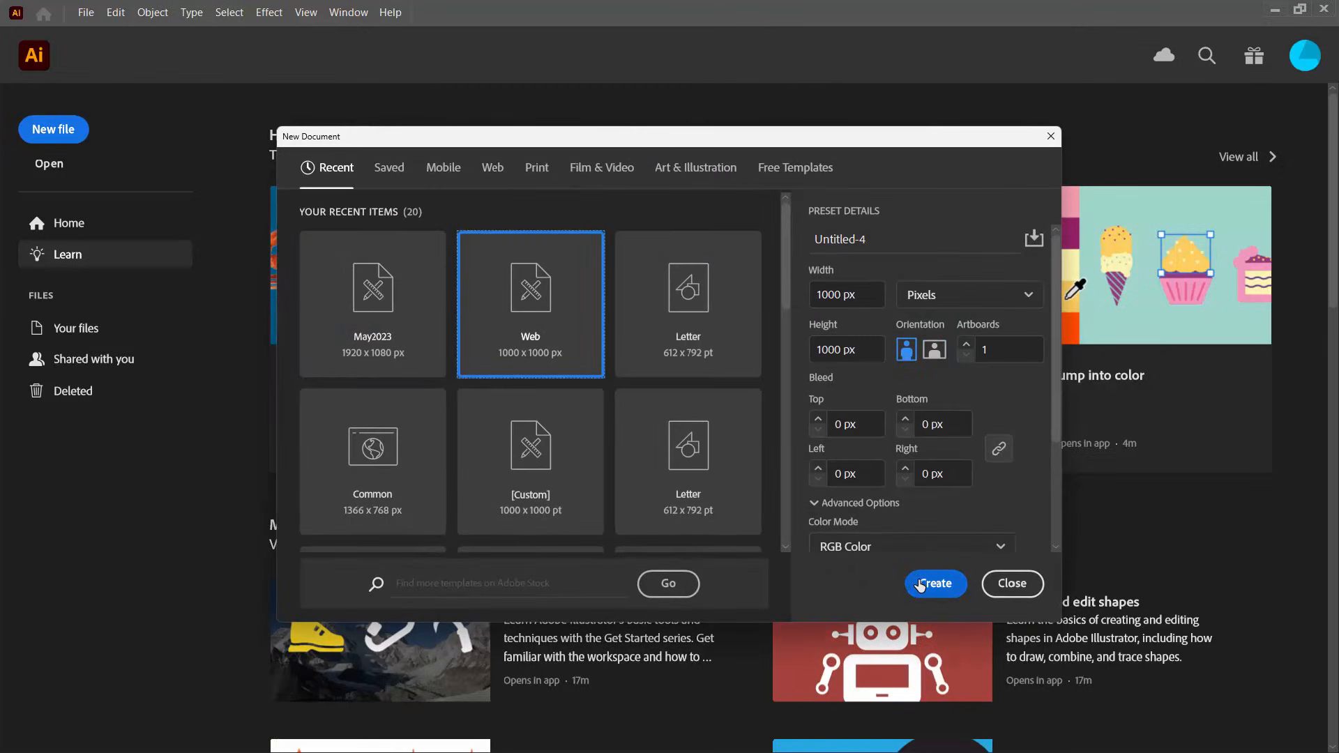
click(934, 585)
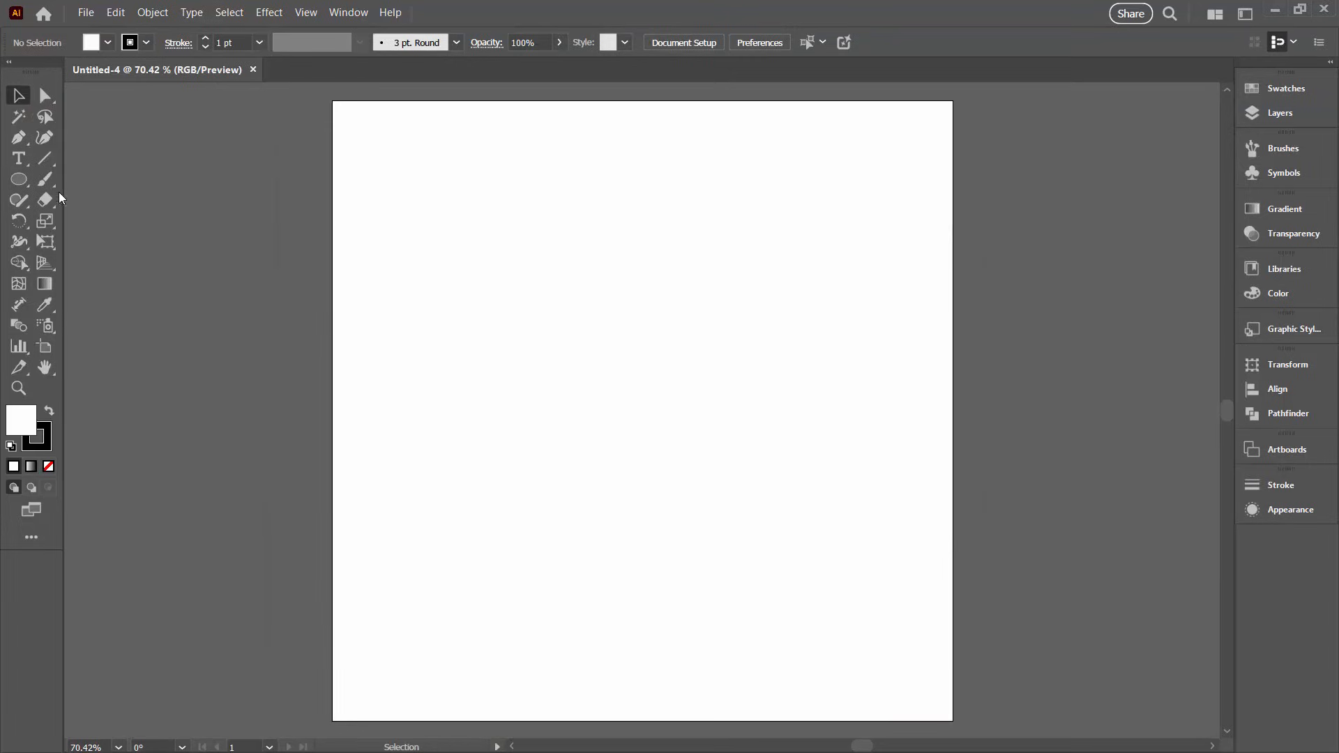
Place the text '2025' on the artboard in Anton at 400 pt and finish editing
click(18, 157)
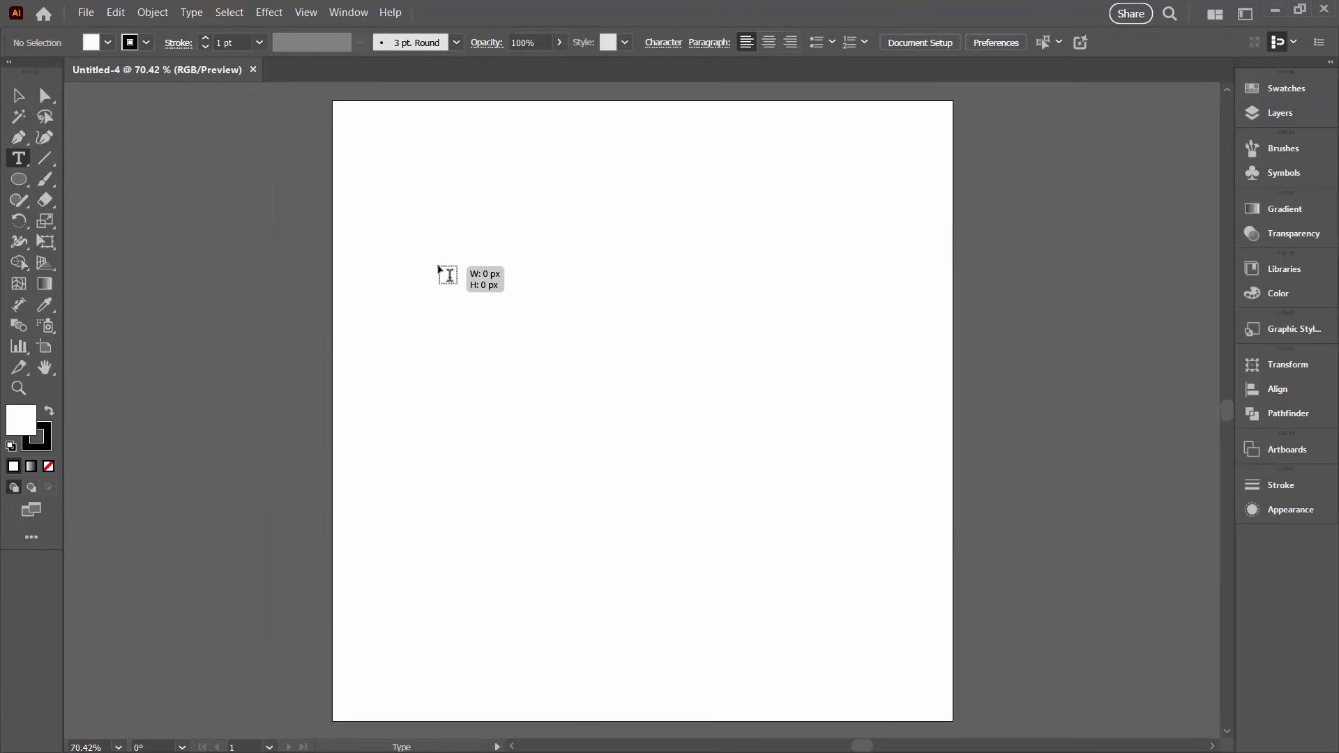
text(202)
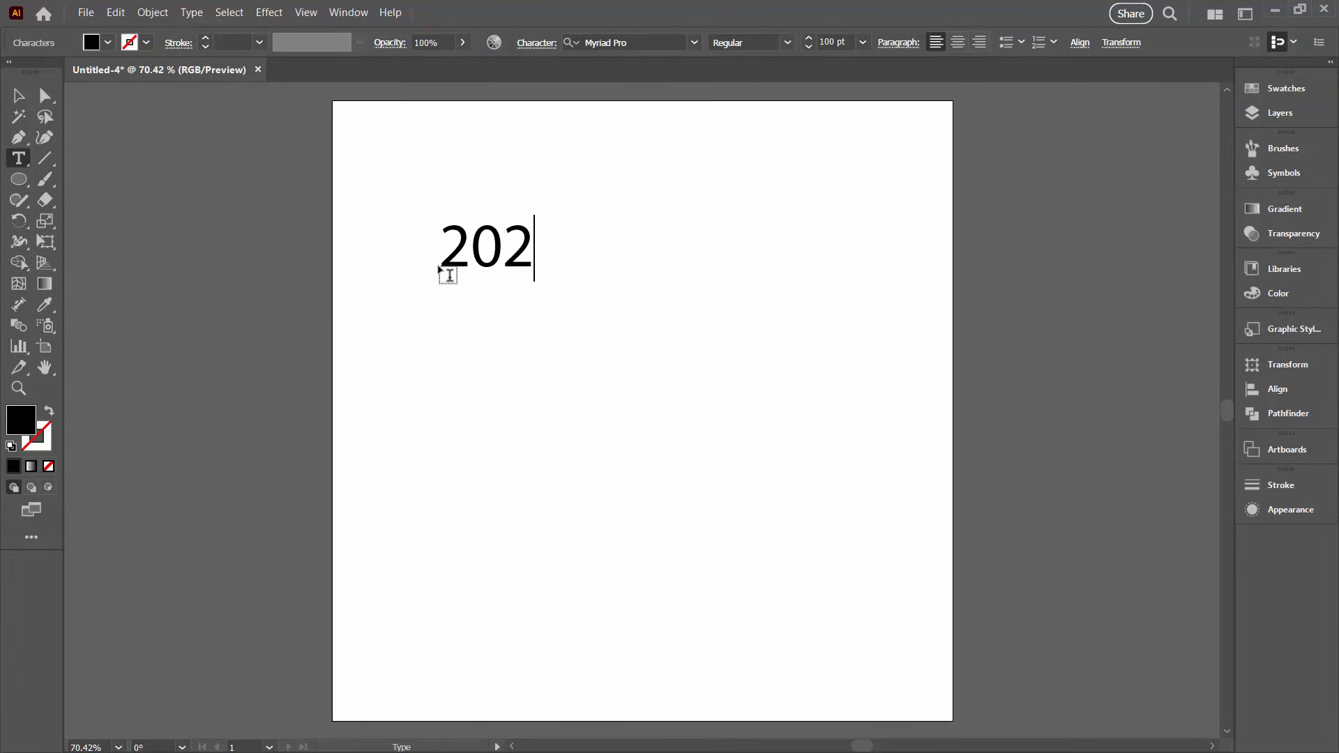
text(5)
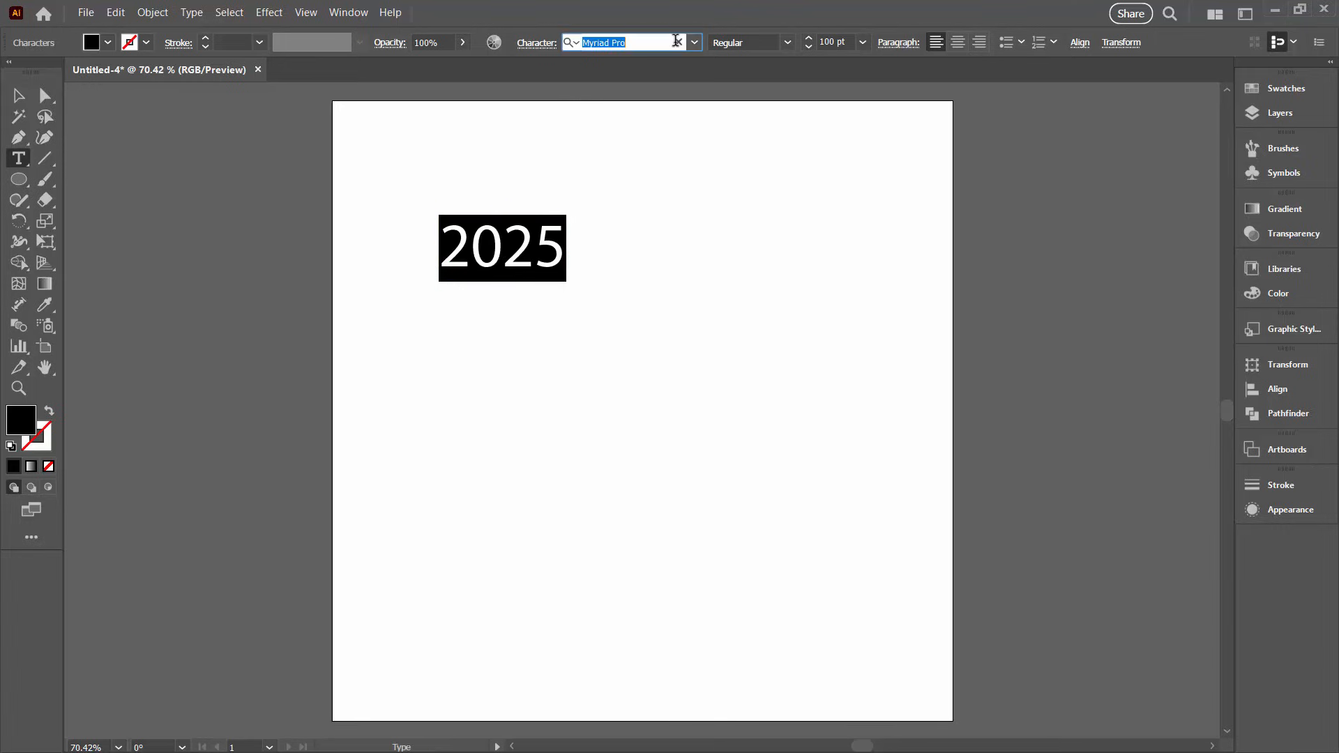
text(anto)
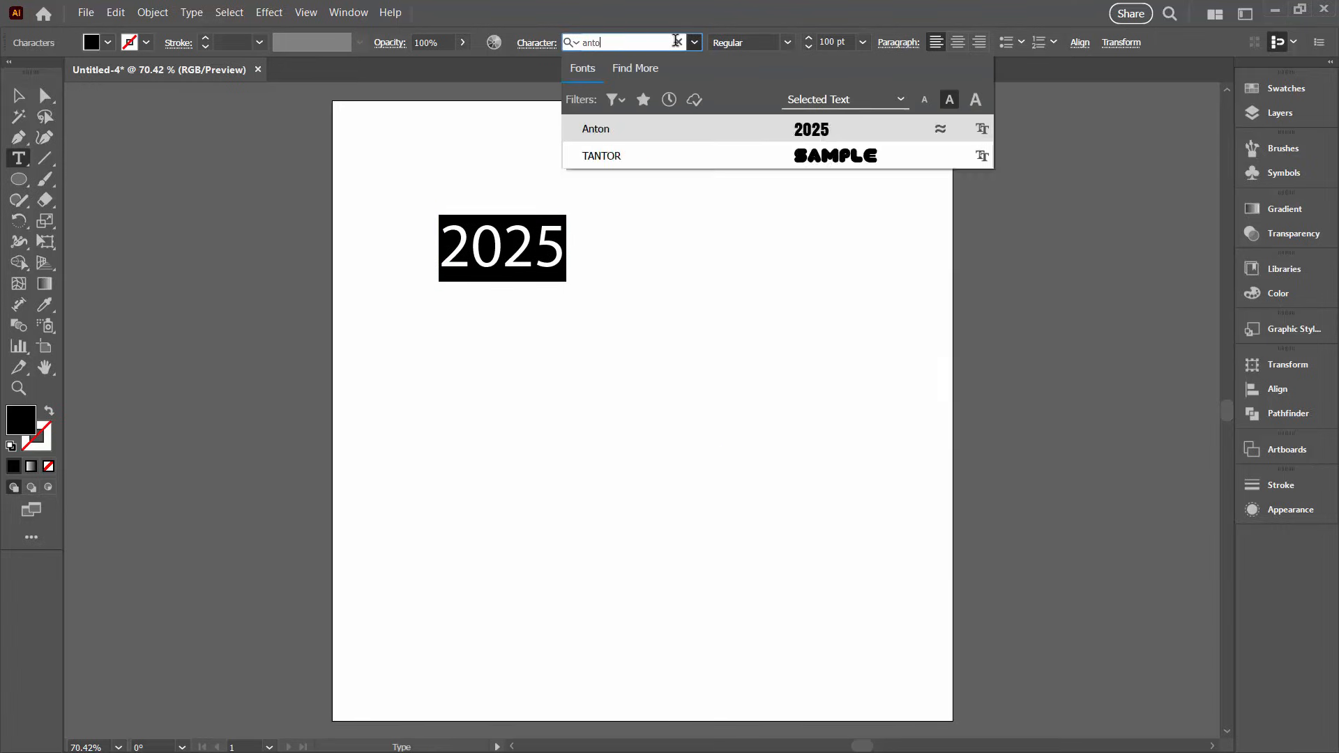
click(596, 128)
text(400)
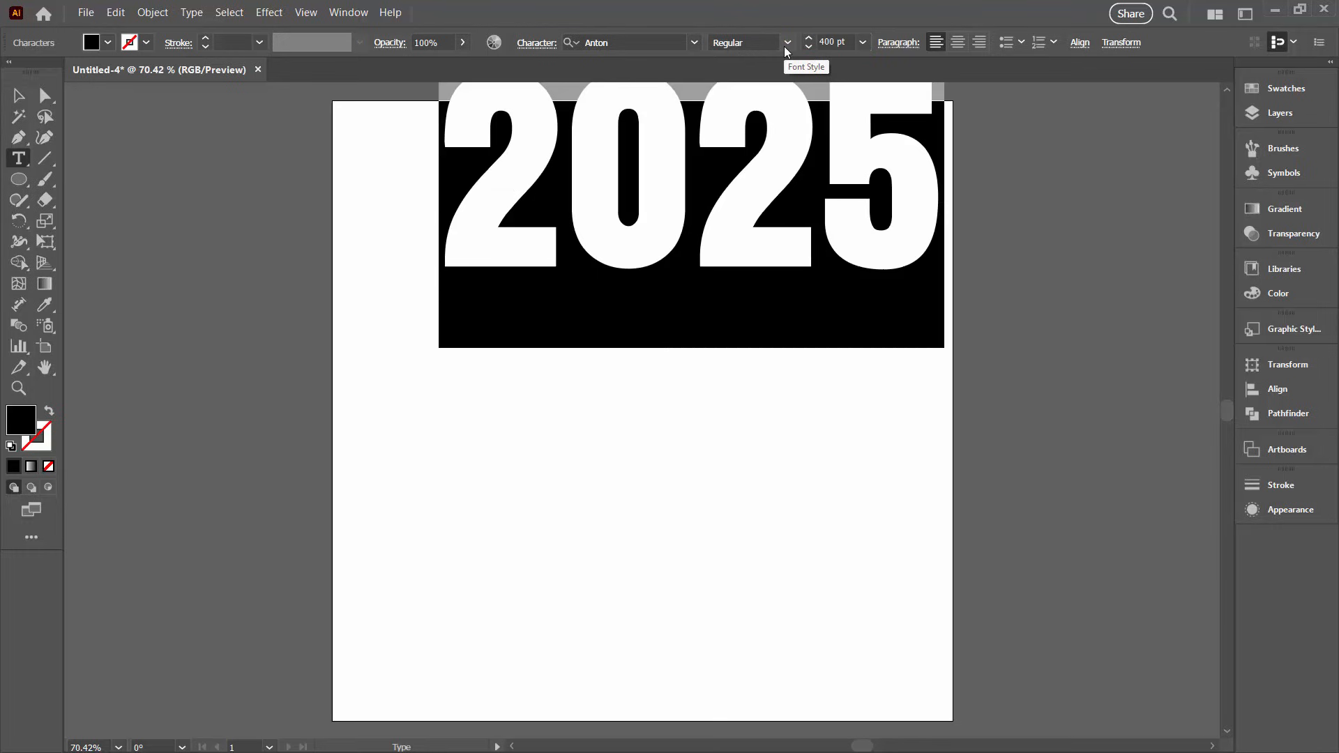
click(18, 96)
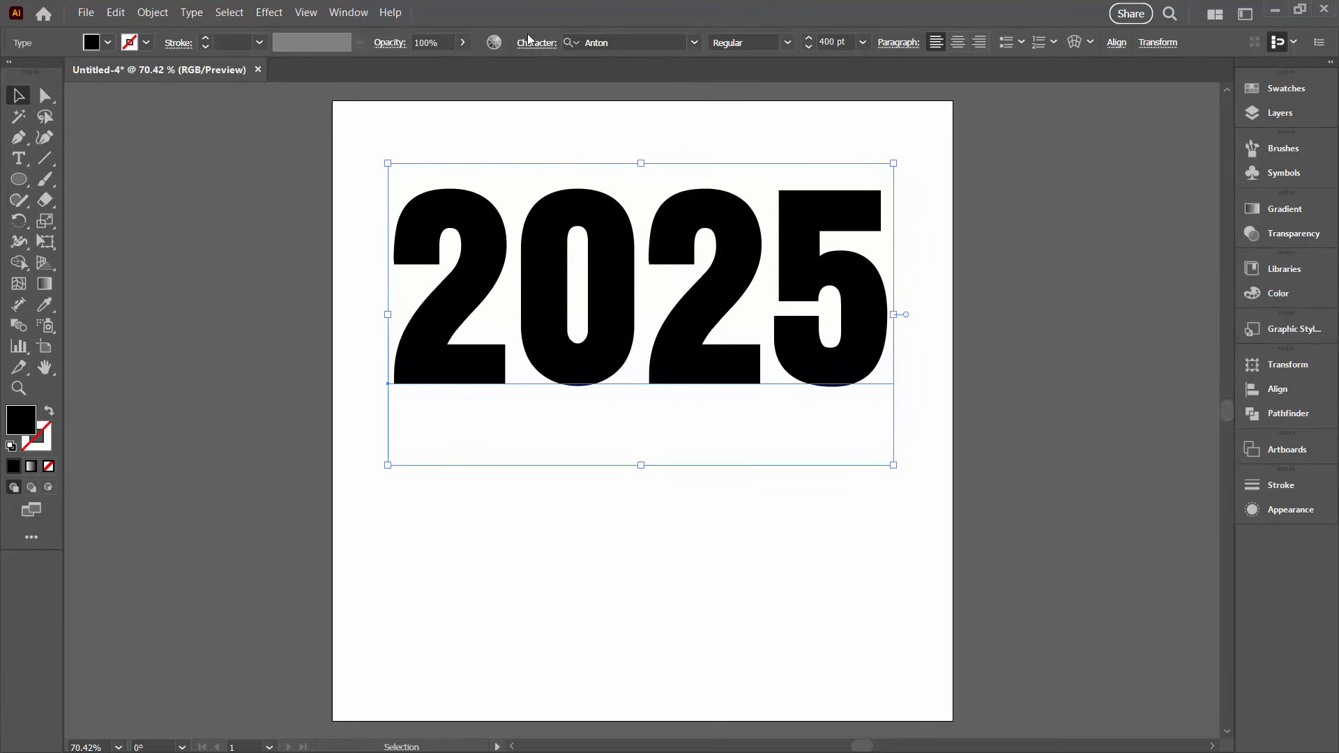
mouse_move(541, 56)
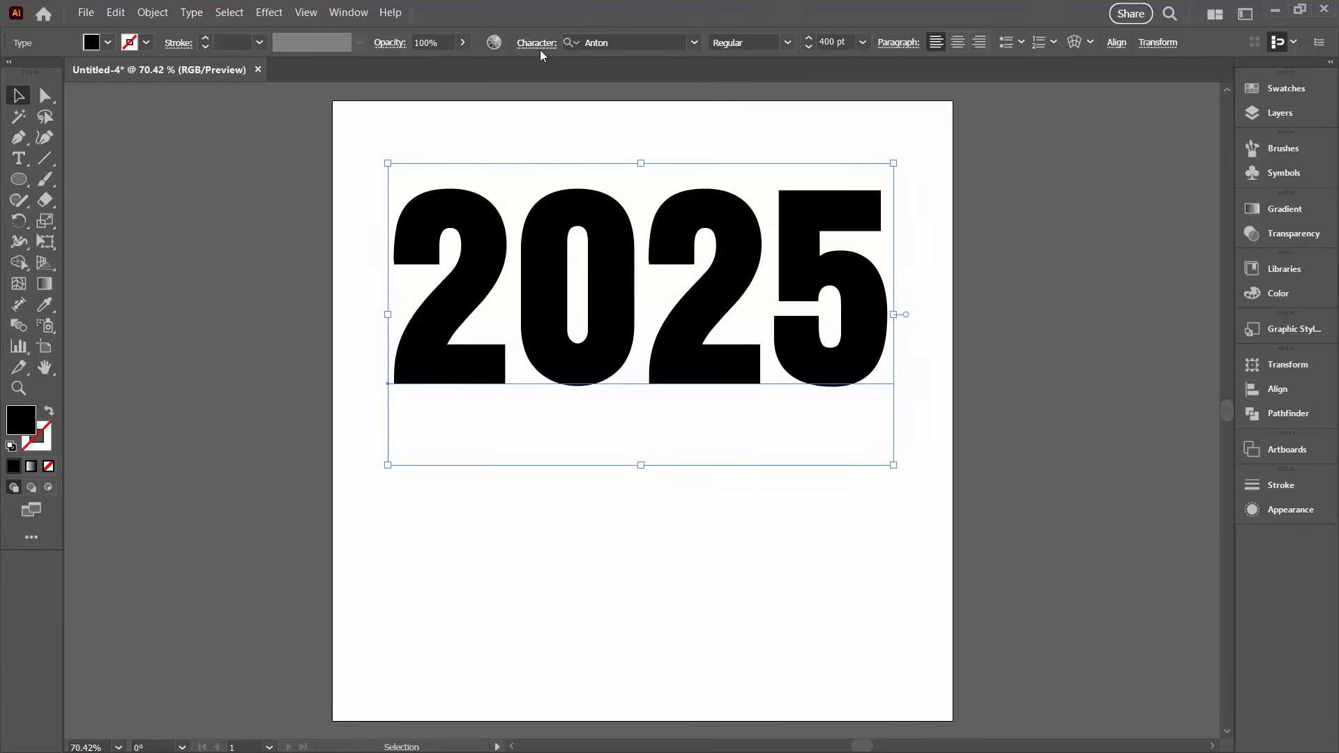
Widen the letter spacing of 2025 with a positive tracking value in the Character panel
click(536, 42)
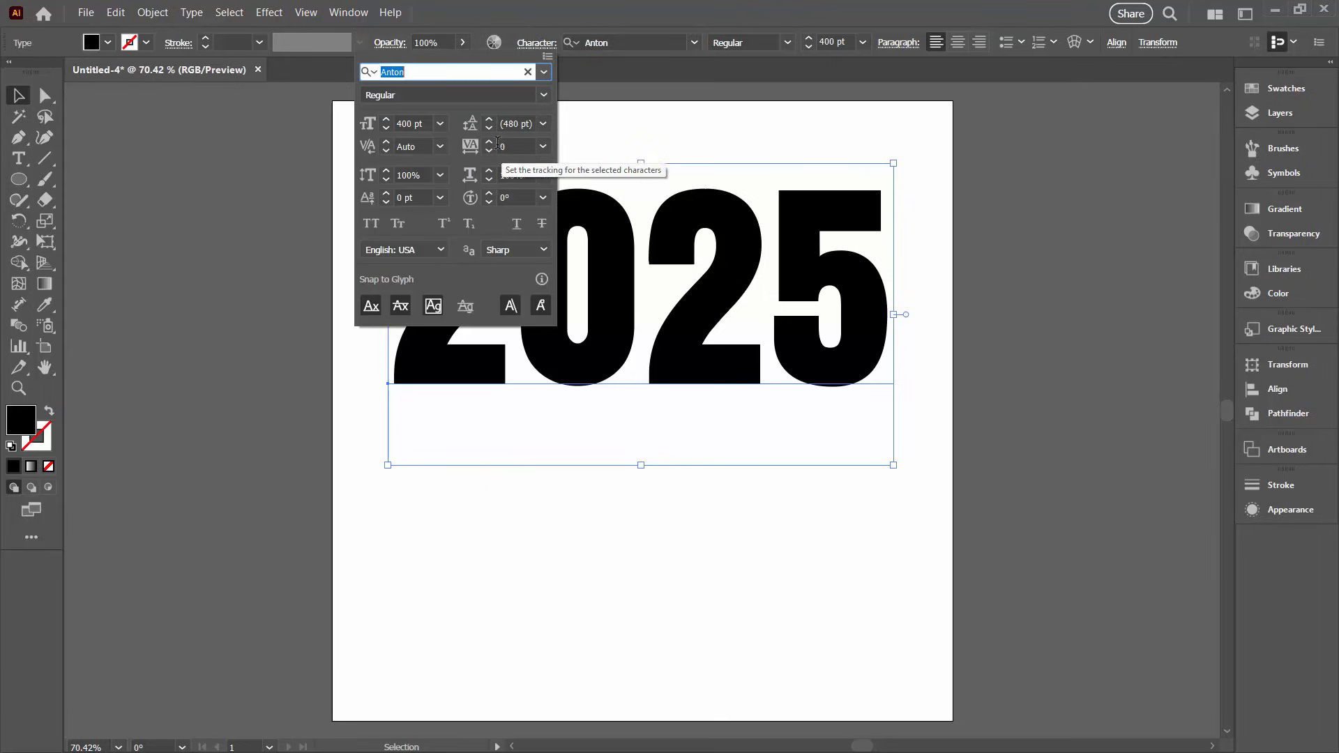
click(542, 146)
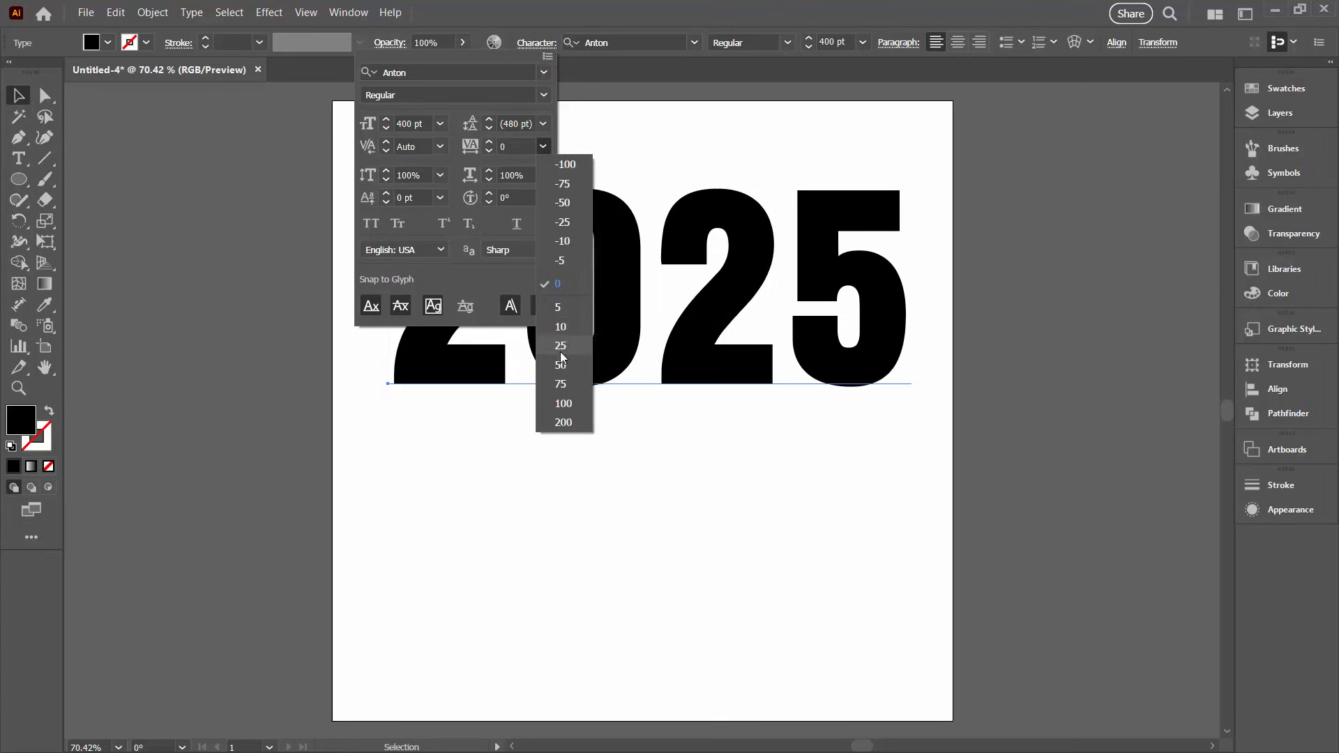
click(561, 346)
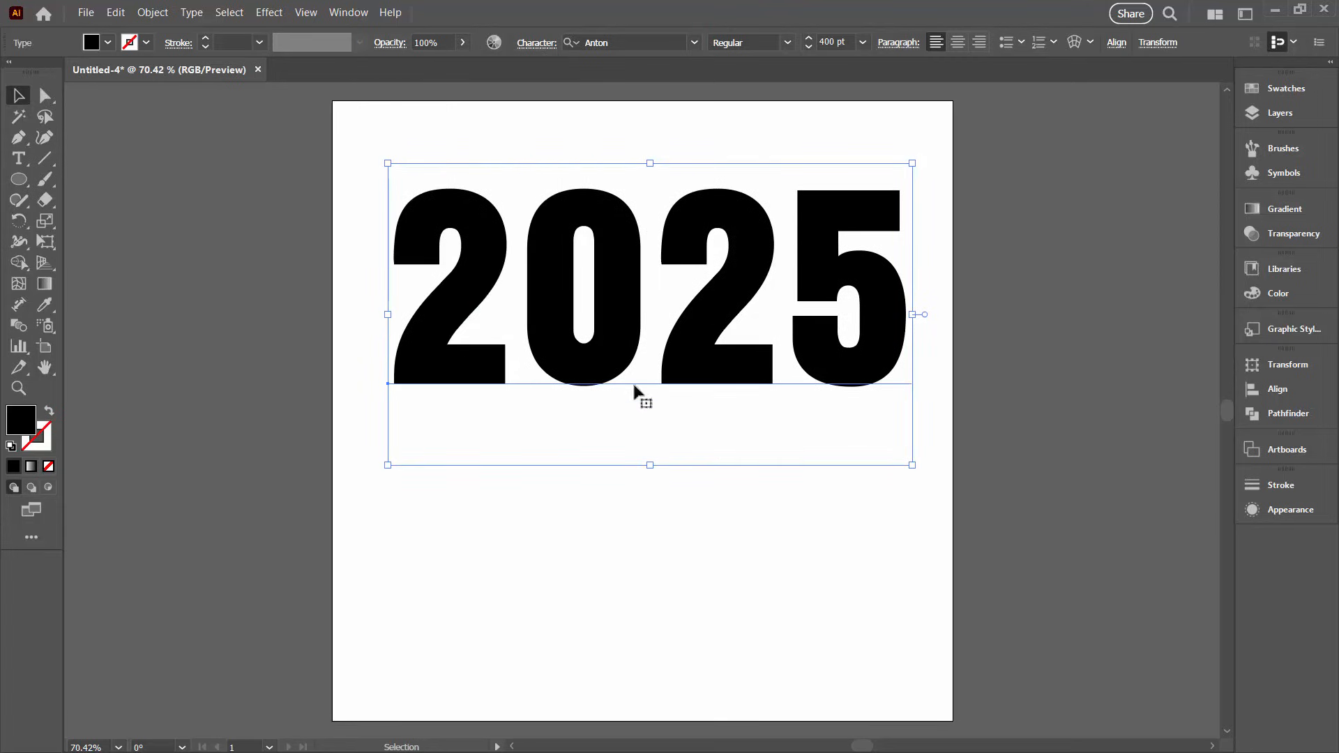
mouse_move(359, 416)
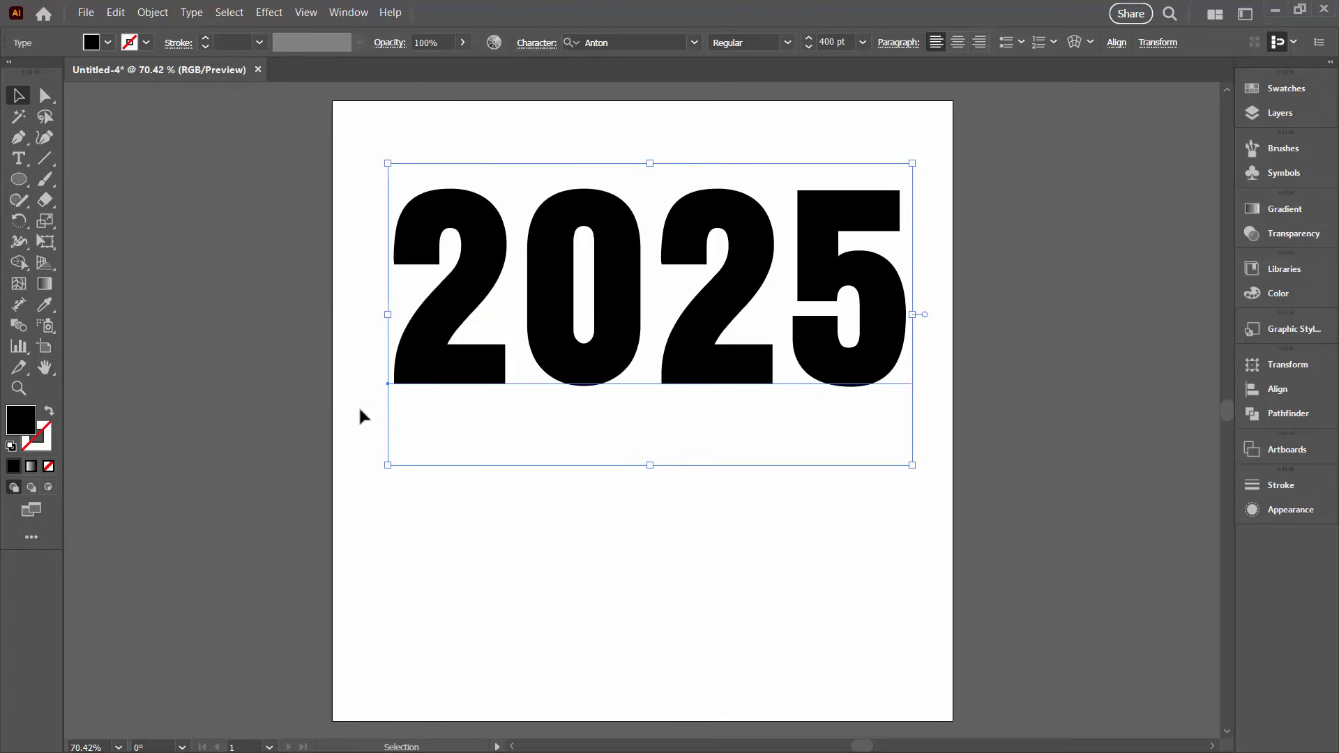
Open two more documents (Untitled-5, Untitled-6) and return to the Untitled-4 tab
click(85, 13)
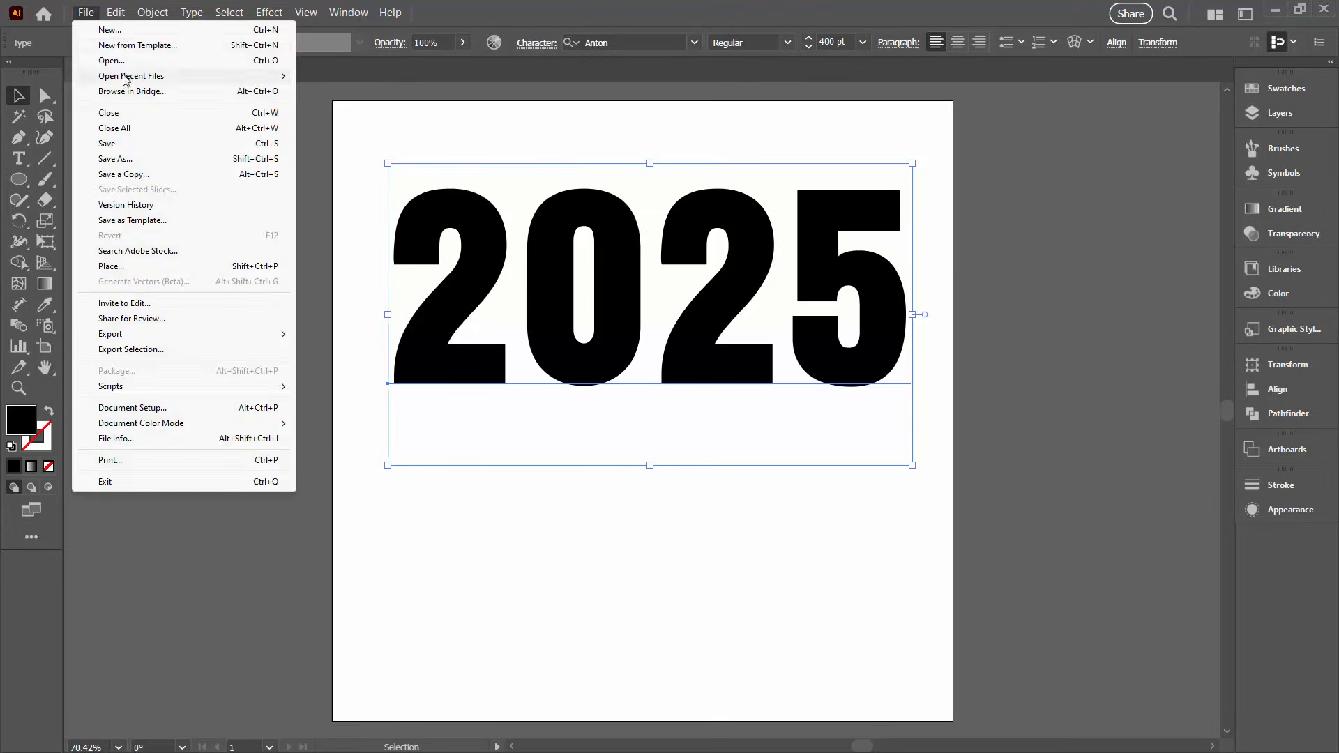
click(109, 29)
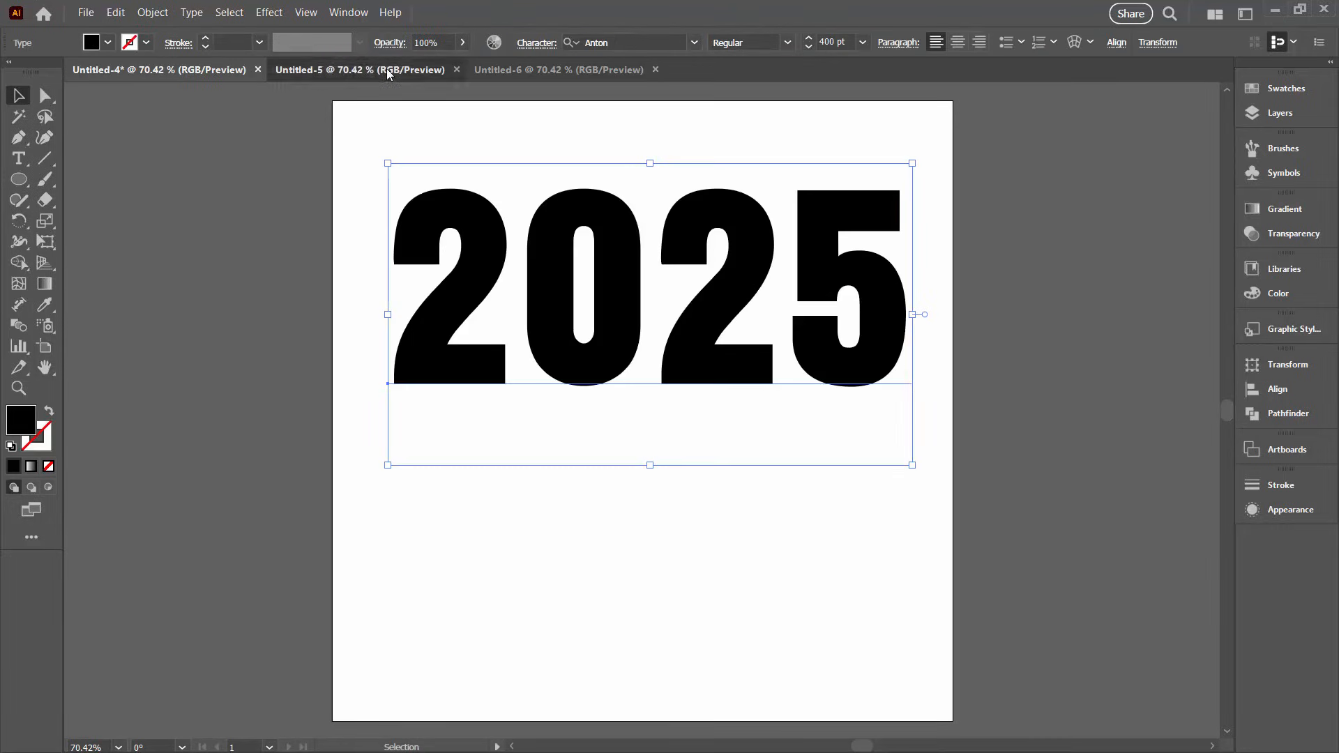
click(560, 69)
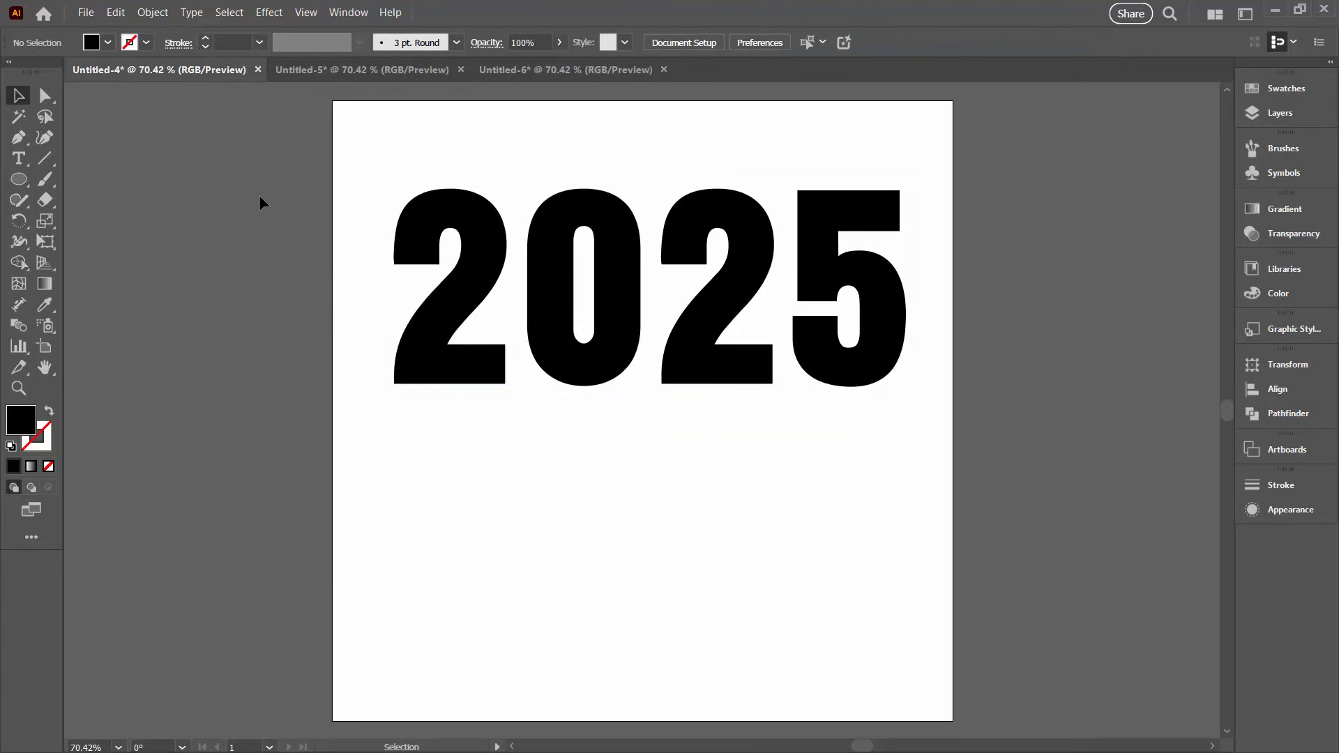
mouse_move(68, 173)
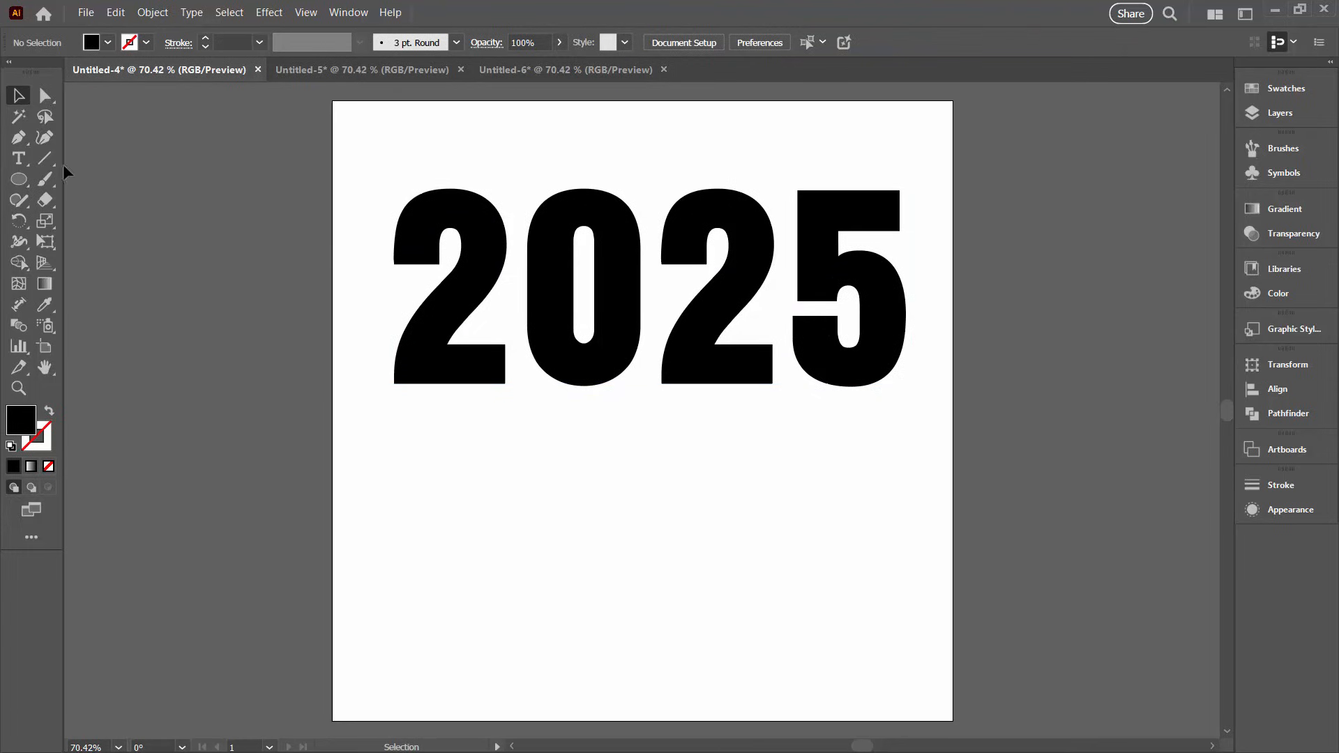
Draw a full-width horizontal line above 2025 with no fill and a pink stroke
click(45, 157)
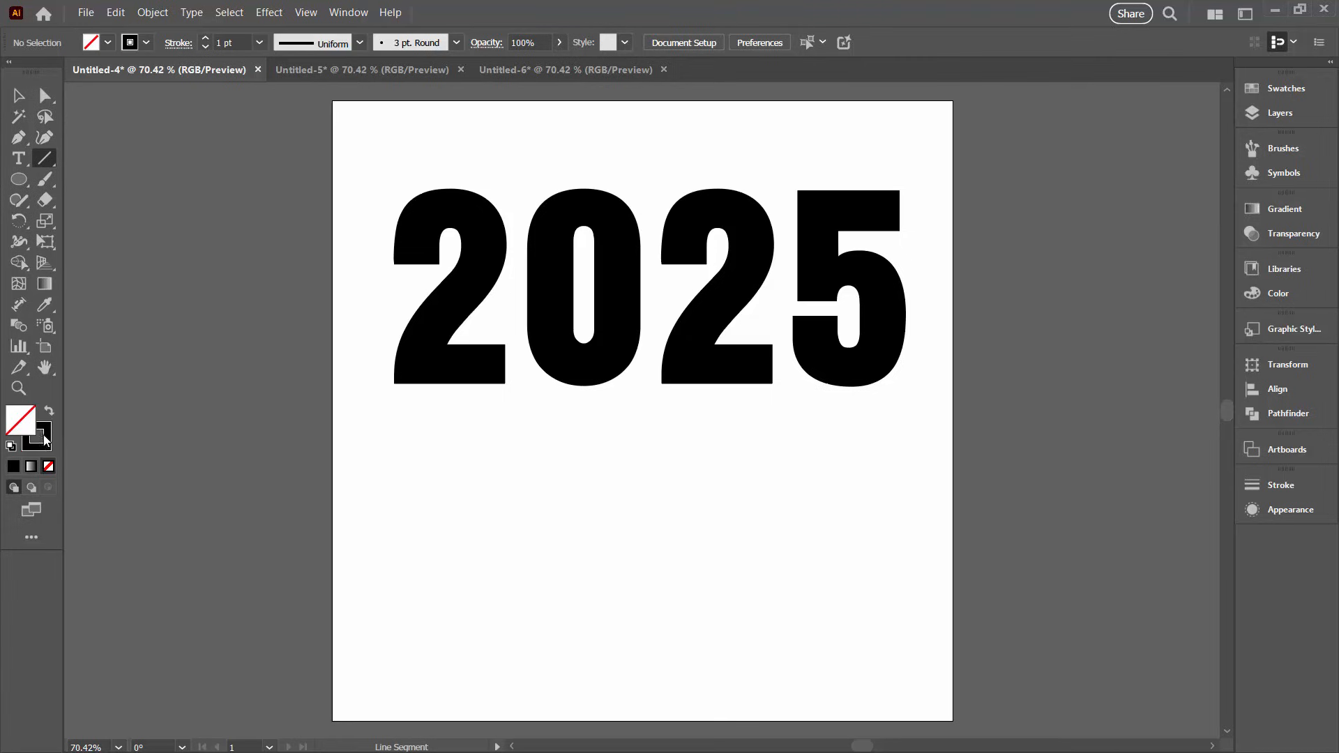
click(1278, 293)
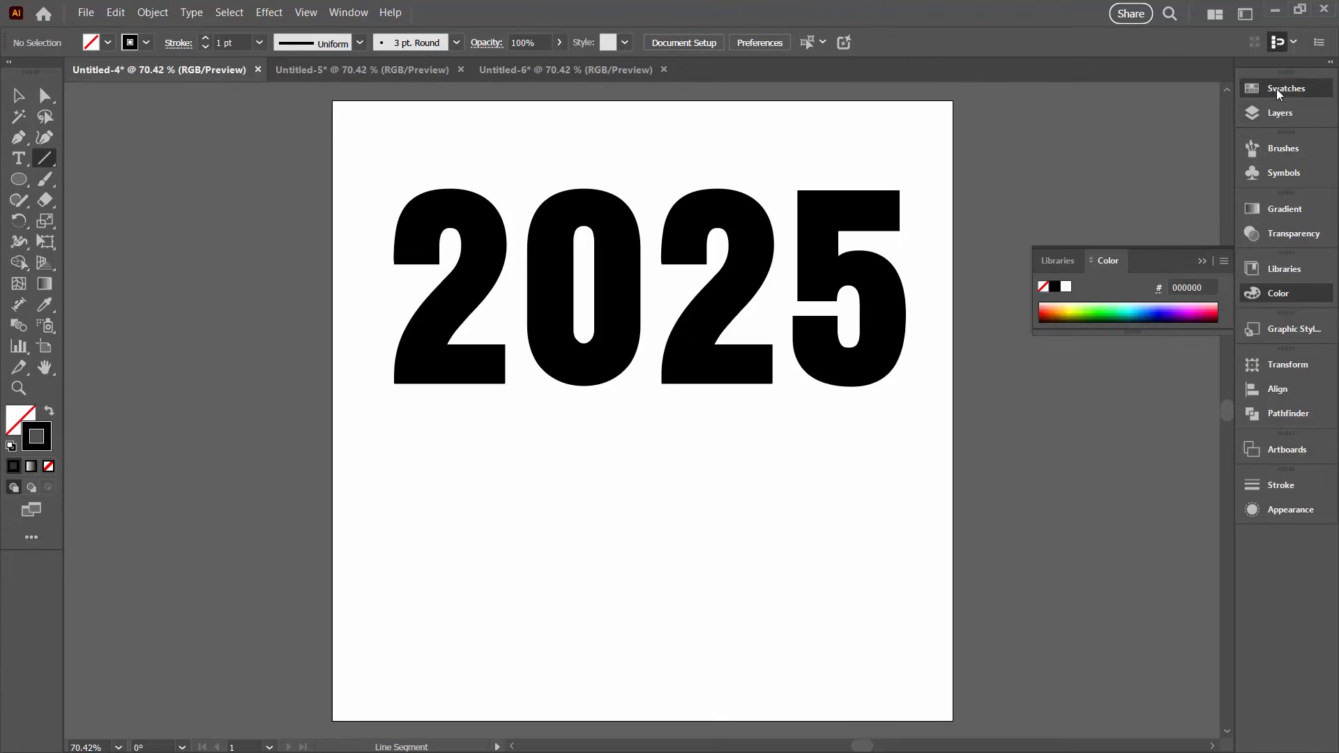
click(1285, 88)
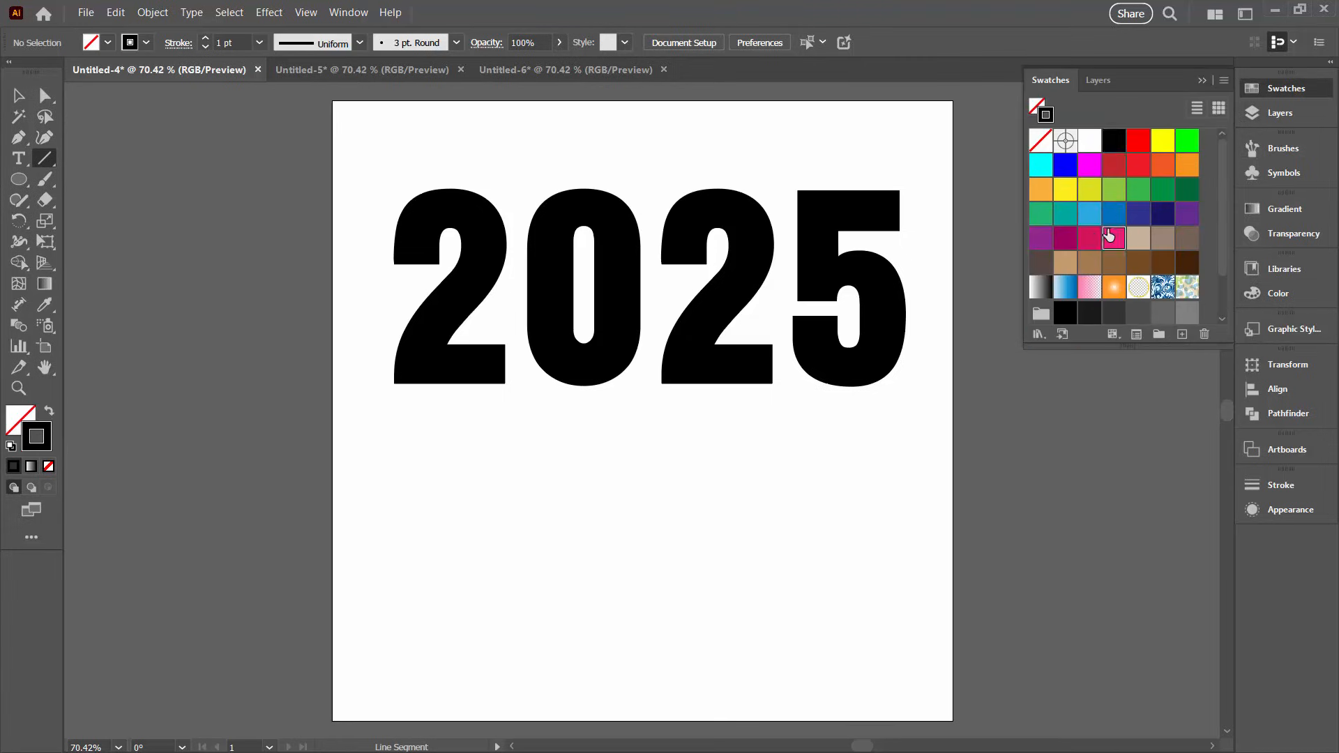
click(1113, 238)
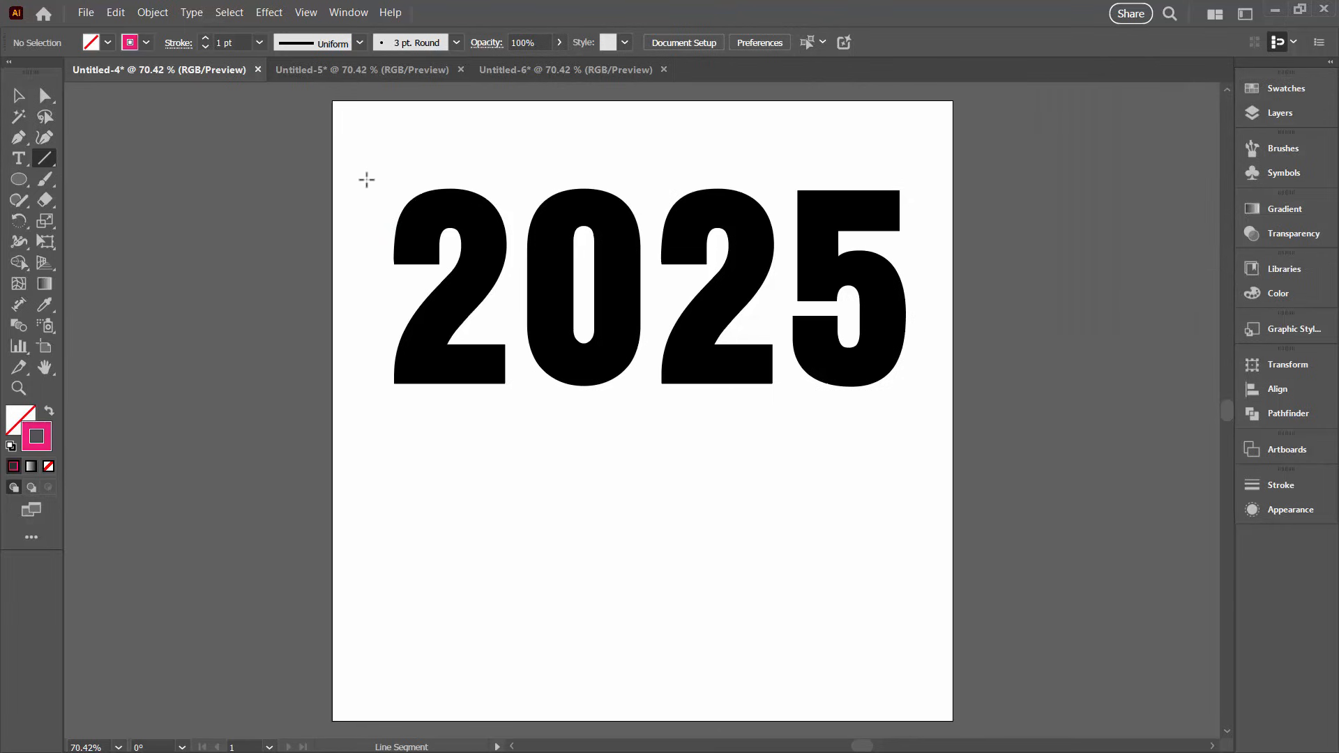
mouse_move(408, 208)
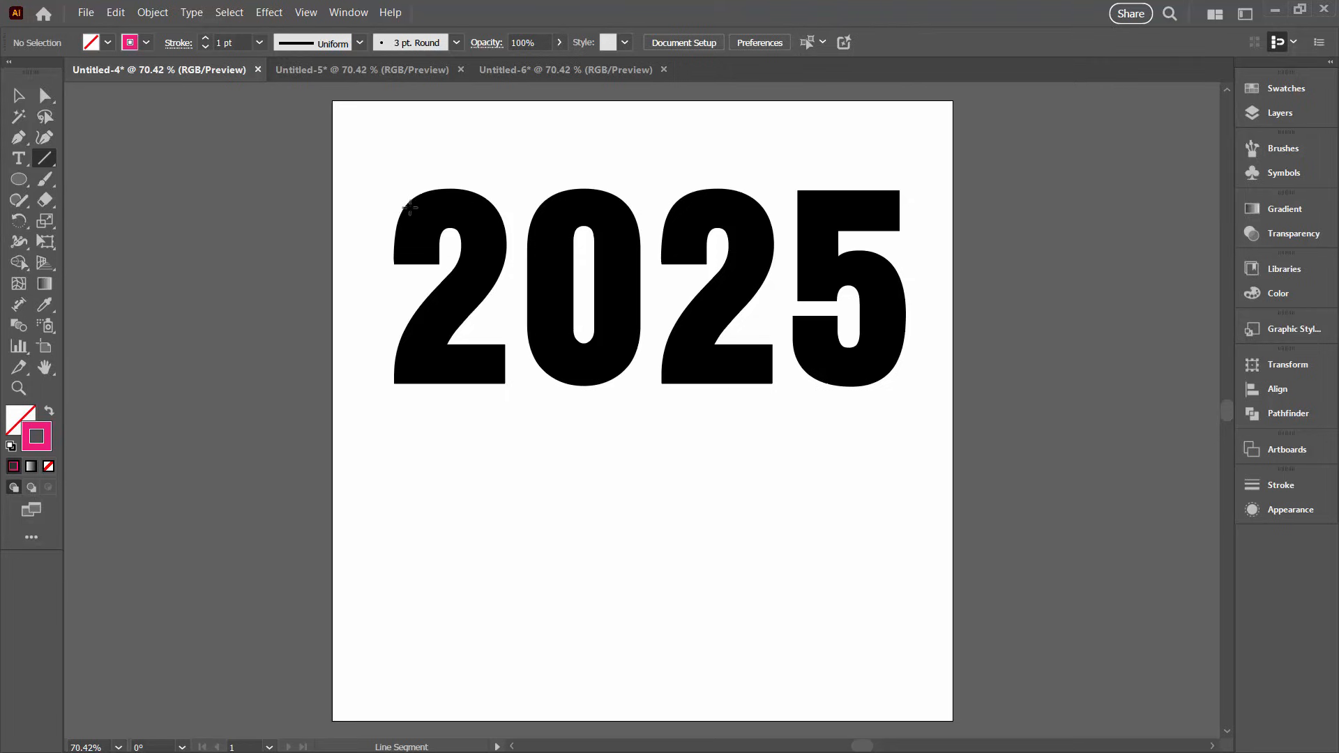
mouse_move(334, 162)
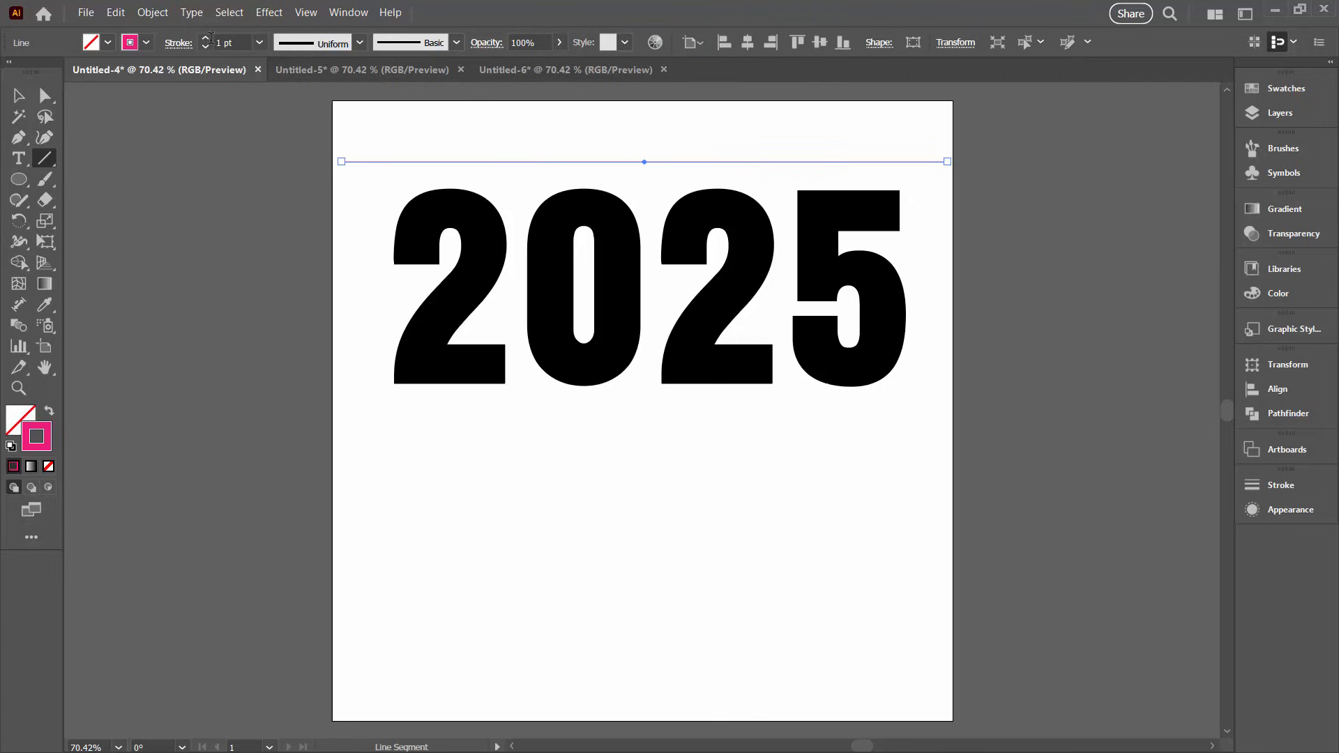
click(207, 38)
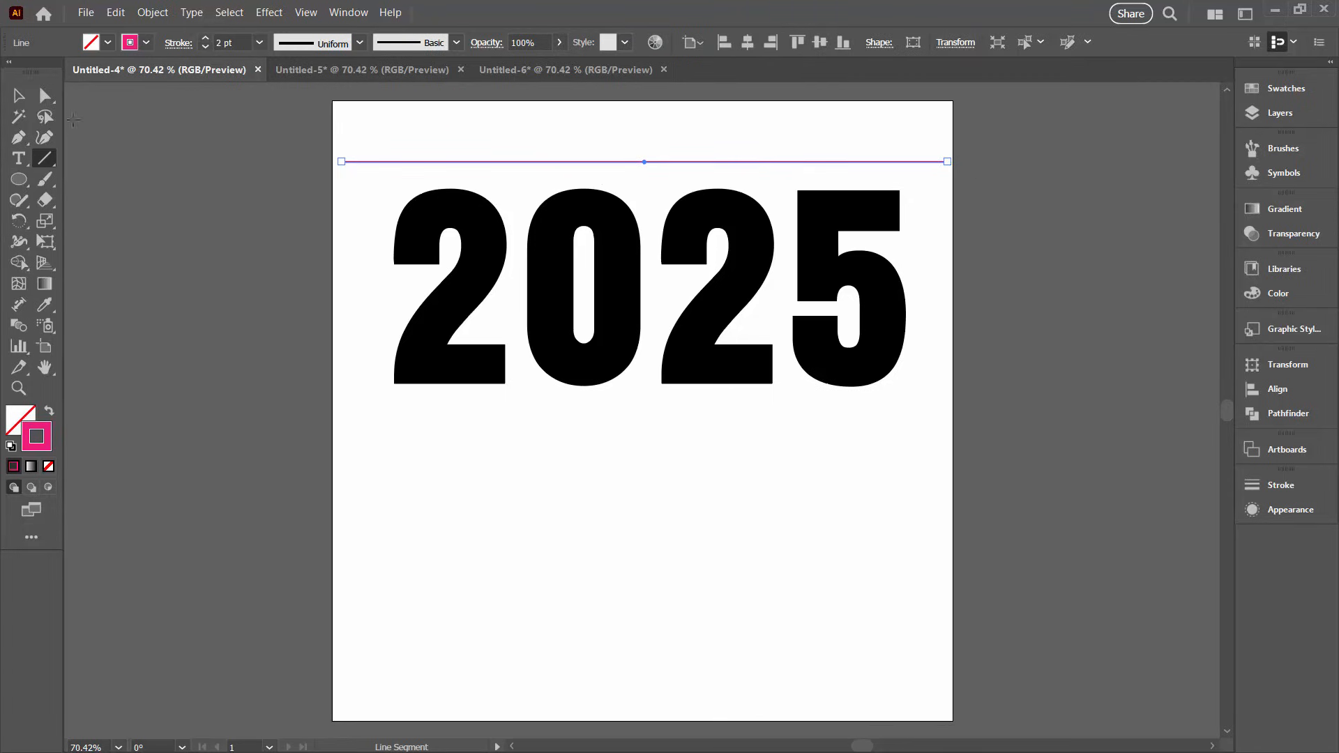
click(18, 95)
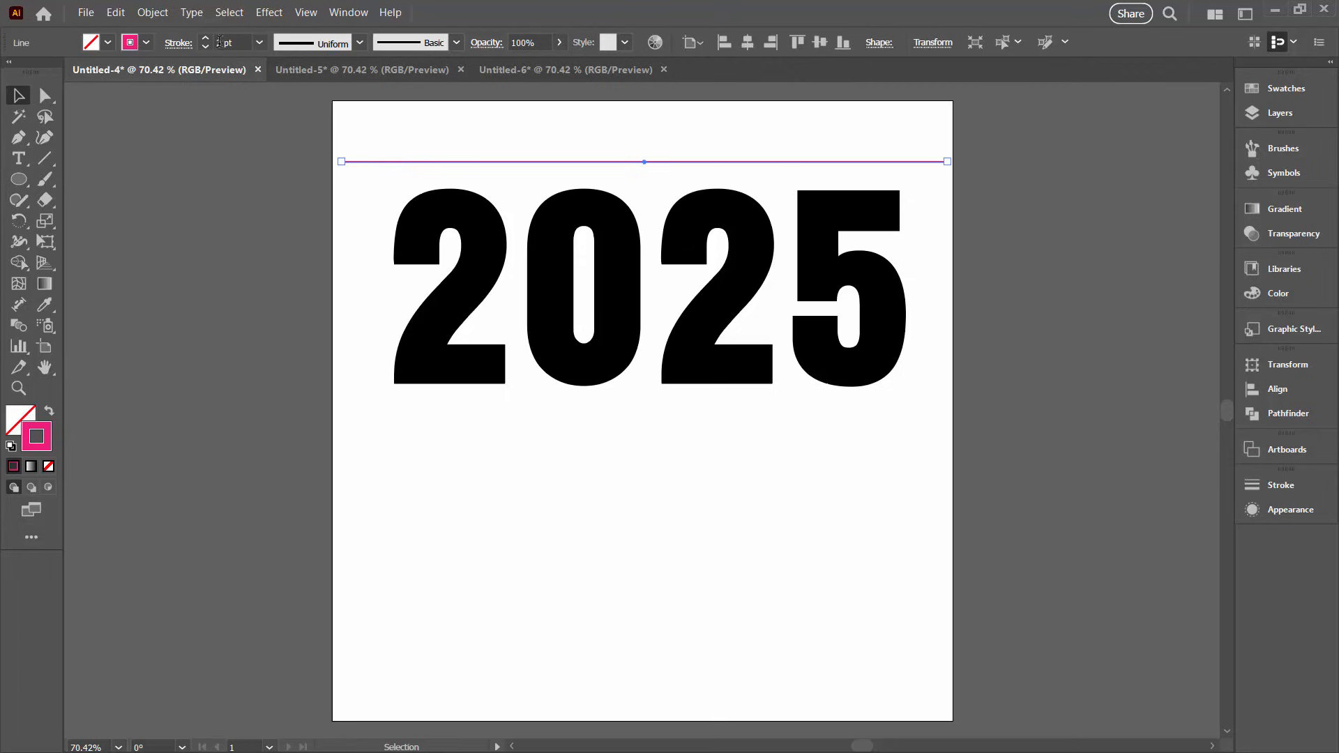
Thicken the pink line's stroke to 6 pt
click(207, 37)
text(6)
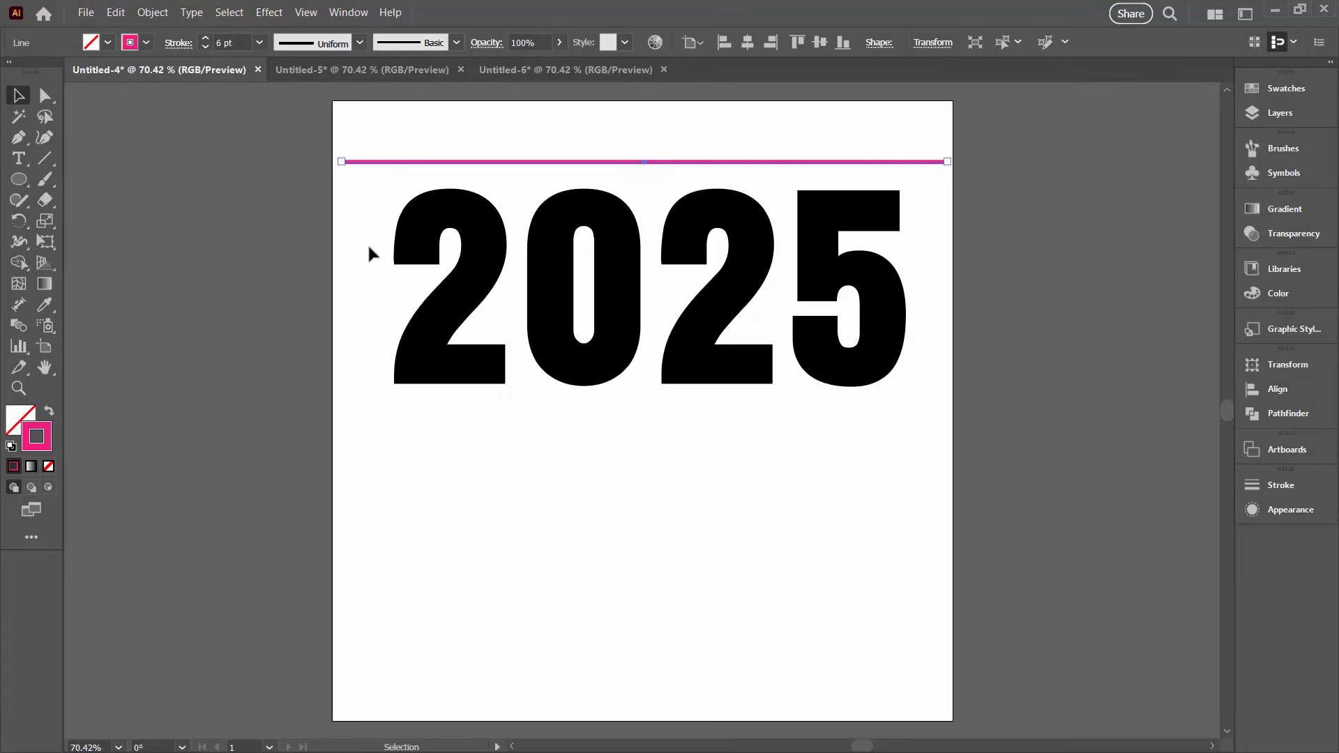
mouse_move(346, 162)
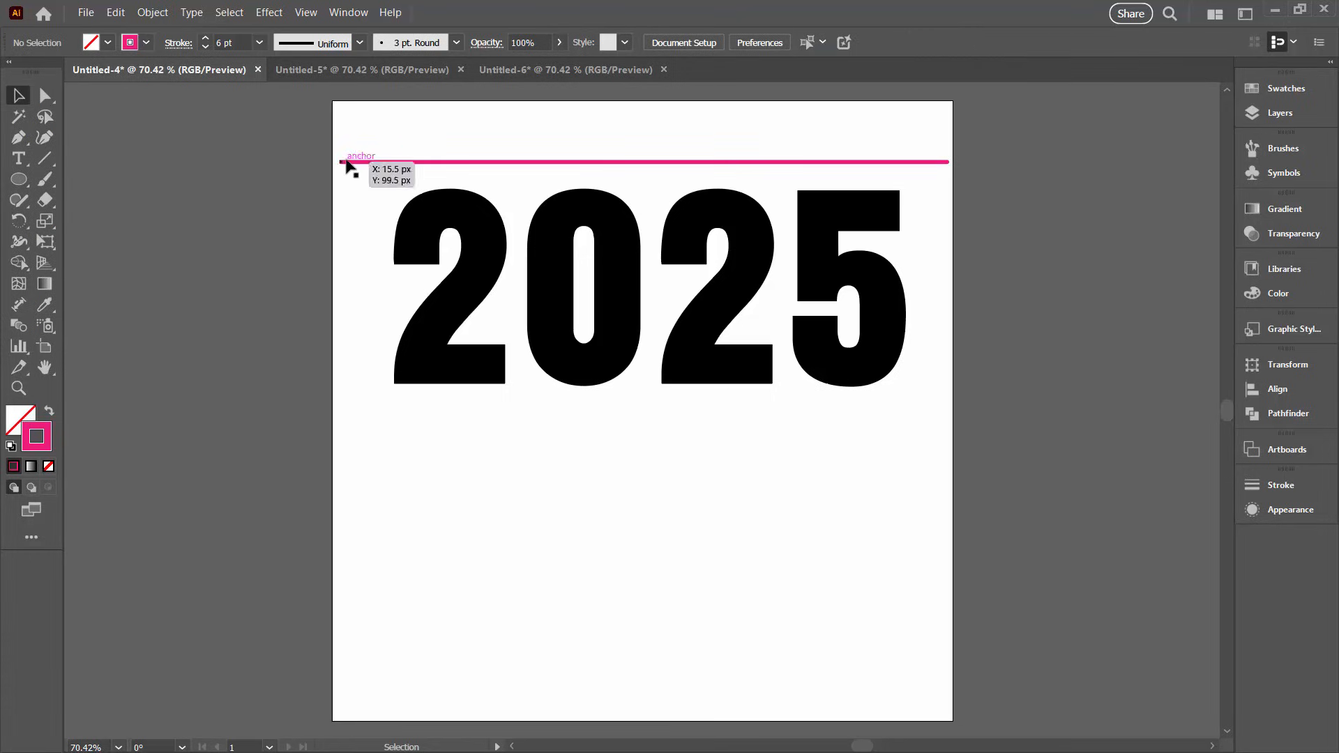
mouse_move(358, 151)
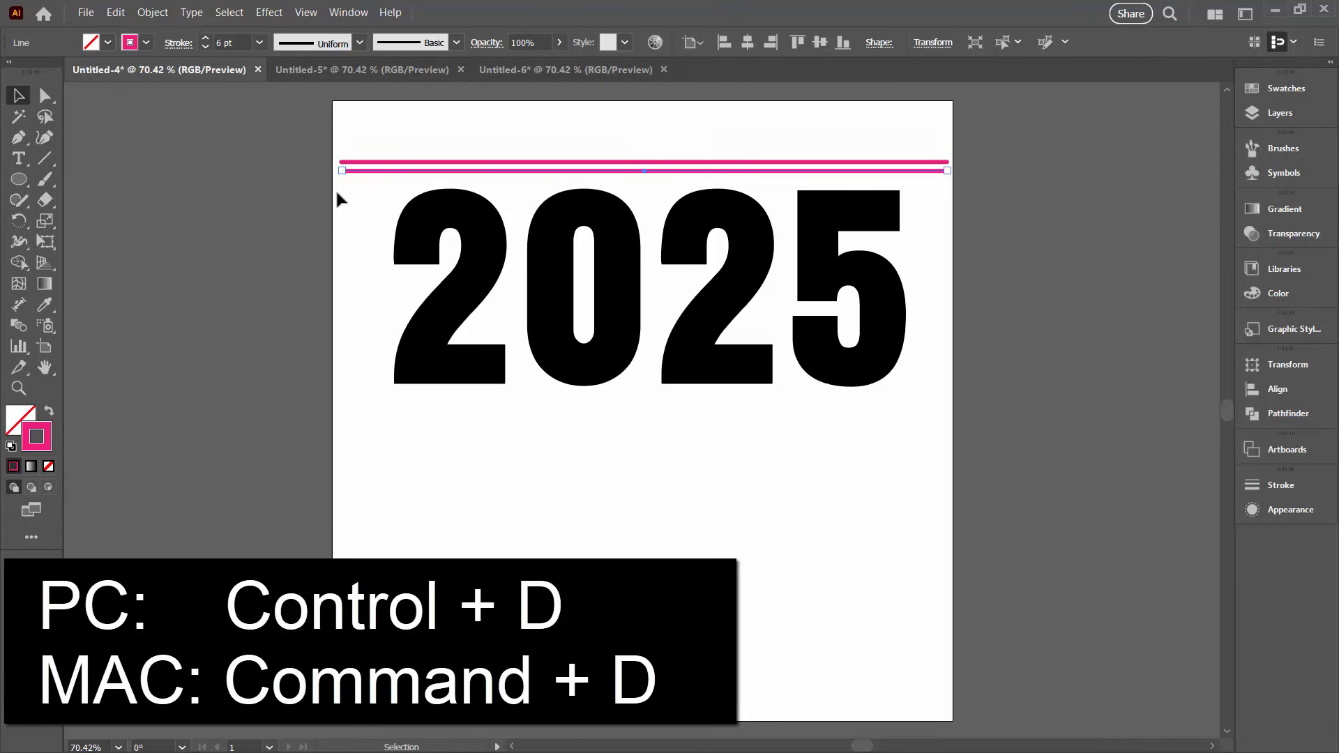
Repeat the line duplication with Transform Again until pink stripes cover the whole 2025
click(44, 95)
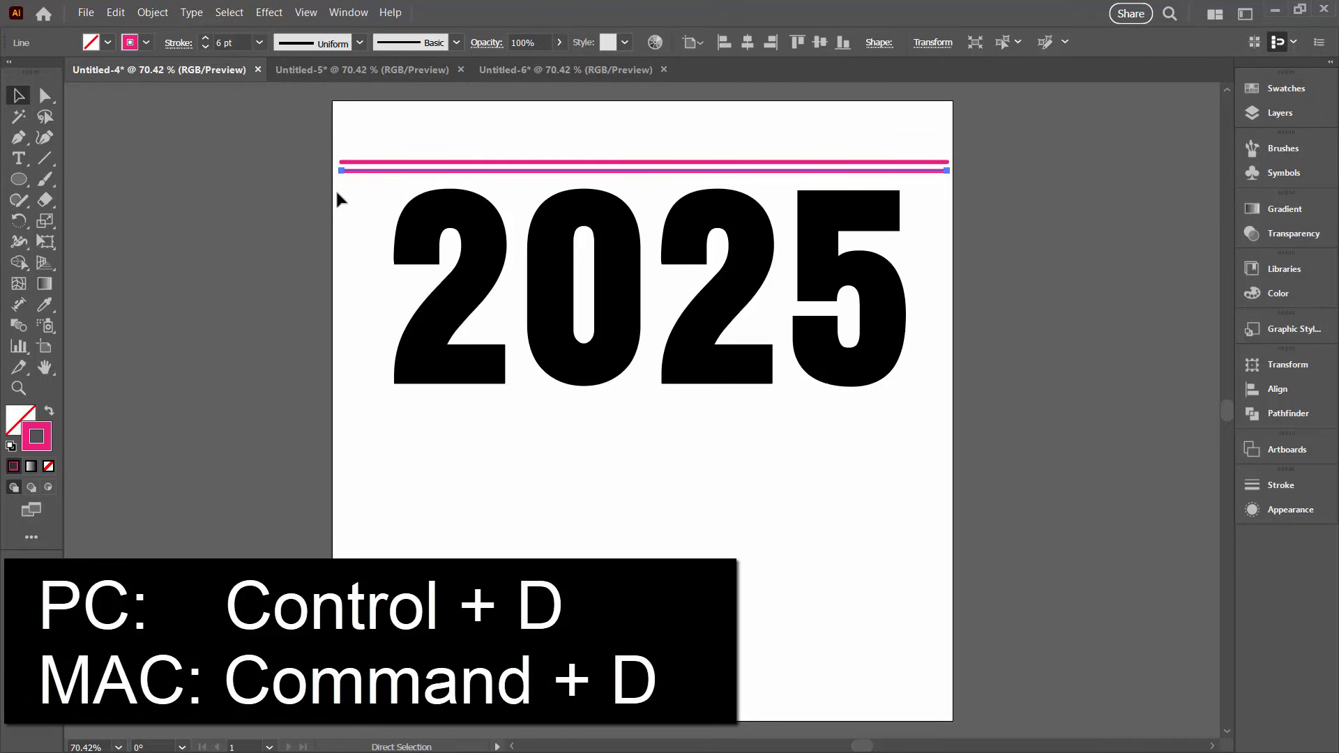
key(ctrl+d)
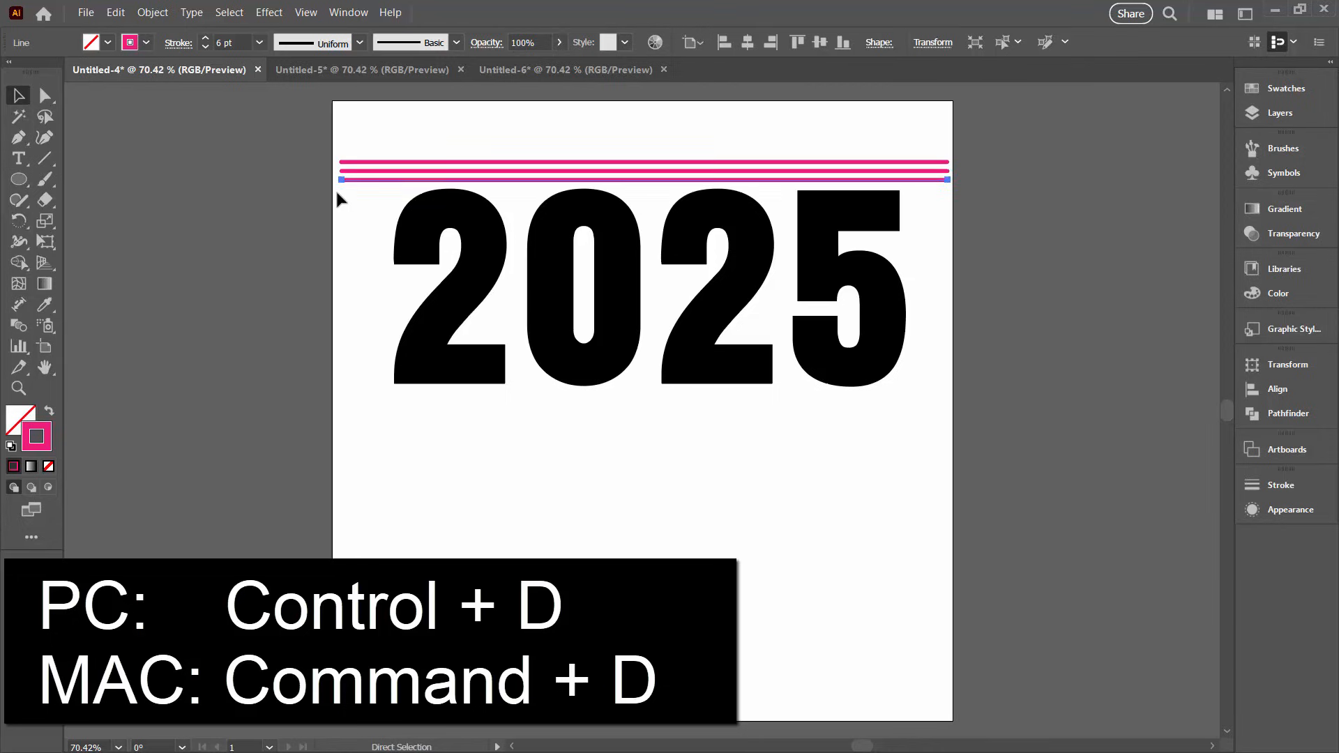
key(ctrl+d)
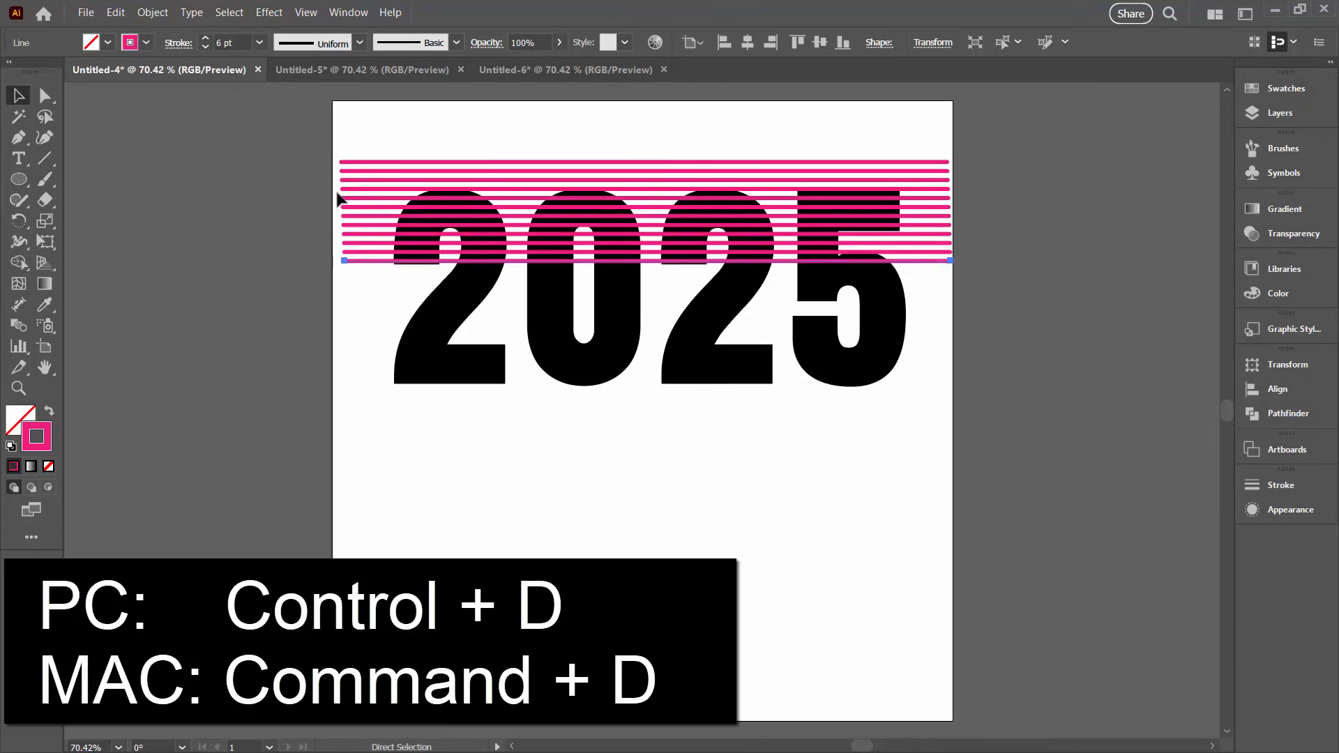
key(ctrl+d)
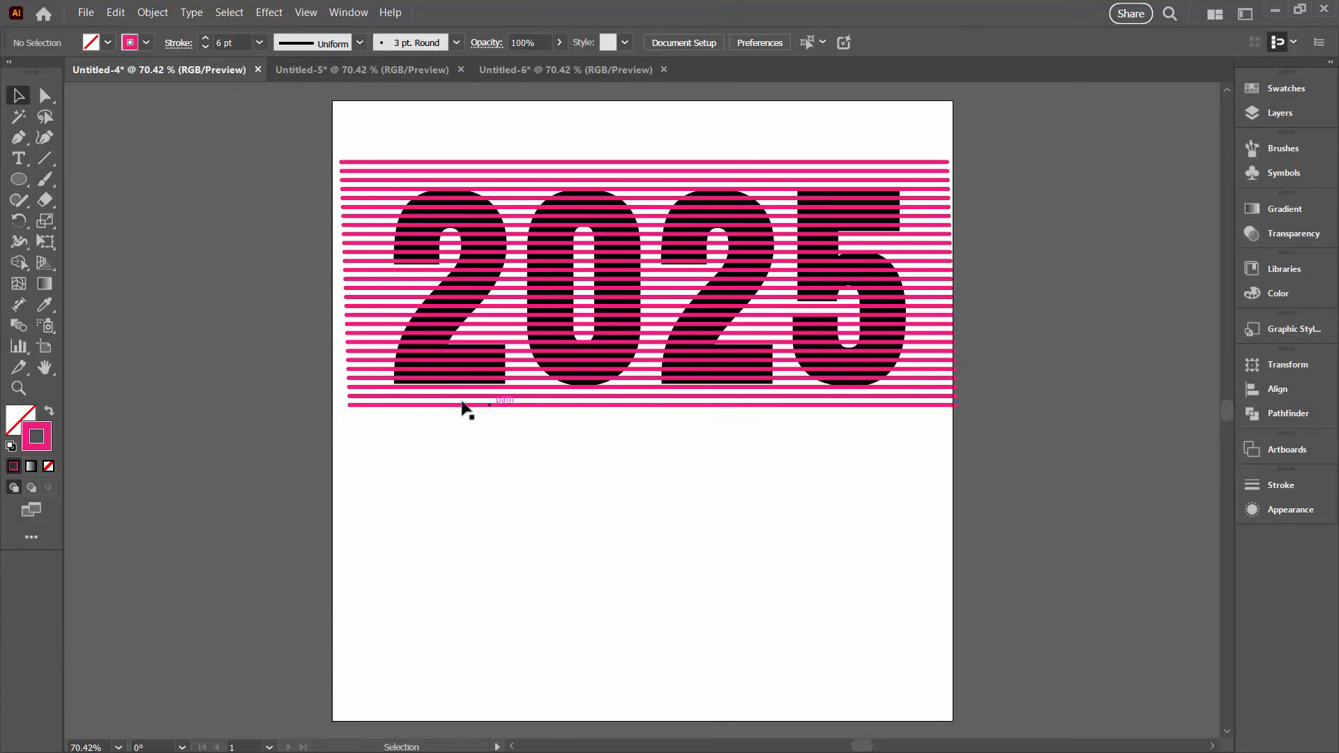
mouse_move(595, 484)
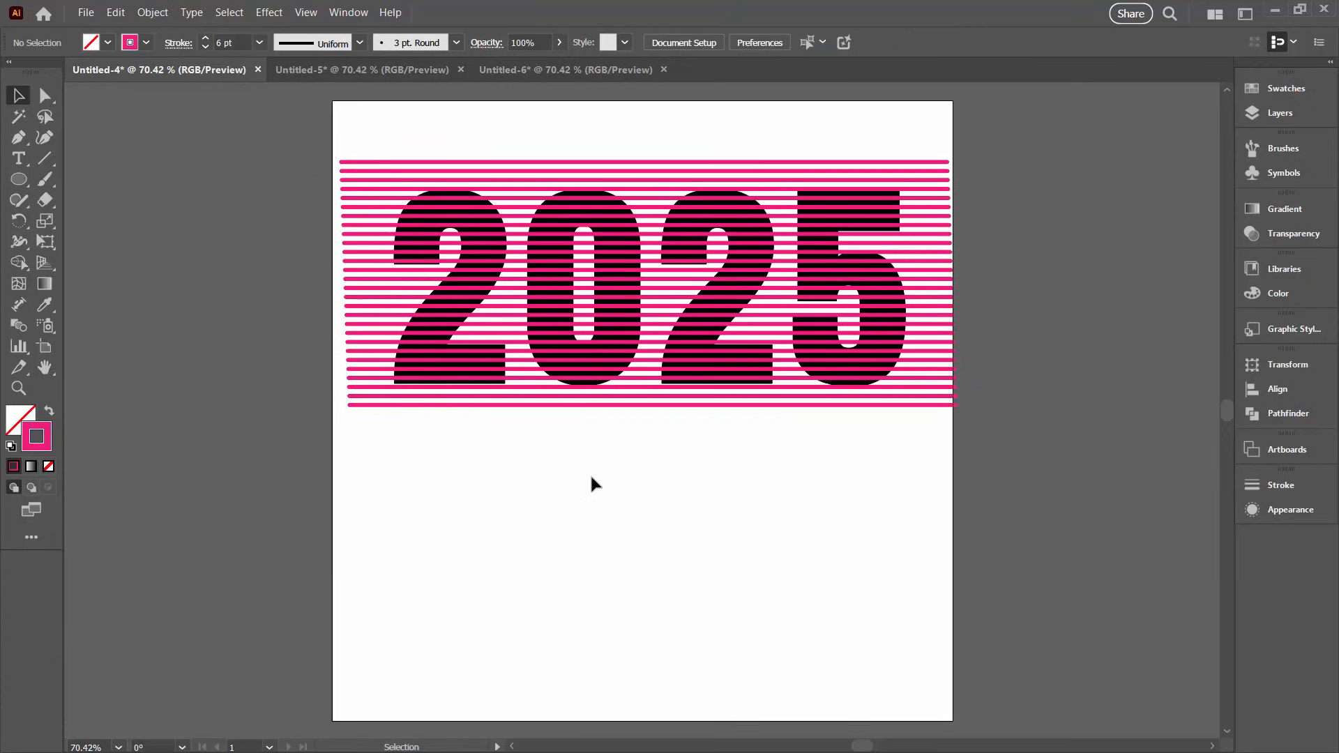
mouse_move(375, 158)
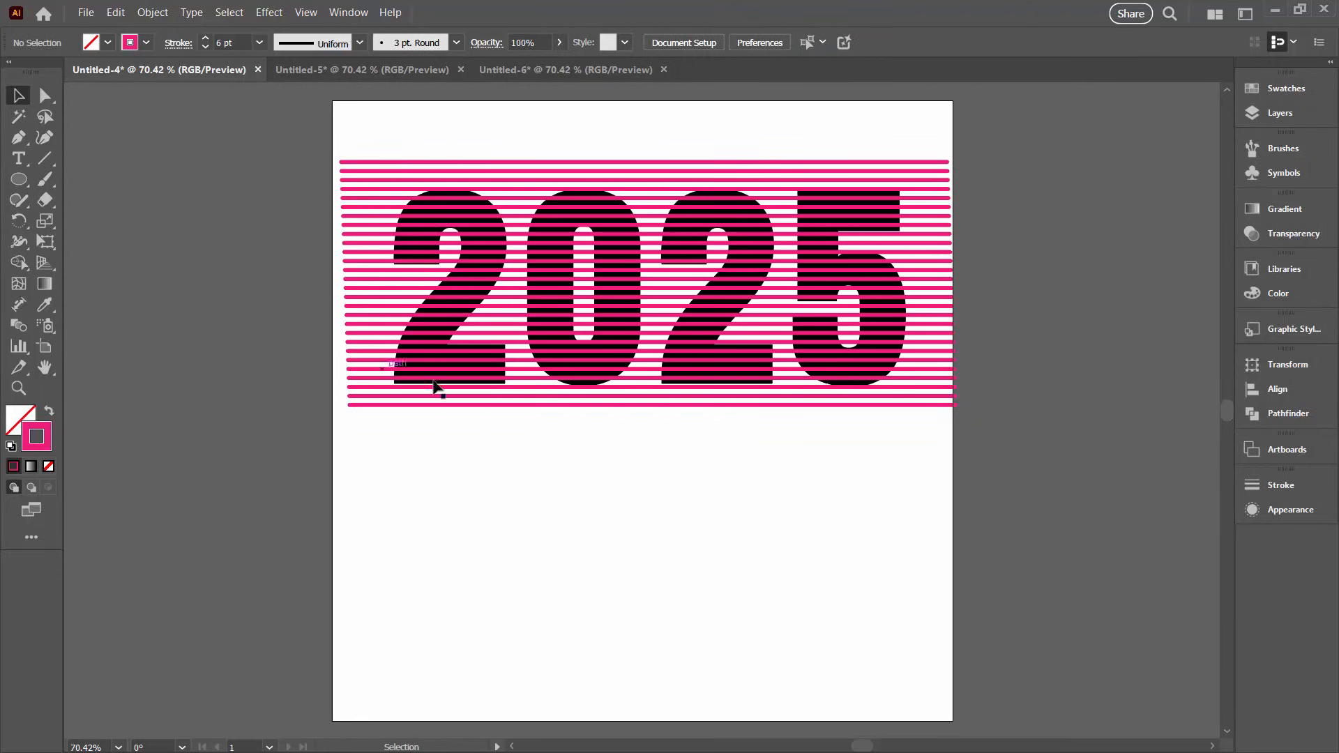
mouse_move(891, 343)
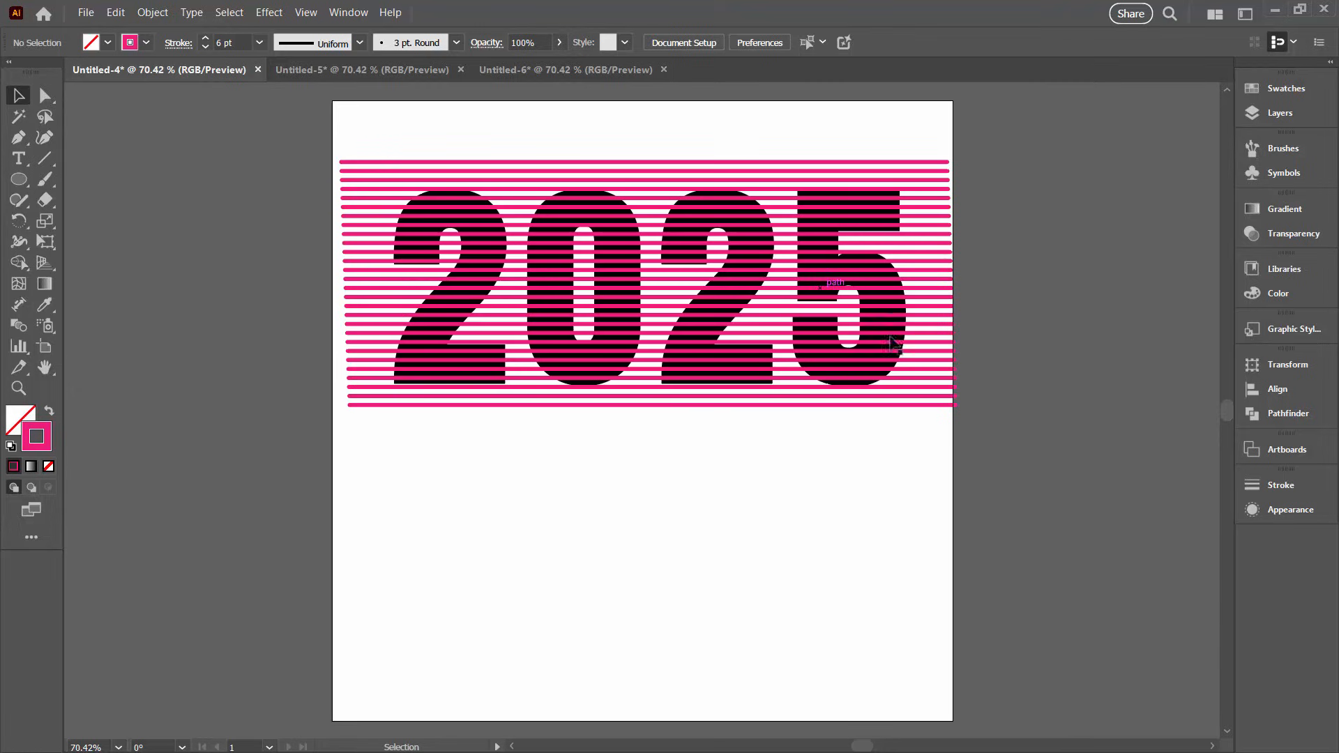
mouse_move(1089, 442)
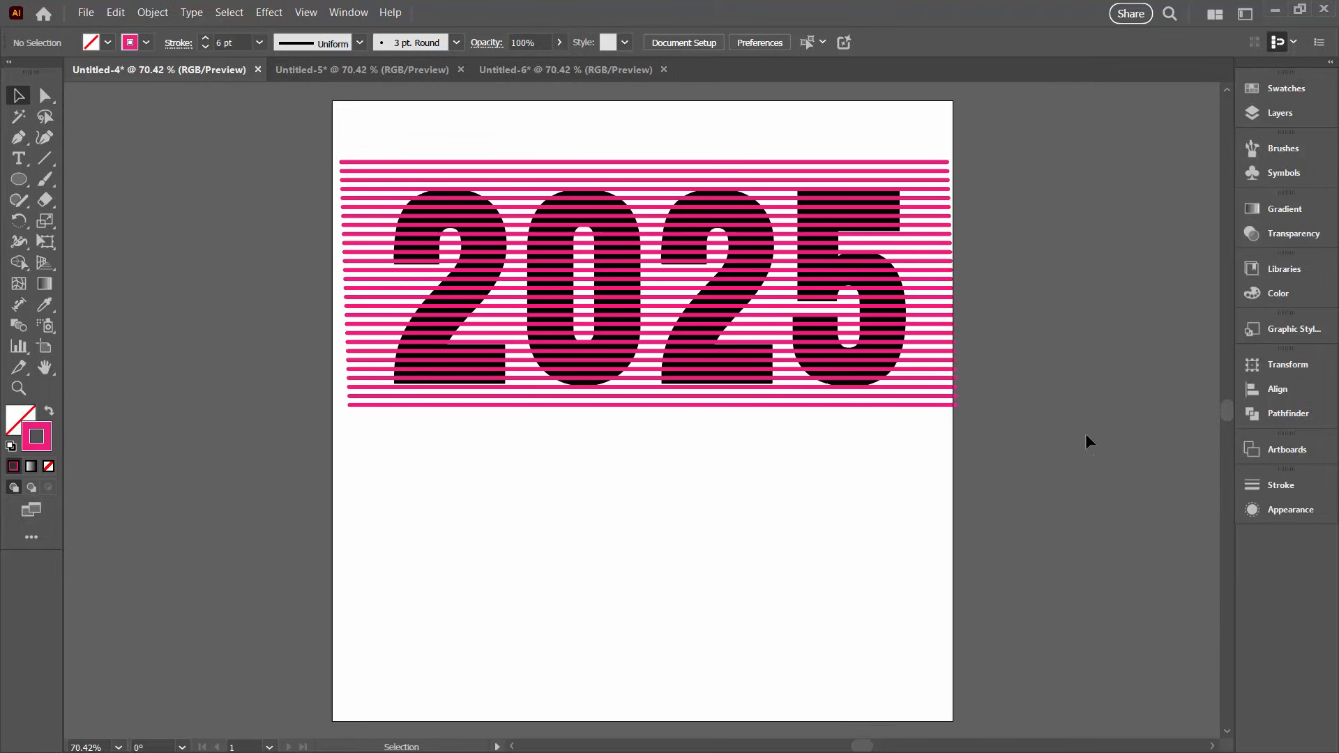
Show the Layers panel with Layer 1 expanded and scroll to the 2025 text object
click(1279, 113)
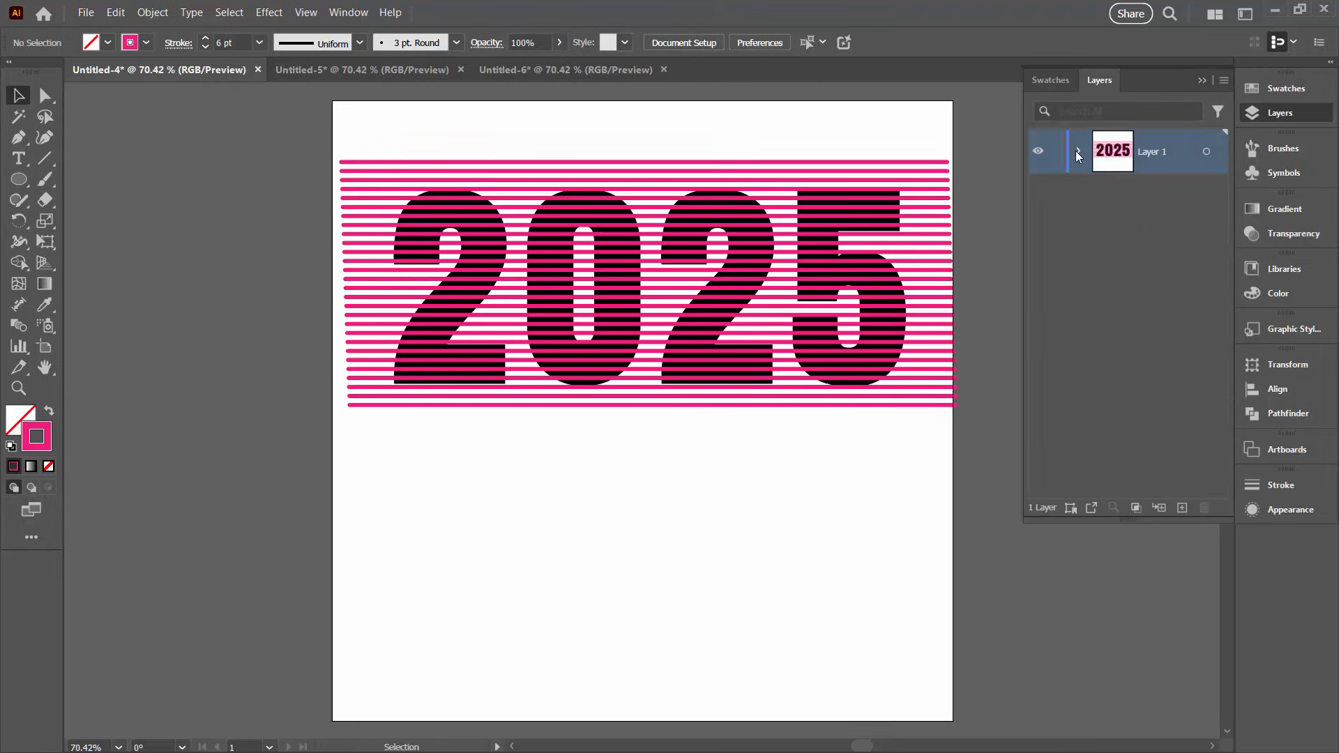
click(1079, 151)
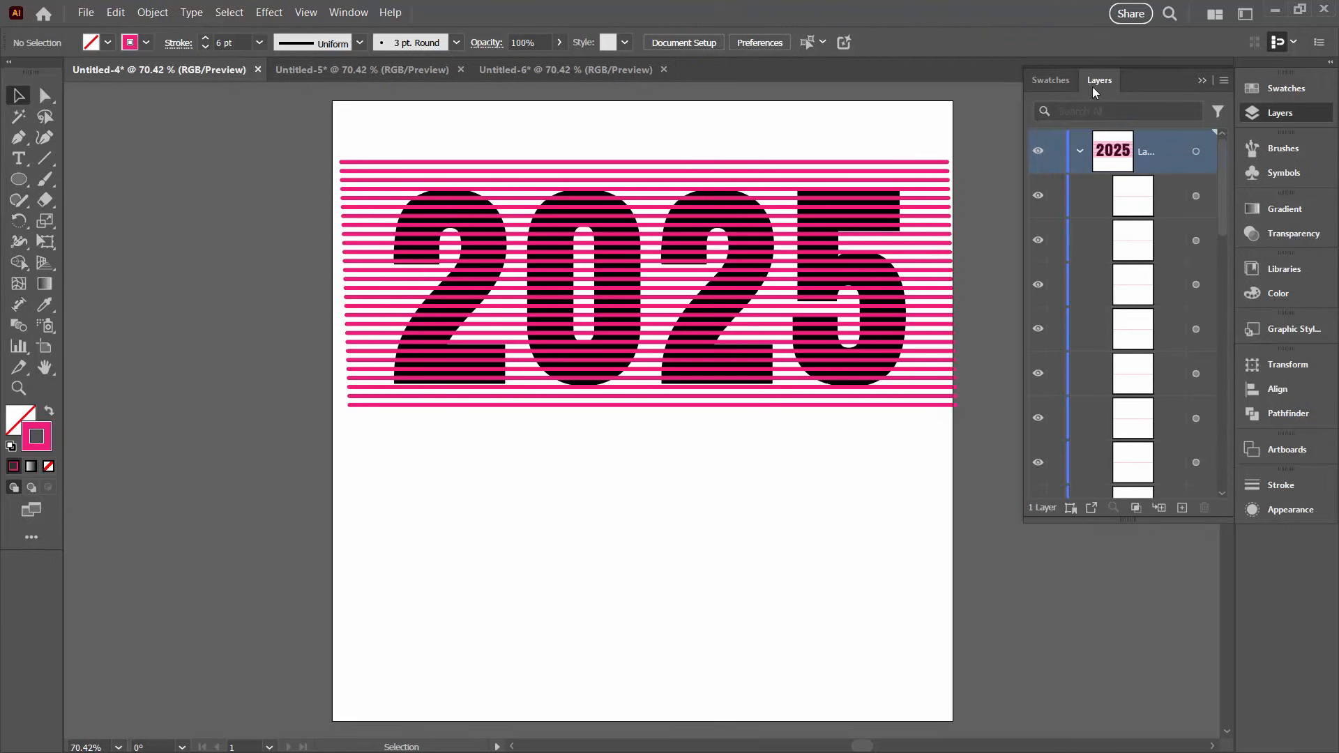
mouse_move(655, 50)
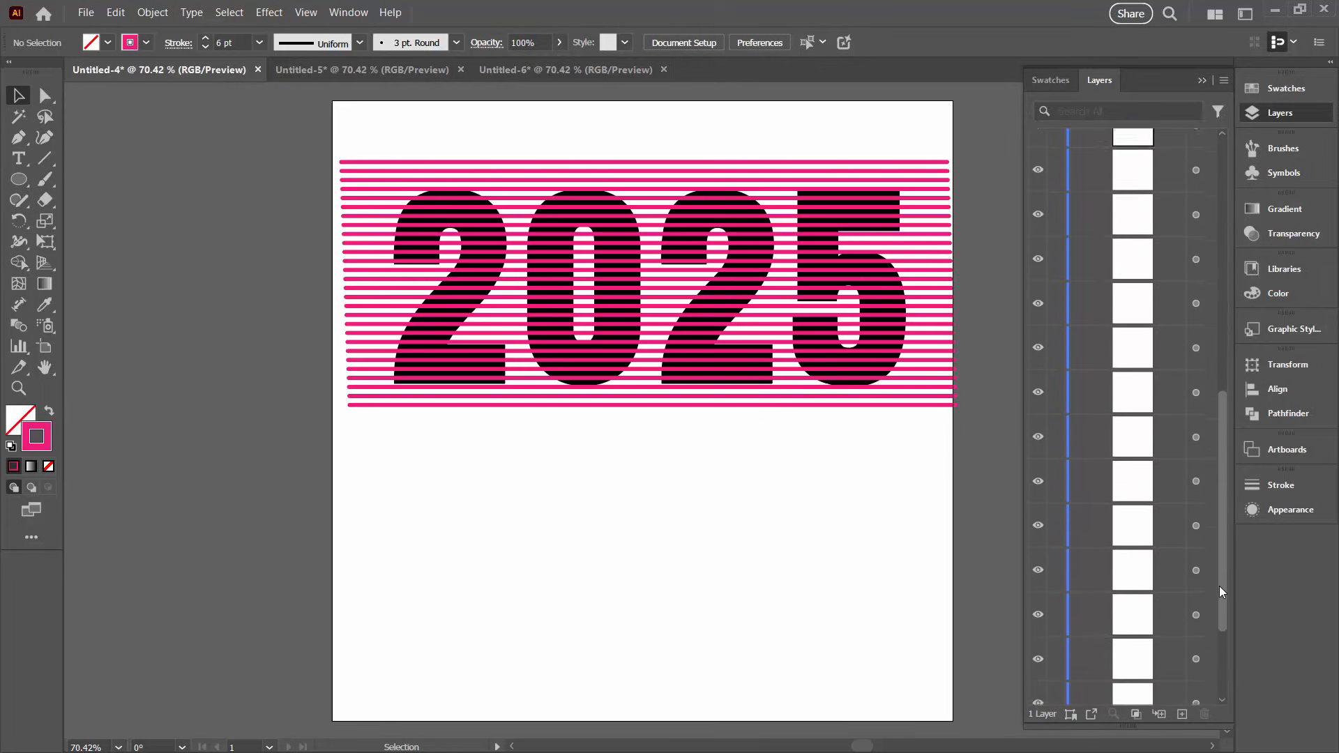
scroll(down, 3)
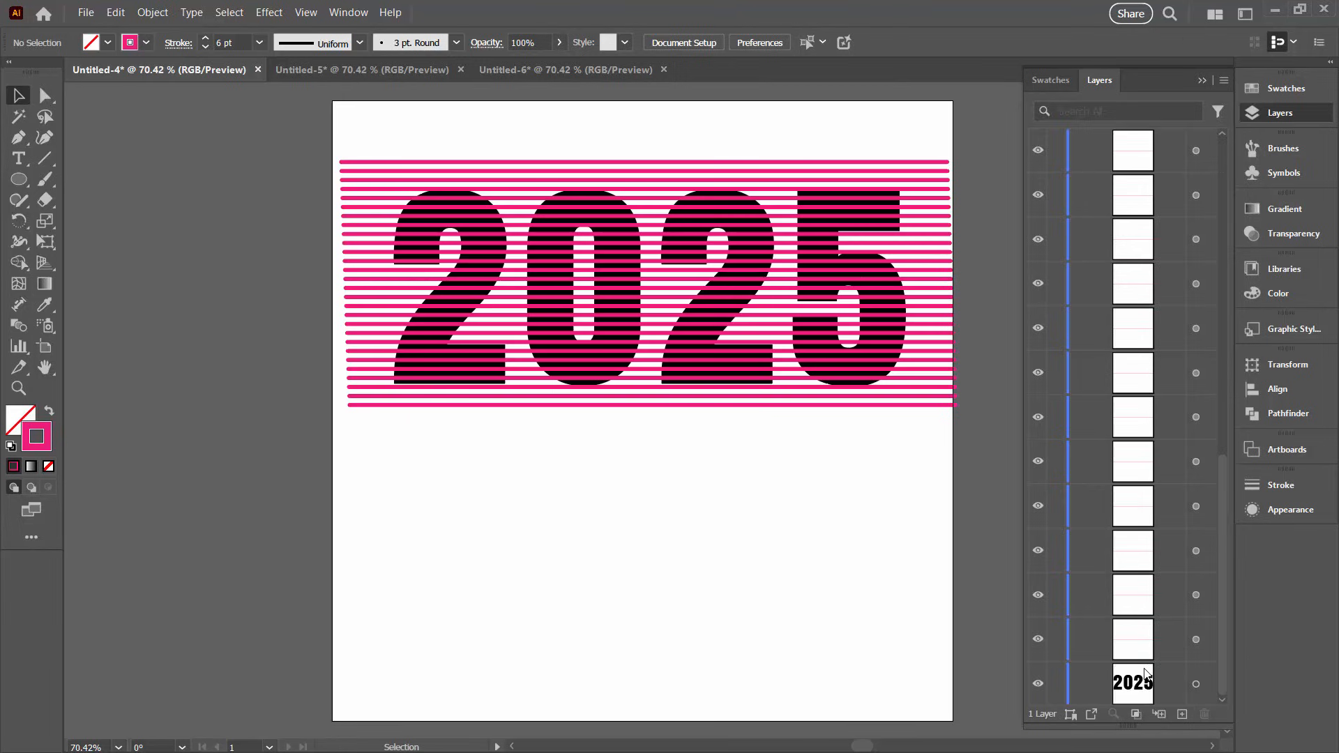
mouse_move(1123, 487)
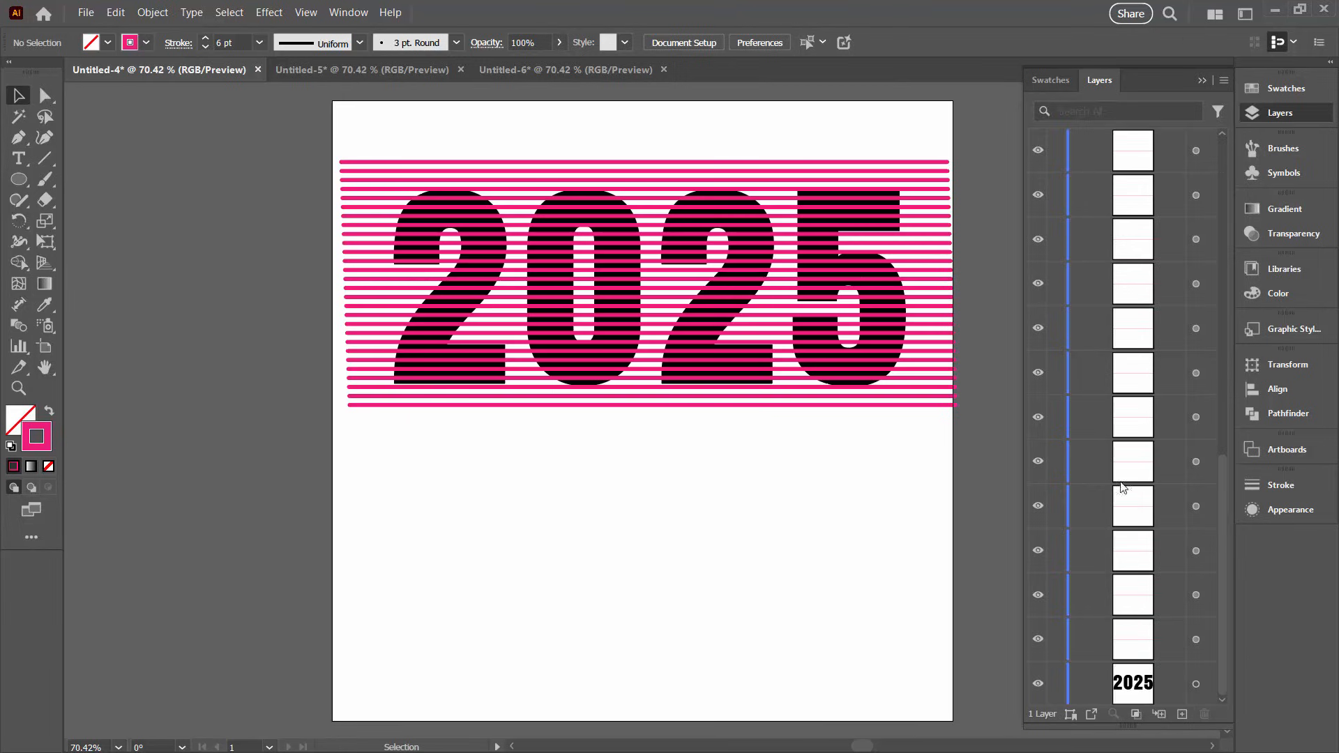
mouse_move(1189, 427)
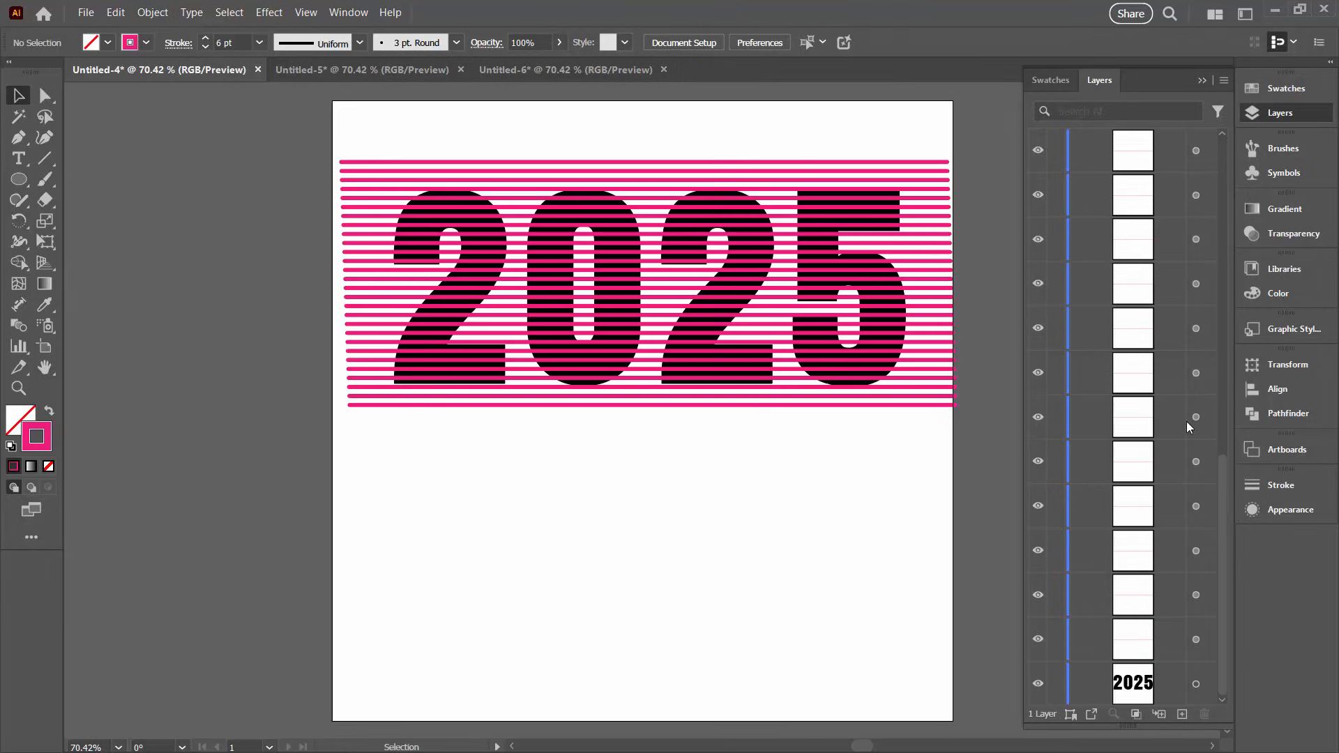
mouse_move(873, 520)
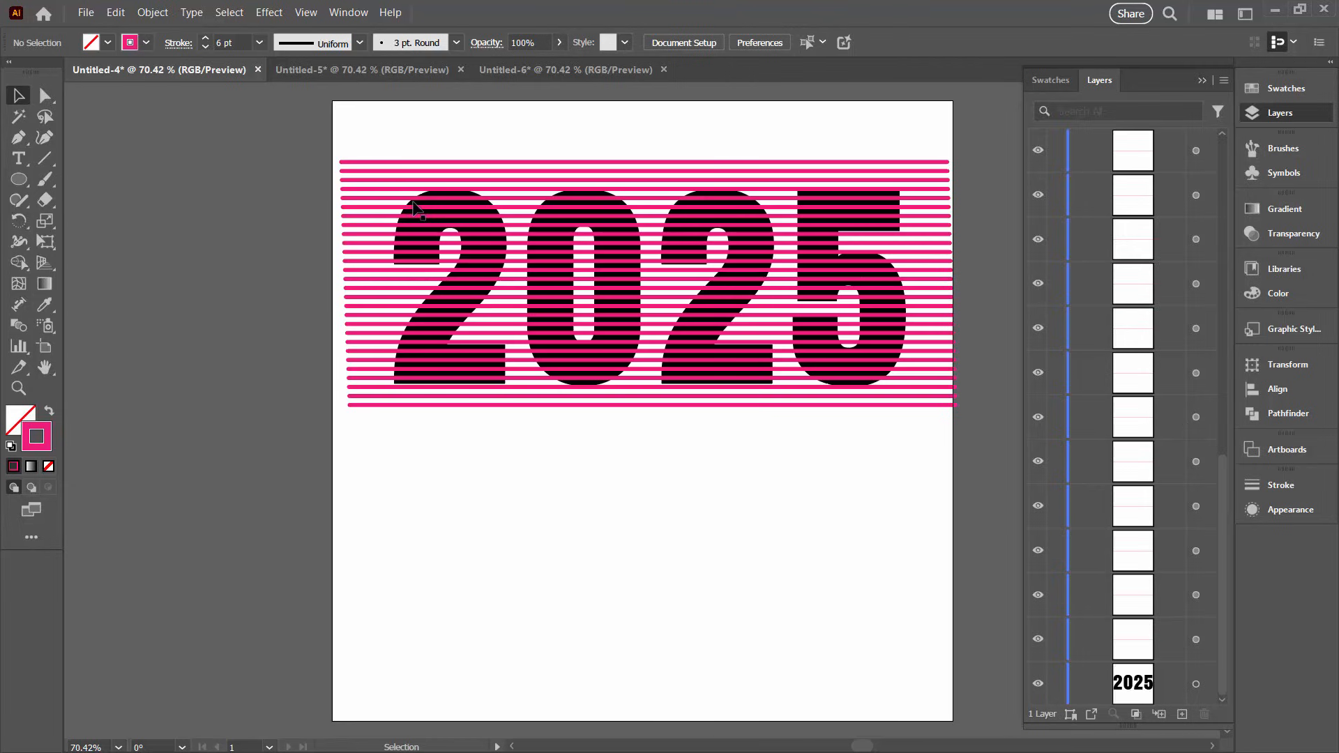
mouse_move(543, 269)
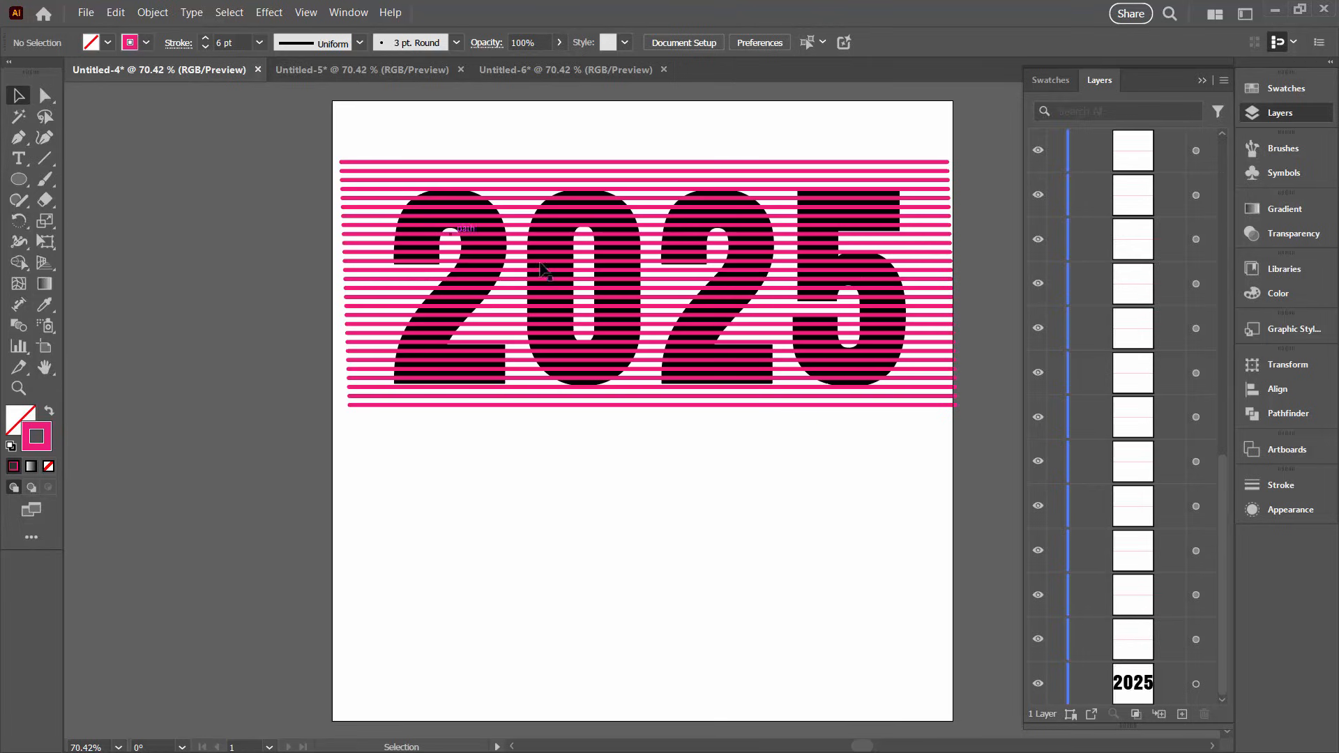
mouse_move(1166, 671)
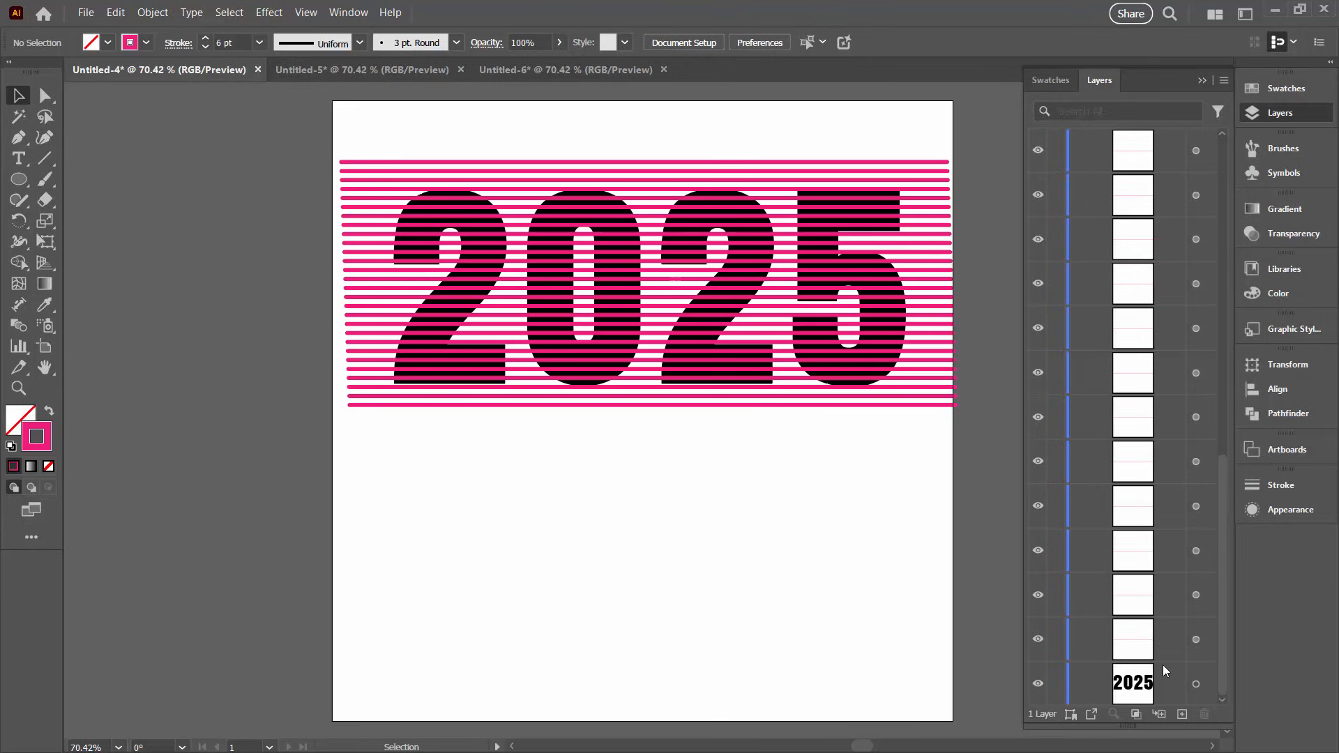
mouse_move(1198, 684)
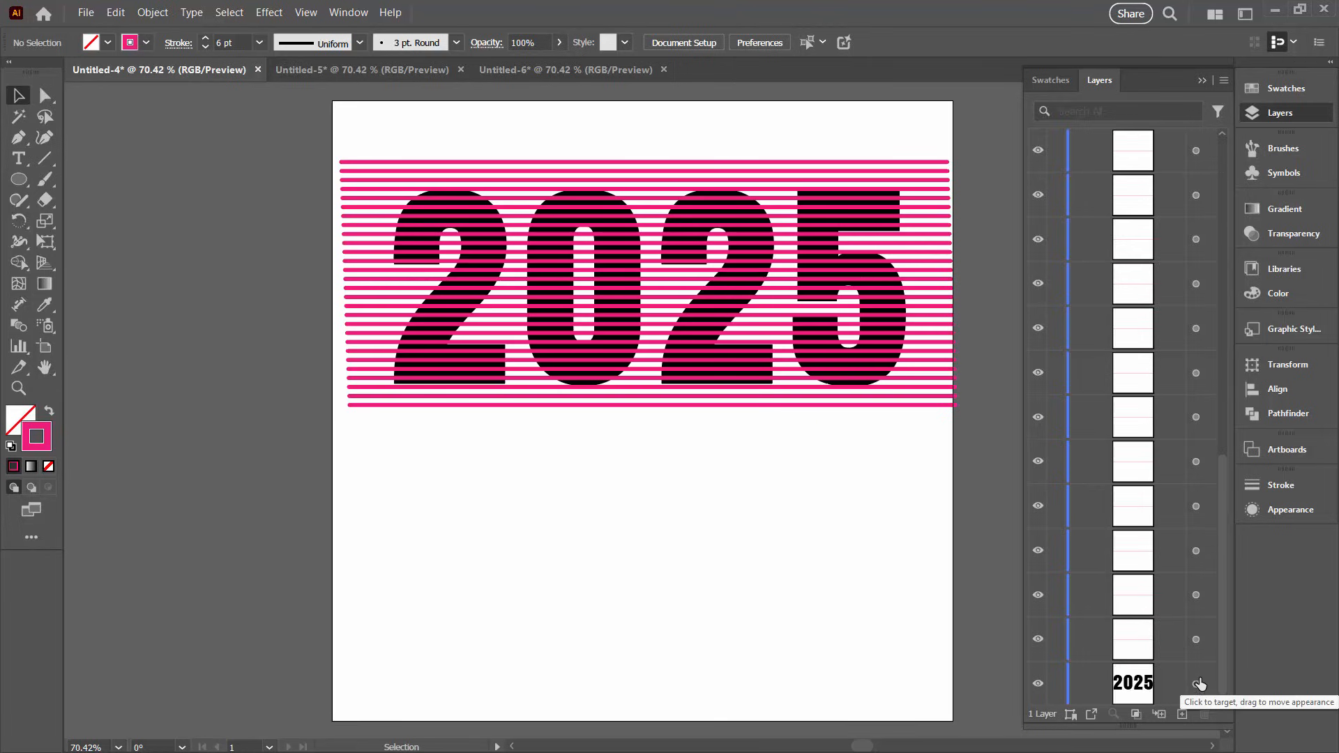
Expand the 2025 text into an outlined group and reveal its digit shapes in Layers
click(1198, 683)
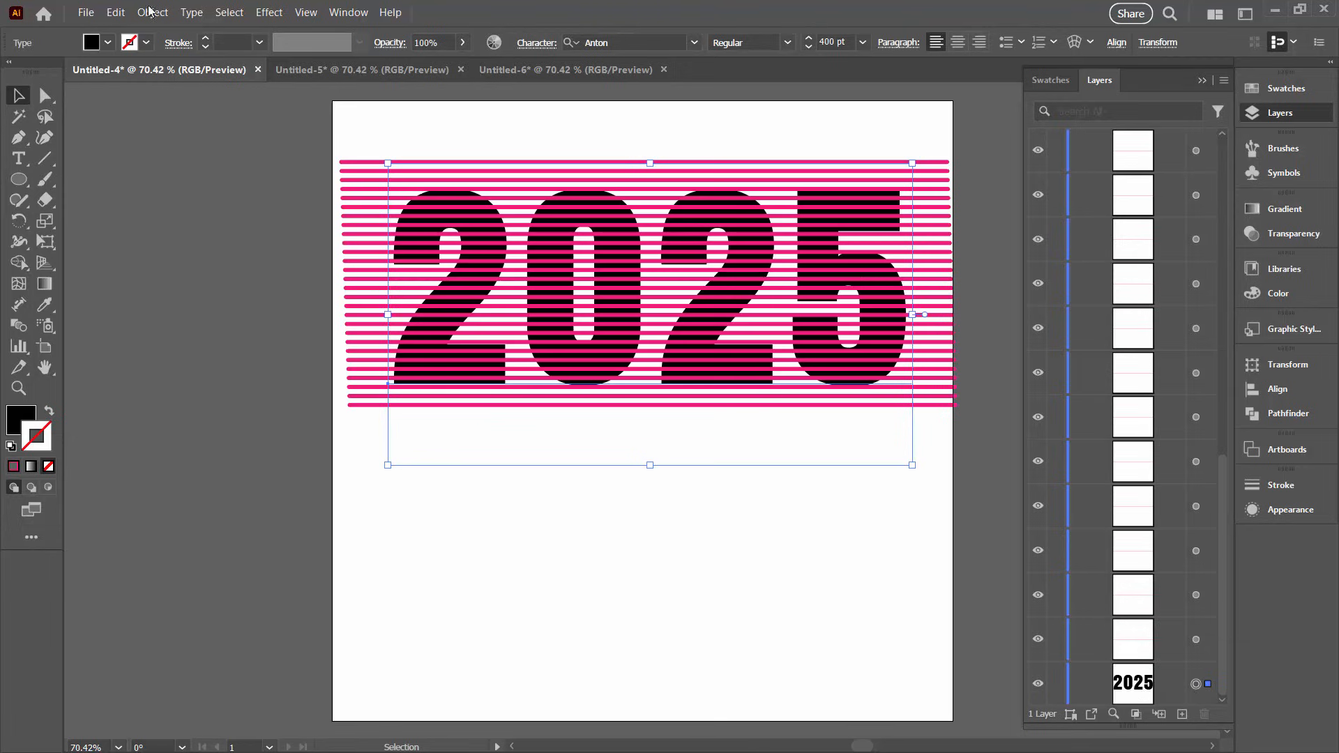
click(152, 12)
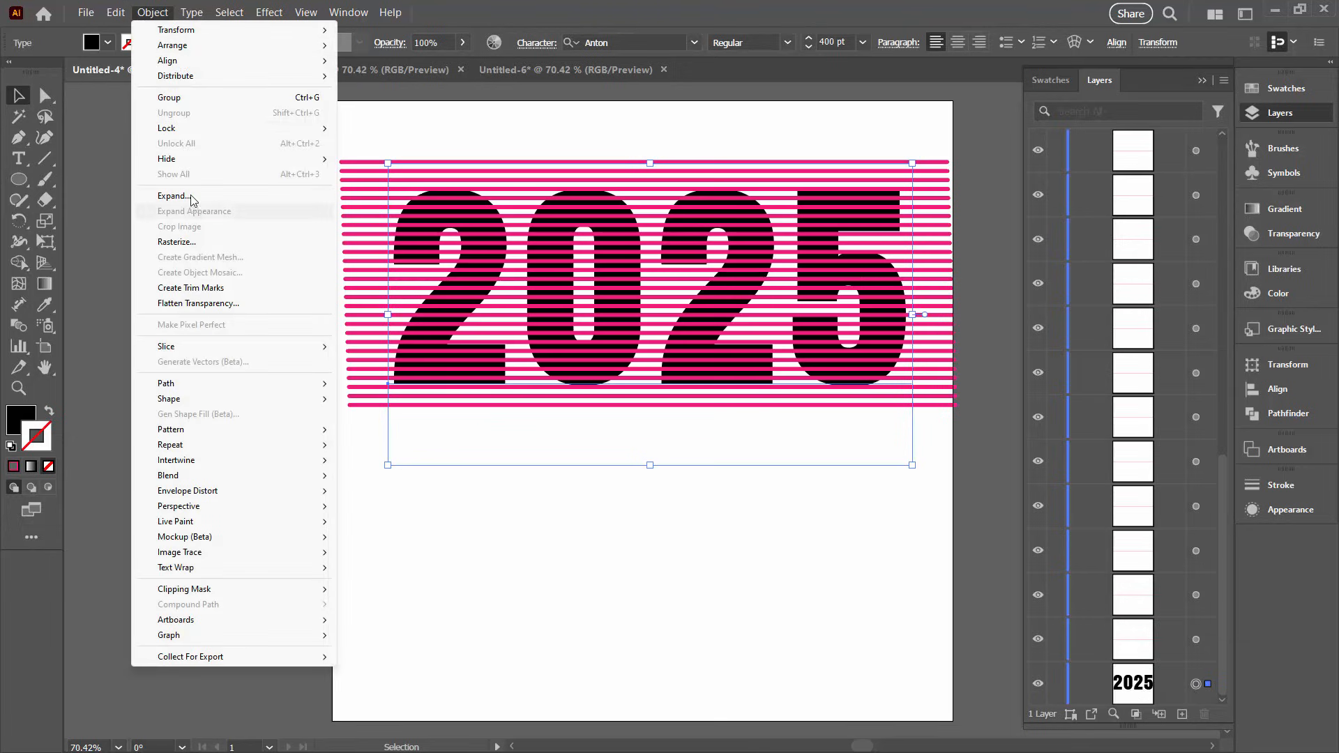
click(176, 195)
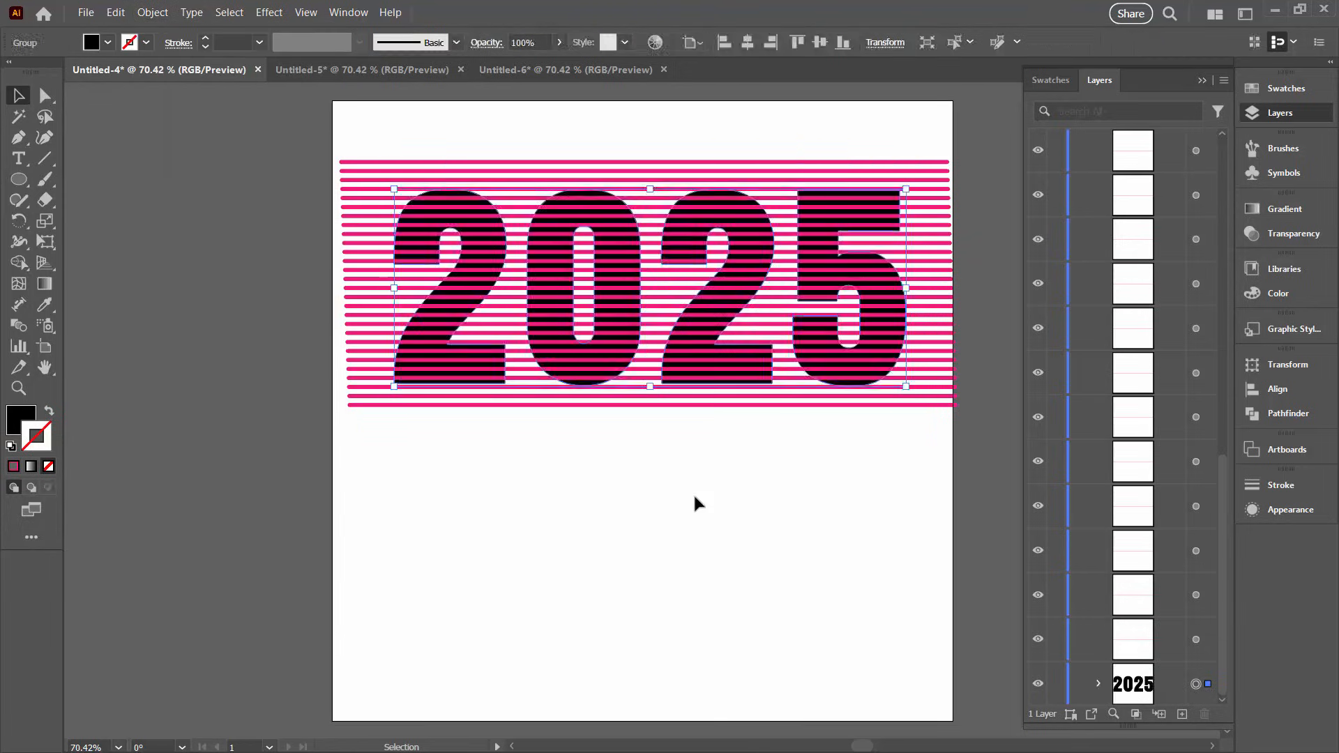
mouse_move(649, 412)
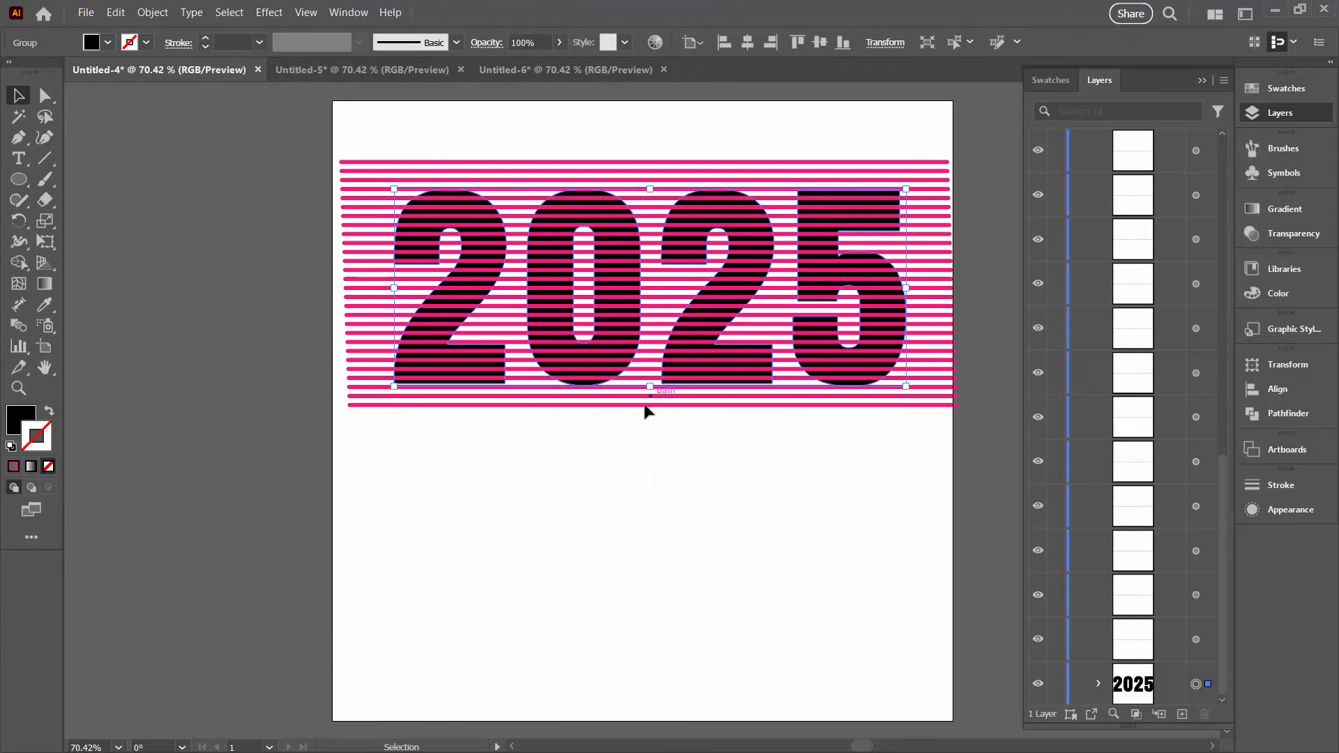
mouse_move(653, 459)
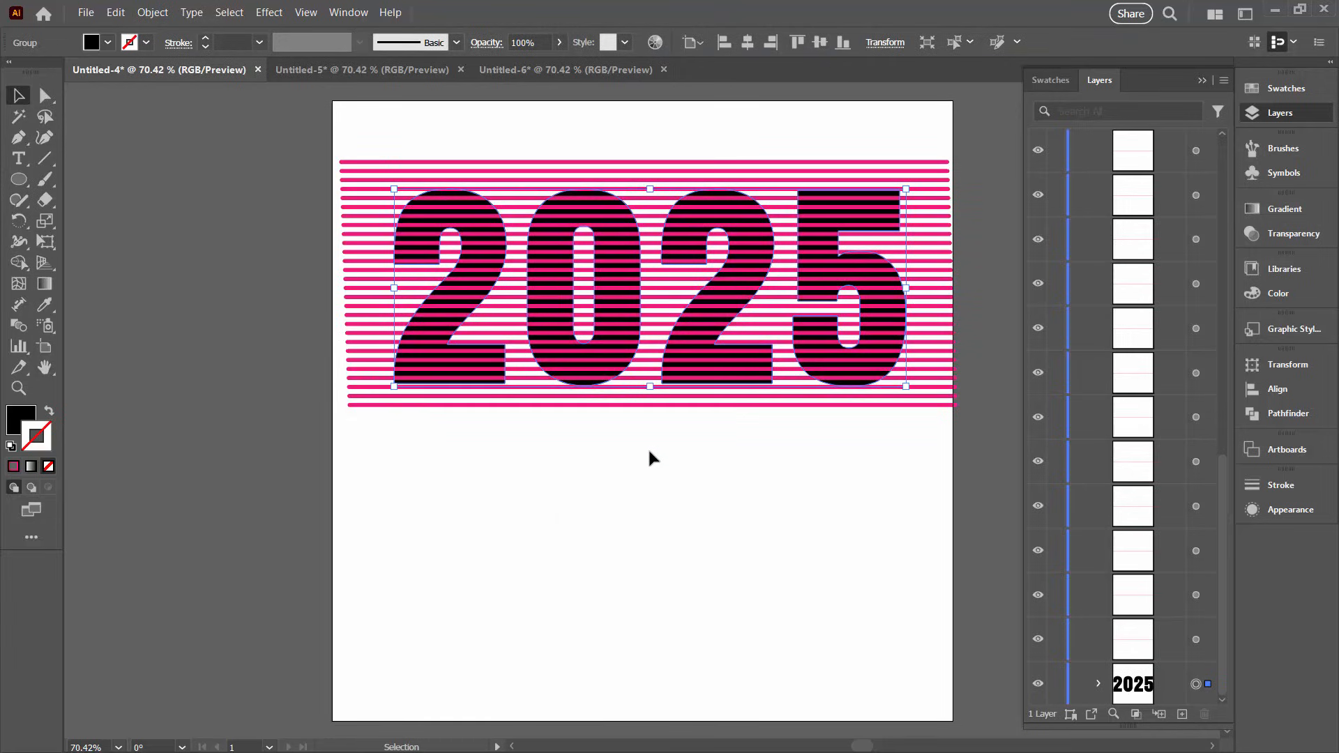
mouse_move(1179, 666)
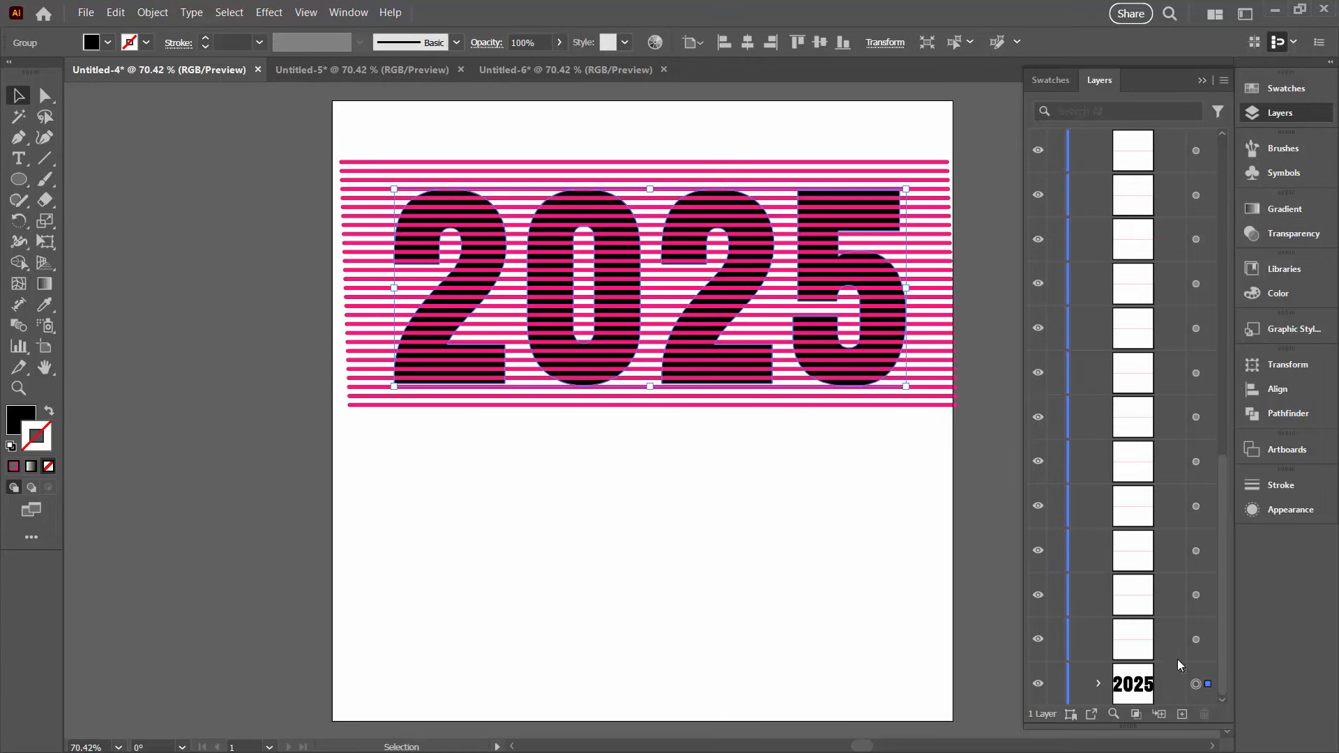
click(1100, 684)
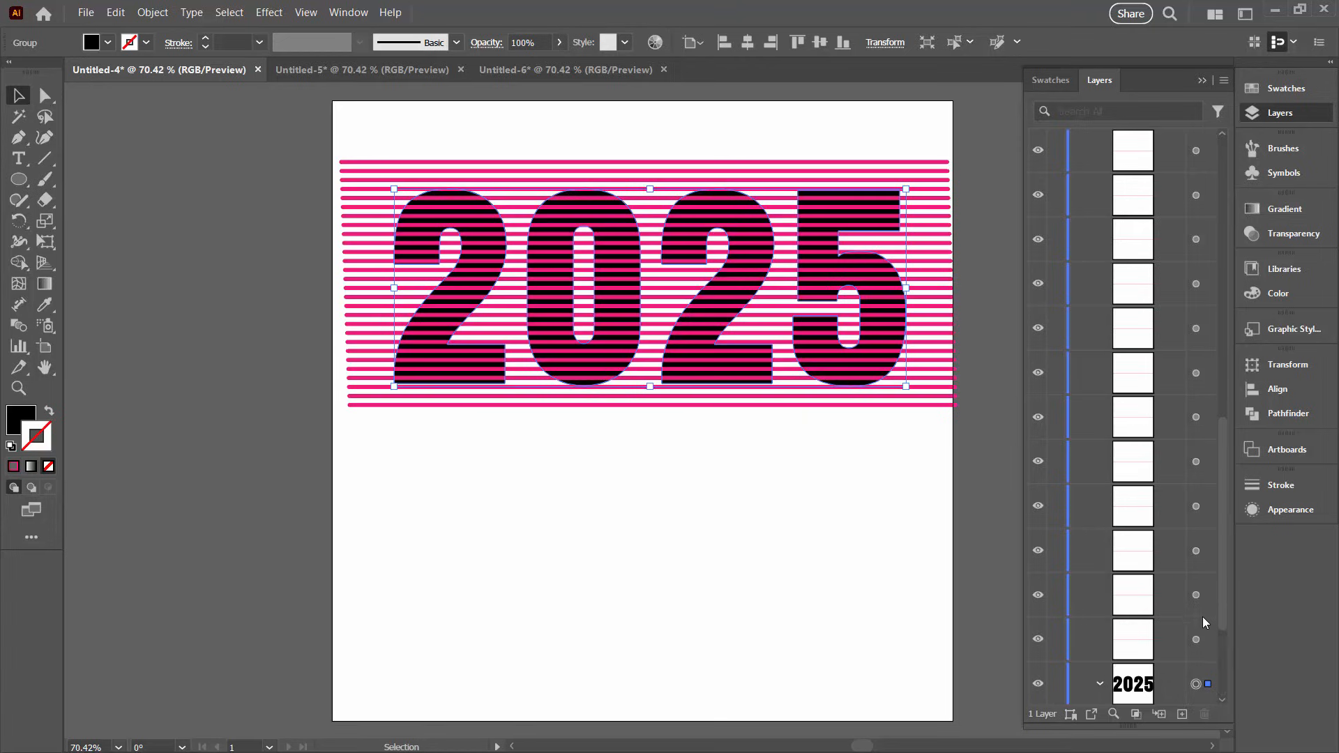
click(1101, 506)
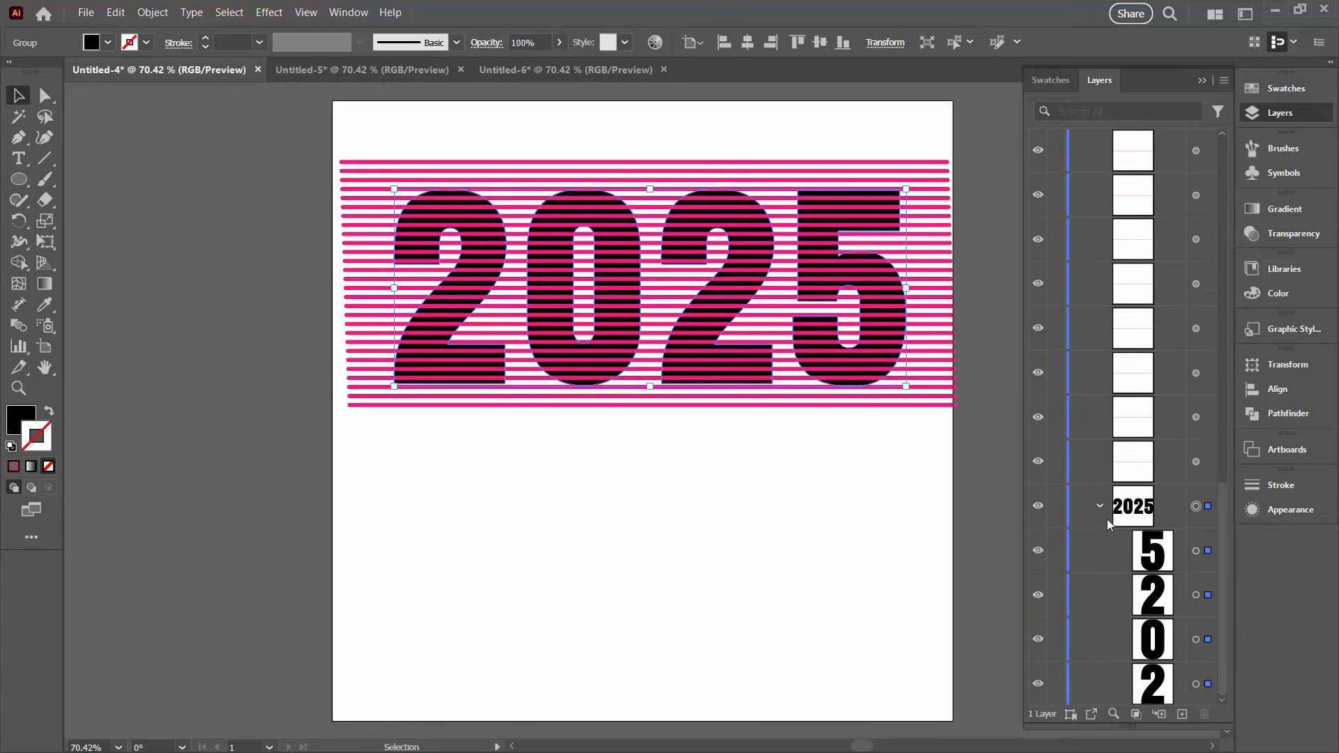
mouse_move(1144, 558)
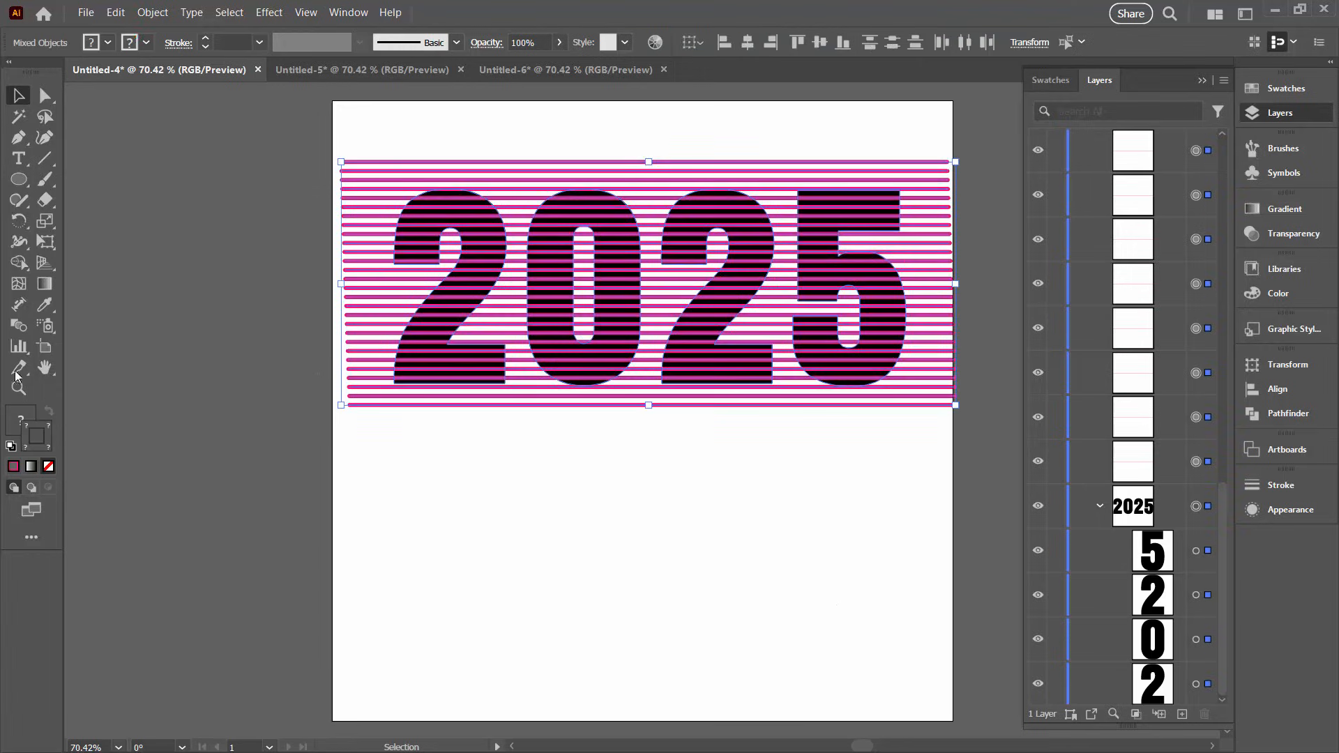
Use the Shape Builder tool to delete the pink line segments outside the digits
click(18, 262)
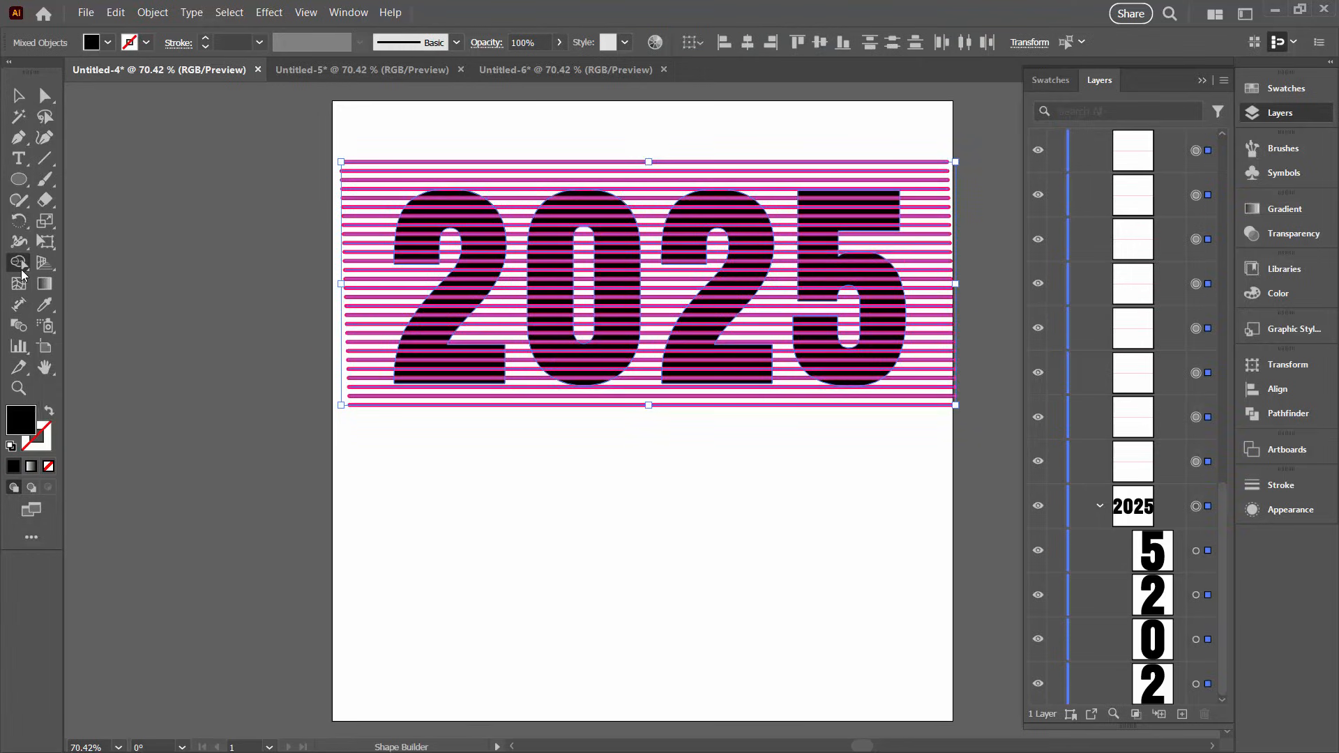
click(18, 263)
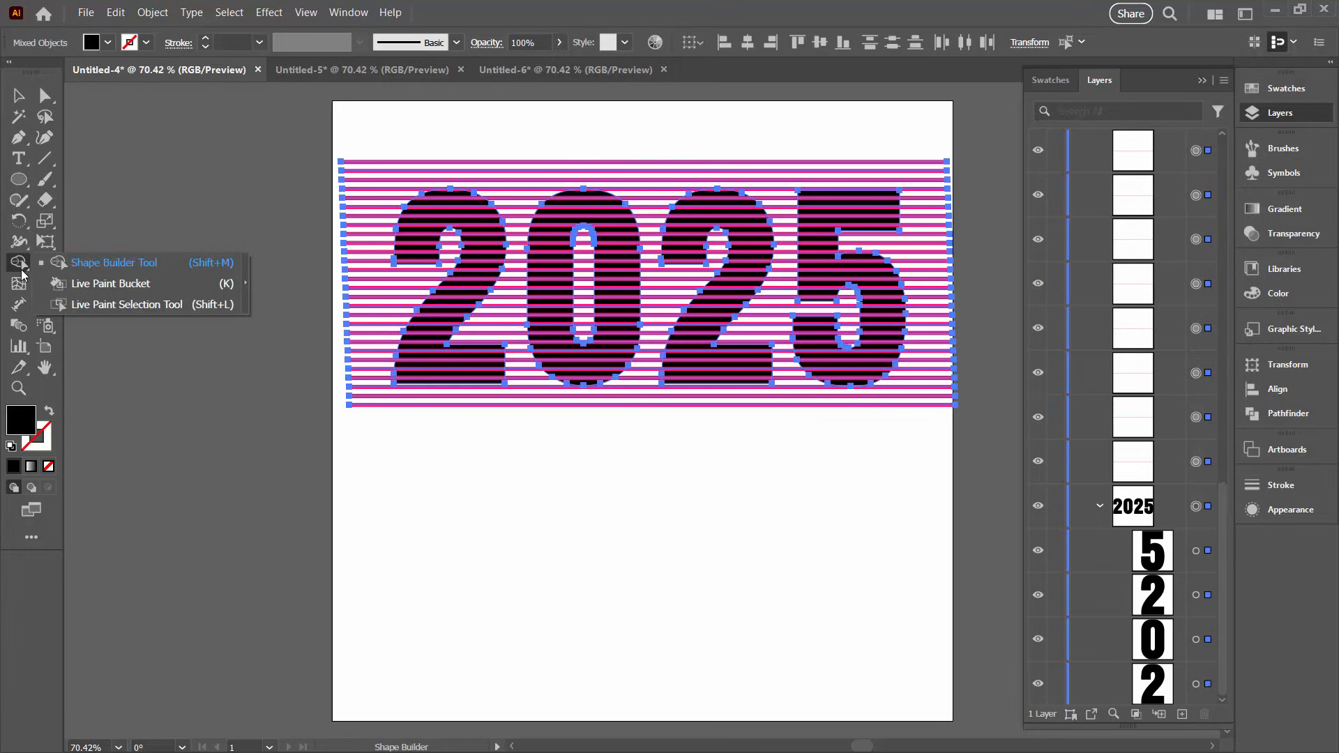
mouse_move(81, 268)
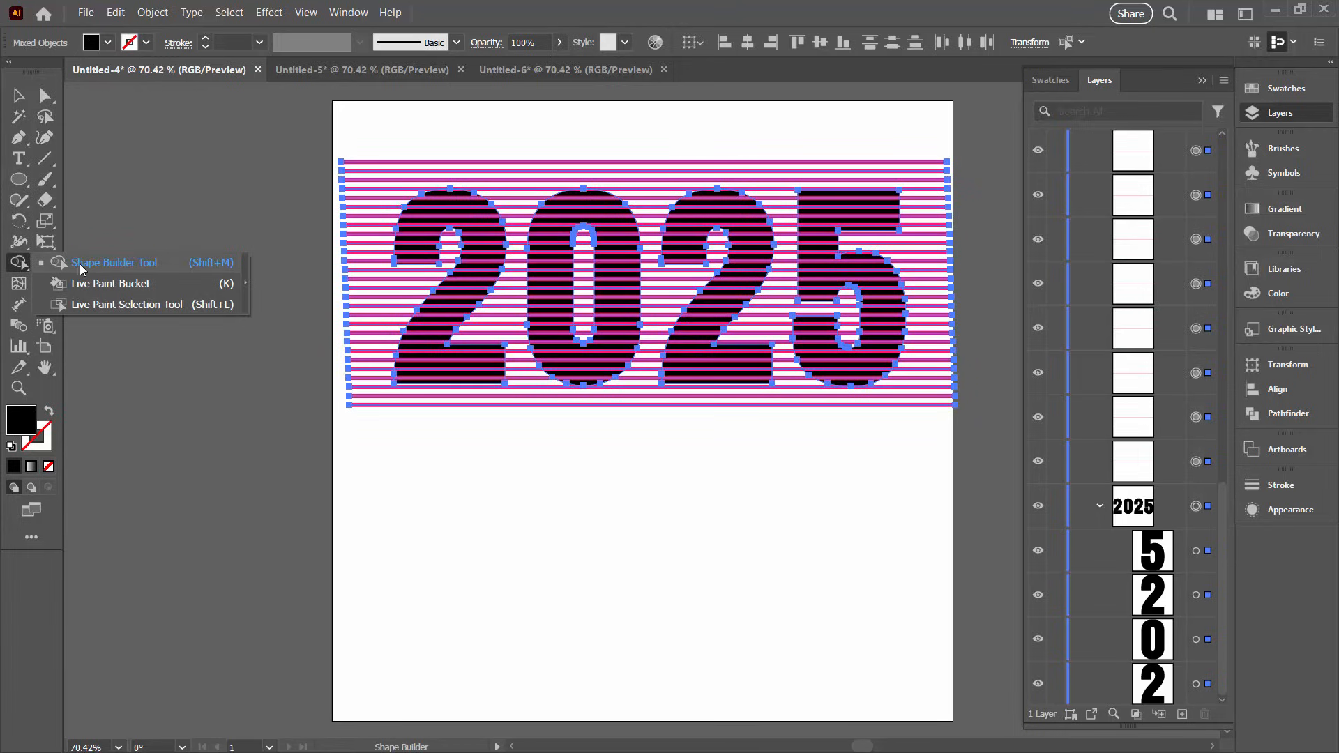
click(113, 262)
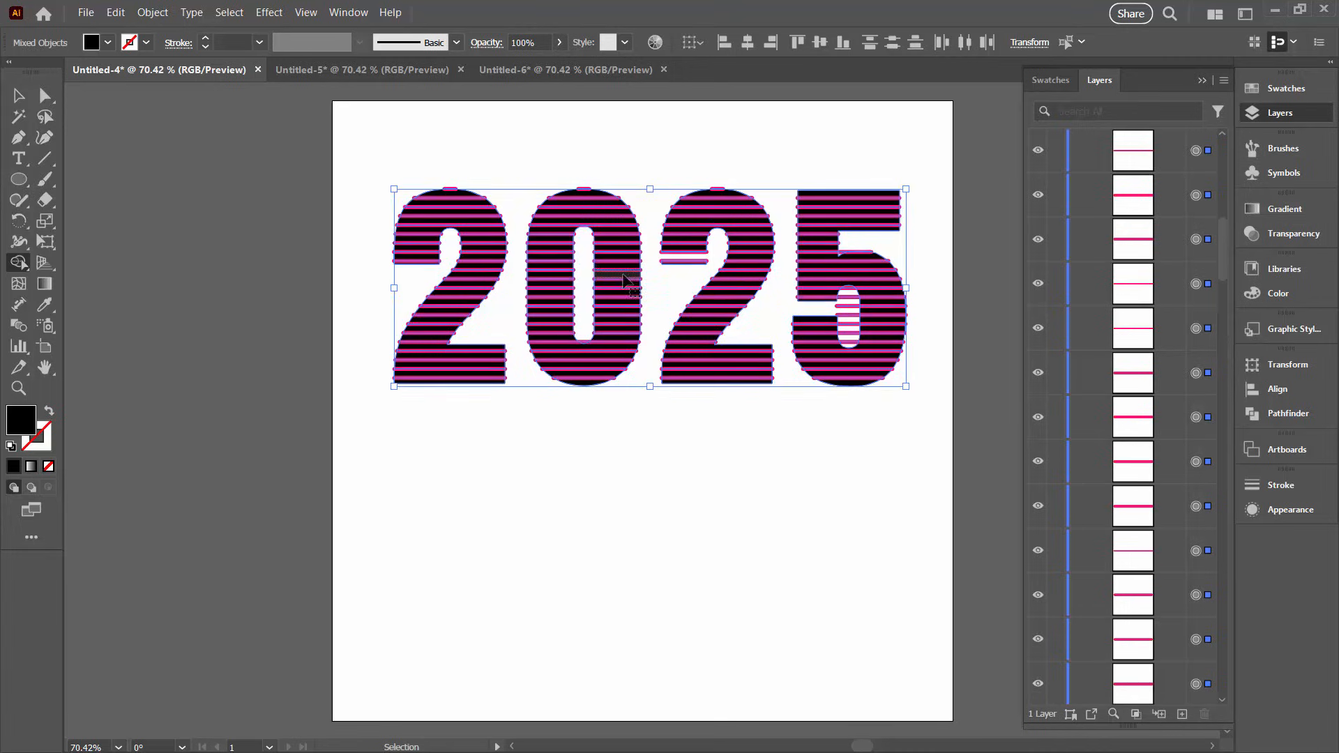
click(18, 261)
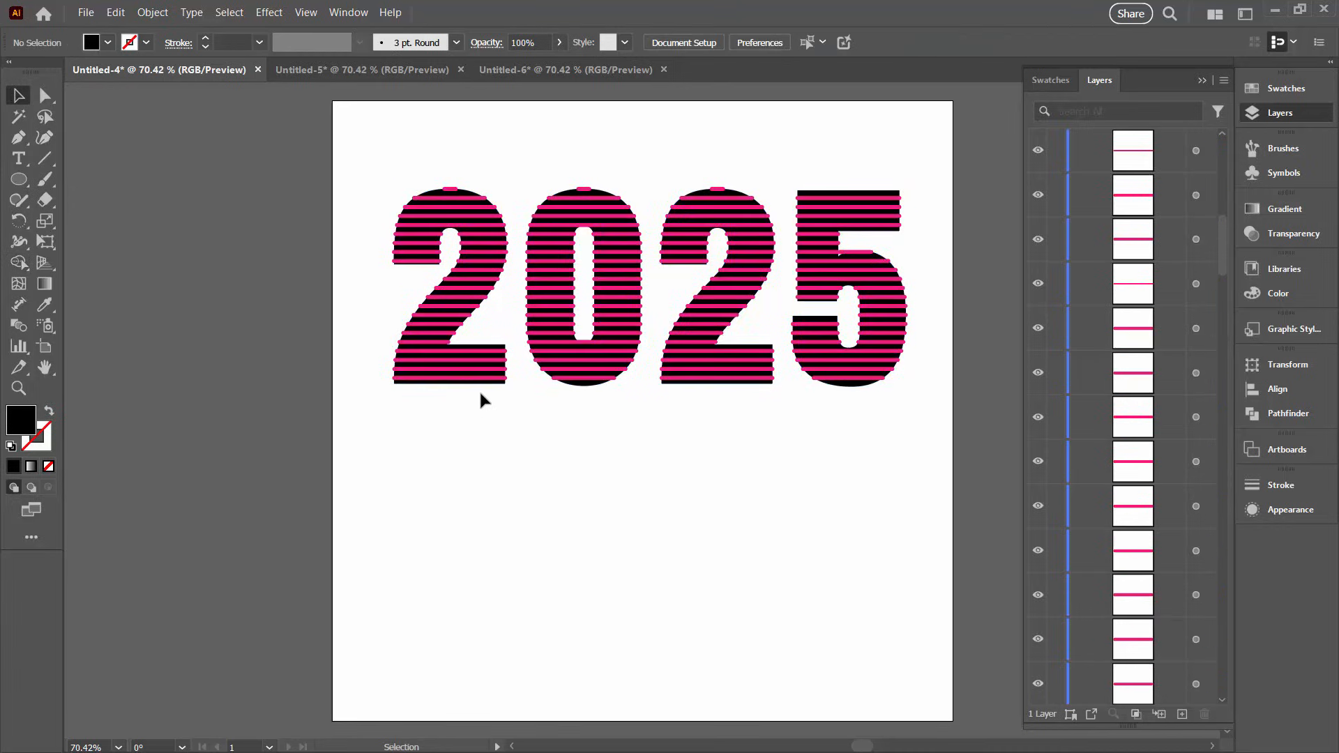
mouse_move(1331, 694)
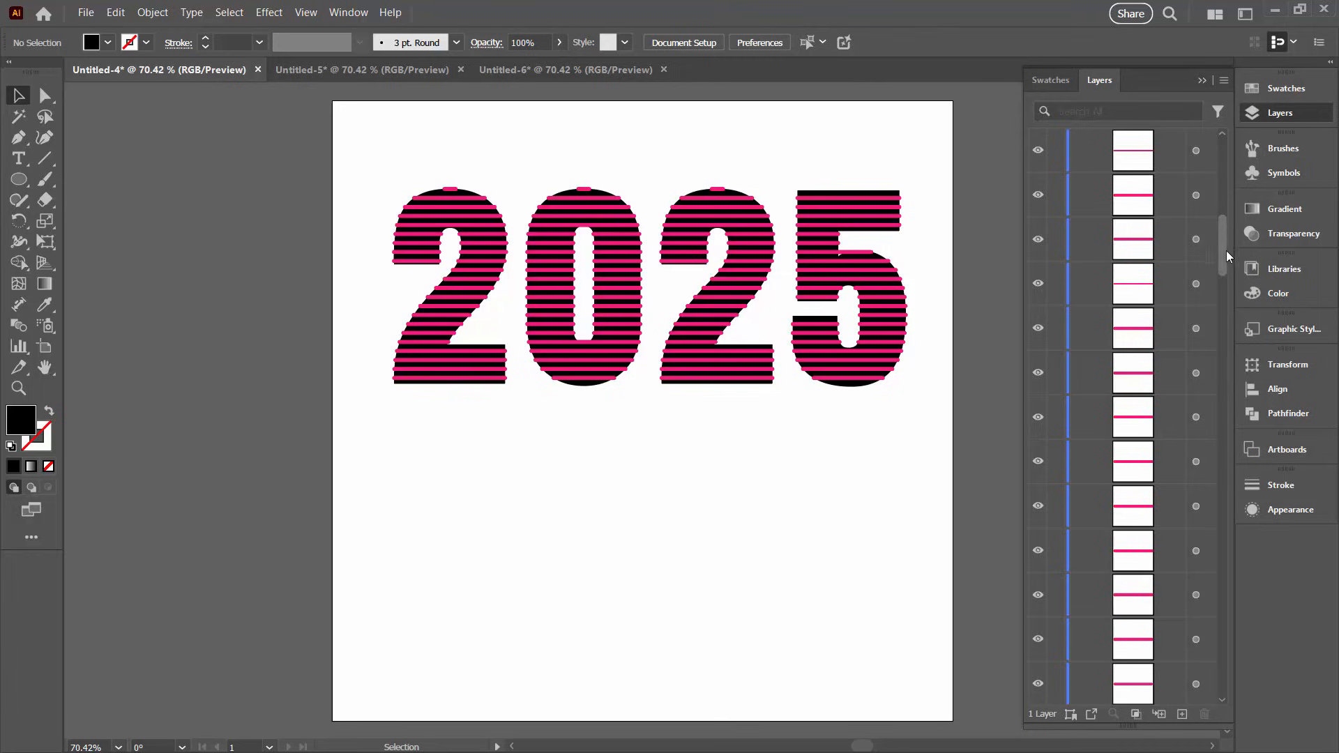
Hide the outlined black digit group so 2025 shows only as round-ended pink lines
click(1101, 507)
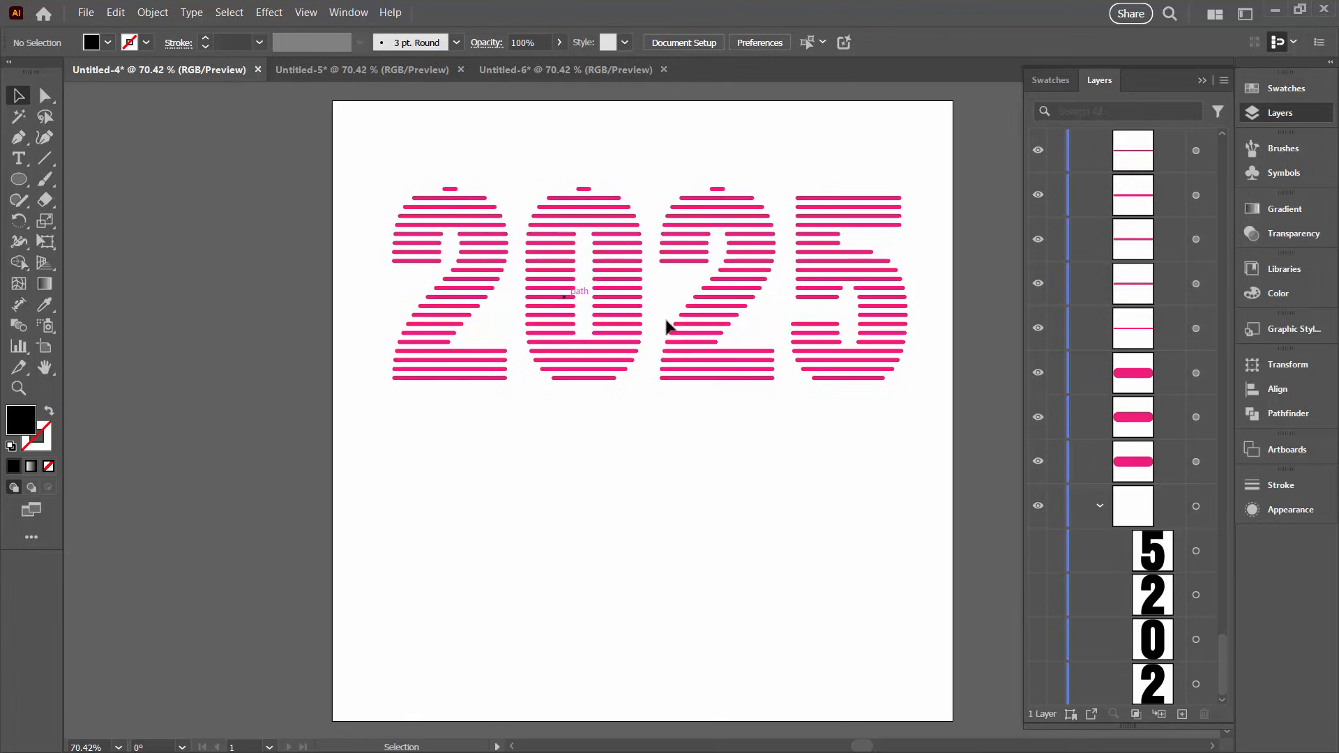
mouse_move(1203, 503)
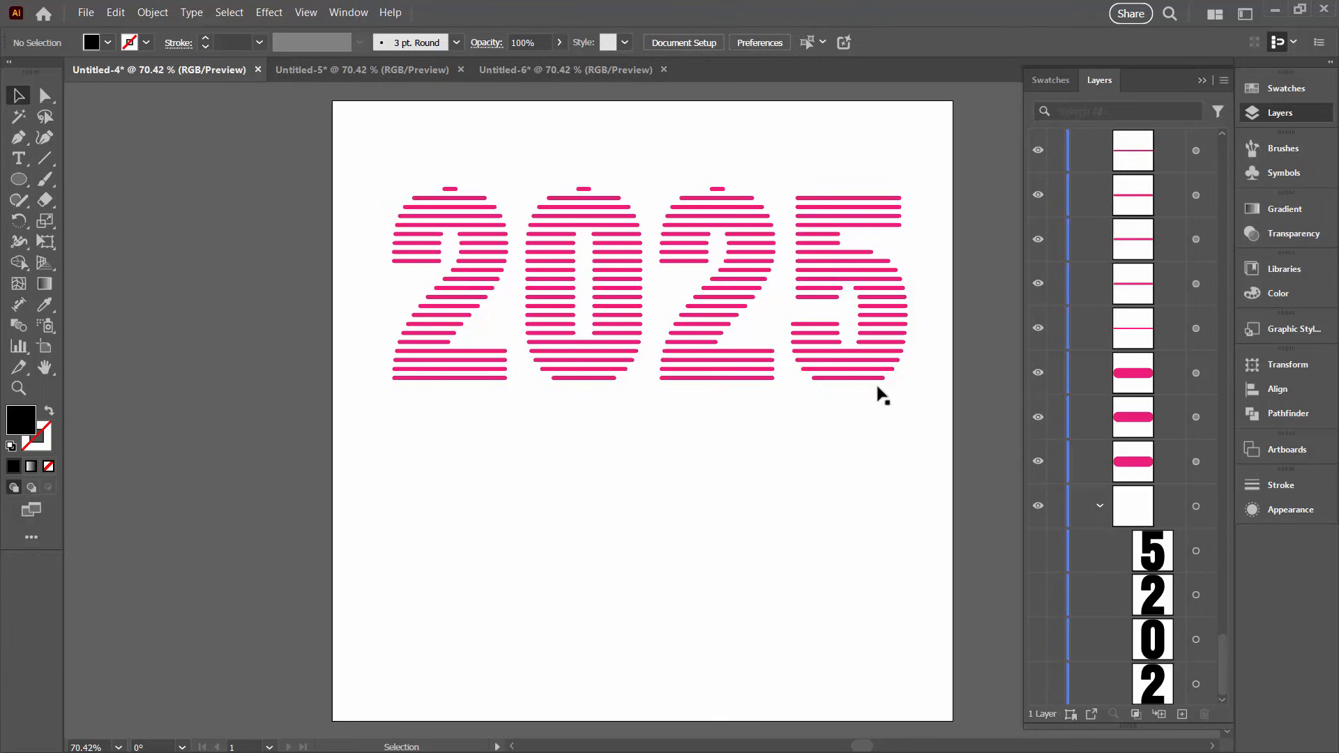
mouse_move(1139, 546)
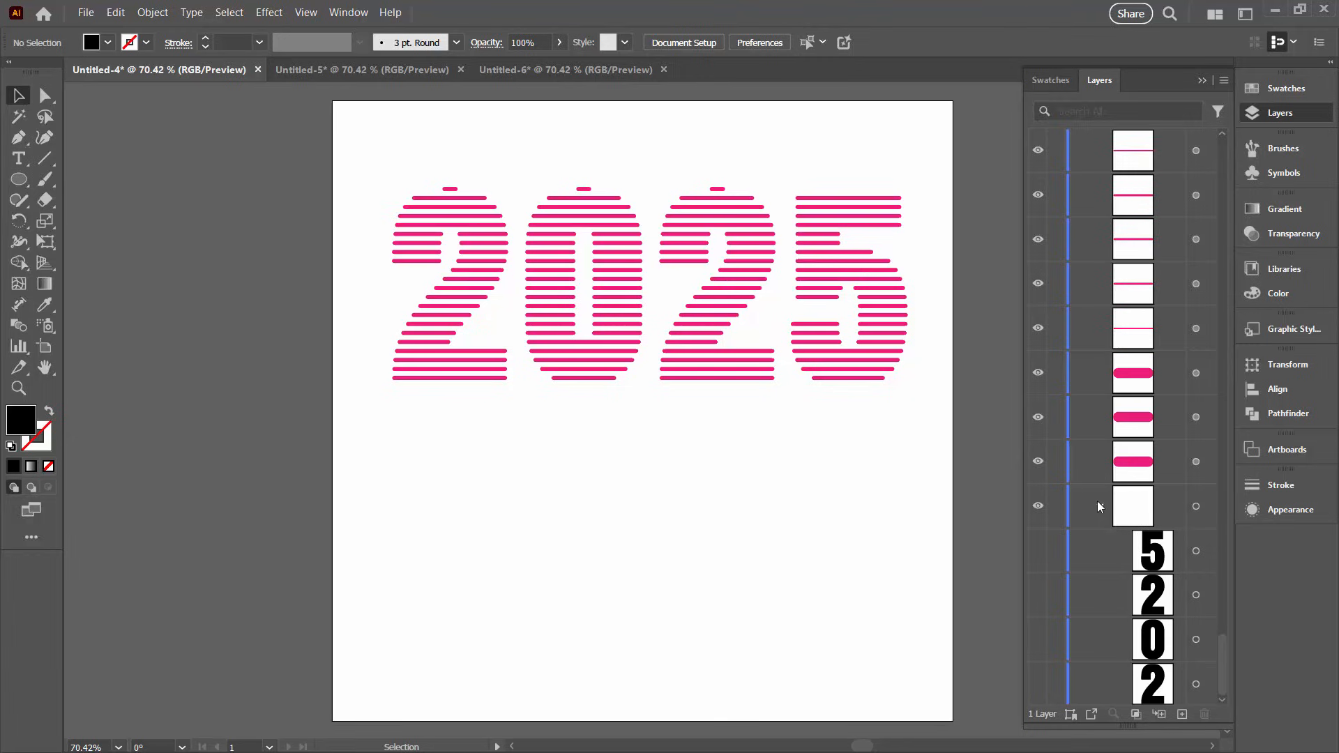
scroll(down, 3)
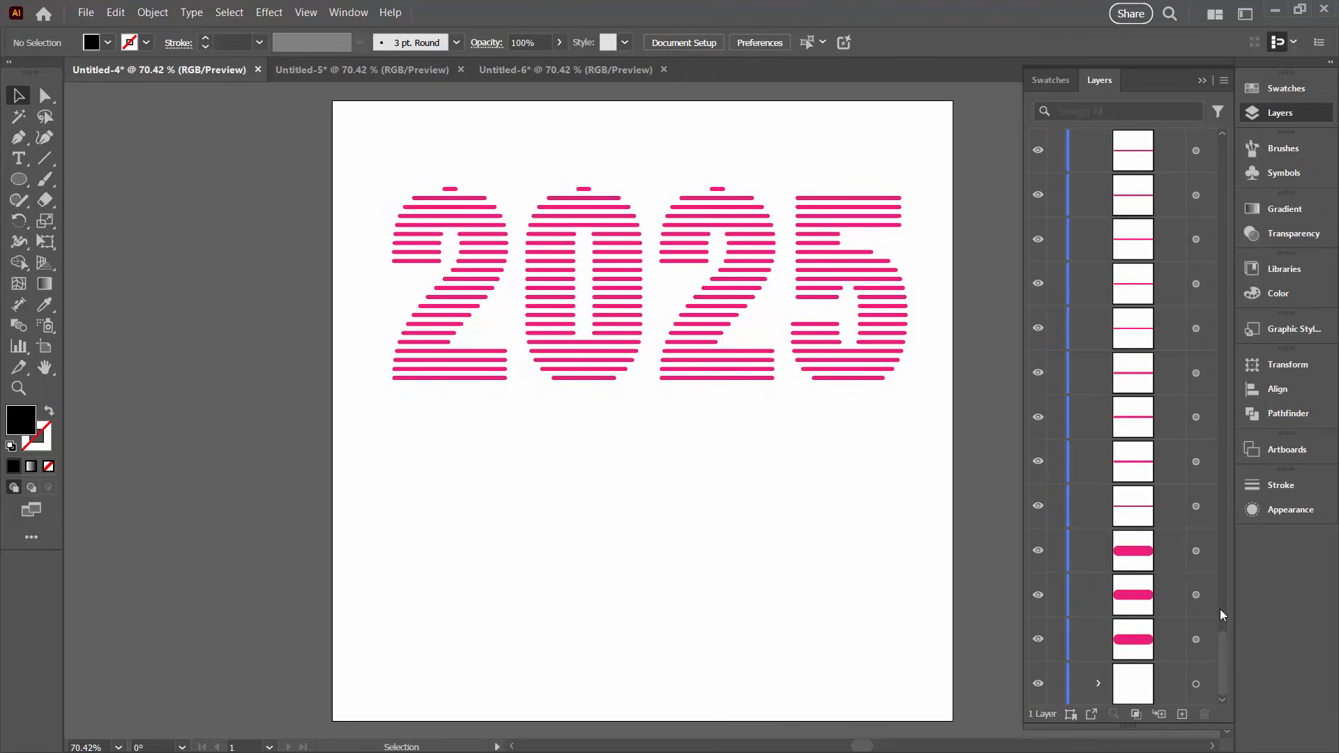
Group all the trimmed pink line pieces into one object (Ctrl+G) and deselect
click(1132, 683)
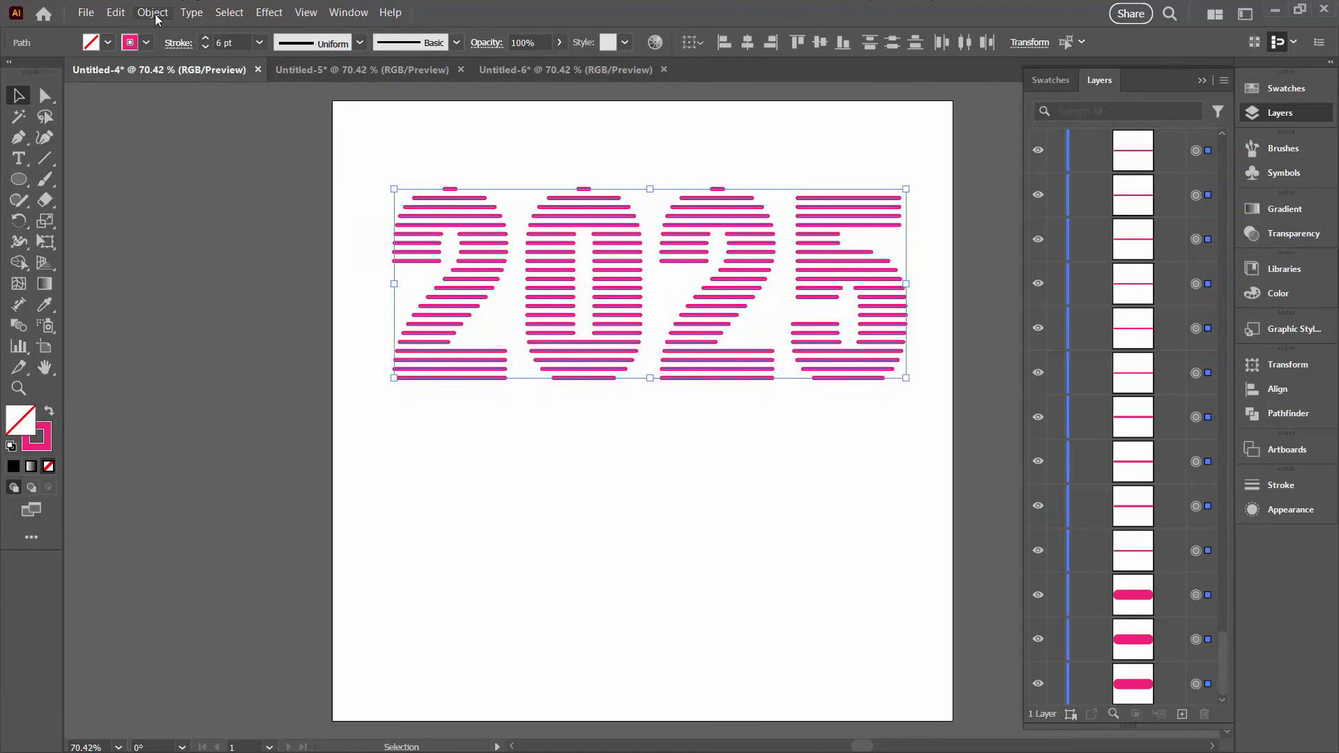
click(495, 482)
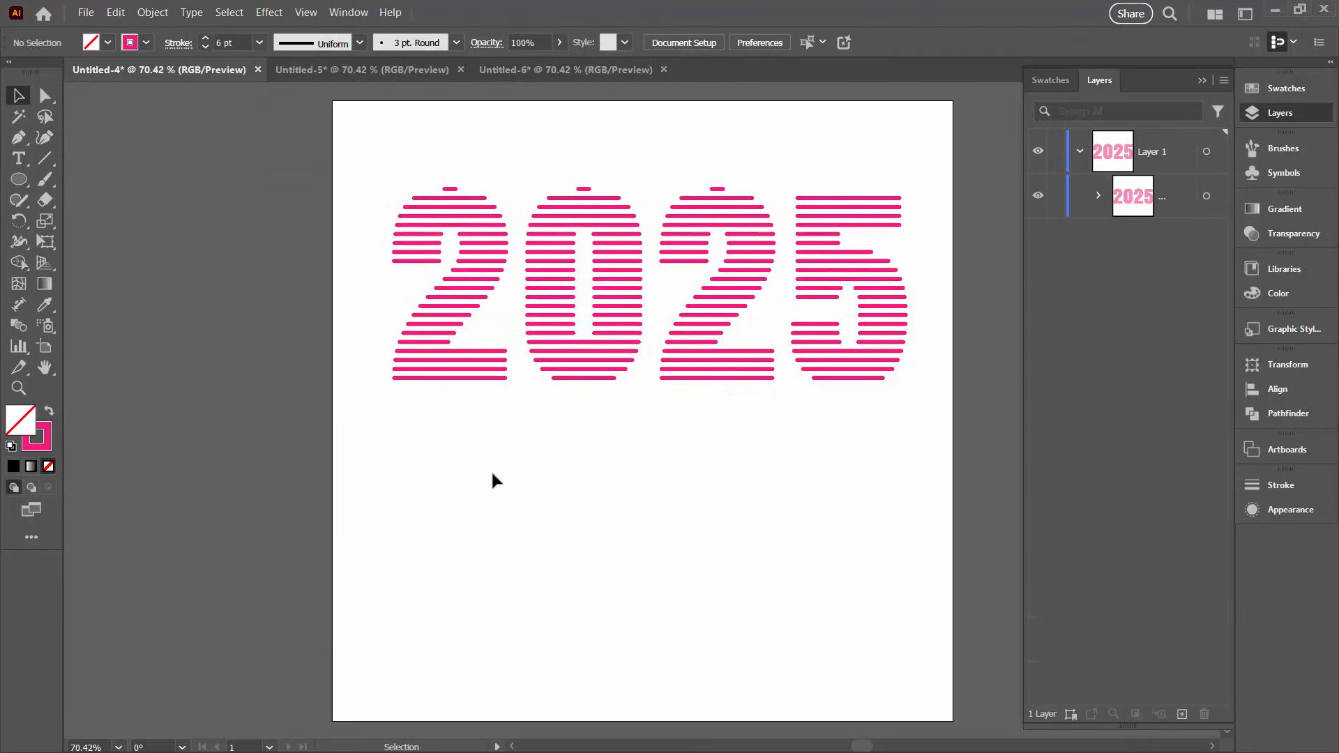
mouse_move(380, 120)
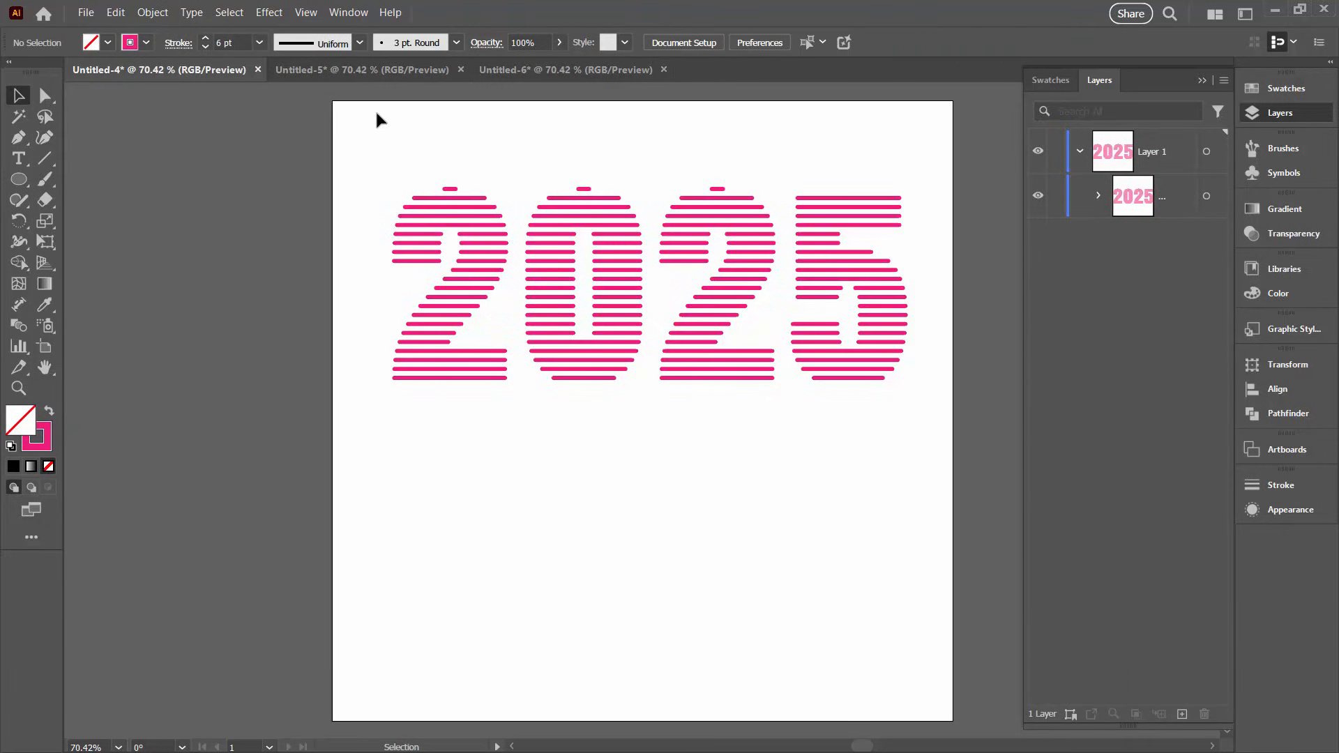
mouse_move(768, 202)
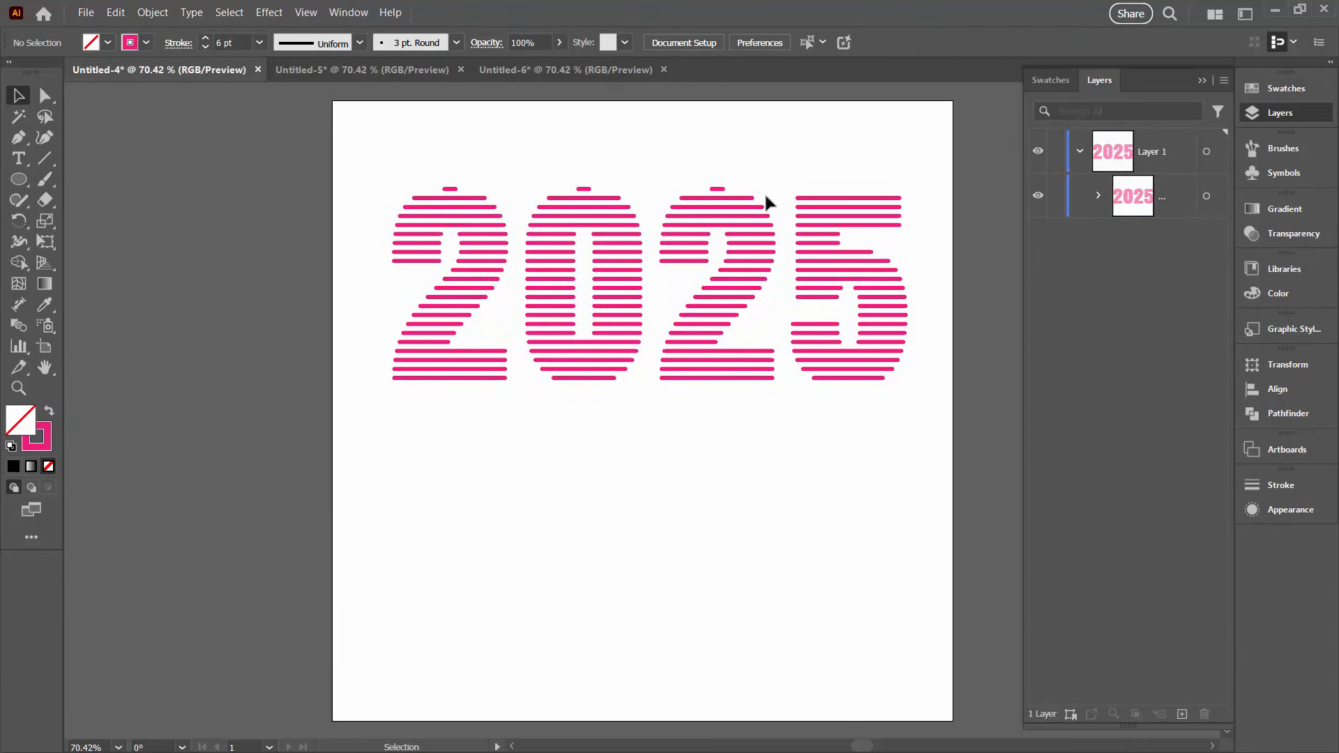
mouse_move(501, 405)
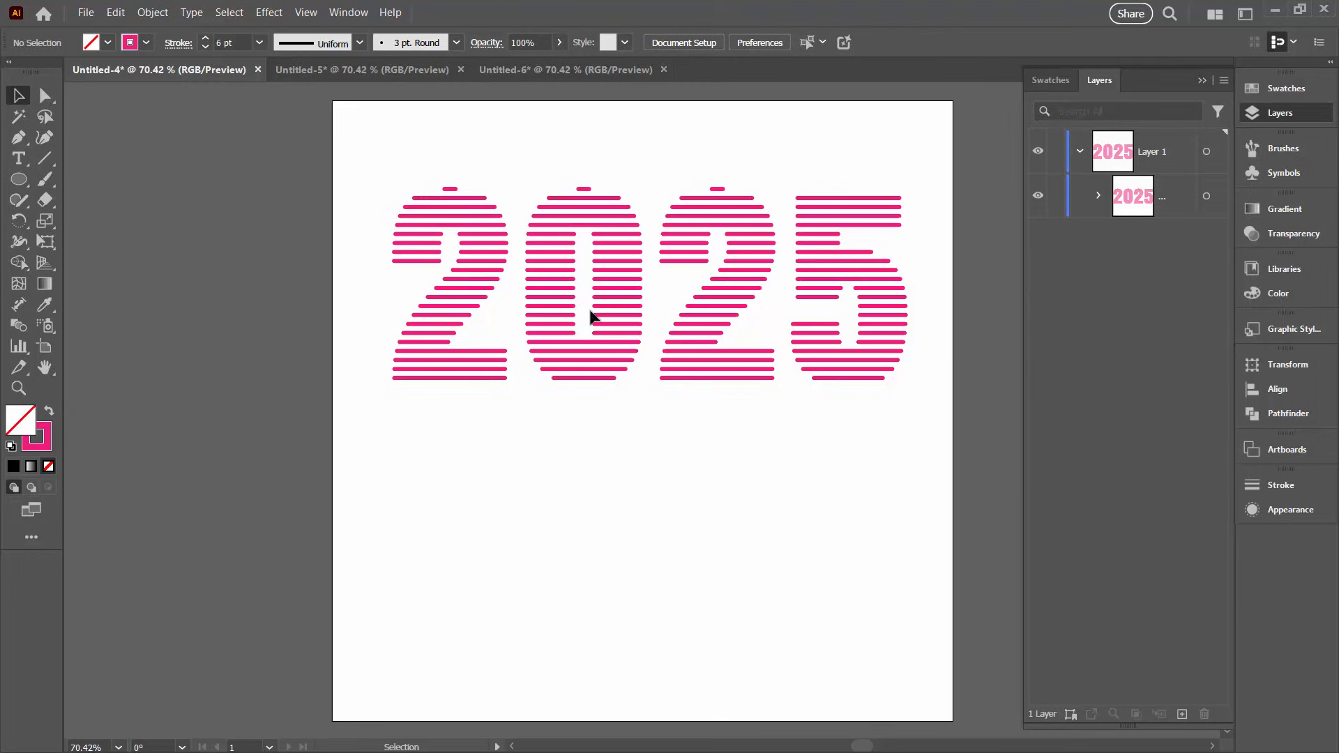
mouse_move(760, 301)
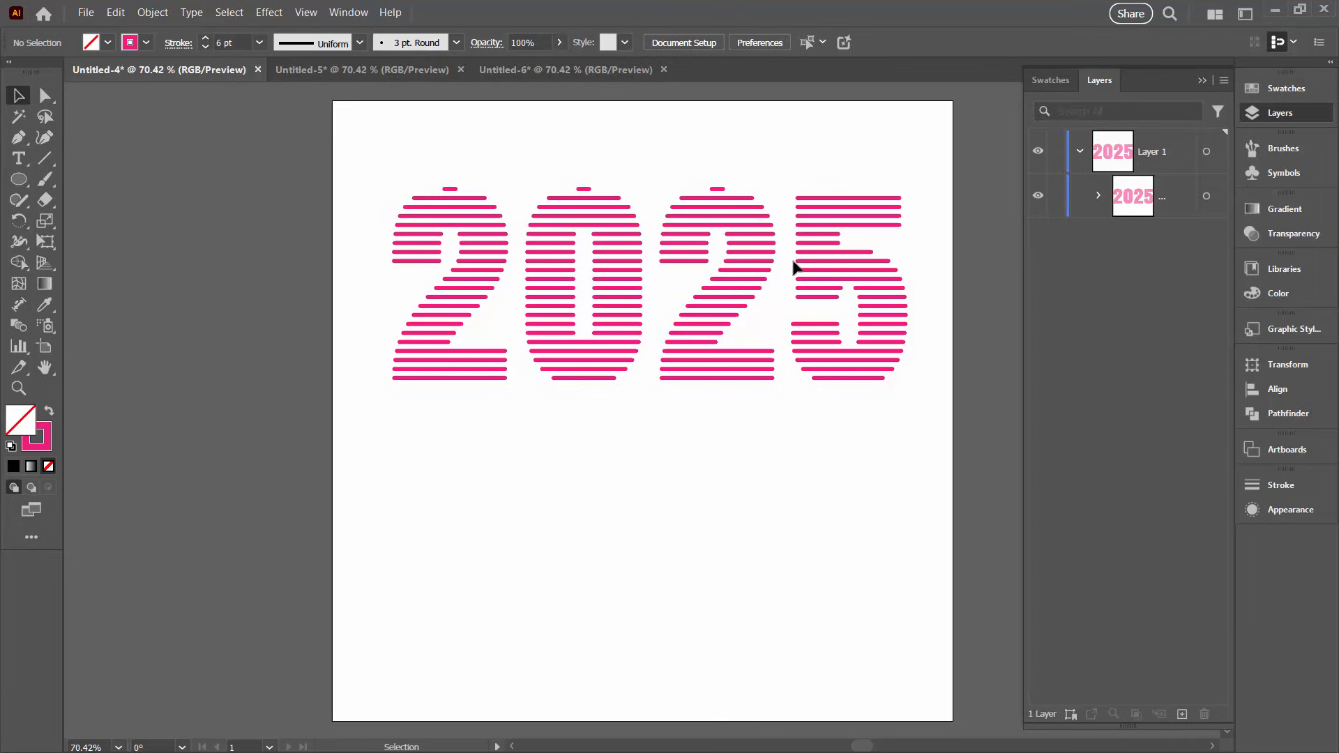
mouse_move(520, 223)
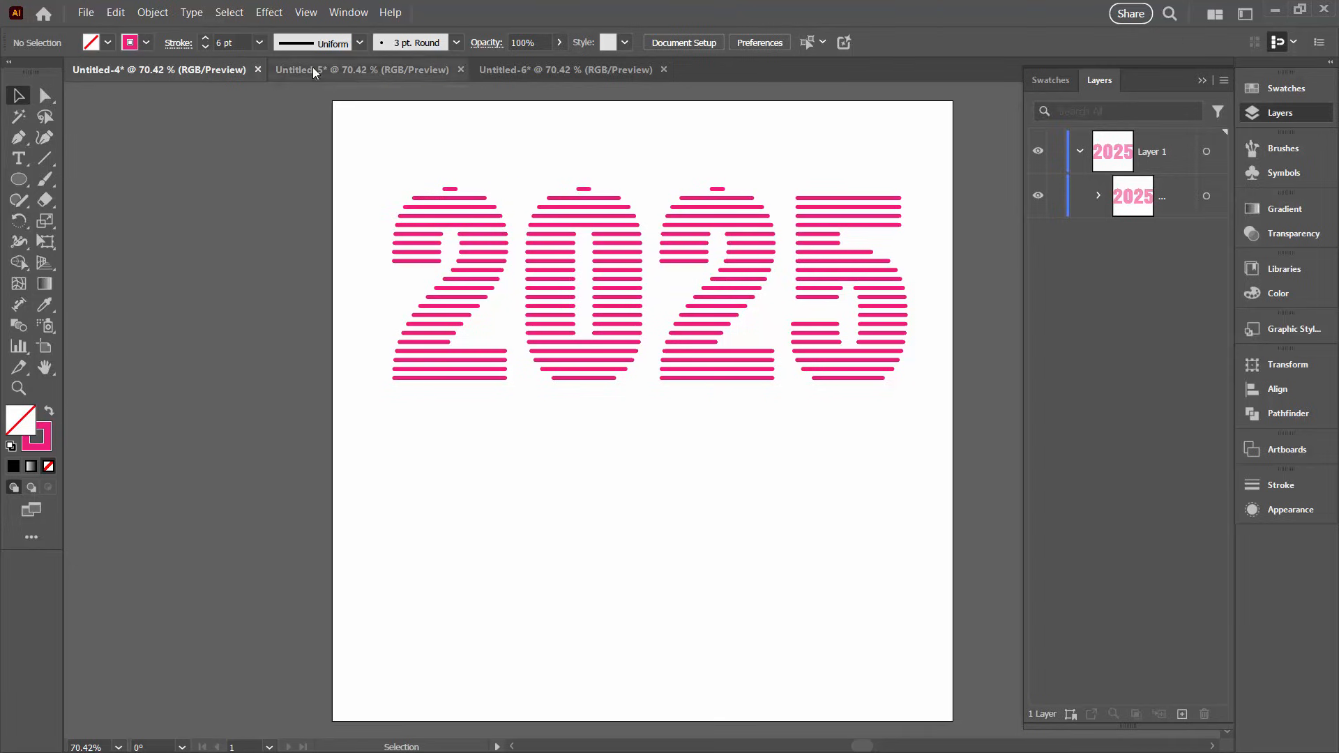
Switch to Untitled-5 and Alt-drag the pink line down into an evenly spaced stack over 2025
click(363, 69)
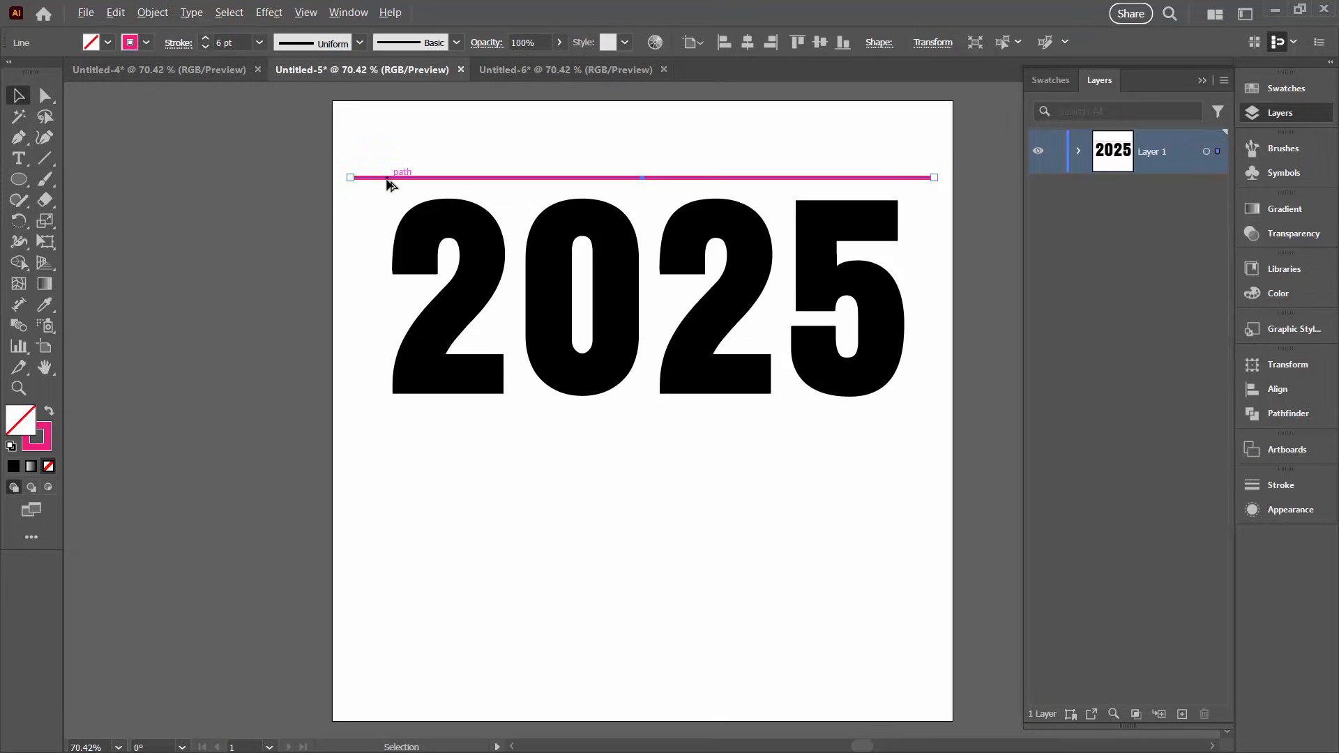
drag(385, 177, 385, 190)
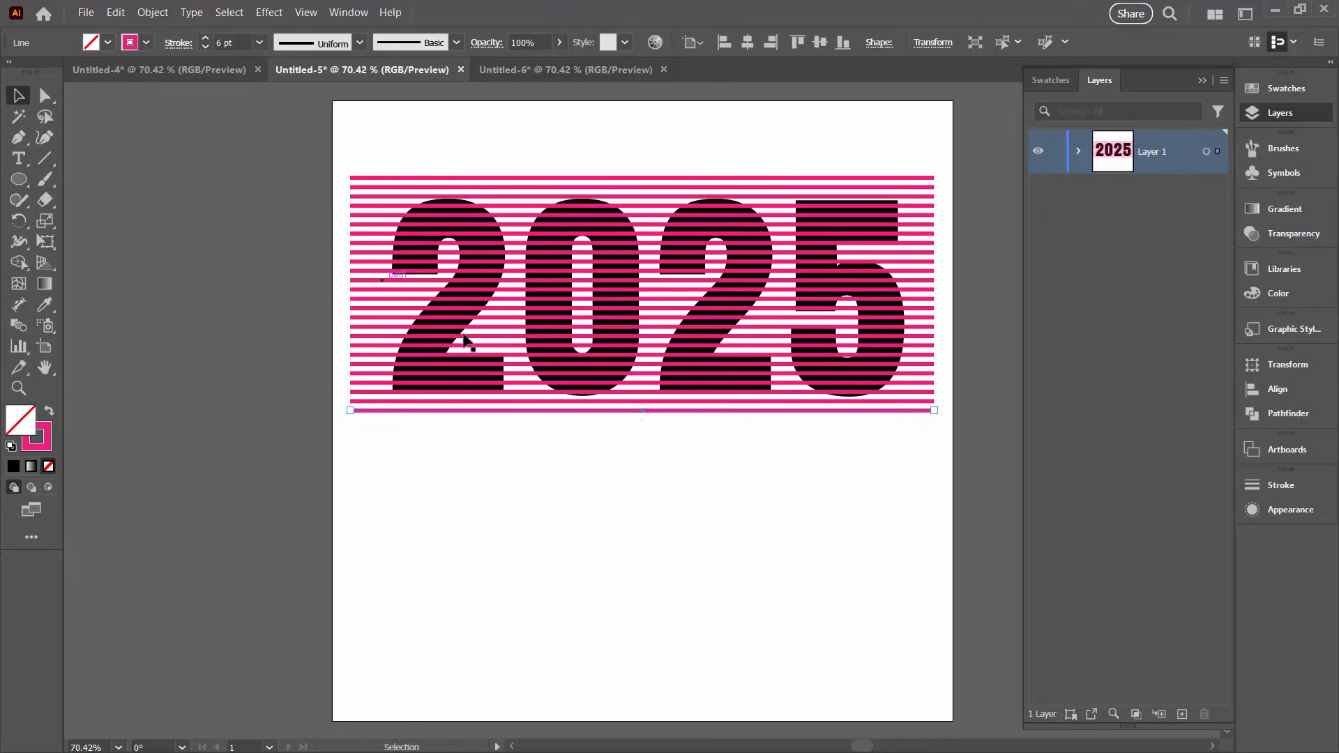
mouse_move(594, 341)
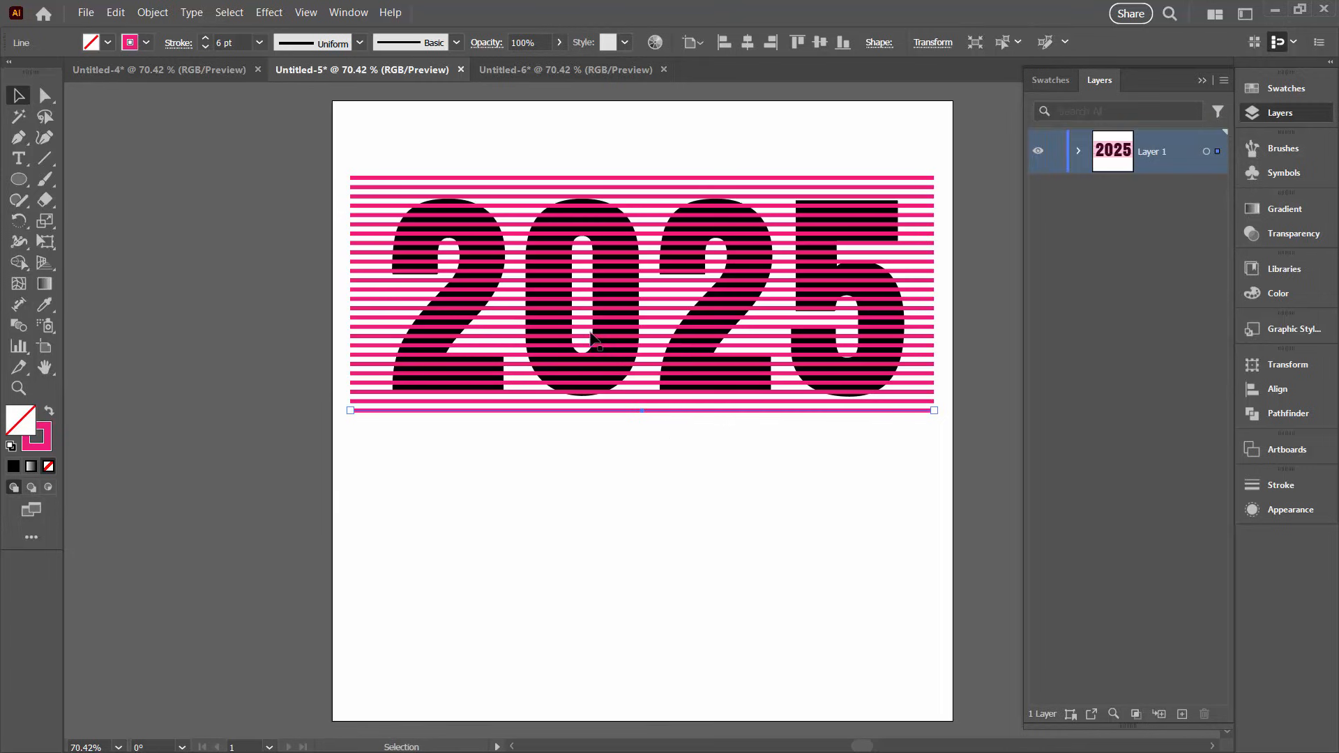
mouse_move(462, 223)
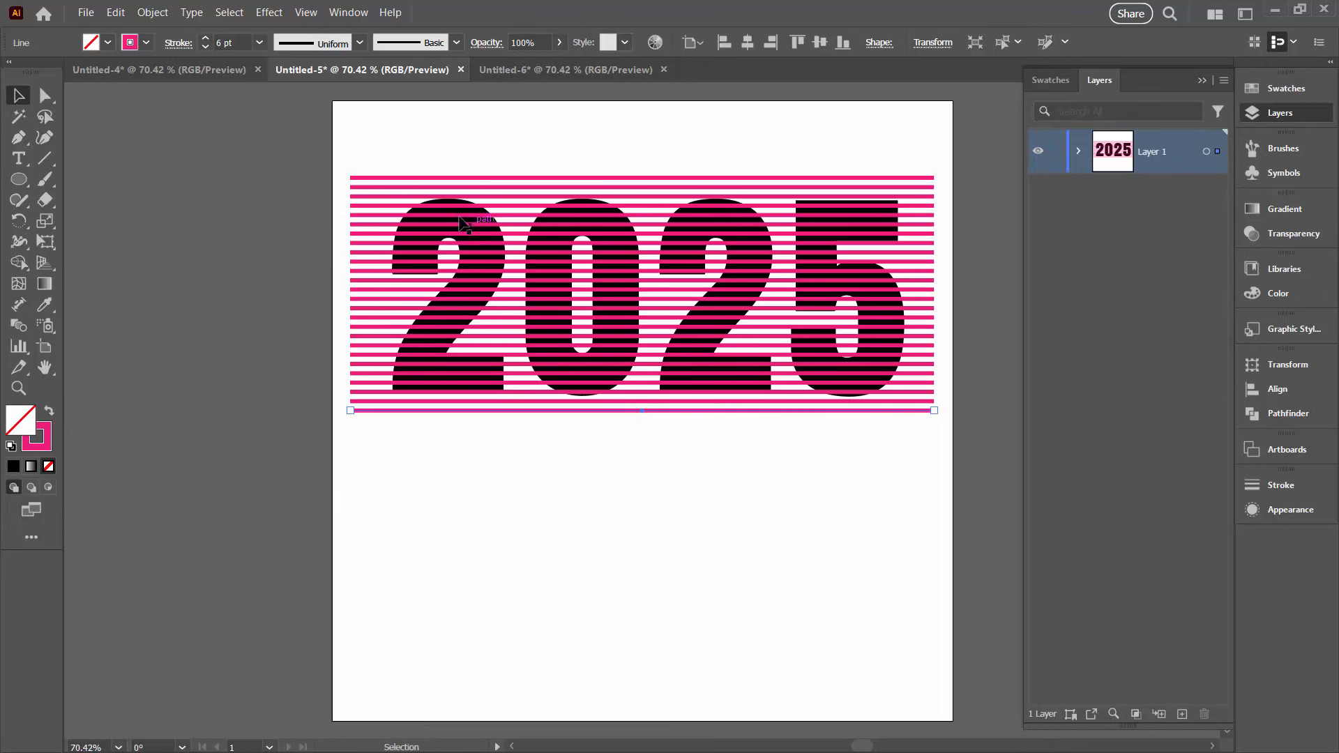
mouse_move(543, 205)
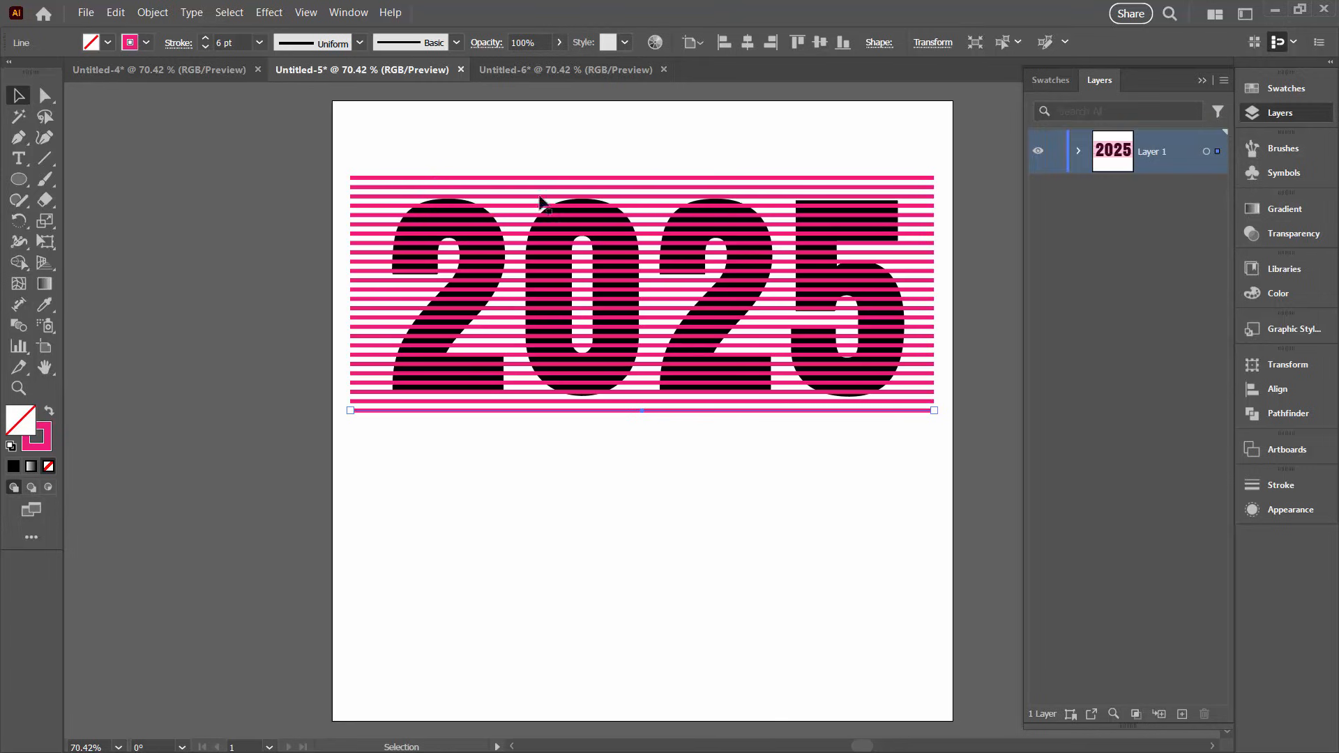
Select the 2025 text in the Layers panel, bring it to front, and deselect
click(1079, 150)
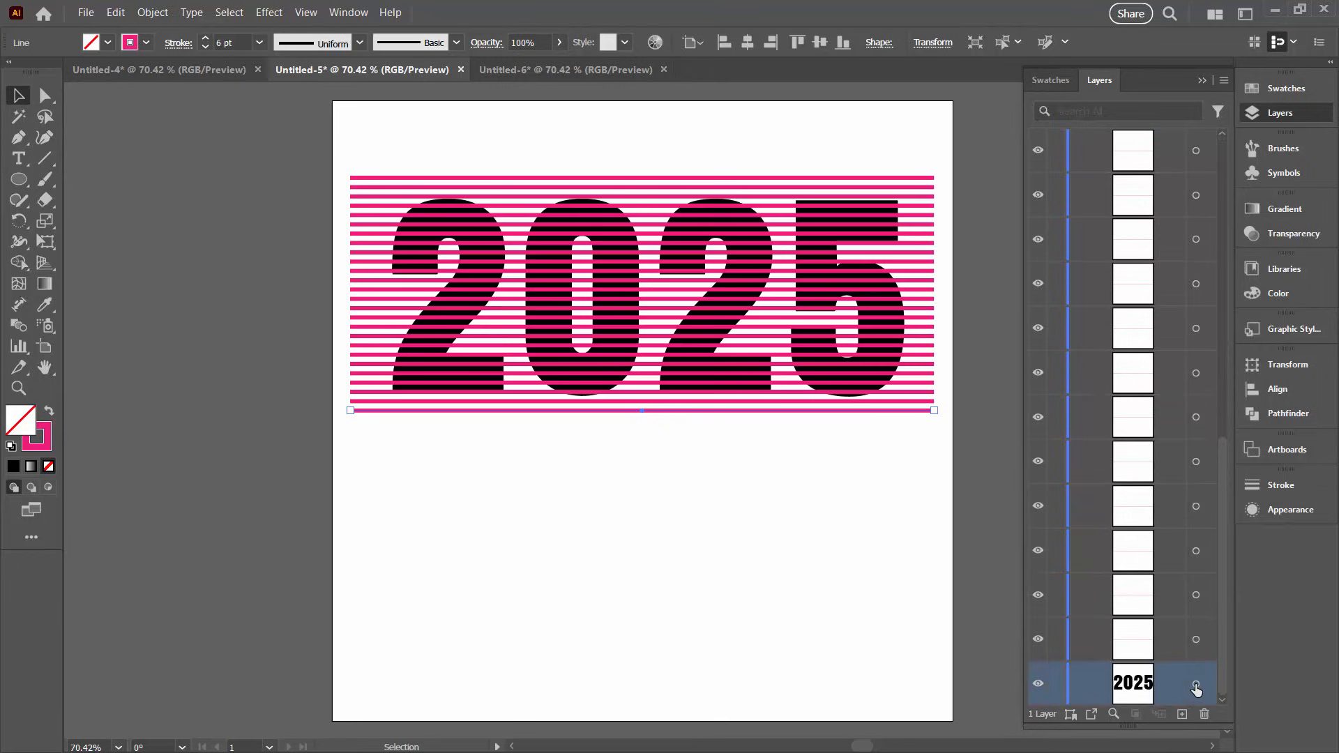
click(1196, 684)
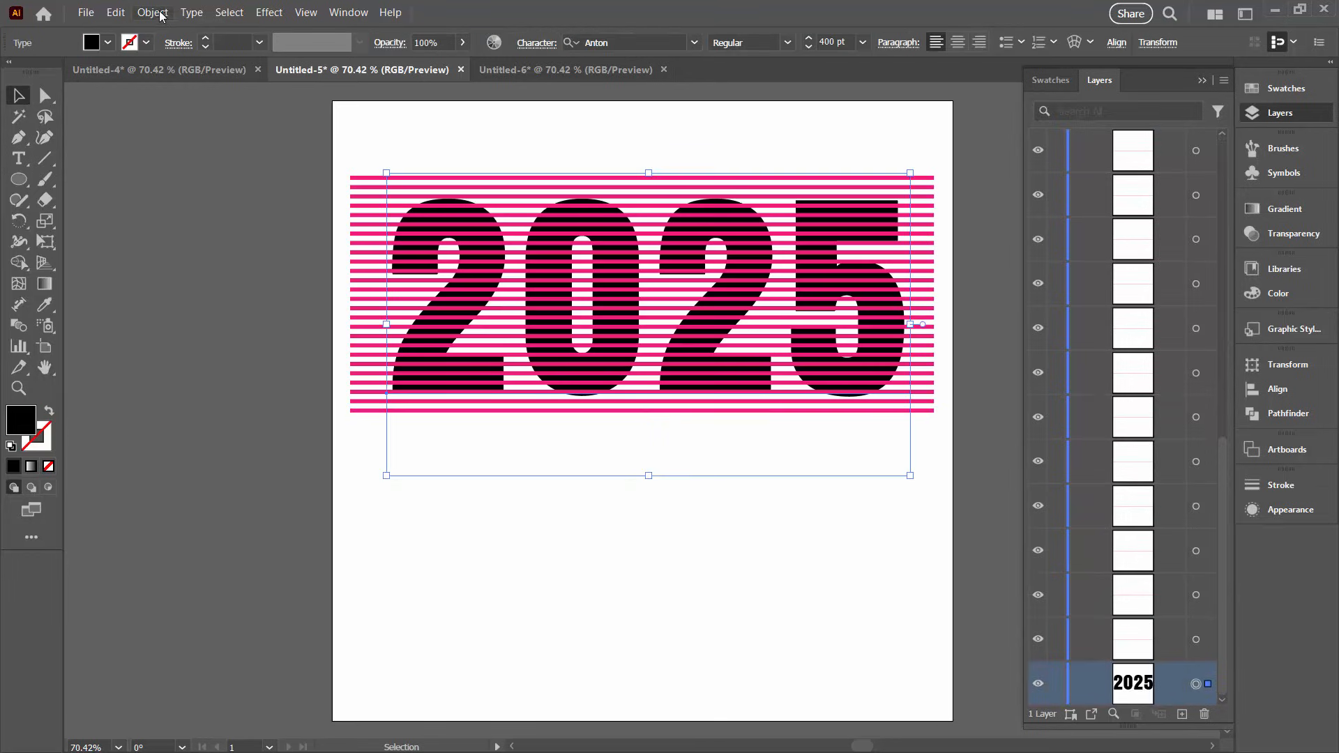
click(152, 13)
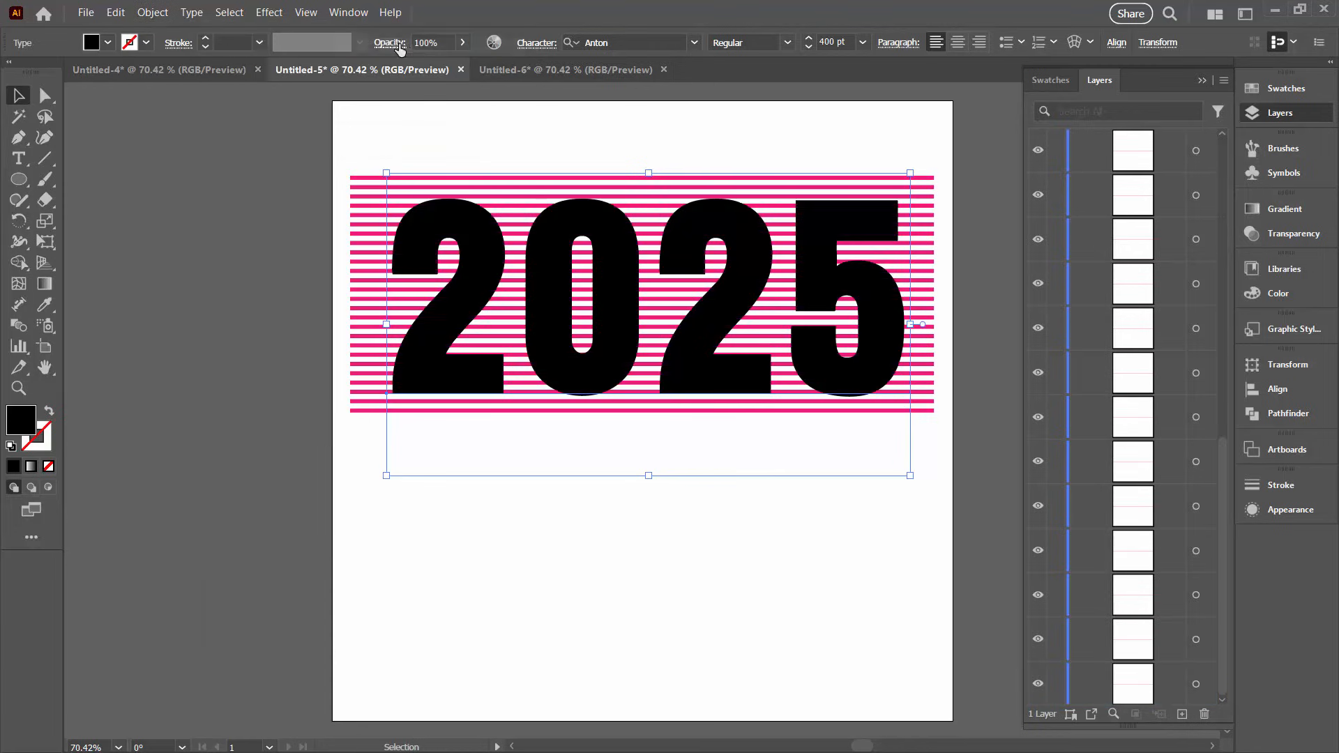
click(527, 478)
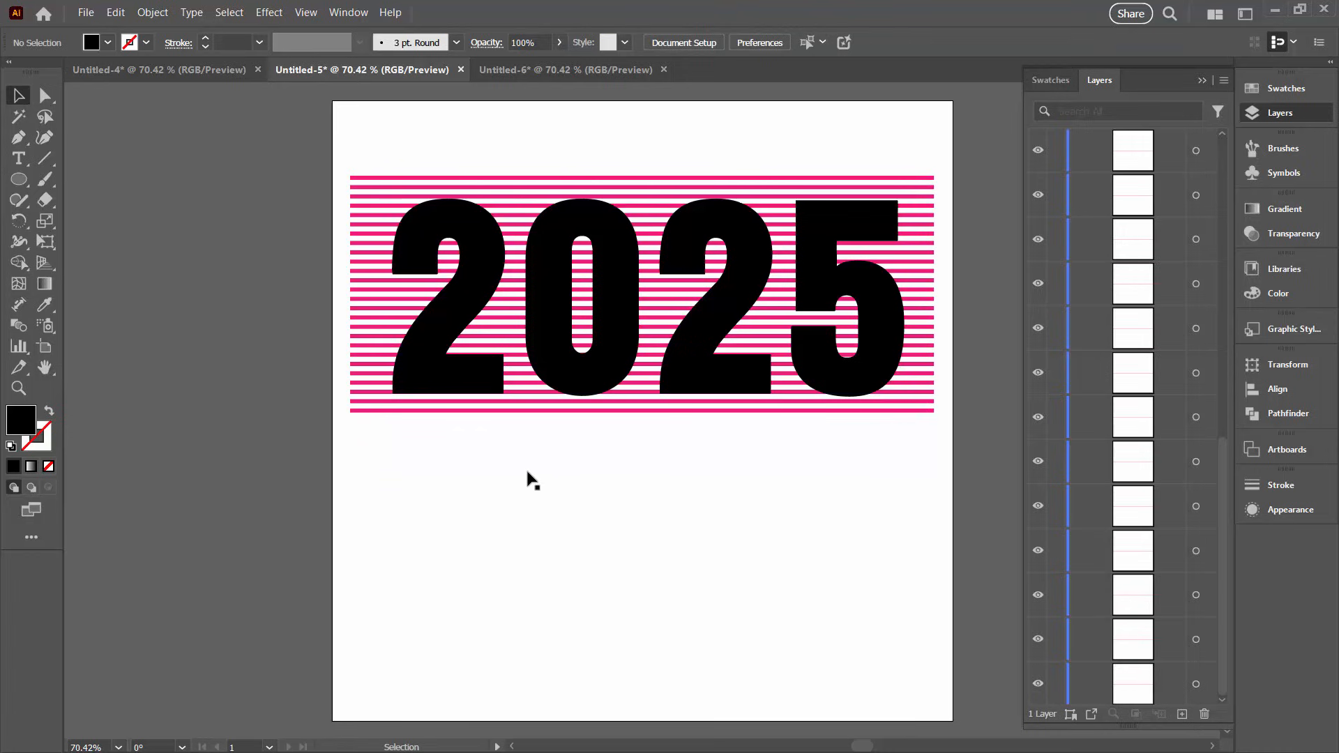
mouse_move(416, 234)
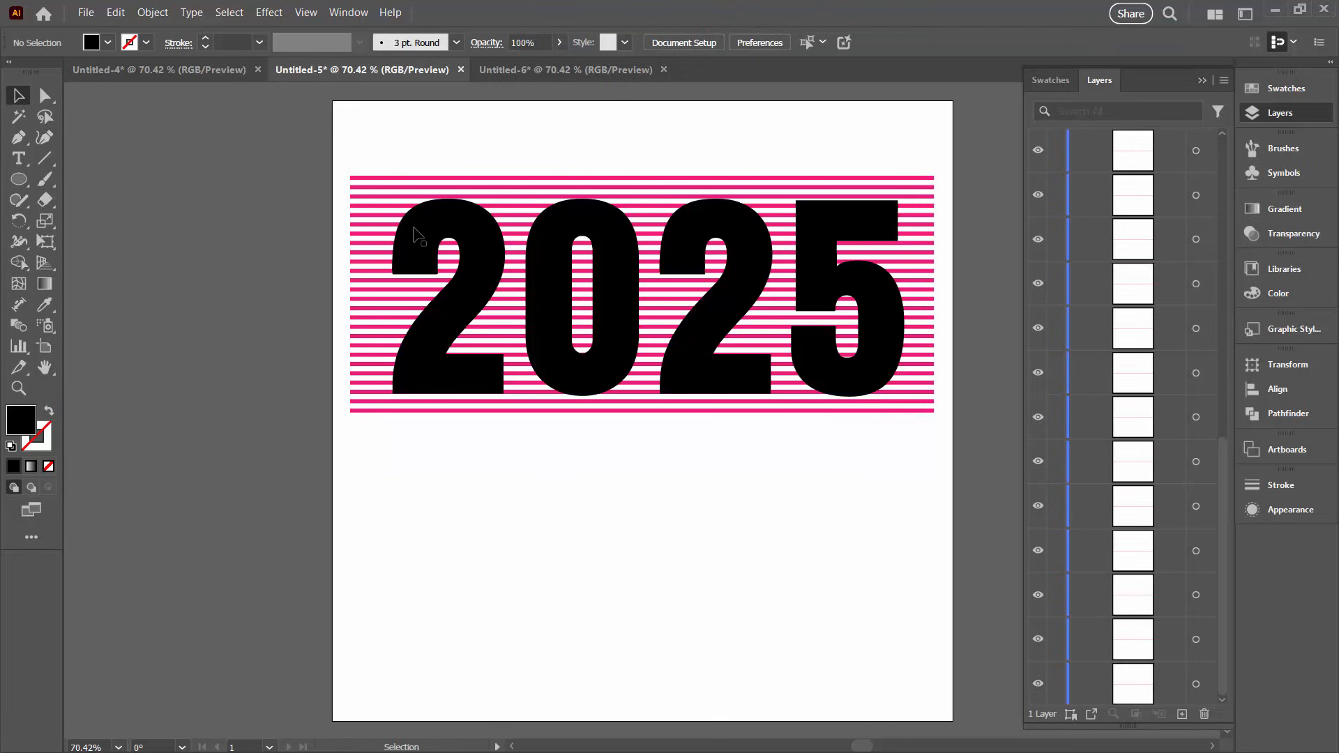
mouse_move(523, 181)
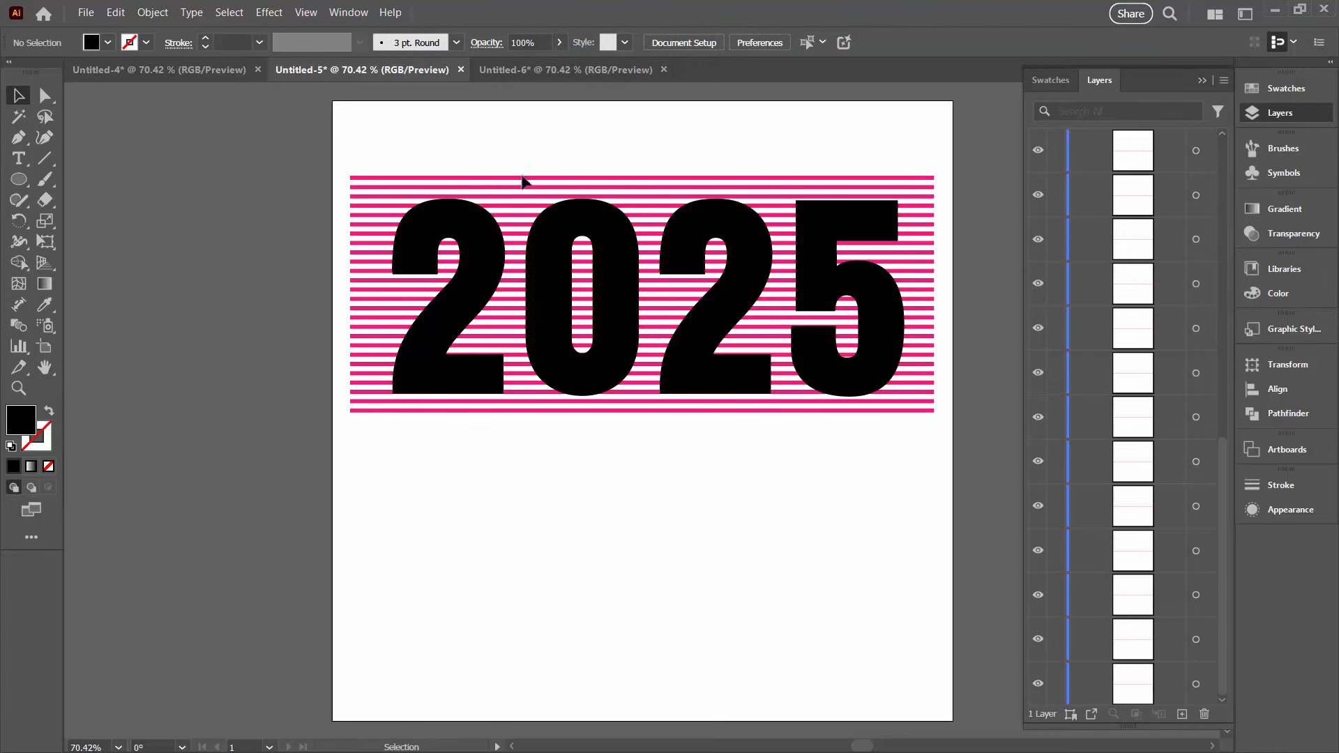
mouse_move(364, 156)
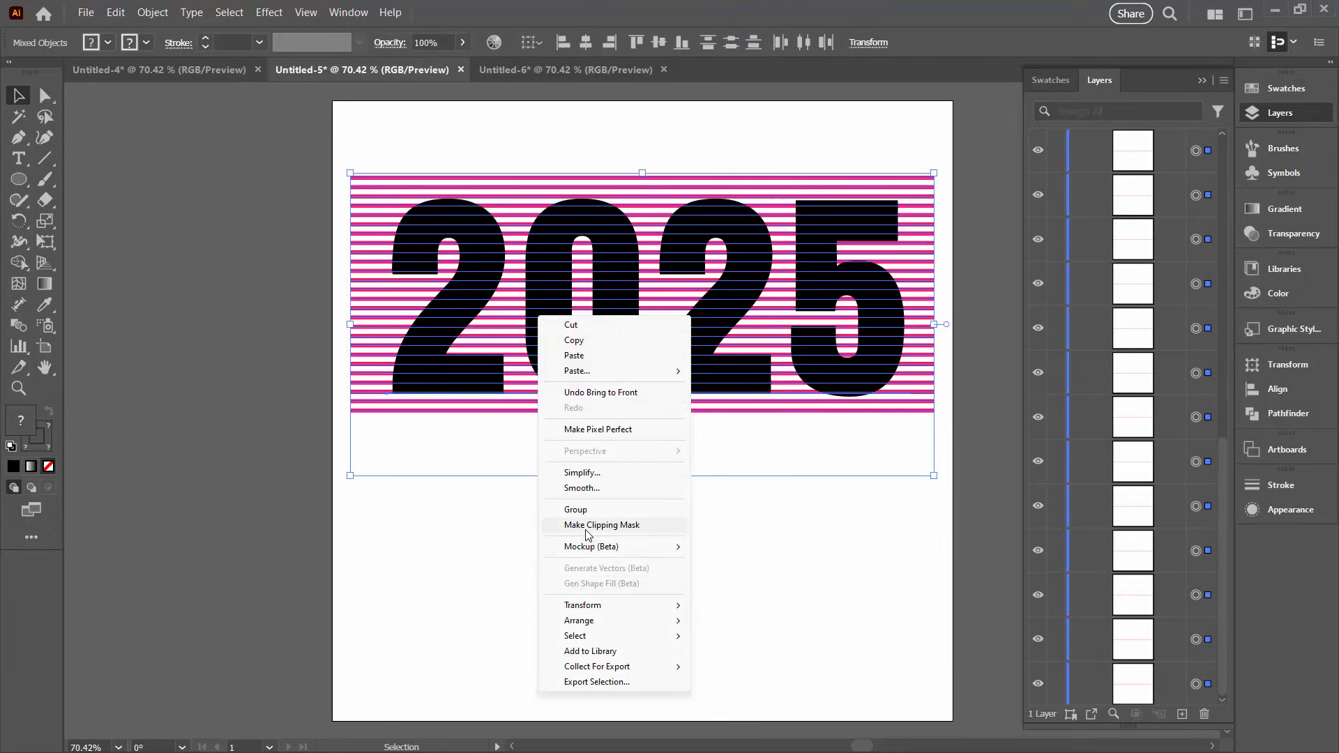
mouse_move(235, 278)
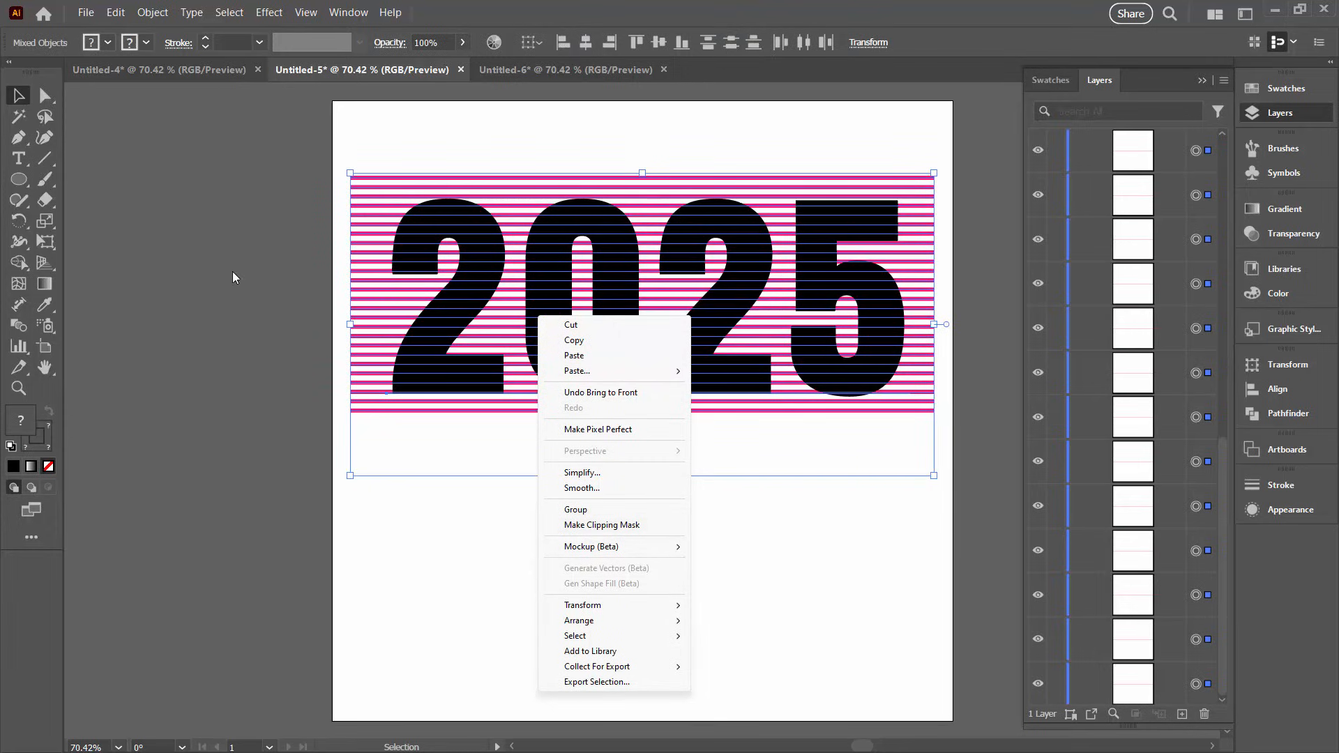
Make a clipping mask (Ctrl+7) so the pink lines fill the 2025 text shape
click(152, 13)
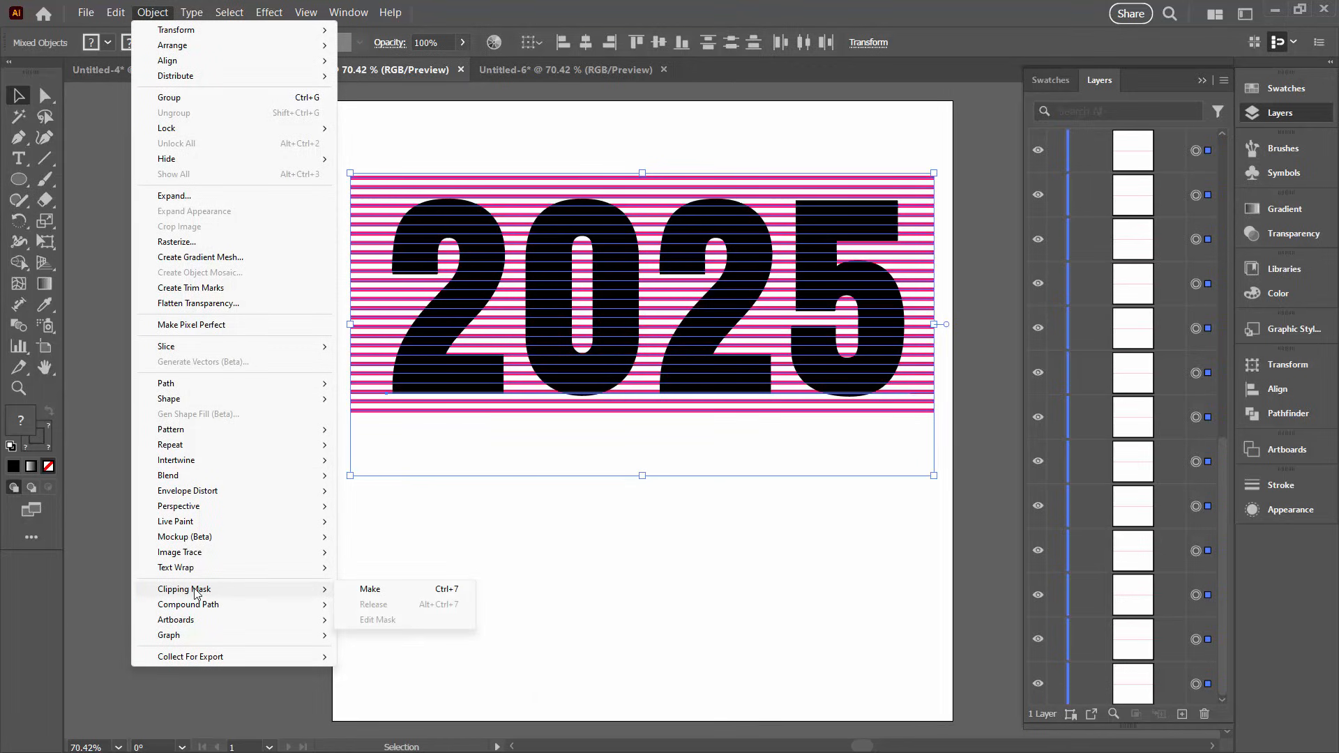
mouse_move(400, 614)
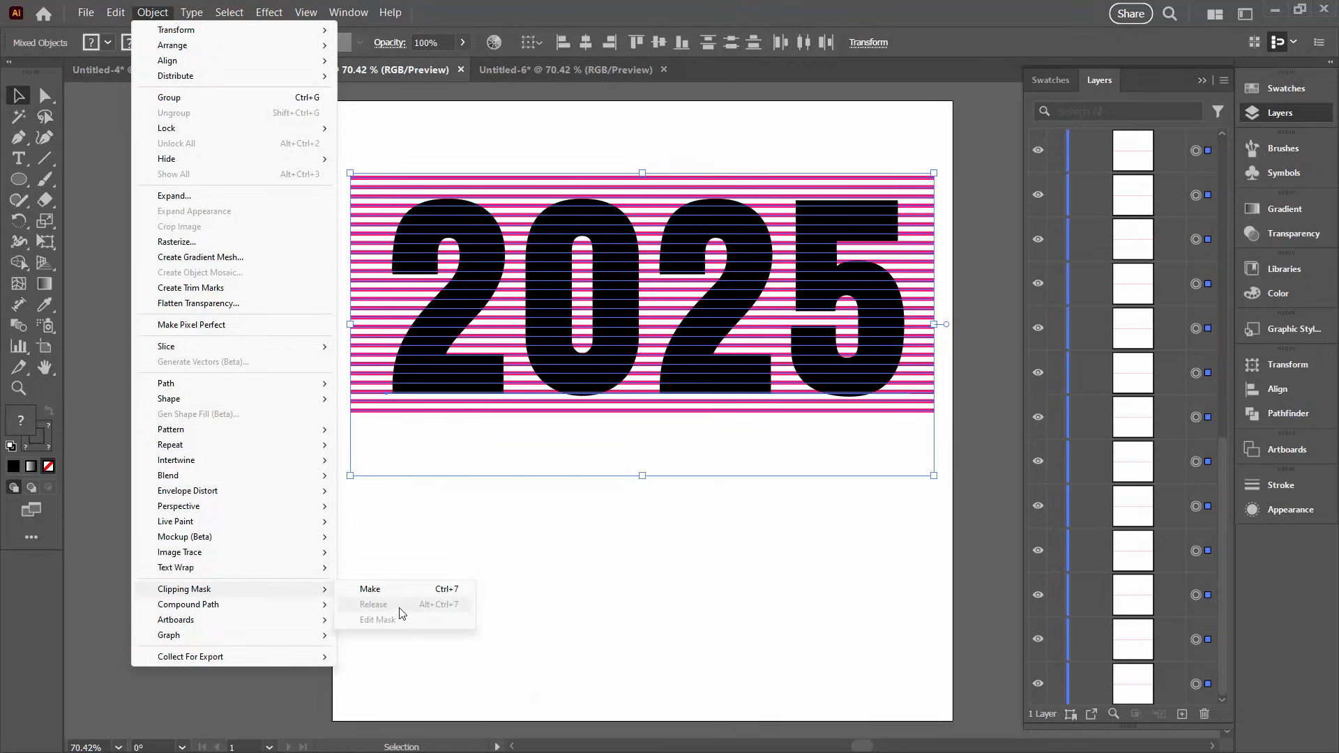
click(370, 589)
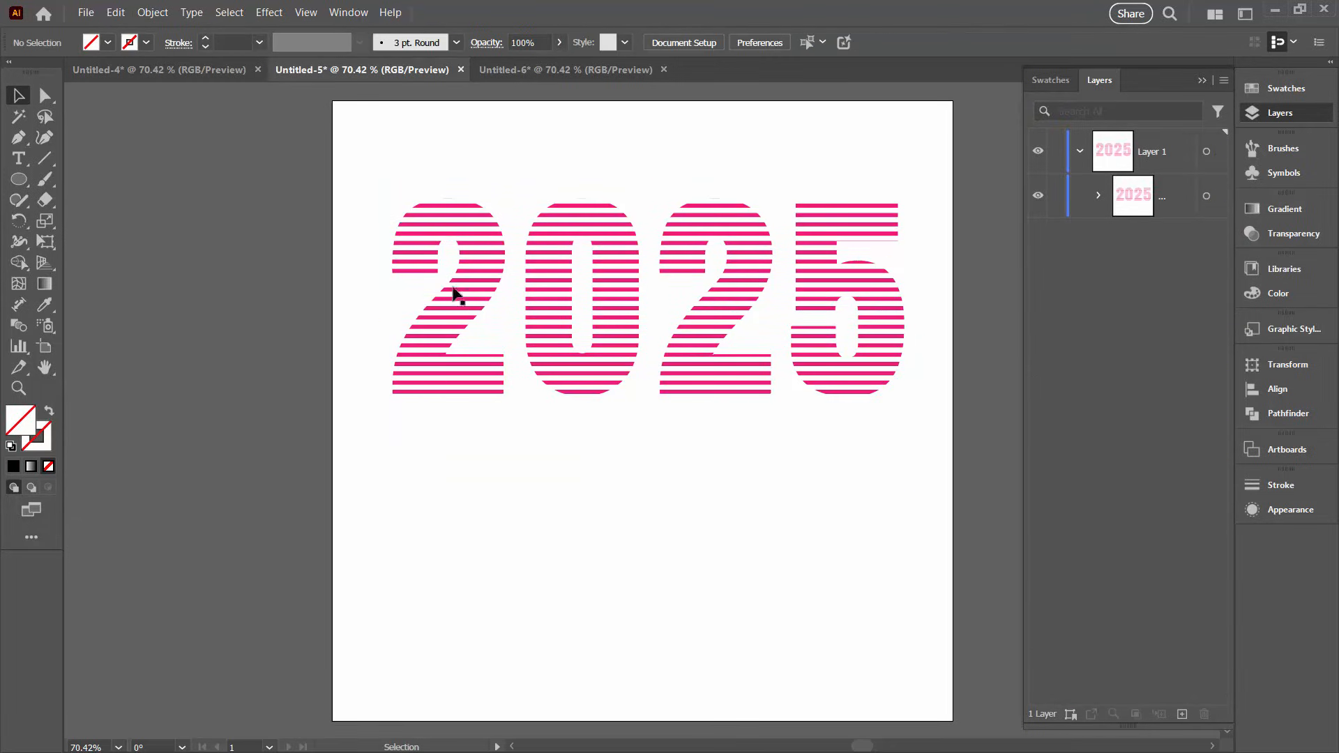
mouse_move(745, 215)
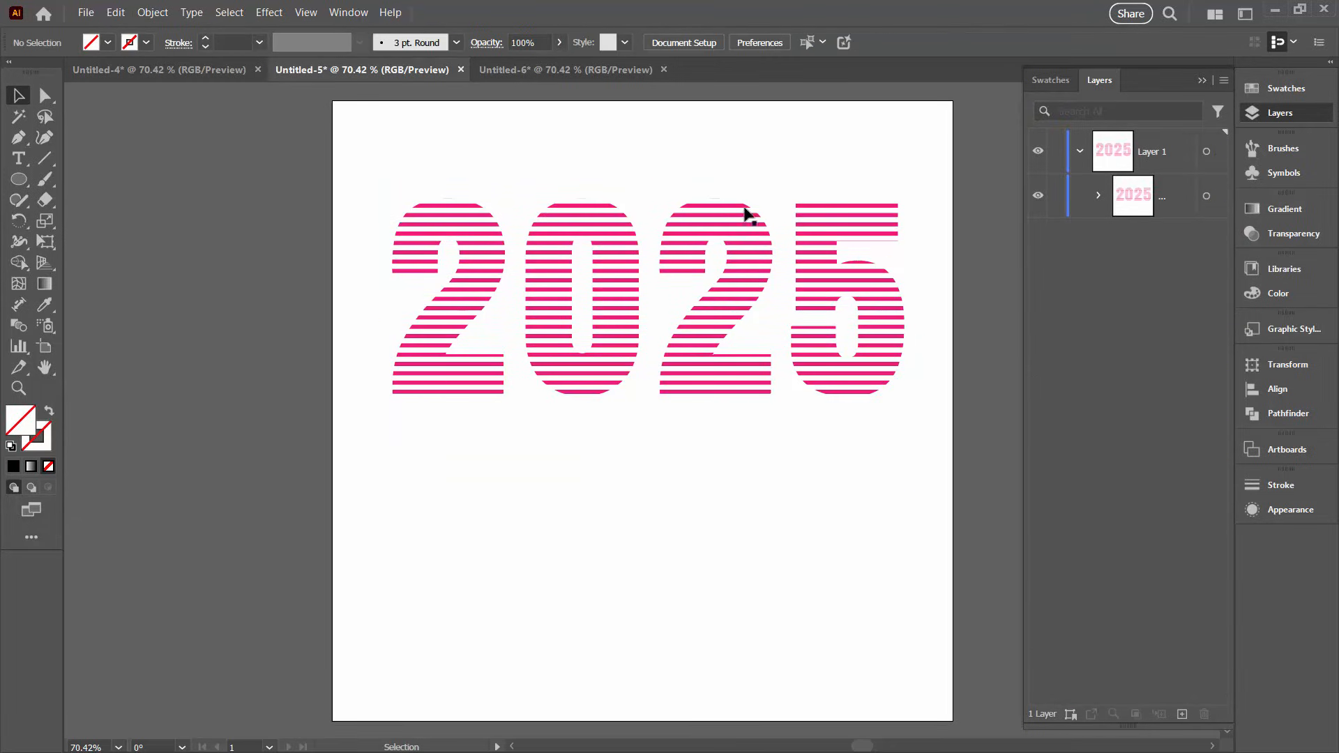
mouse_move(413, 283)
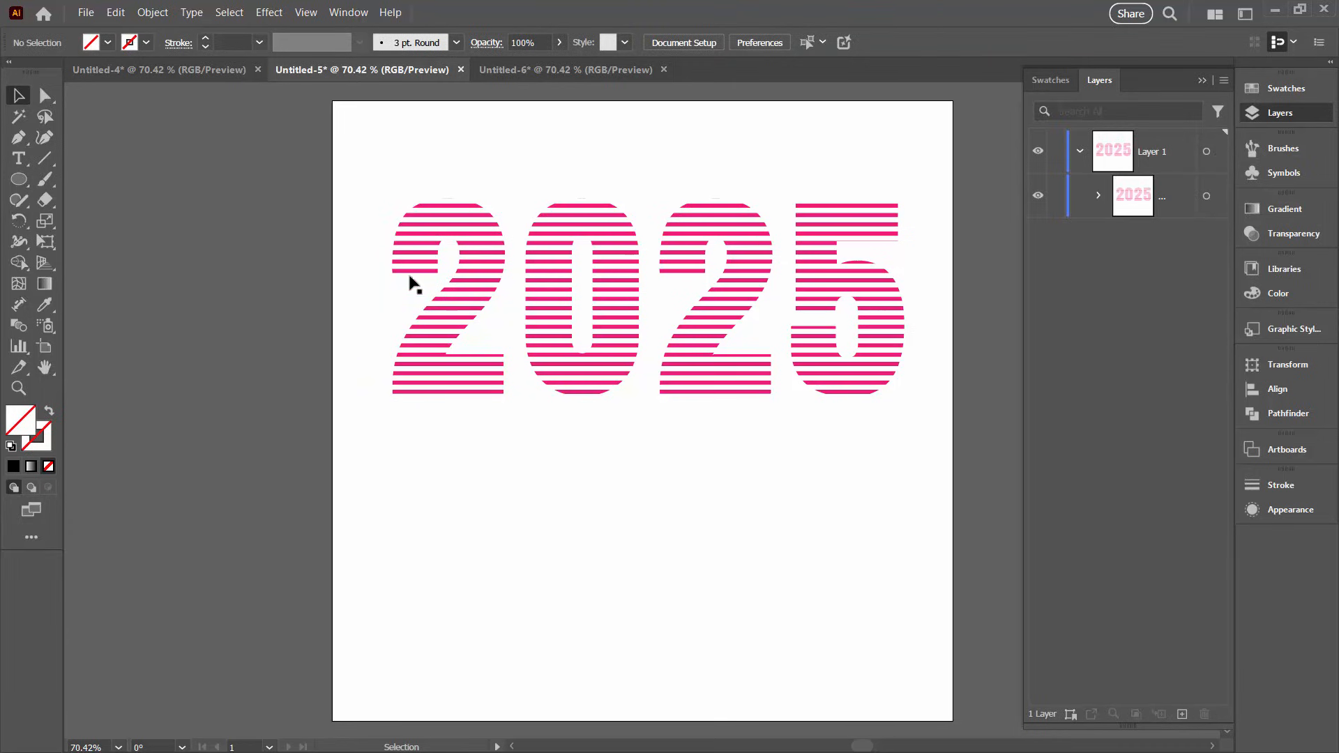
mouse_move(725, 286)
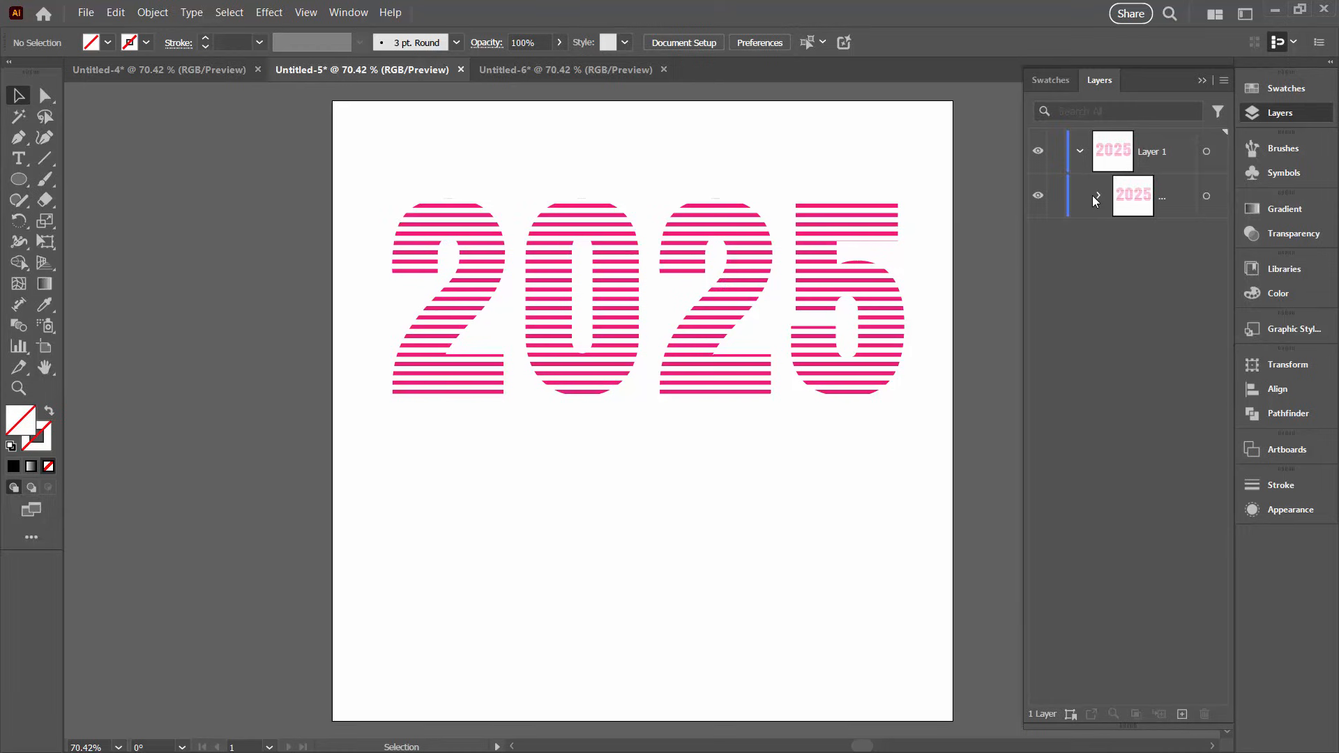
Select the live 2025 text mask inside the expanded clip group
click(1099, 195)
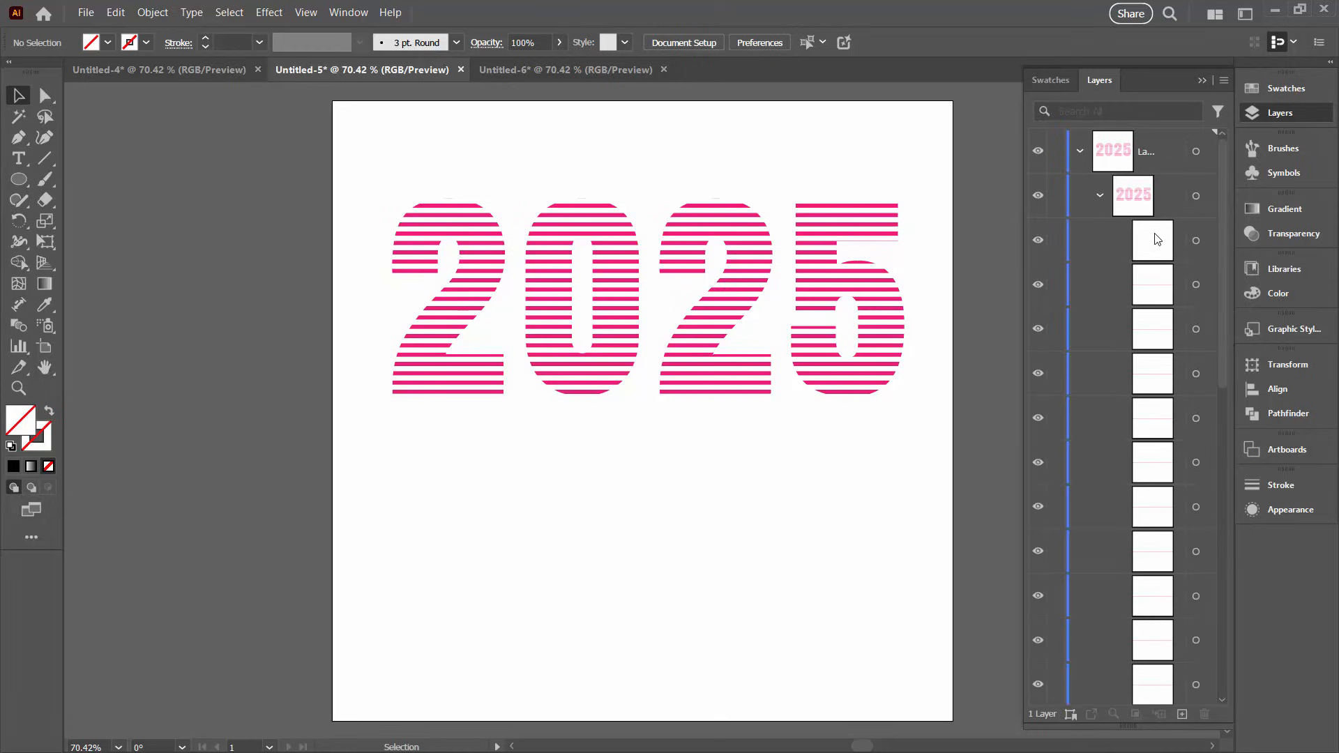
click(1195, 240)
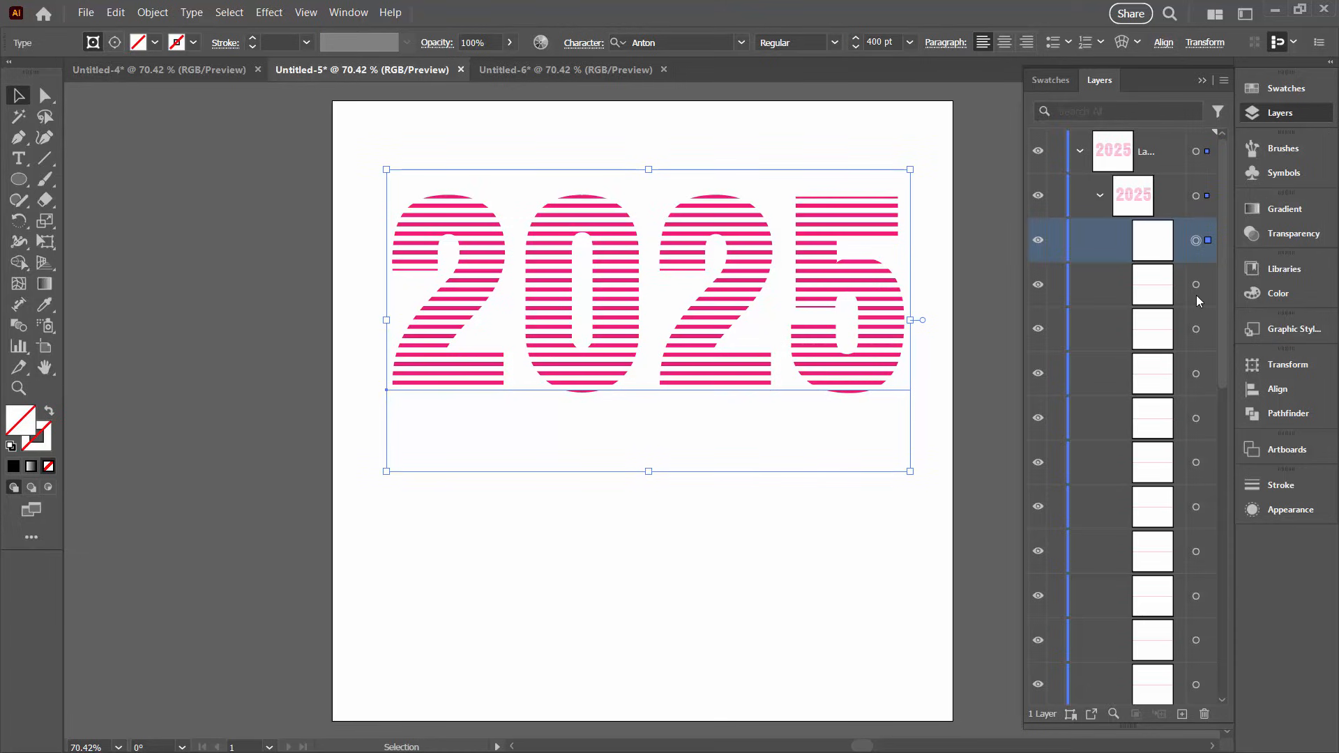
mouse_move(1151, 258)
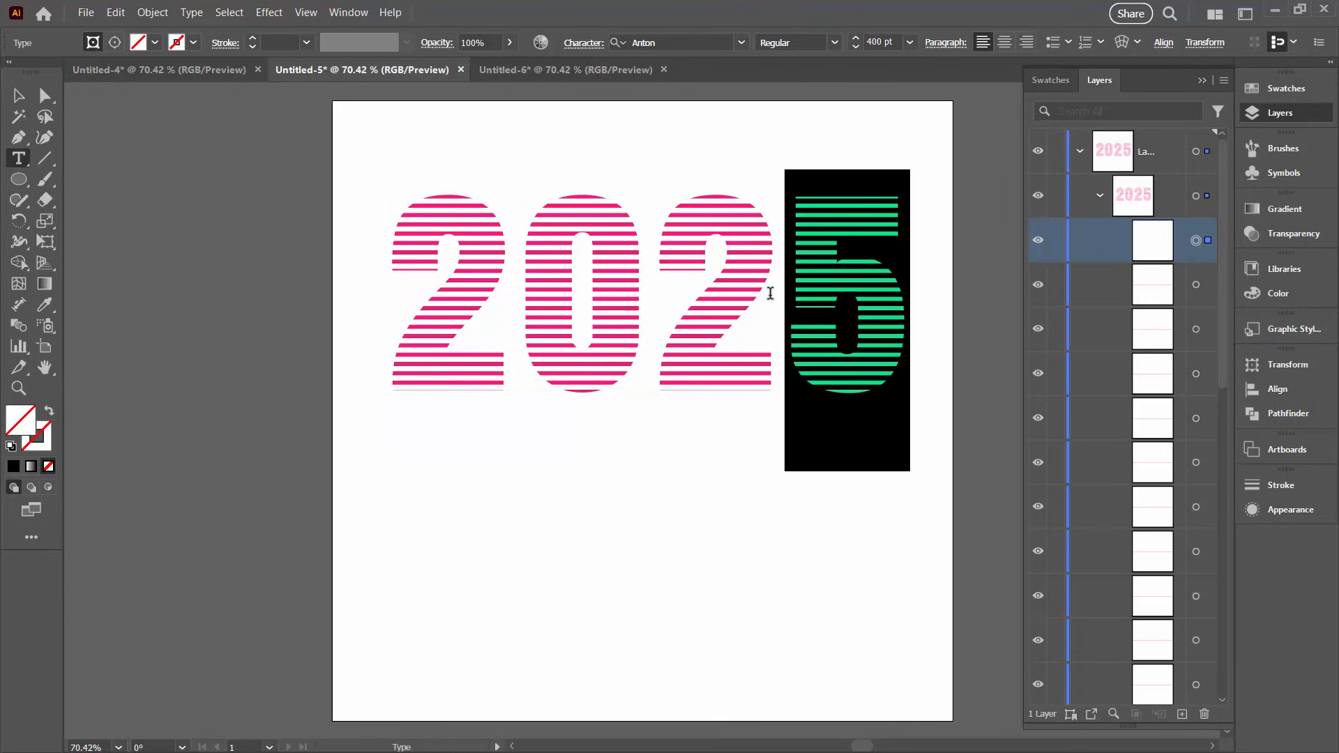
Change the masked text's 5 to 6 so it reads 2026, then switch to Untitled-6
text(6)
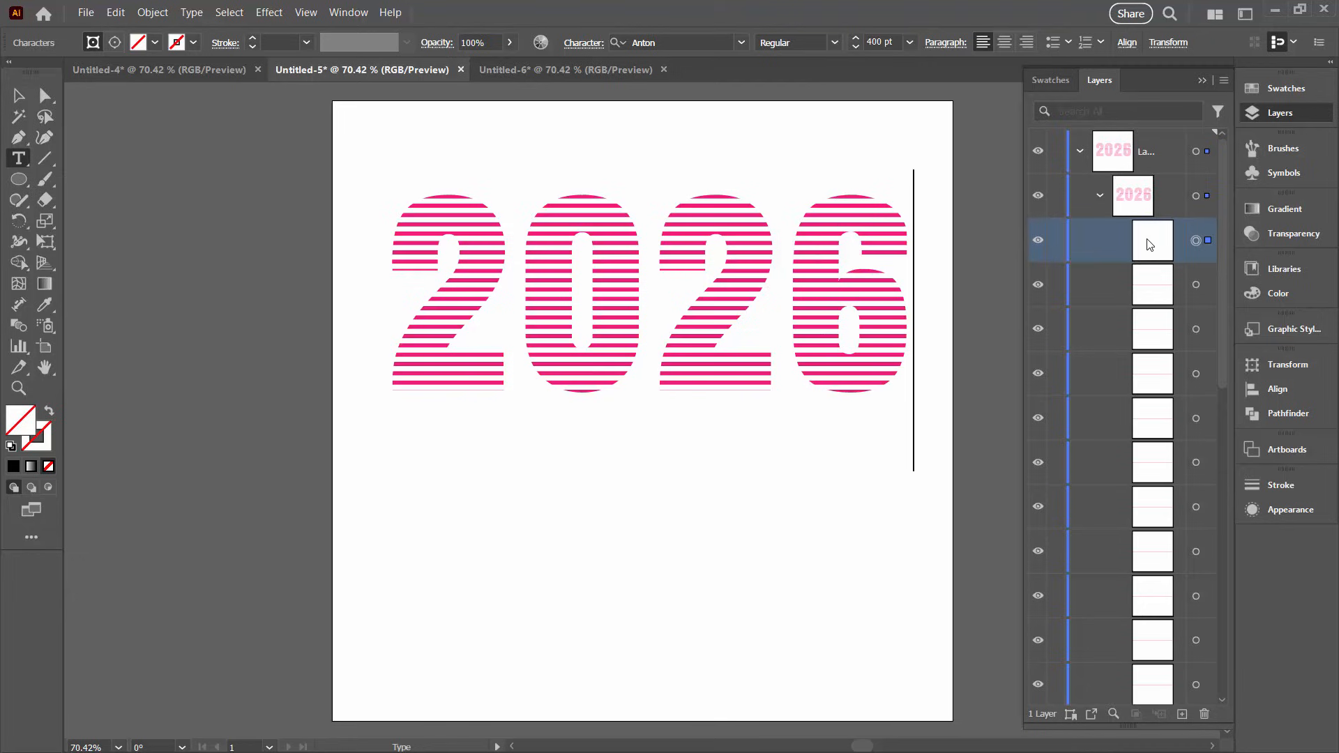
mouse_move(1242, 276)
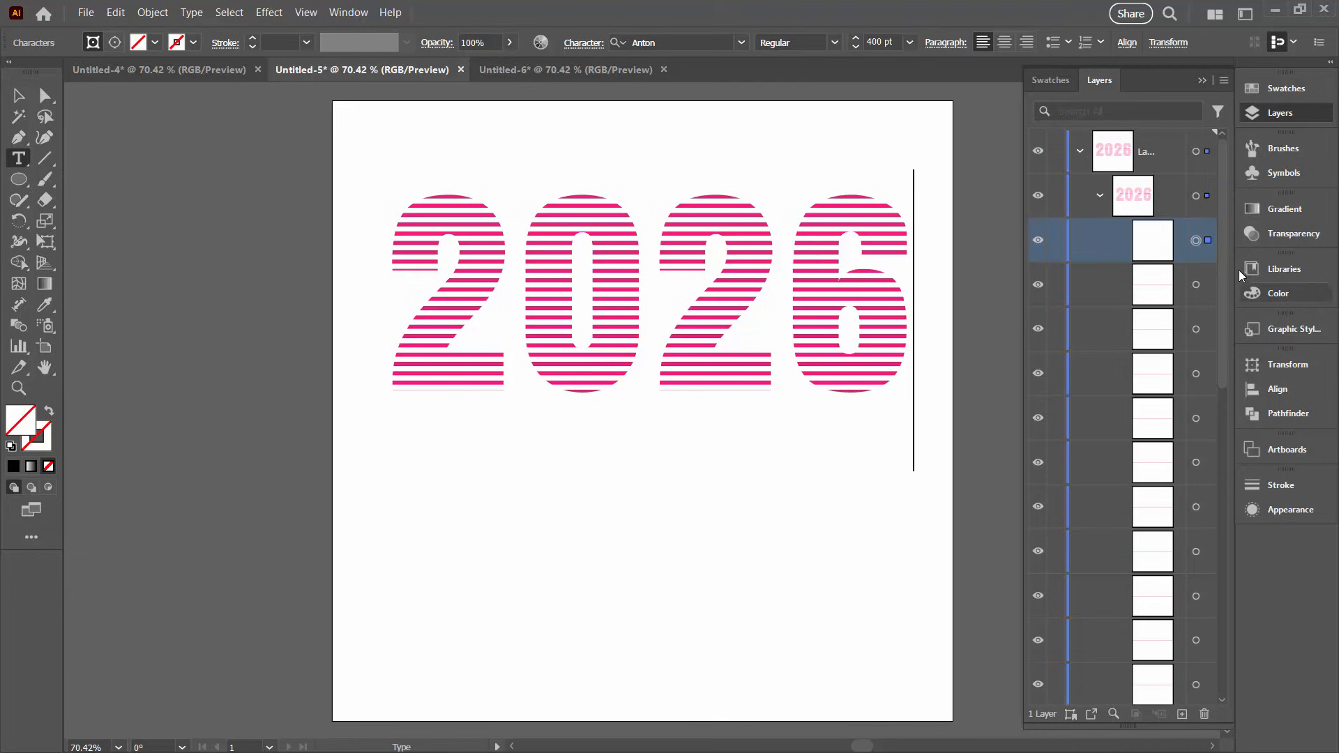
mouse_move(1197, 242)
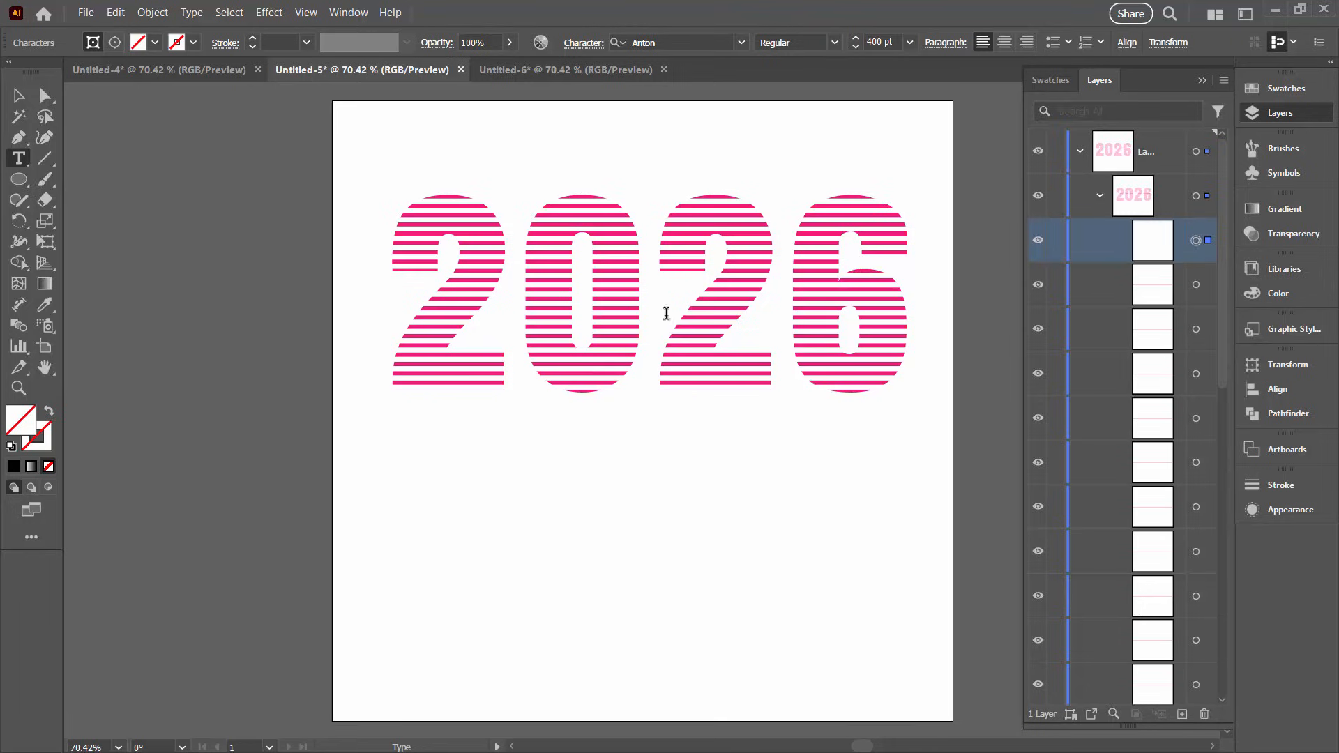
mouse_move(364, 202)
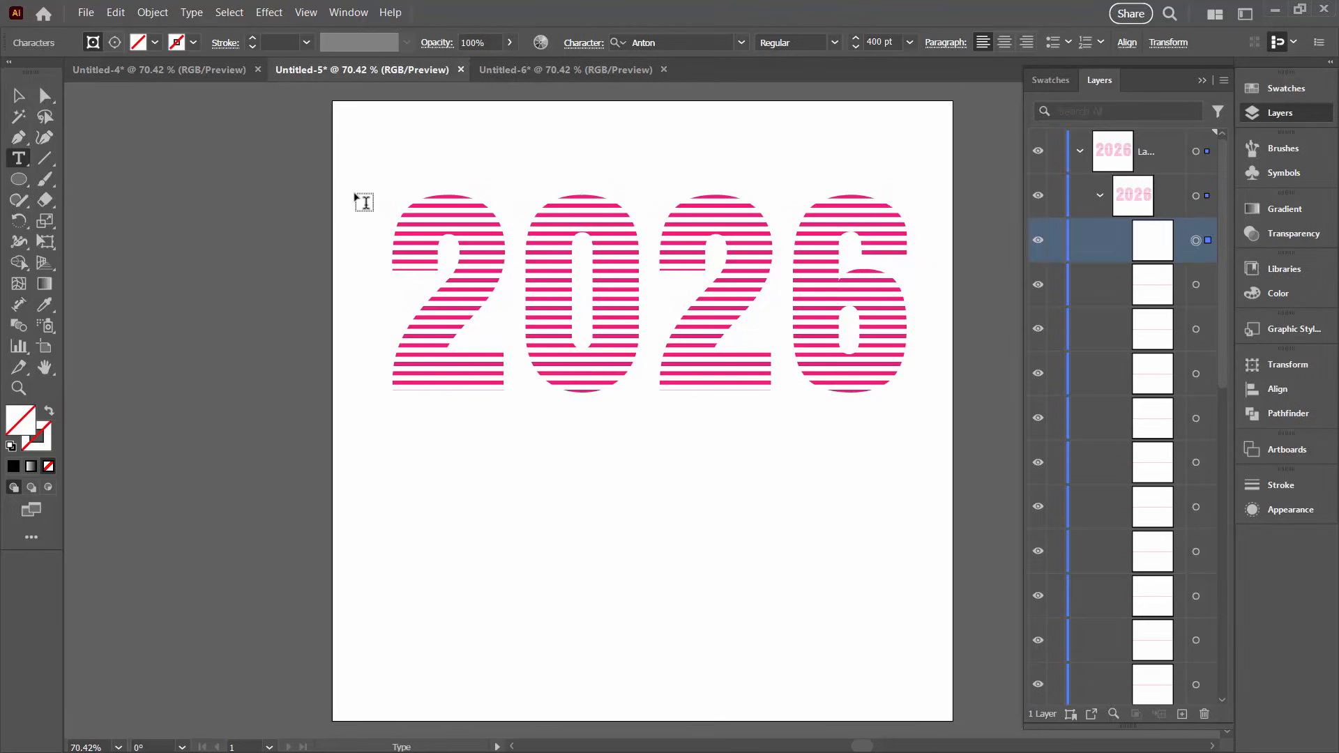
mouse_move(1190, 84)
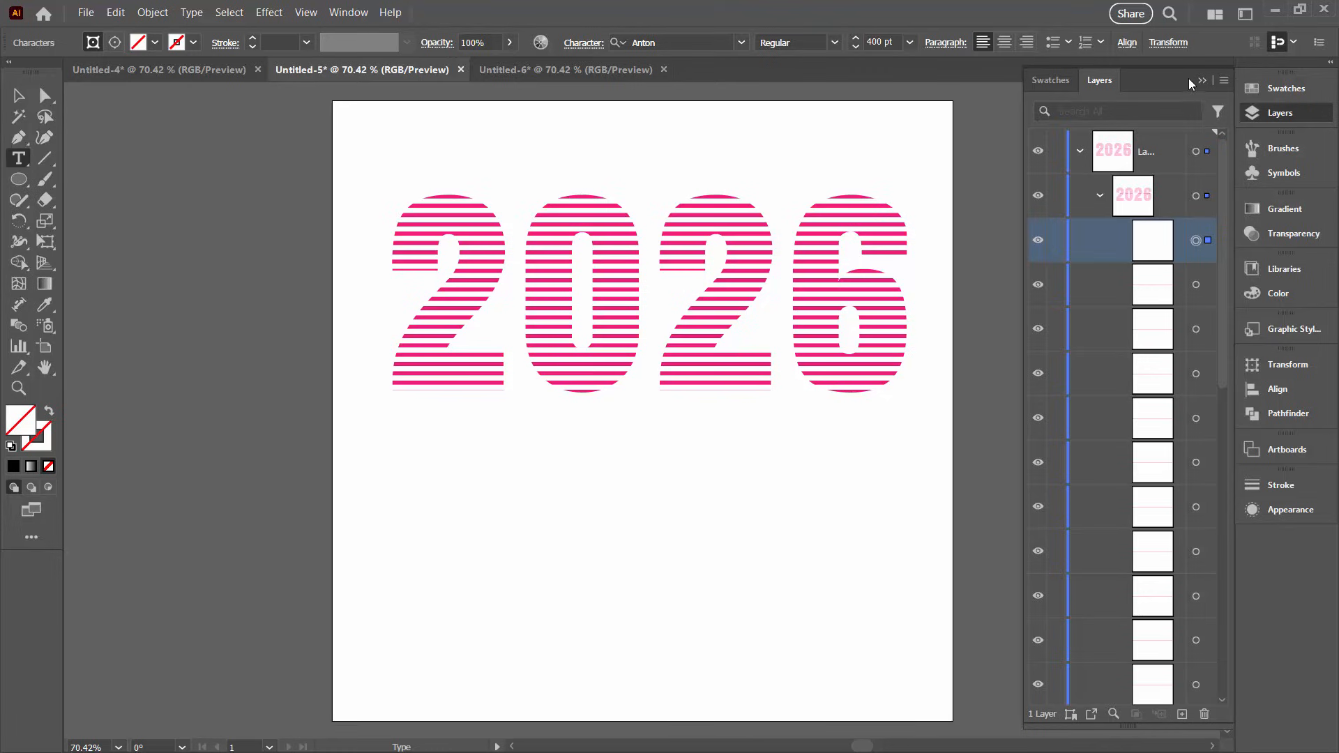
mouse_move(398, 192)
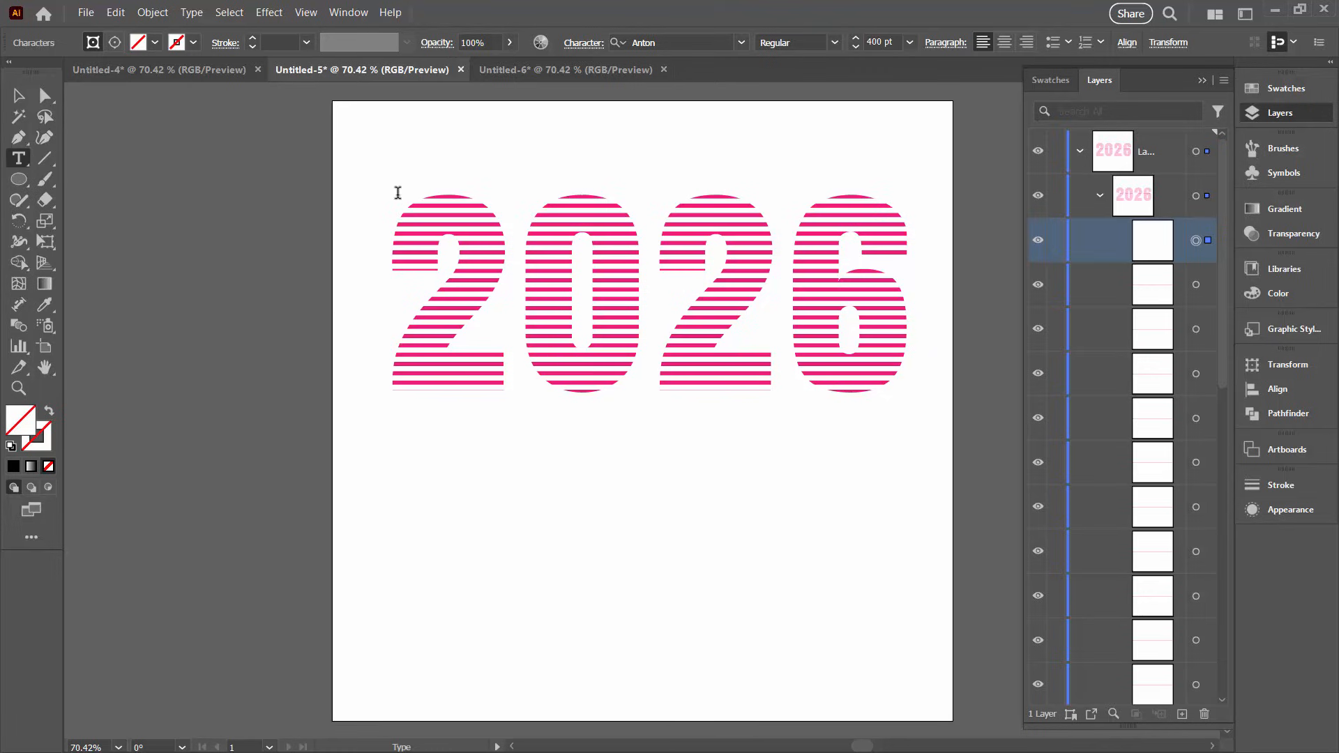
mouse_move(591, 332)
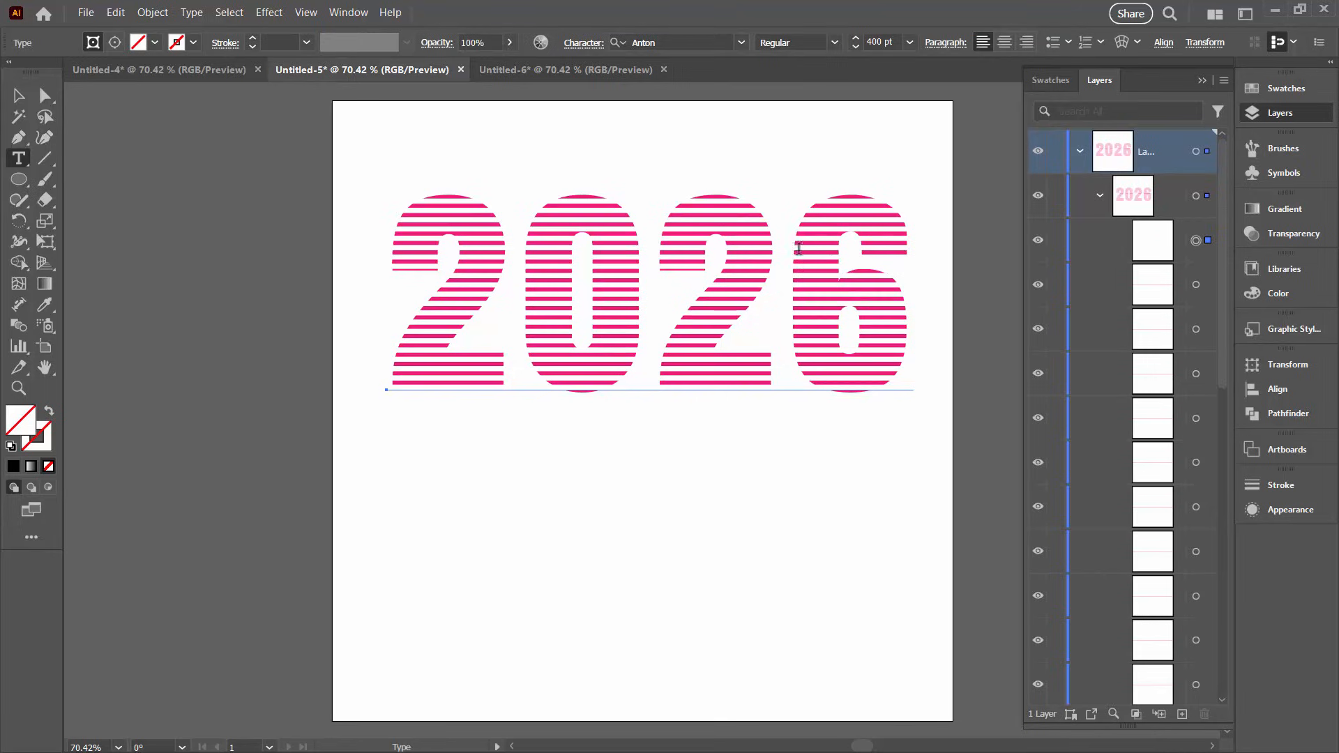
click(565, 70)
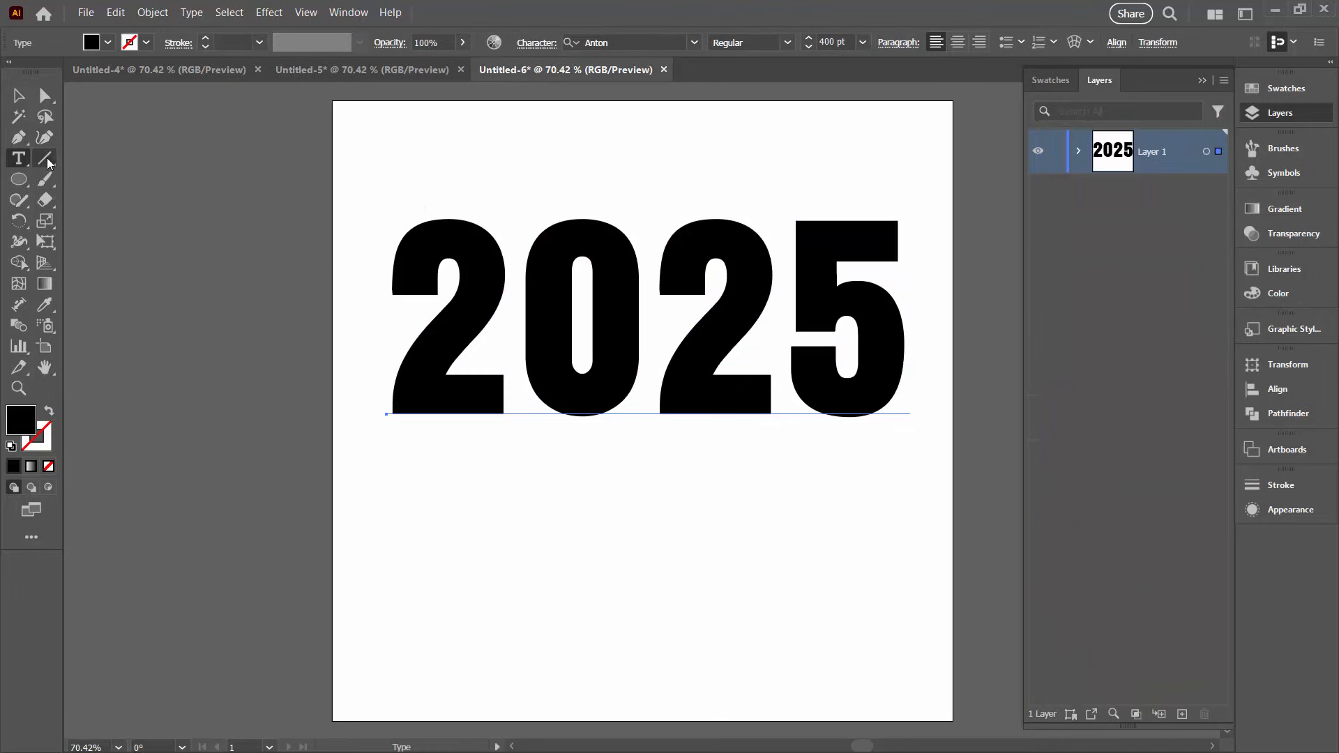
Draw a pink 6 pt line with the Line Segment tool and duplicate it down over 2025
click(44, 158)
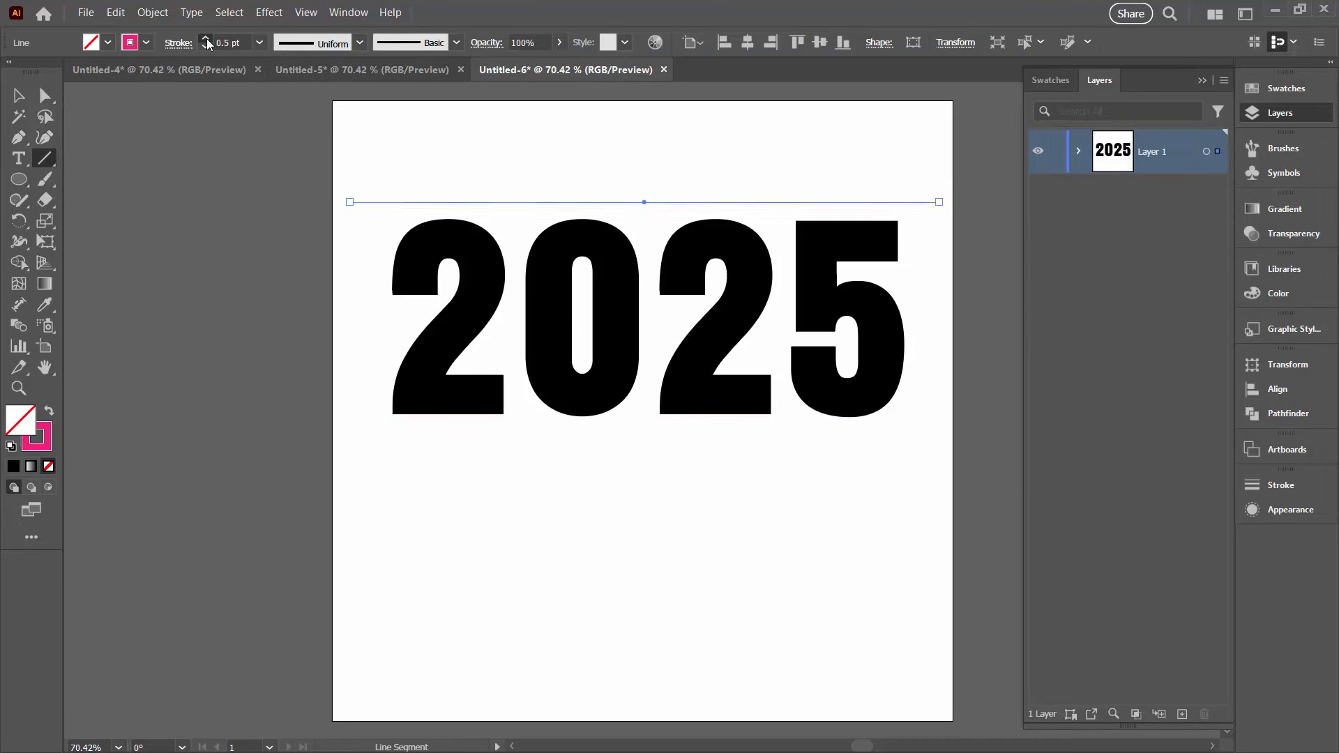
click(205, 39)
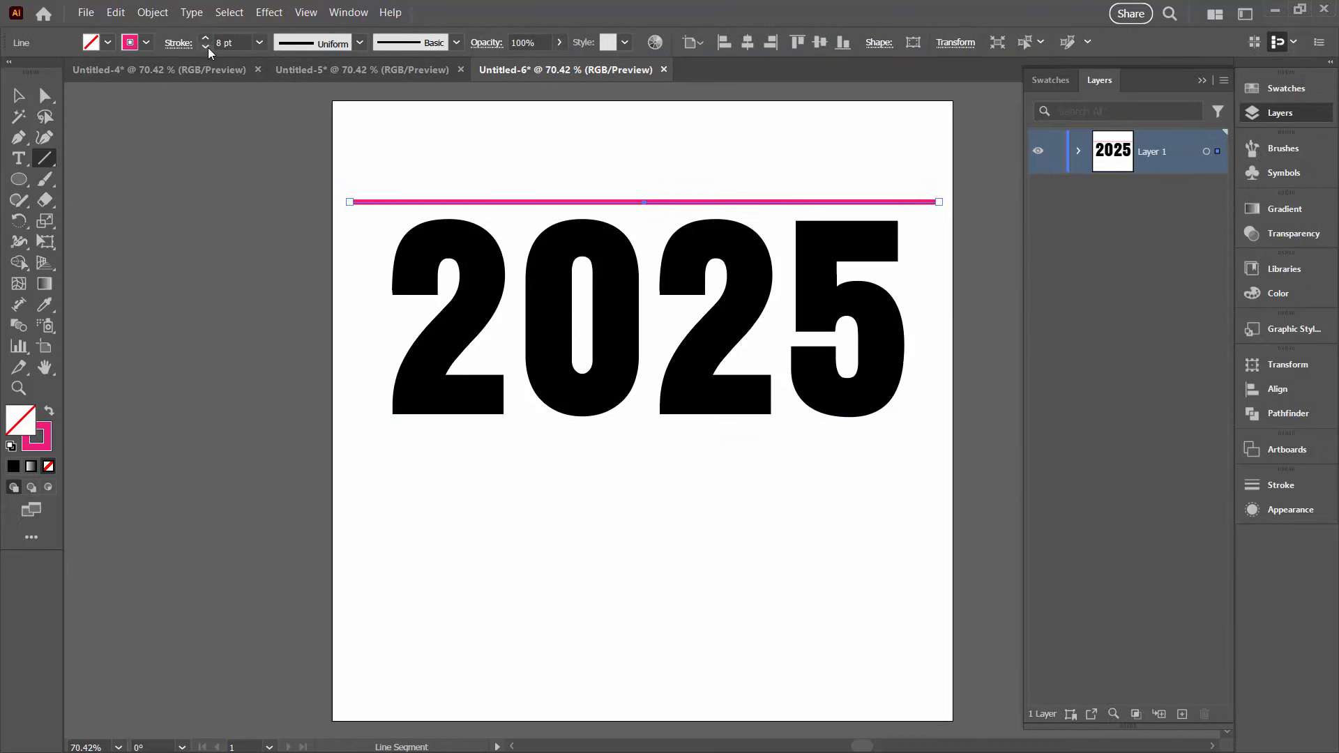
click(205, 46)
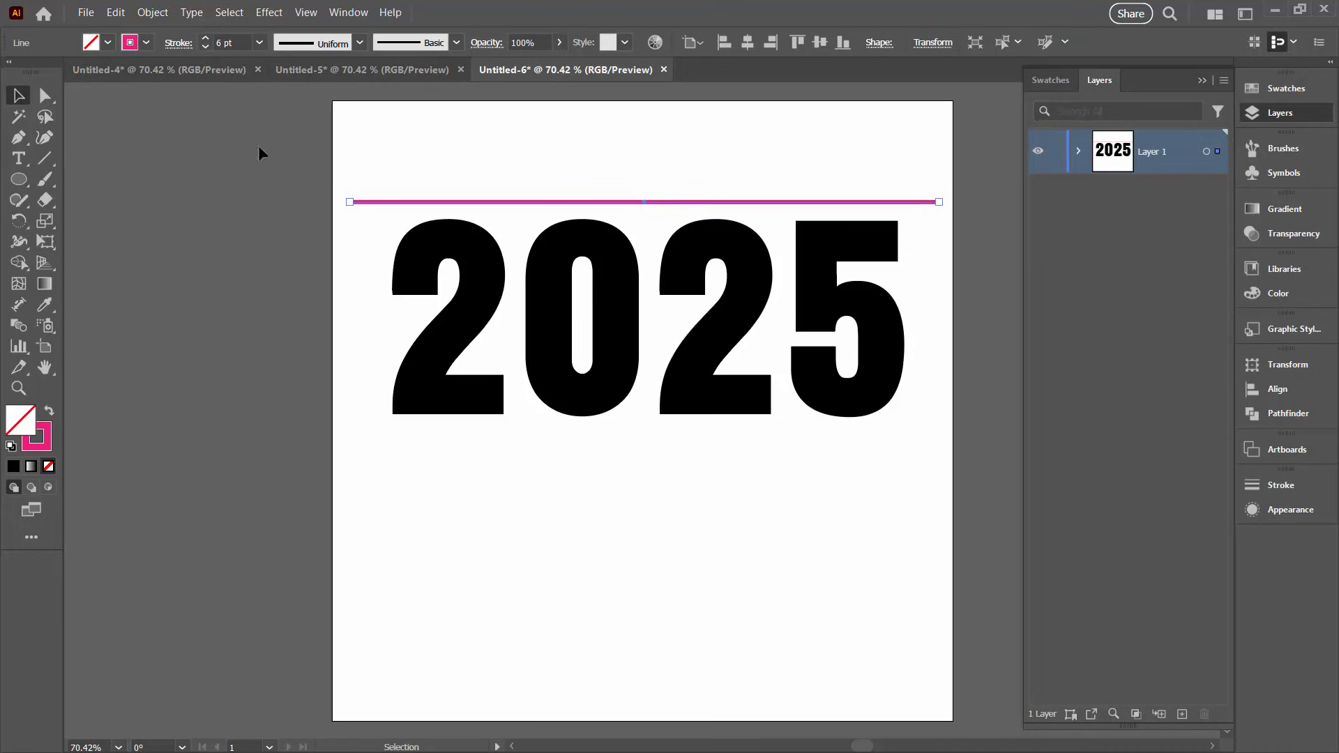
mouse_move(413, 208)
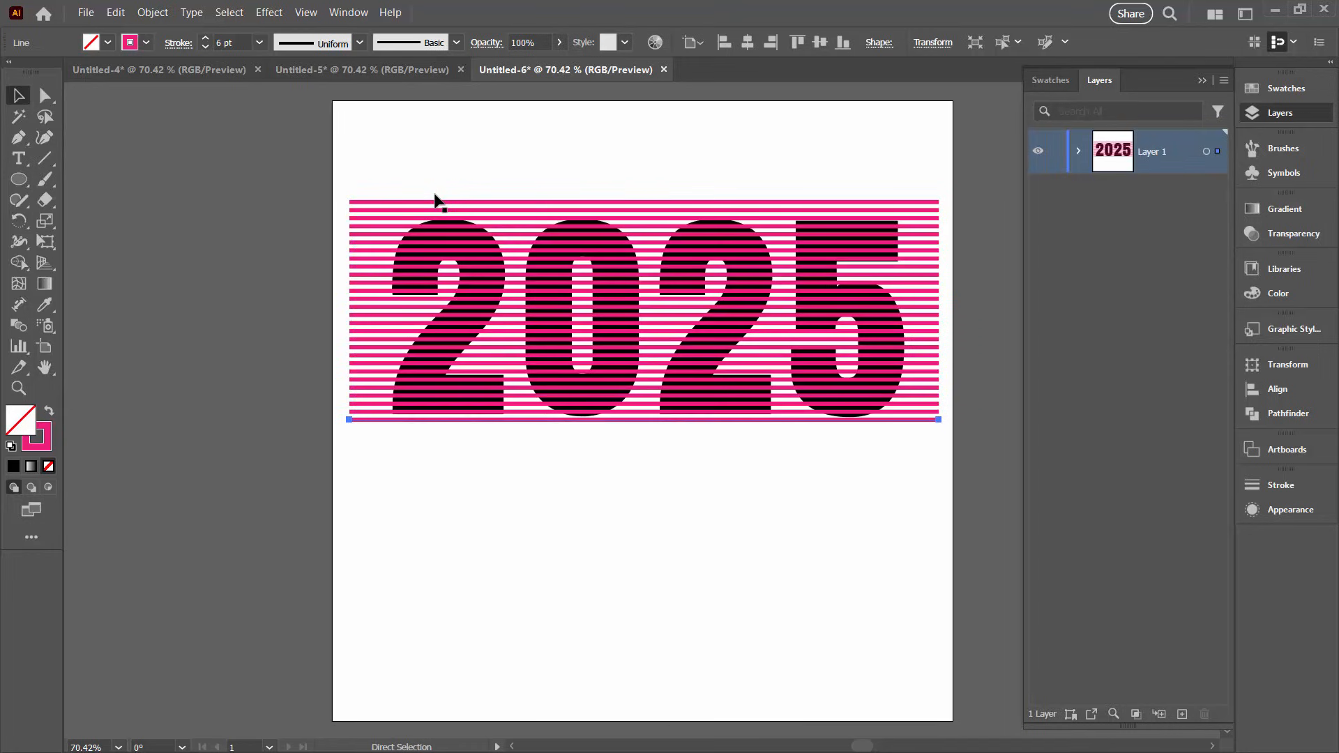
click(18, 97)
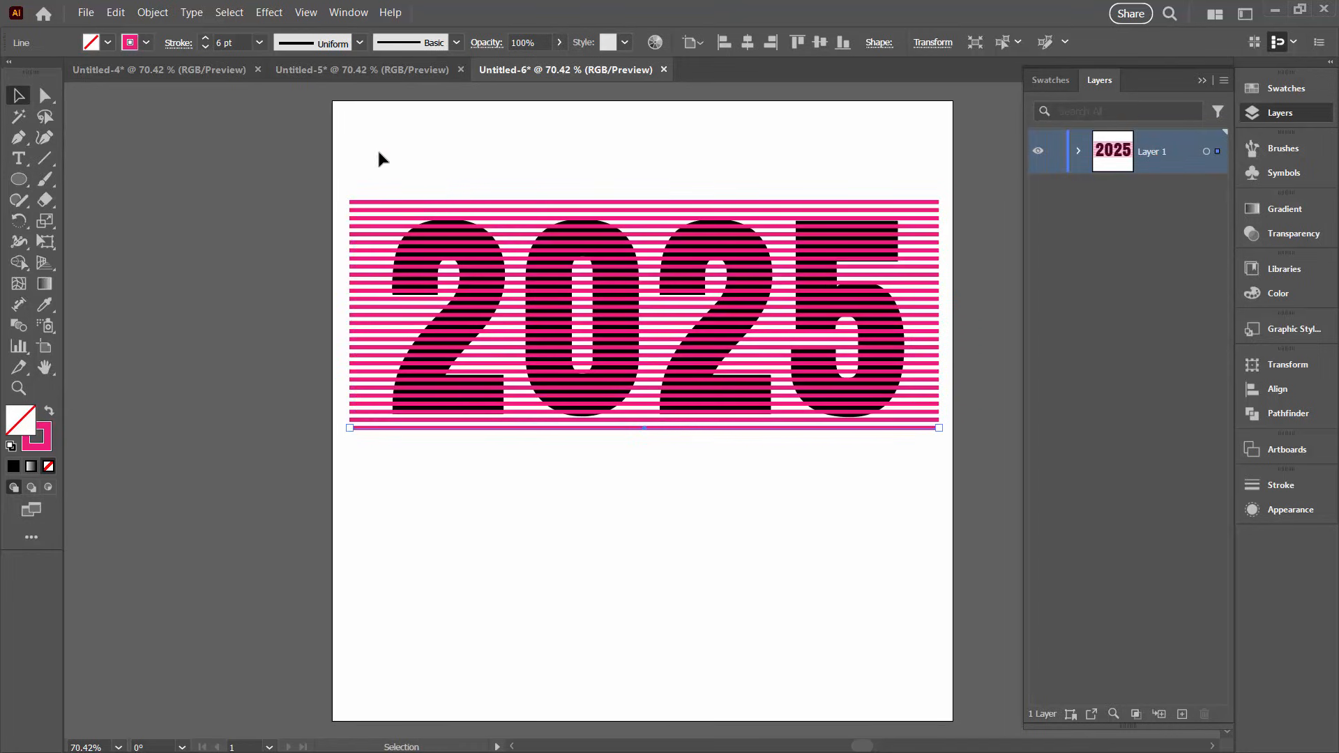
mouse_move(470, 254)
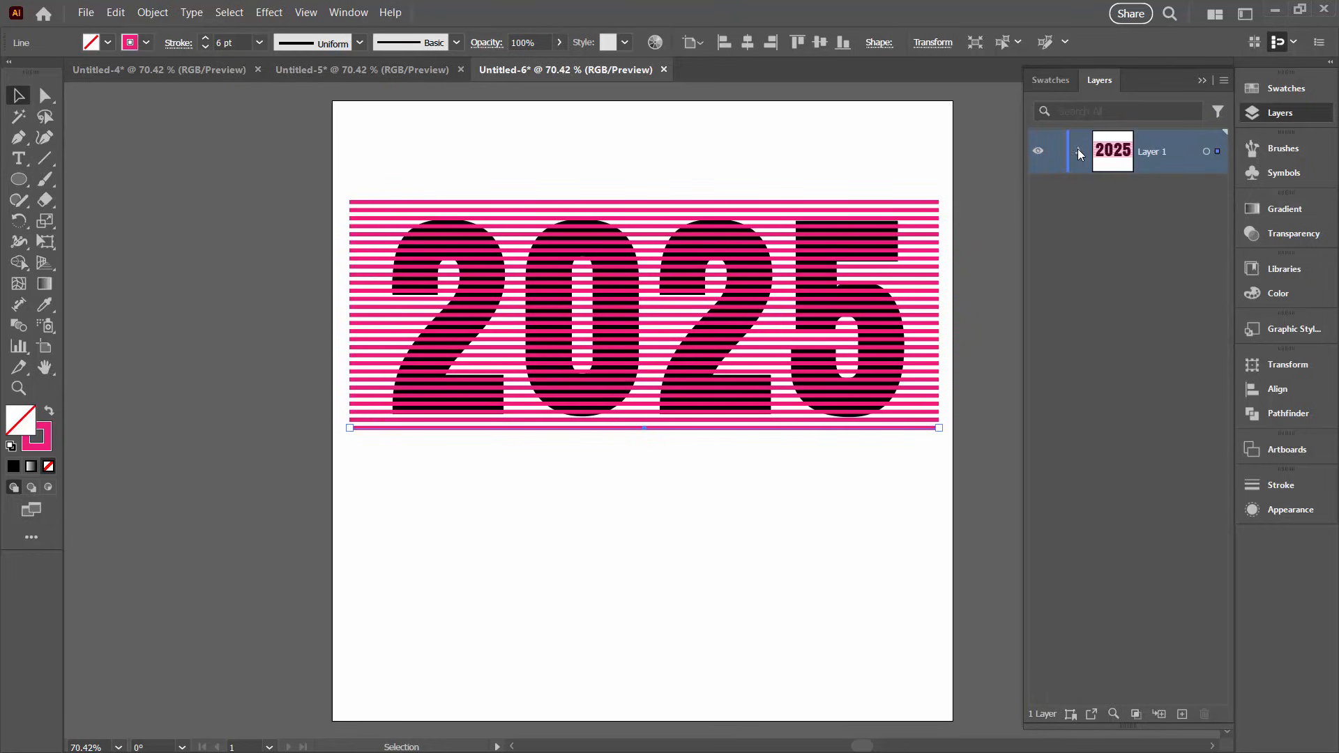
click(1080, 151)
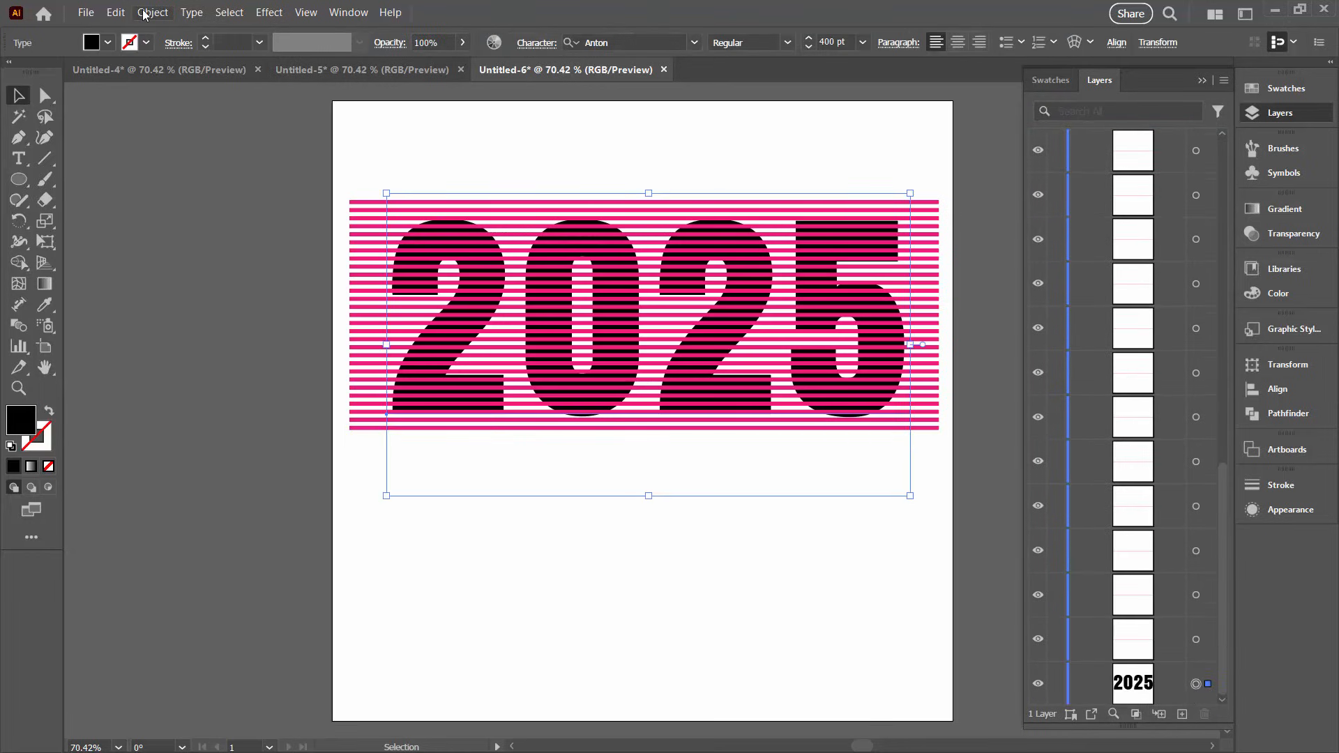
Bring the 2025 text to front, lower its opacity to 64%, and select everything
click(152, 13)
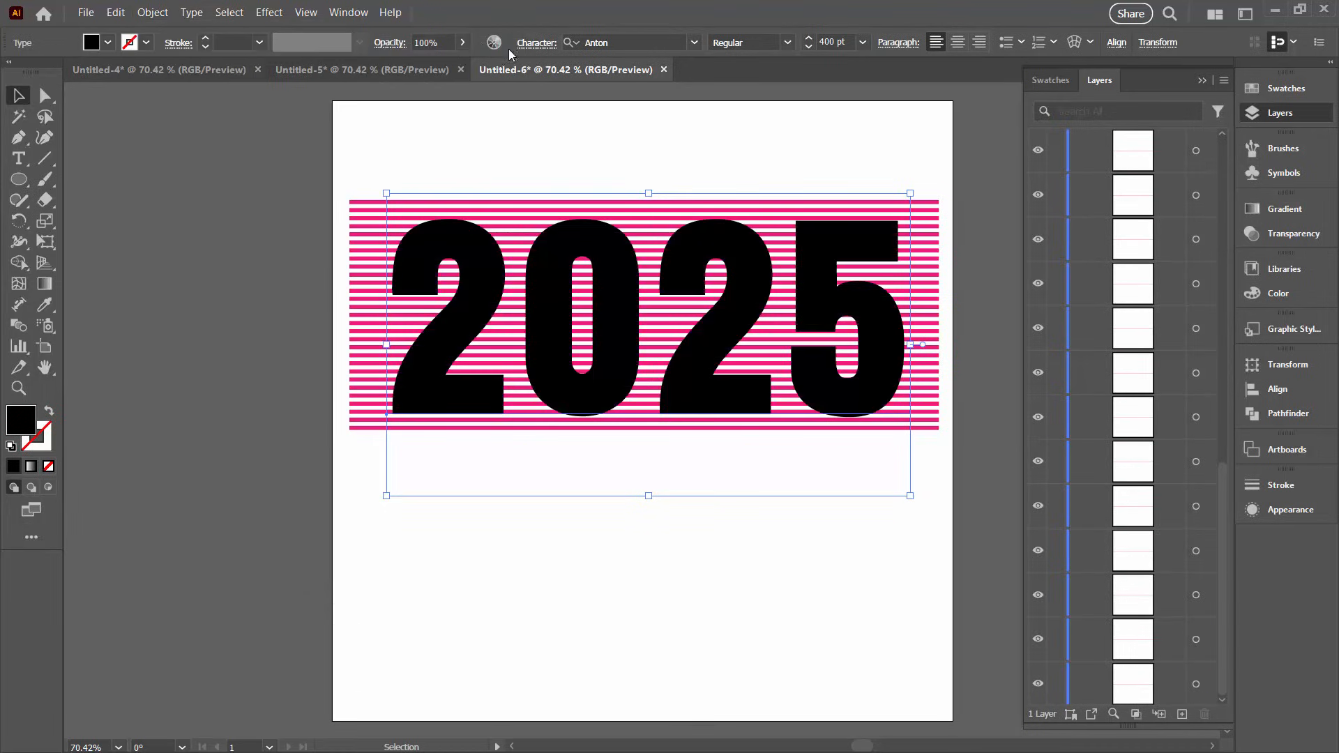
mouse_move(470, 51)
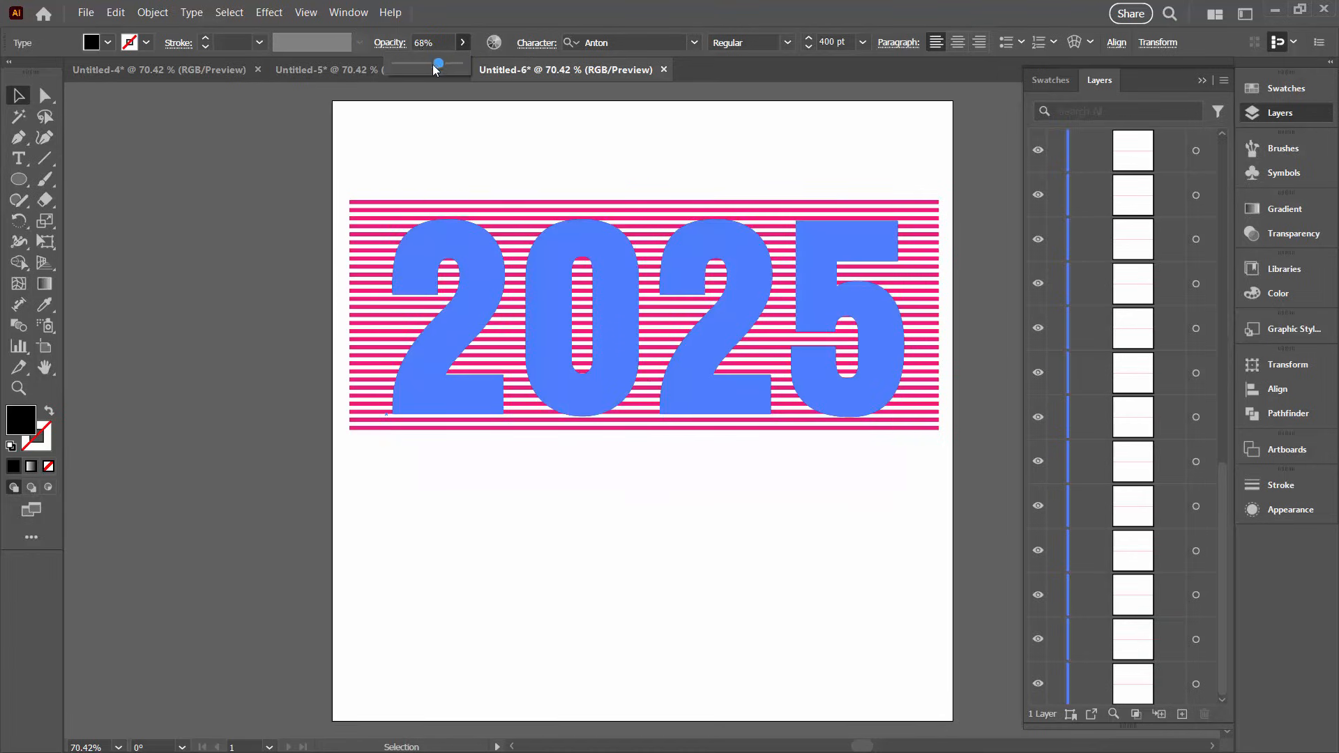
click(470, 321)
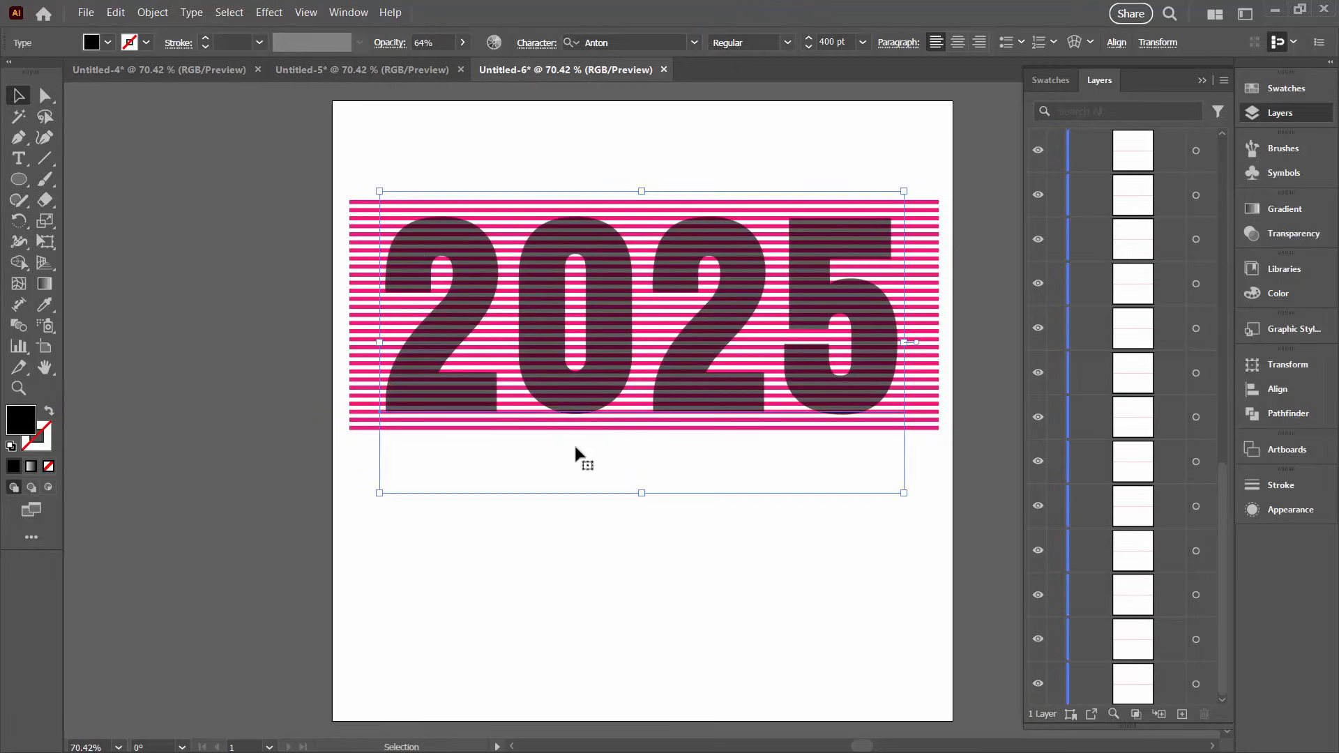
click(371, 170)
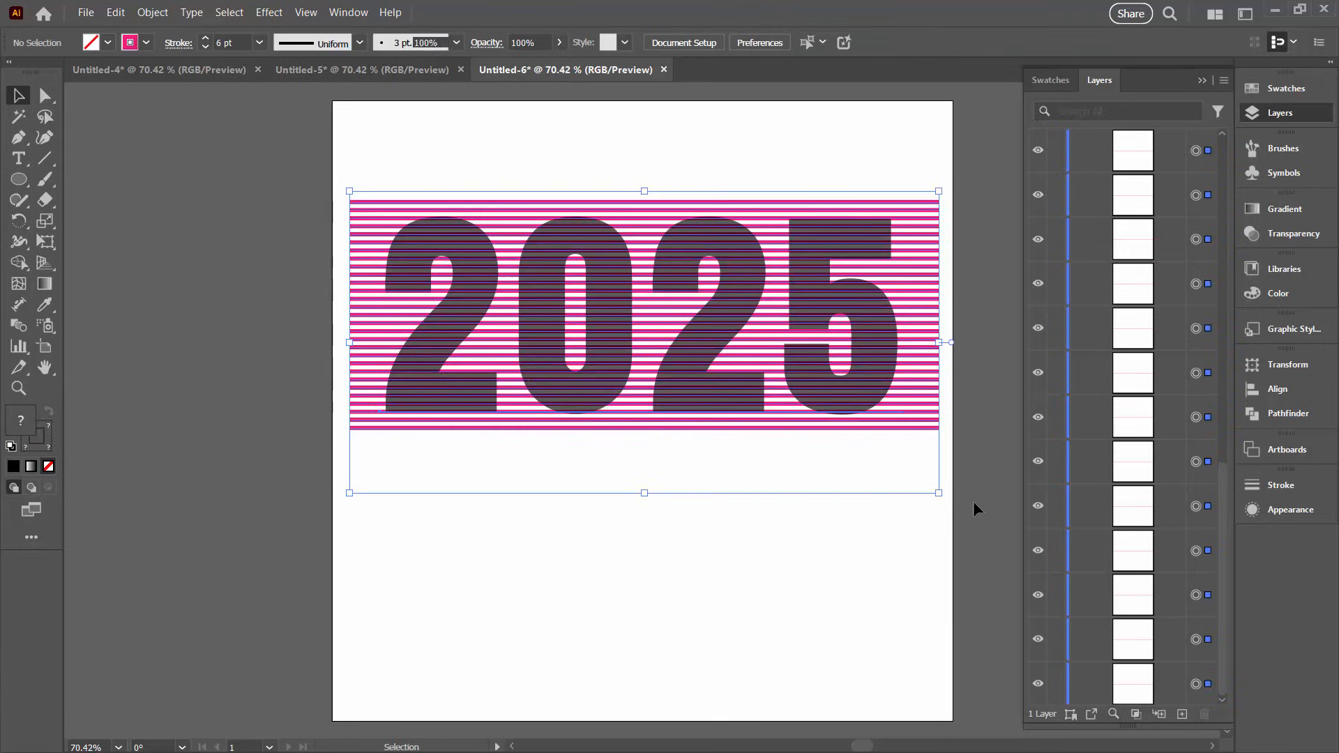
Expand the lines and text via Object > Expand with Object, Fill and Stroke checked
click(153, 13)
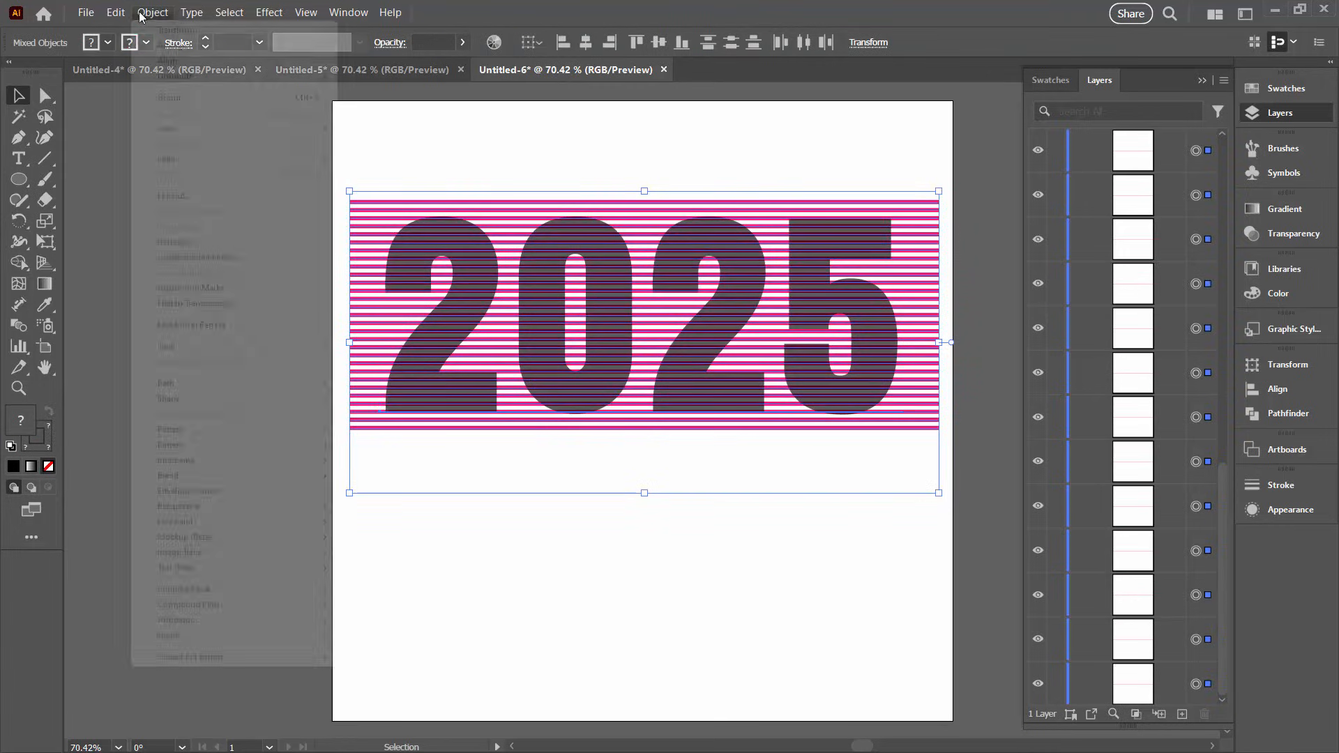
click(176, 195)
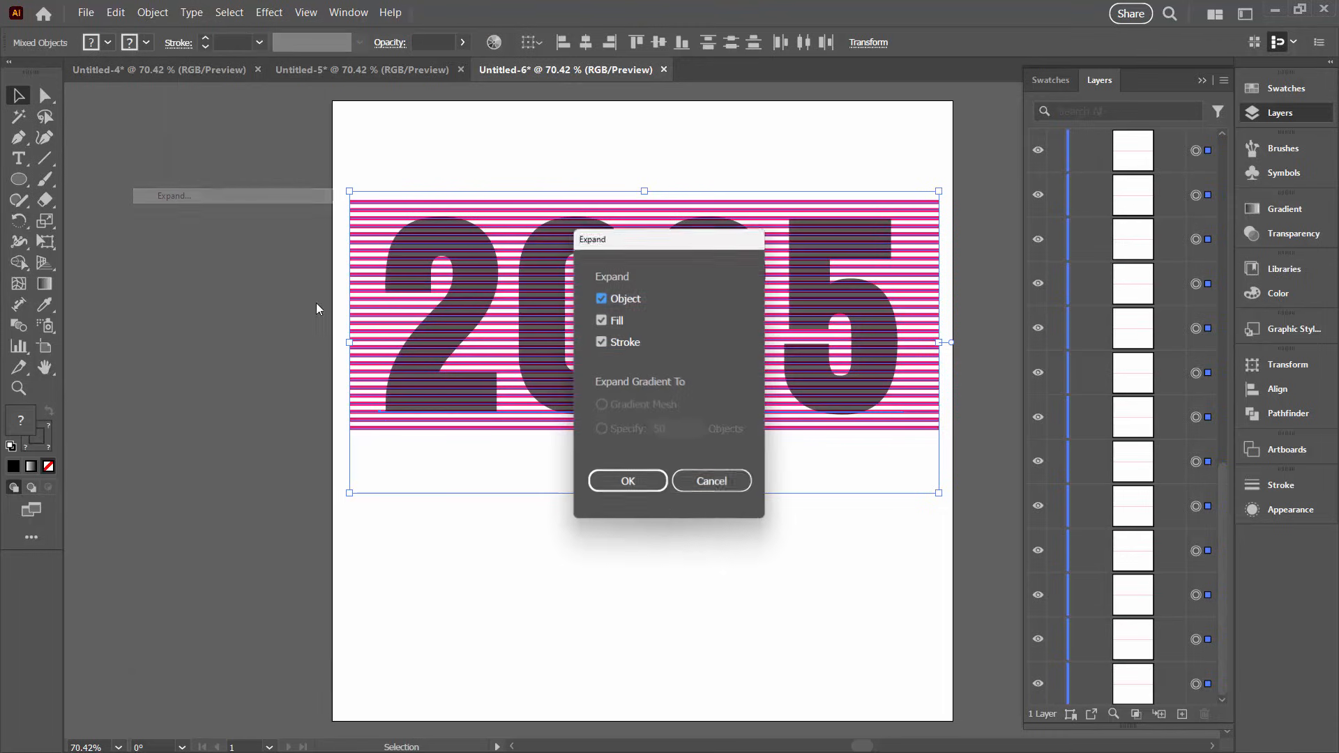
click(627, 480)
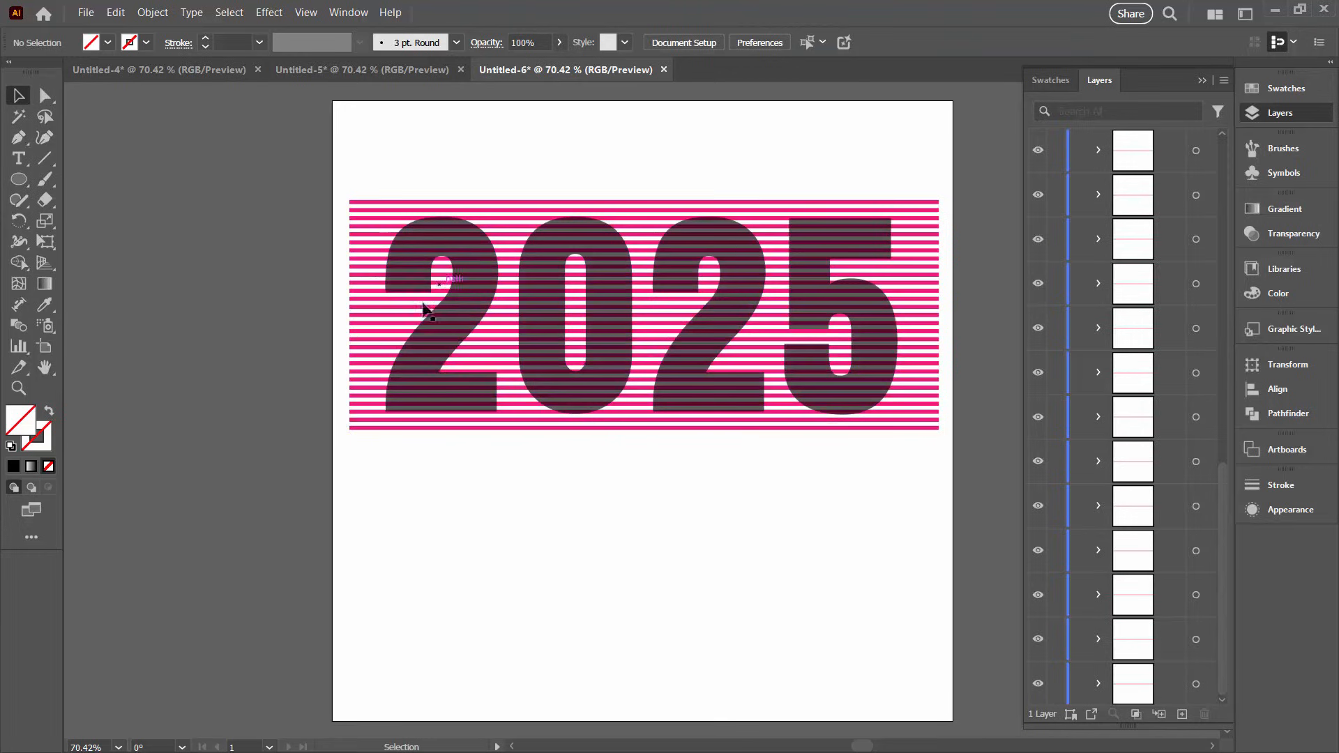
mouse_move(1105, 405)
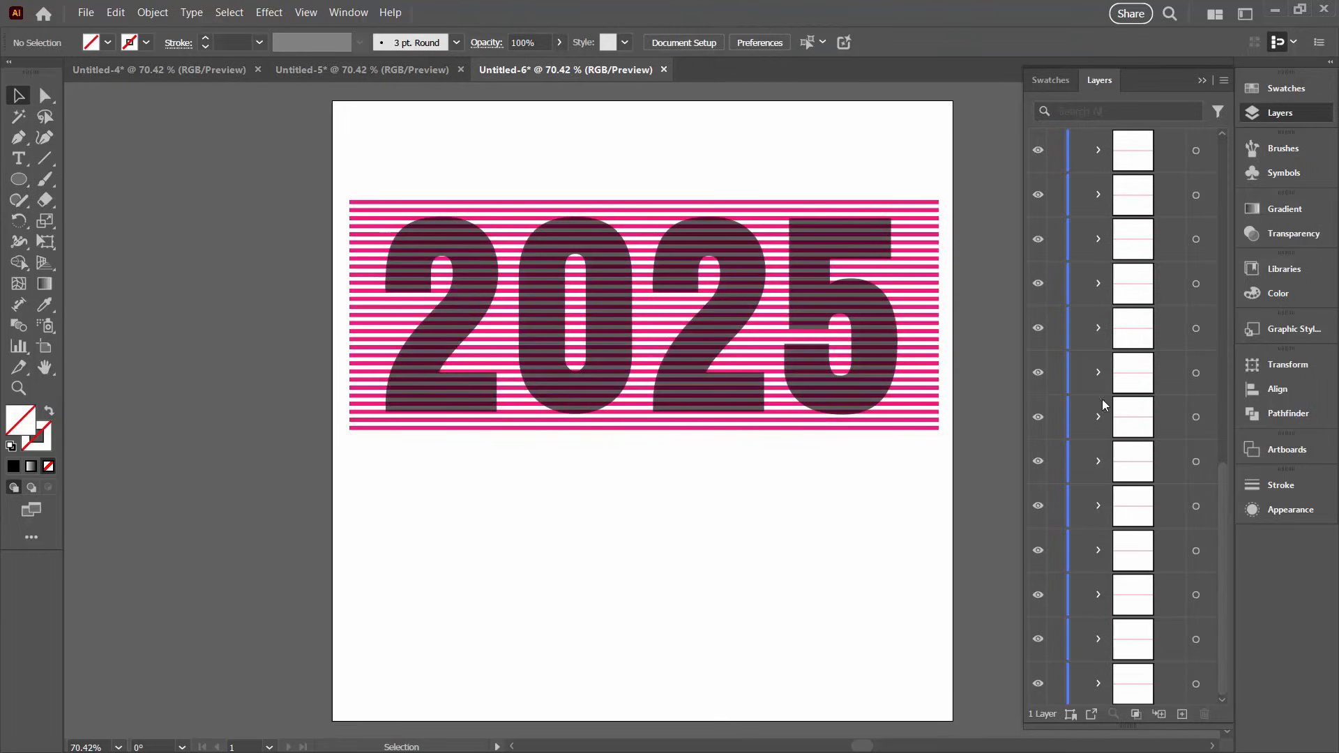
scroll(up, 3)
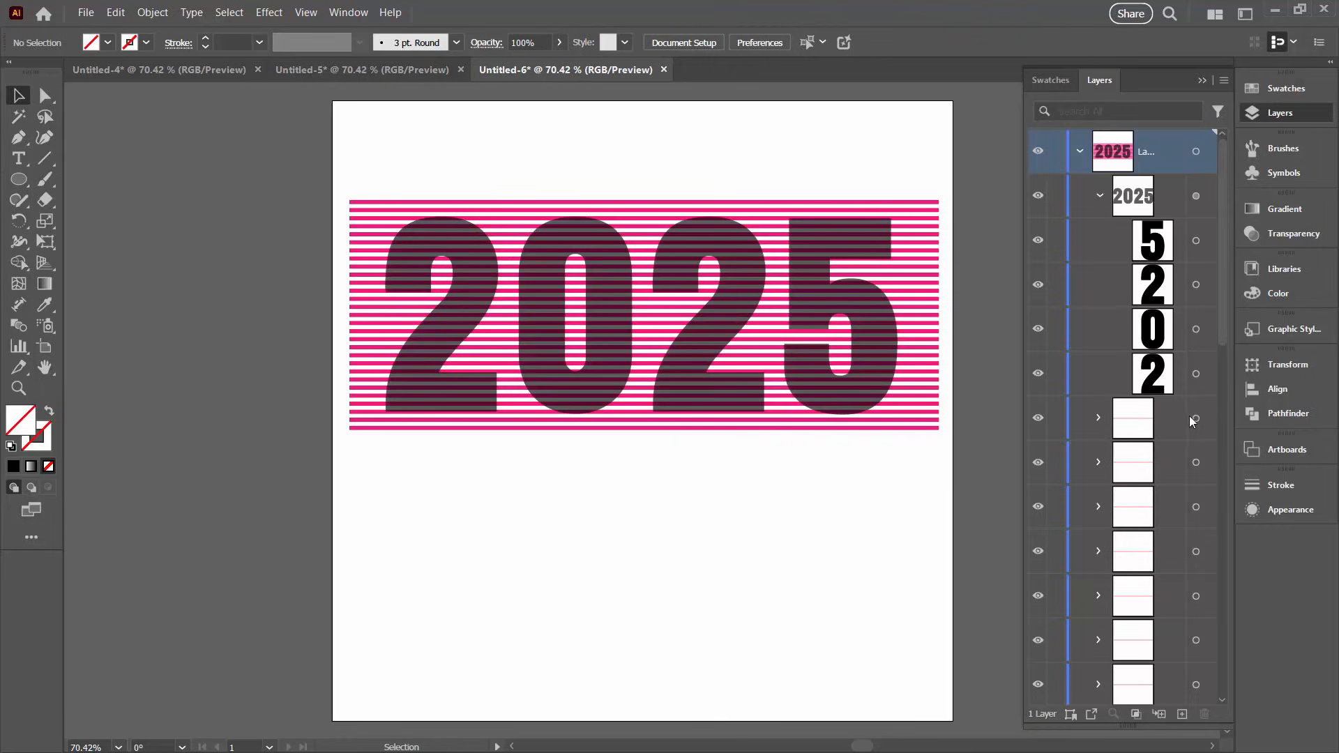
Select one expanded stripe to confirm it is a pink filled path with no stroke
click(1098, 417)
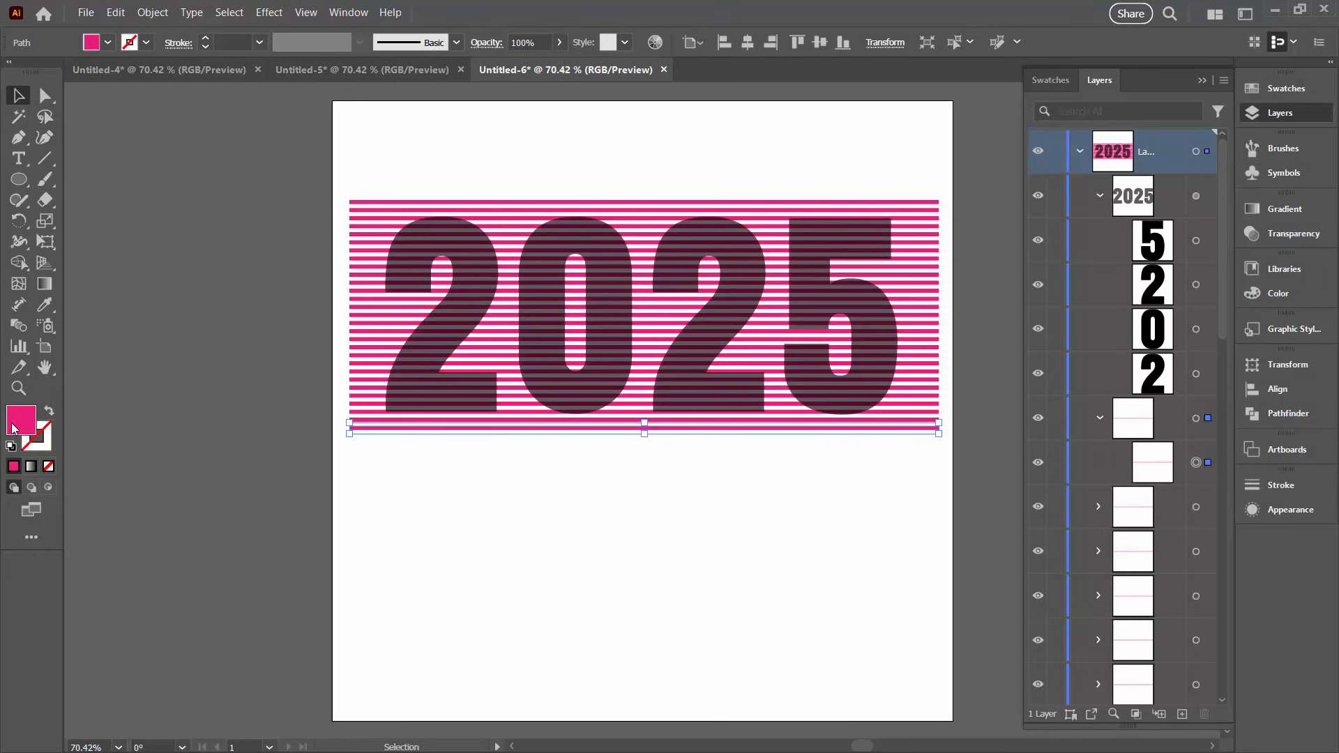
mouse_move(21, 419)
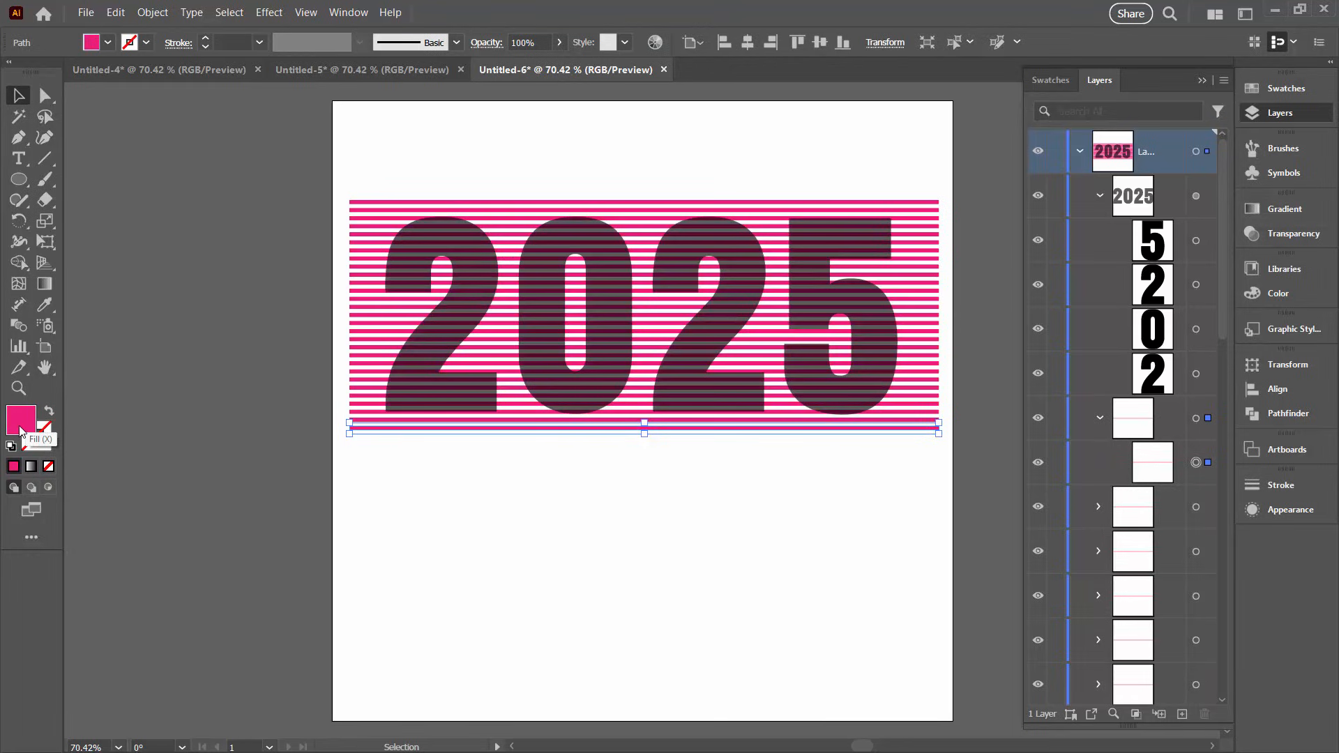
mouse_move(366, 451)
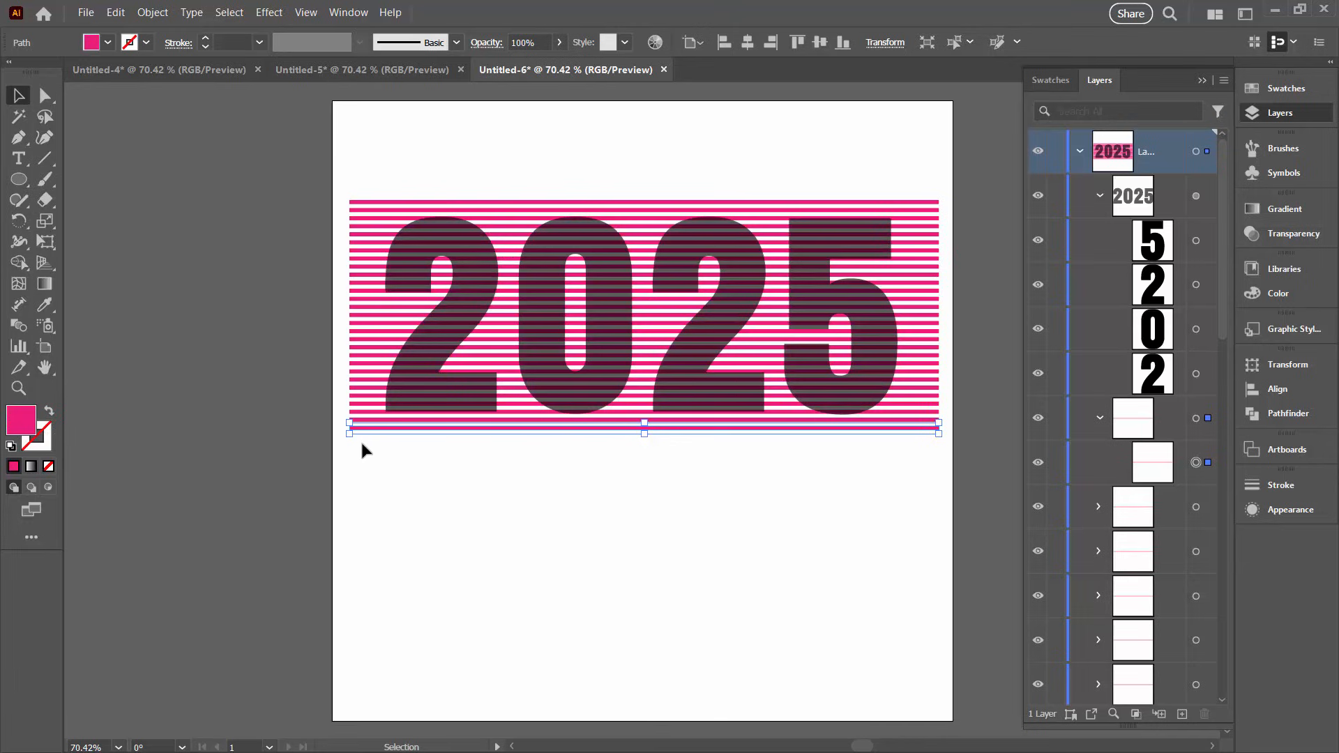
mouse_move(406, 490)
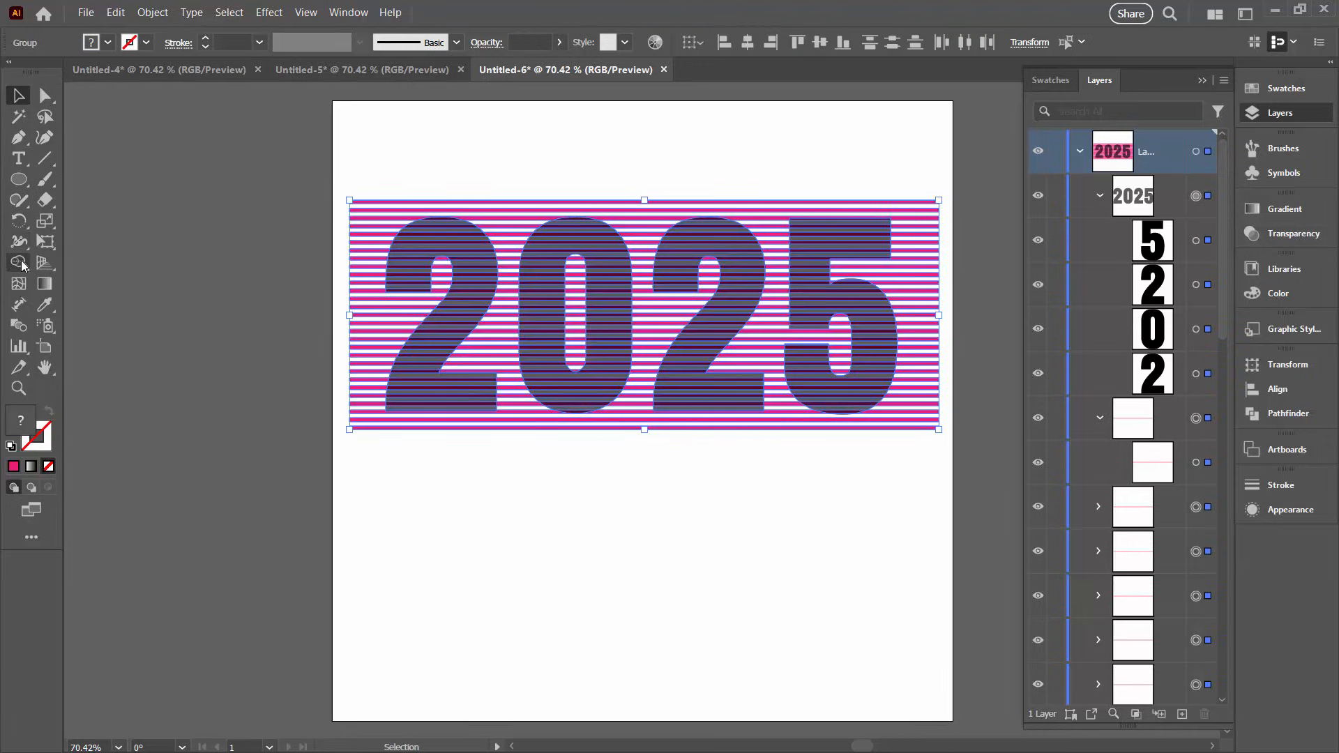
Trim the stripes to the 2025 letter shapes with Shape Builder and zoom out to the whole word
click(18, 262)
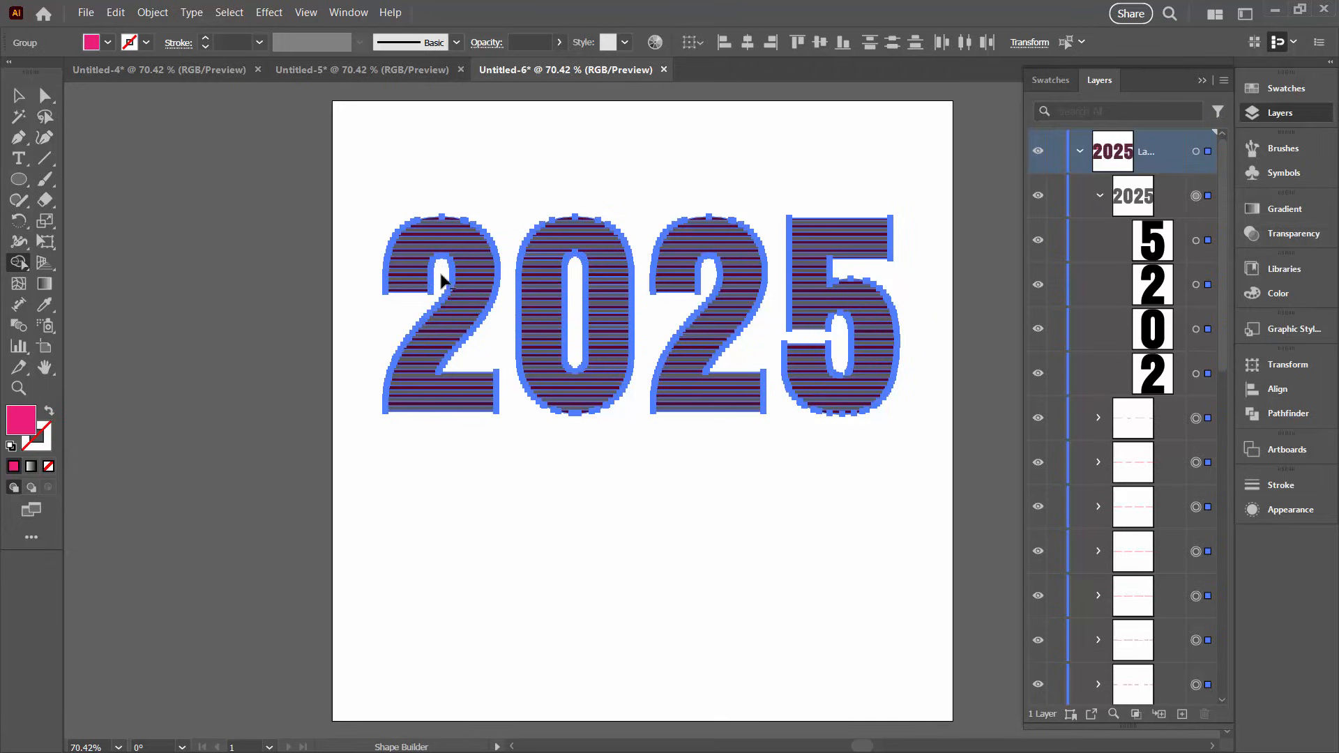
click(521, 515)
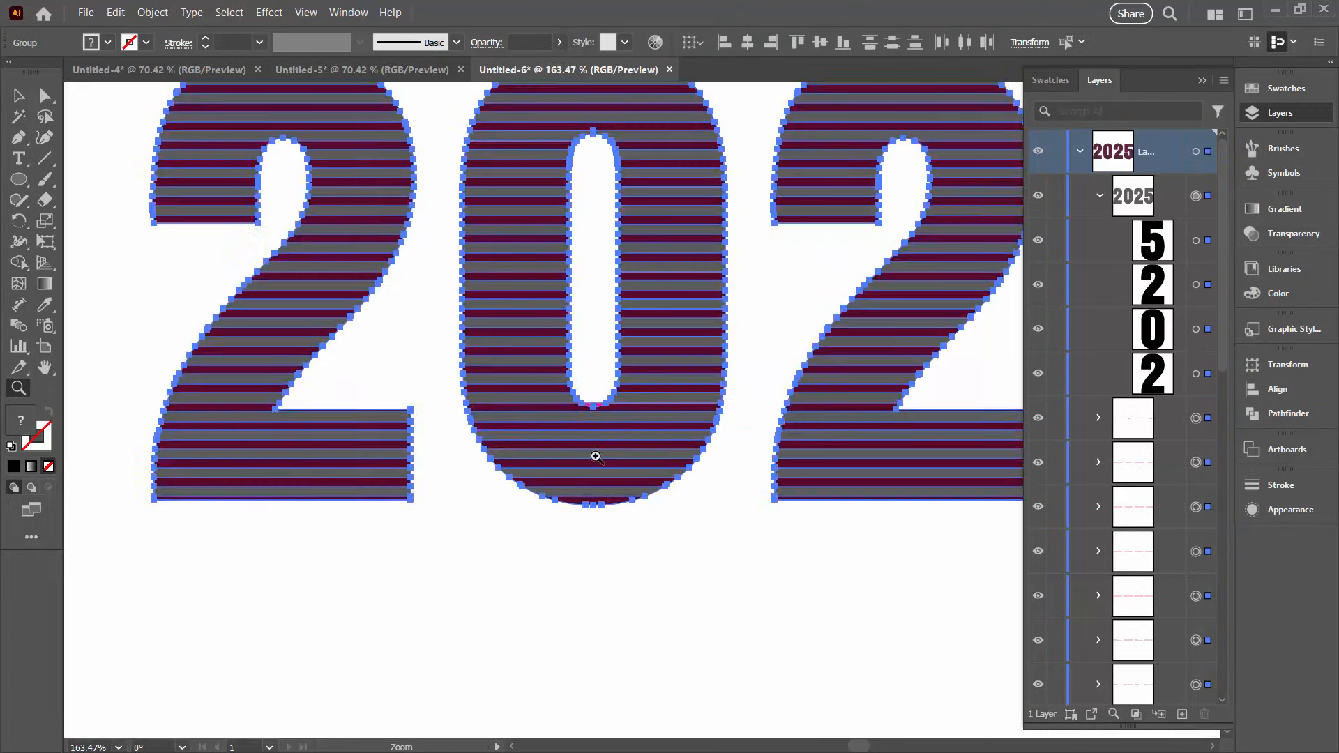
click(17, 262)
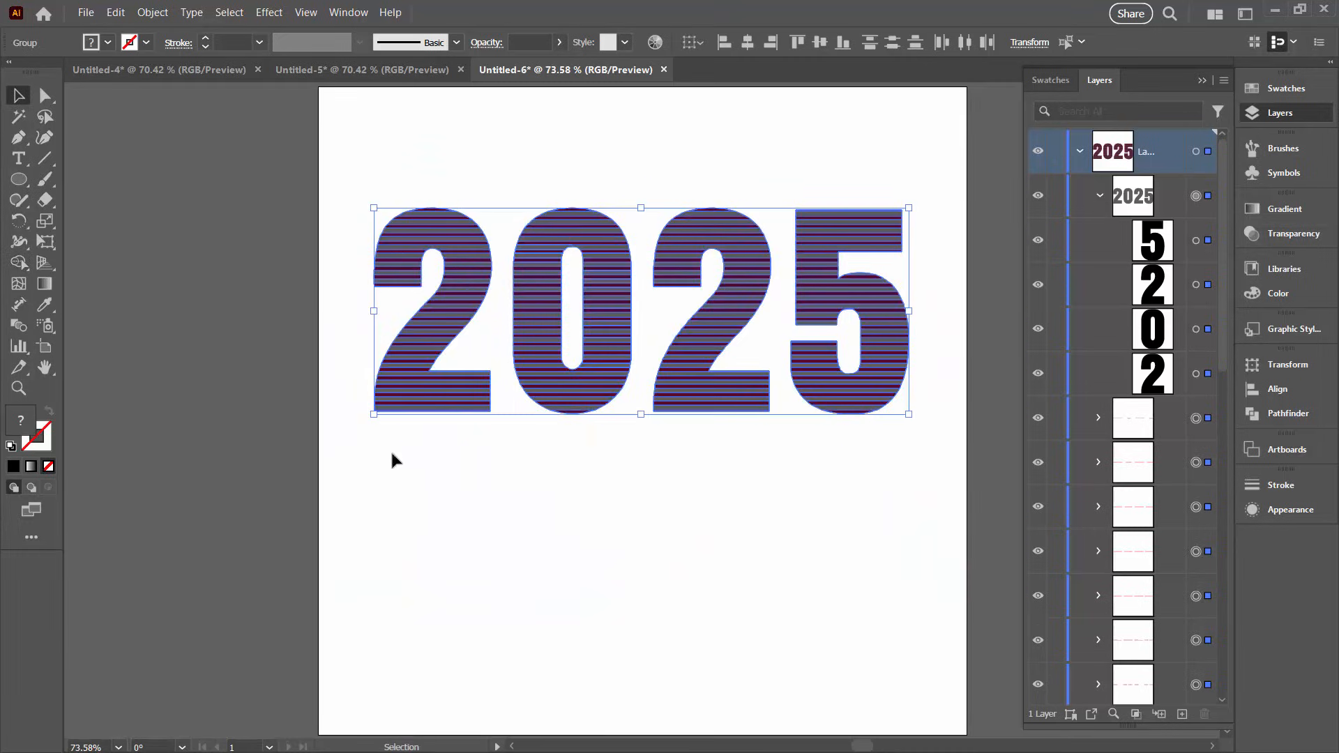
Deselect the artwork and hide the black 2025 letter shapes, leaving only pink stripes
click(393, 462)
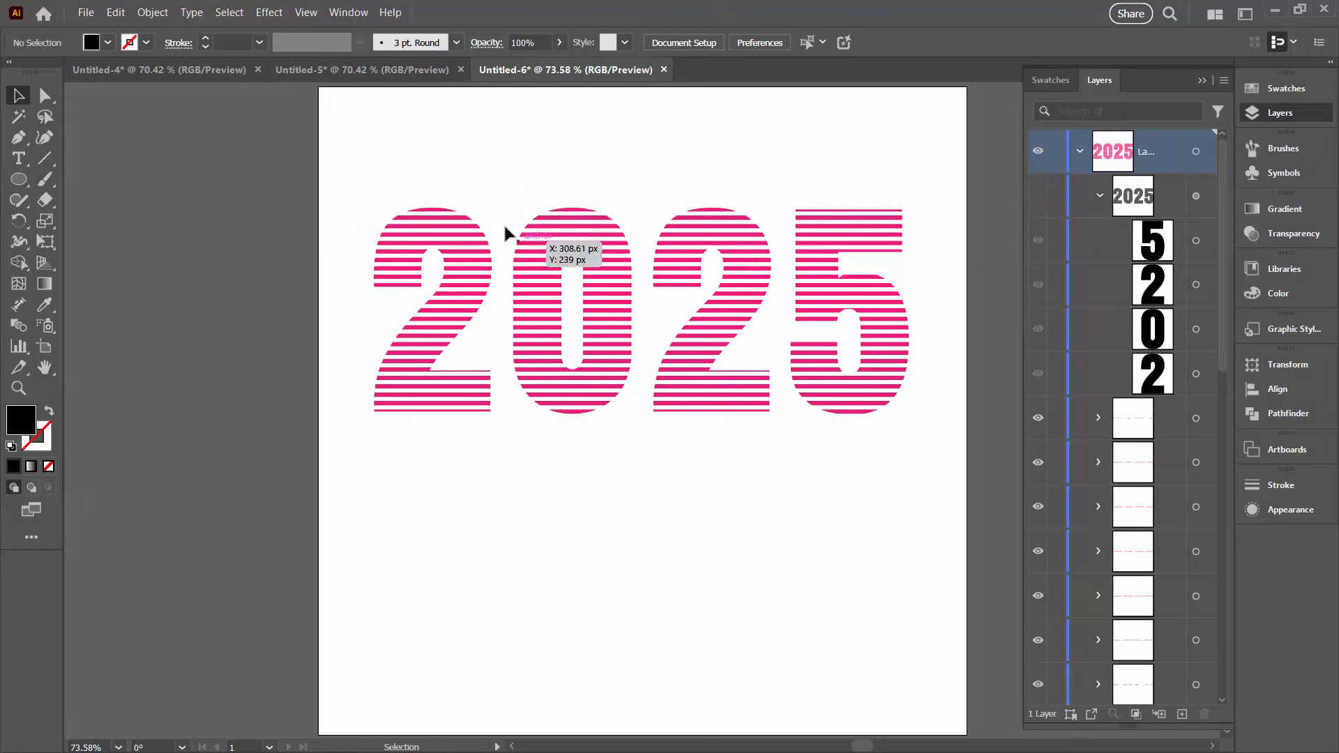
mouse_move(389, 238)
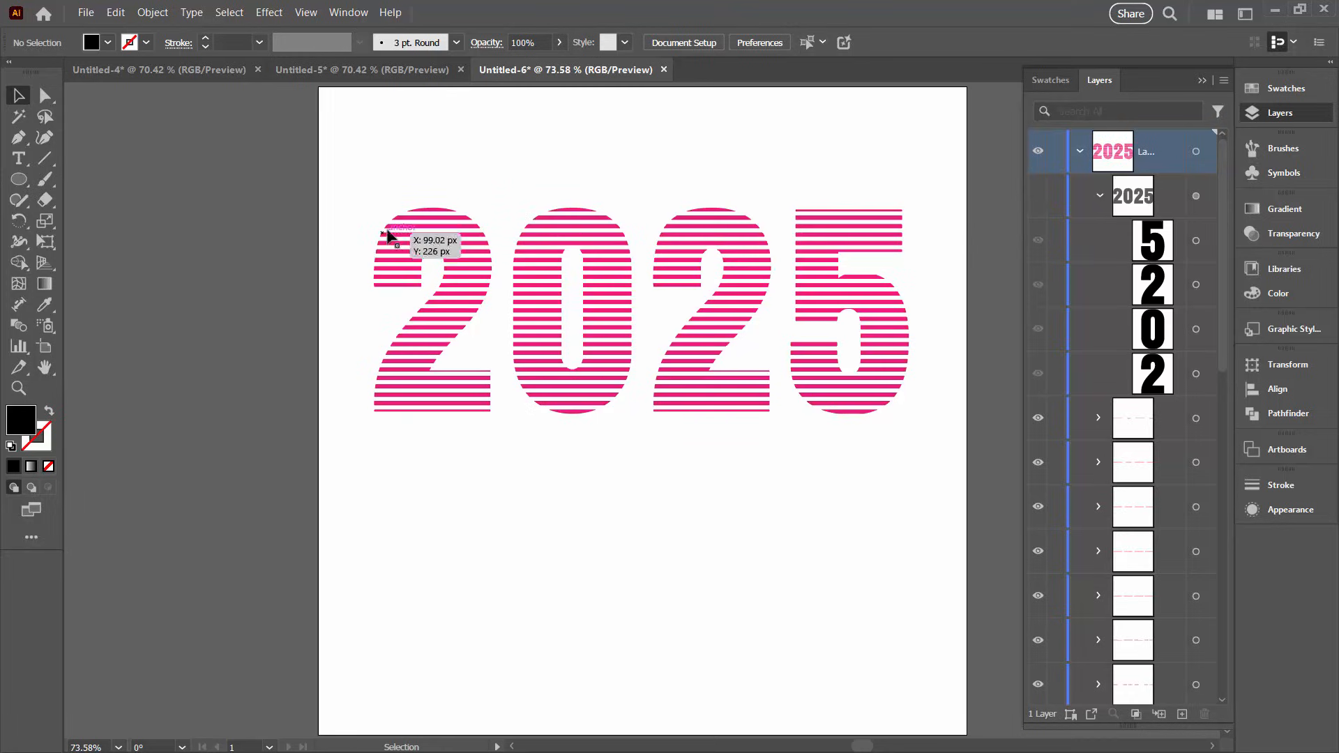
mouse_move(439, 233)
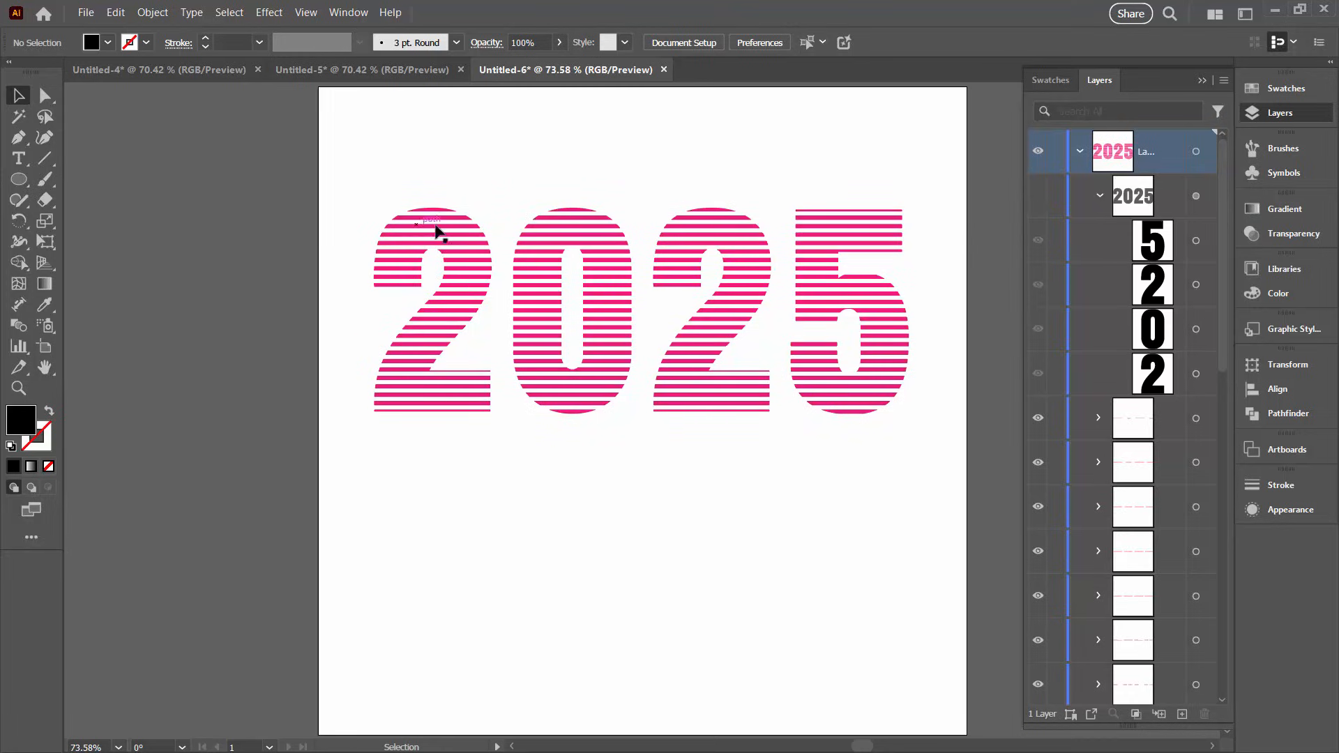
mouse_move(1159, 345)
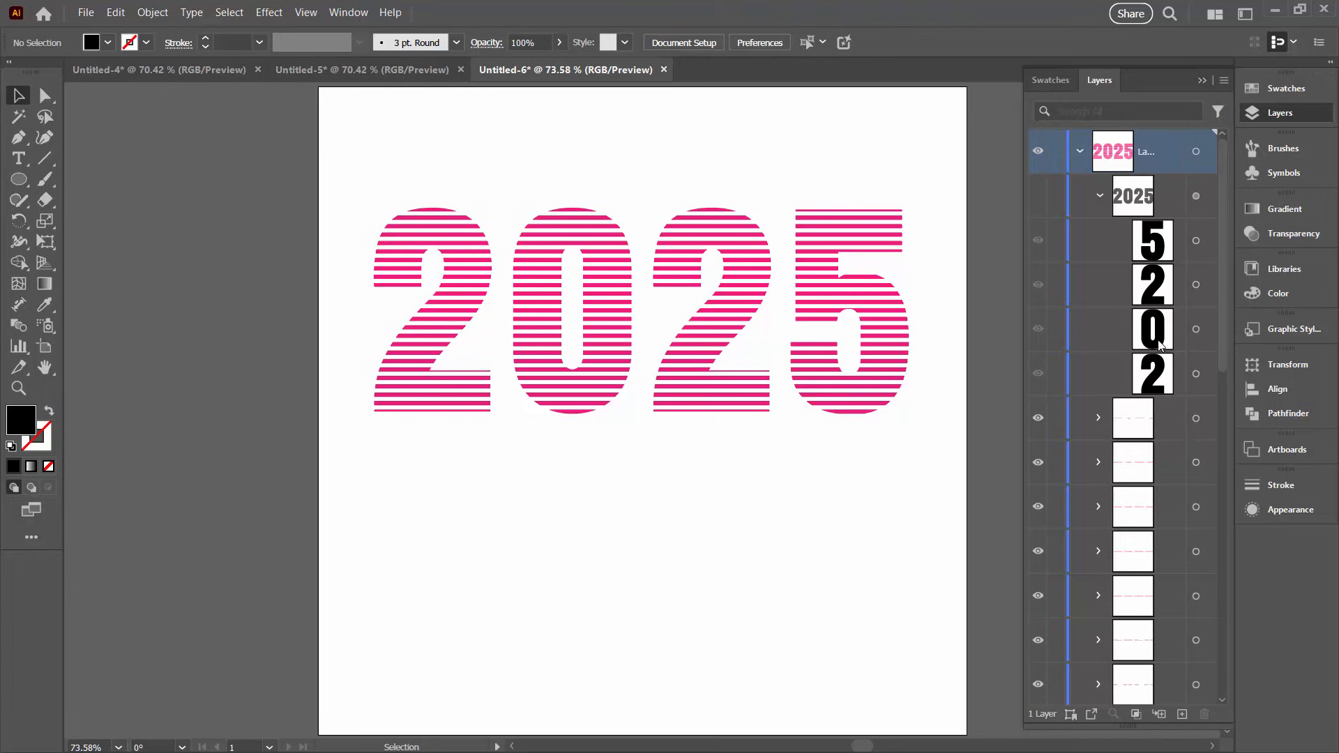
mouse_move(1170, 166)
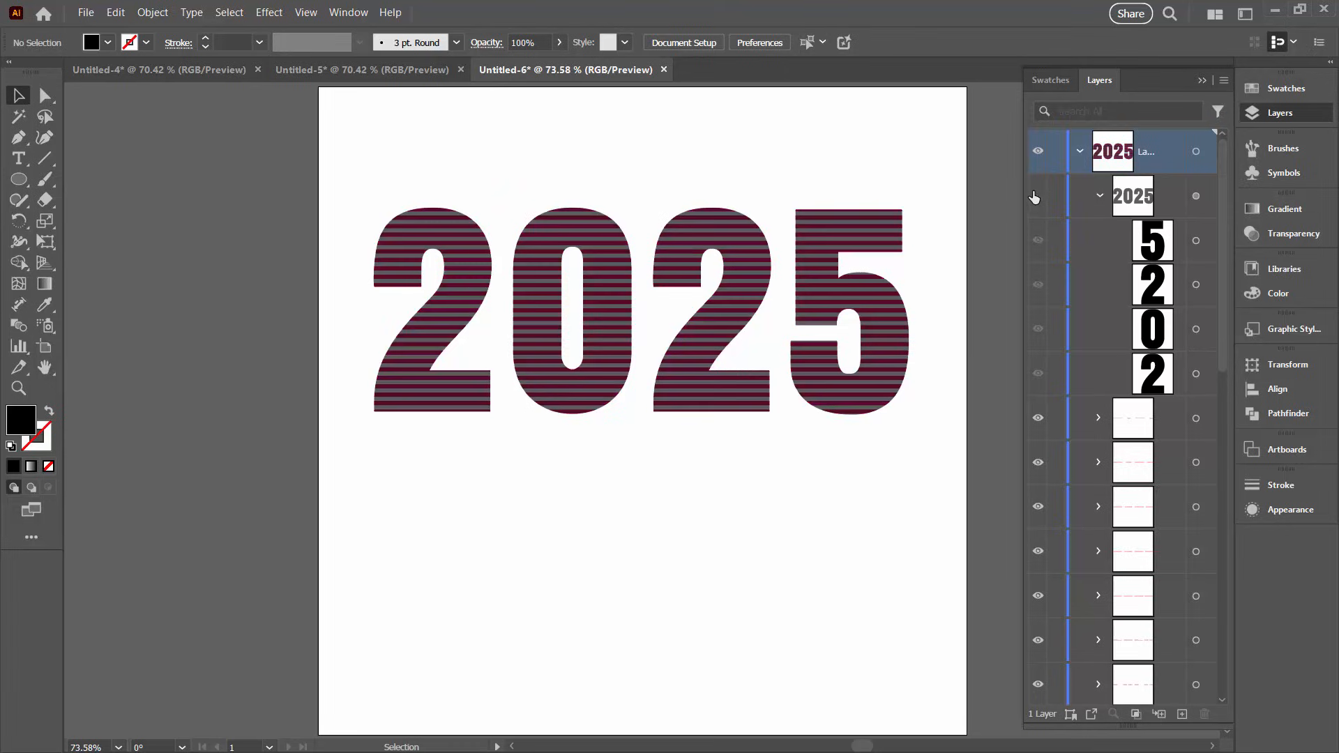
click(1133, 197)
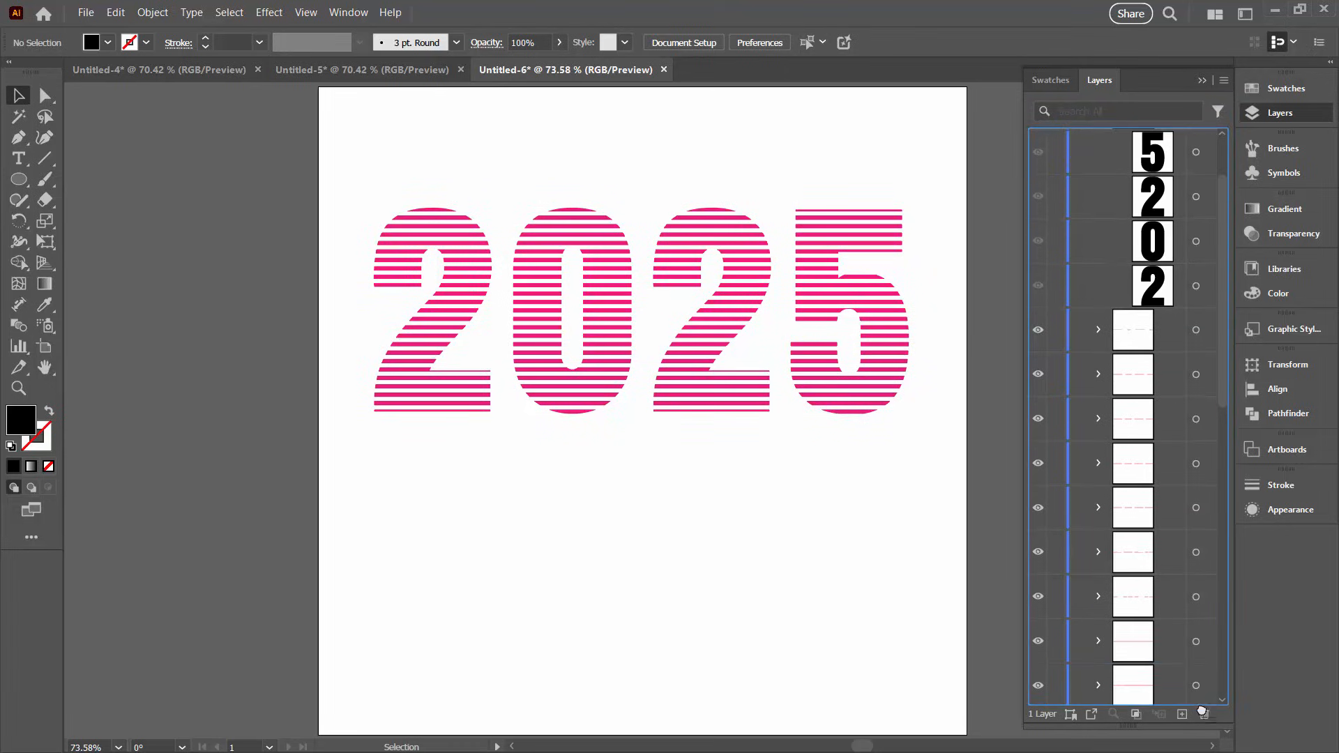
scroll(up, 3)
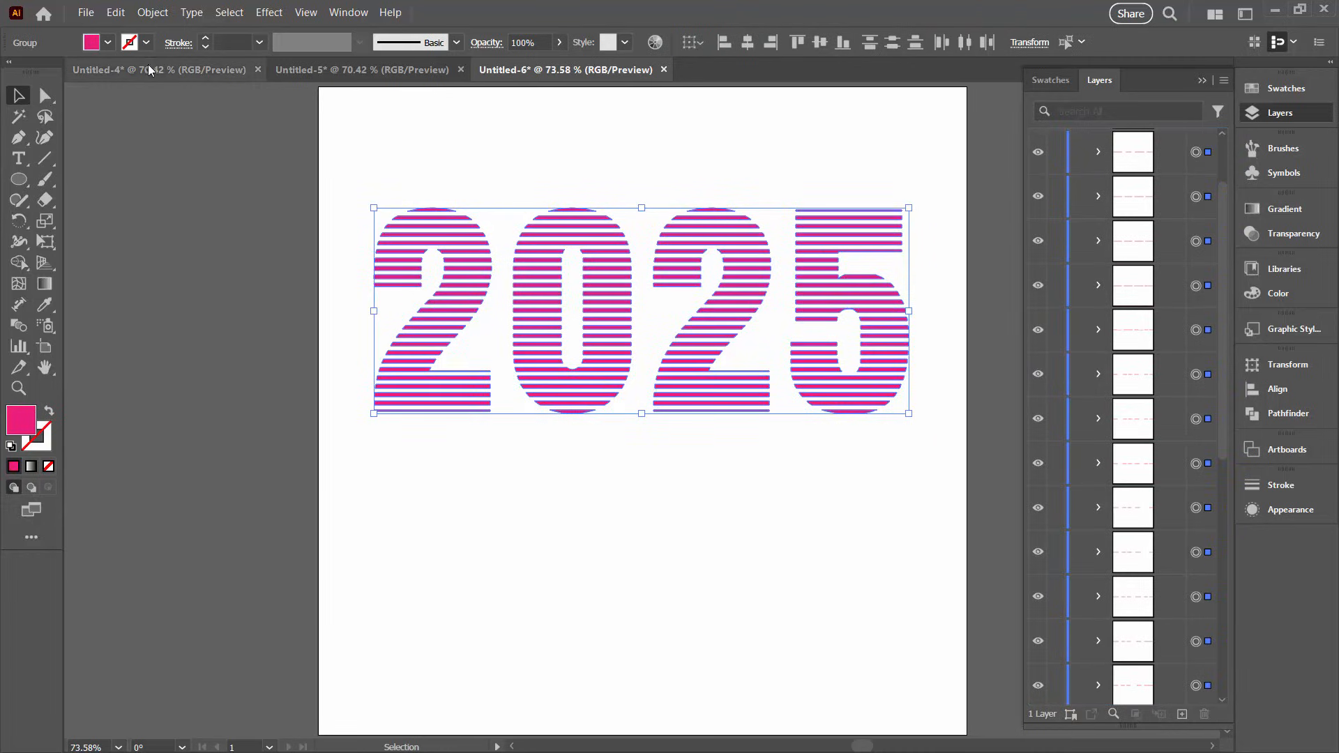
Ungroup the stripe artwork via Object menu and regroup all line strips into one group
click(152, 12)
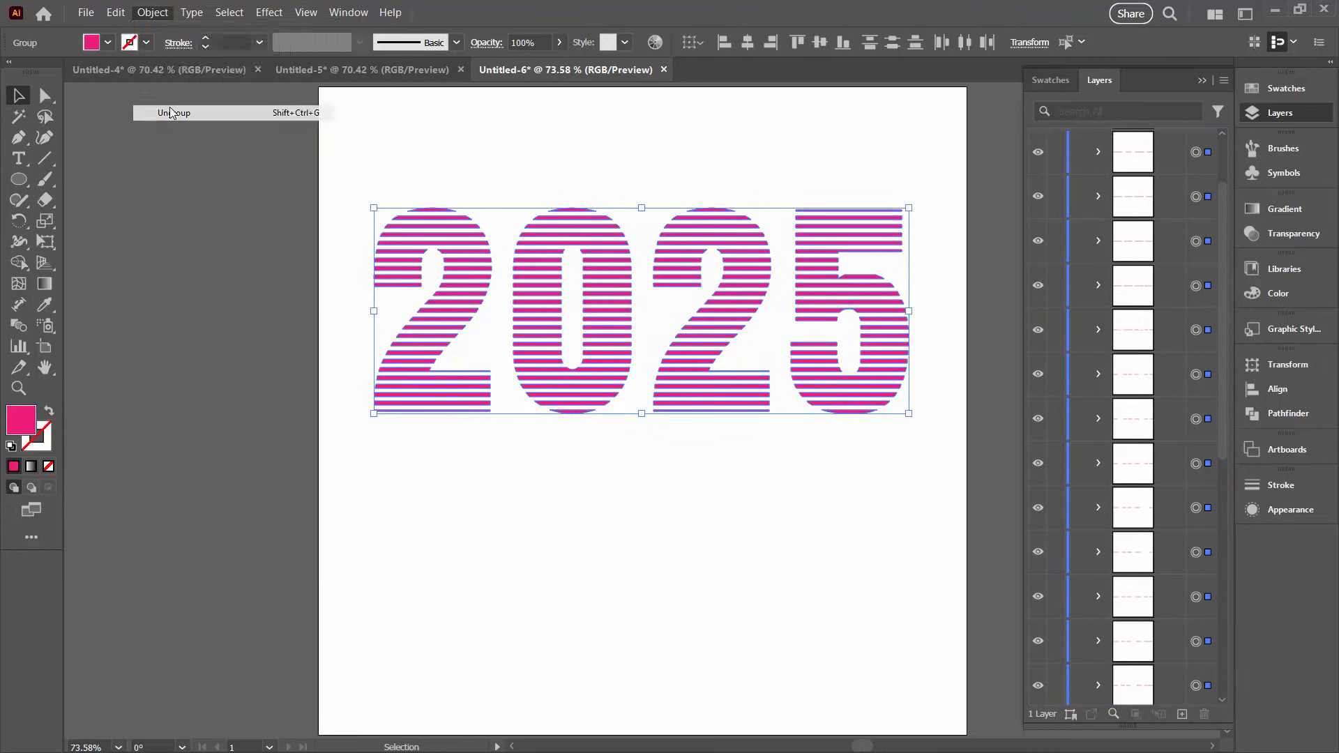
click(174, 112)
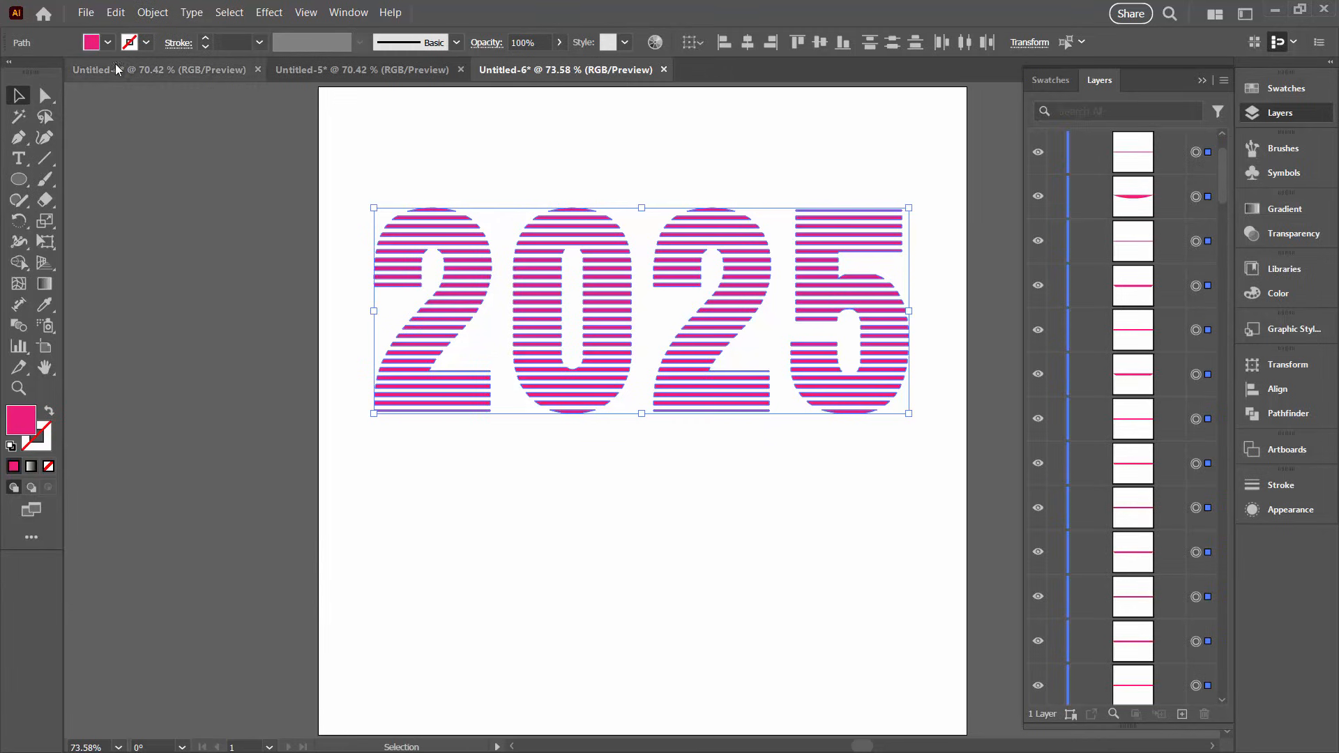
click(152, 12)
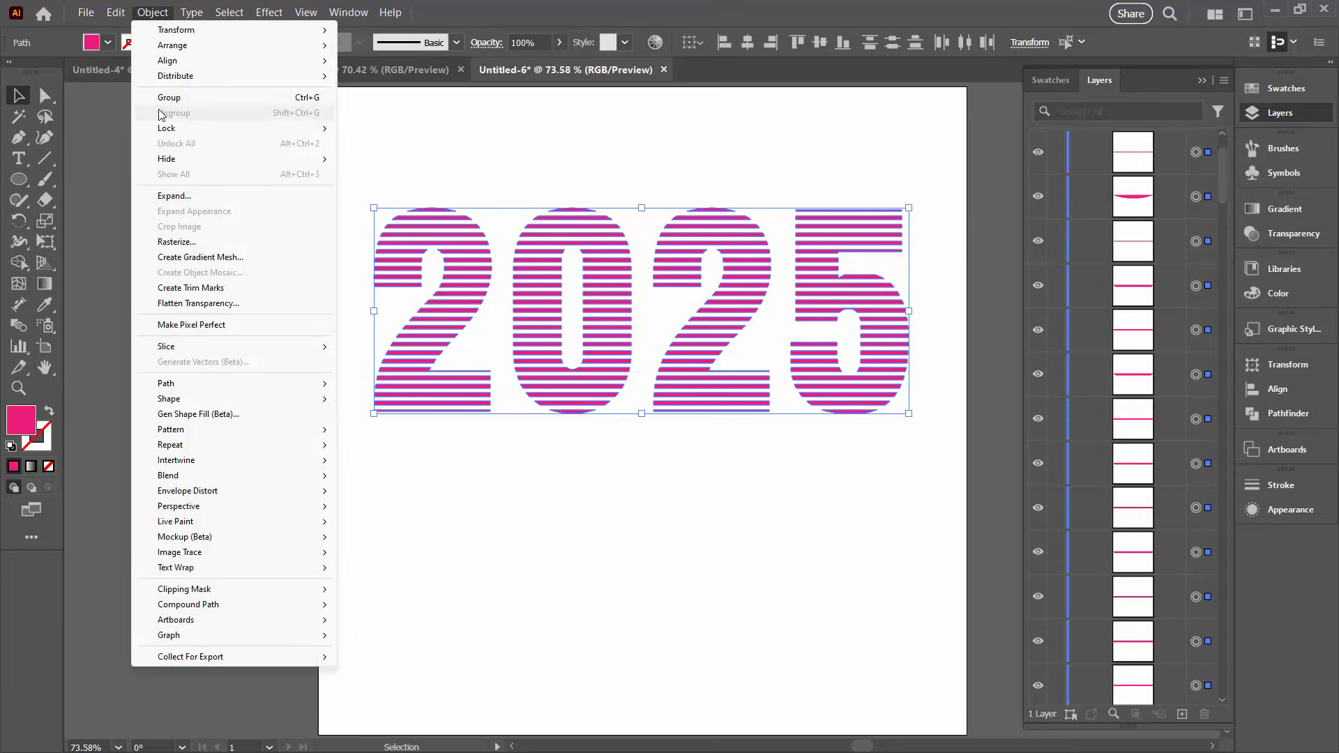
click(168, 97)
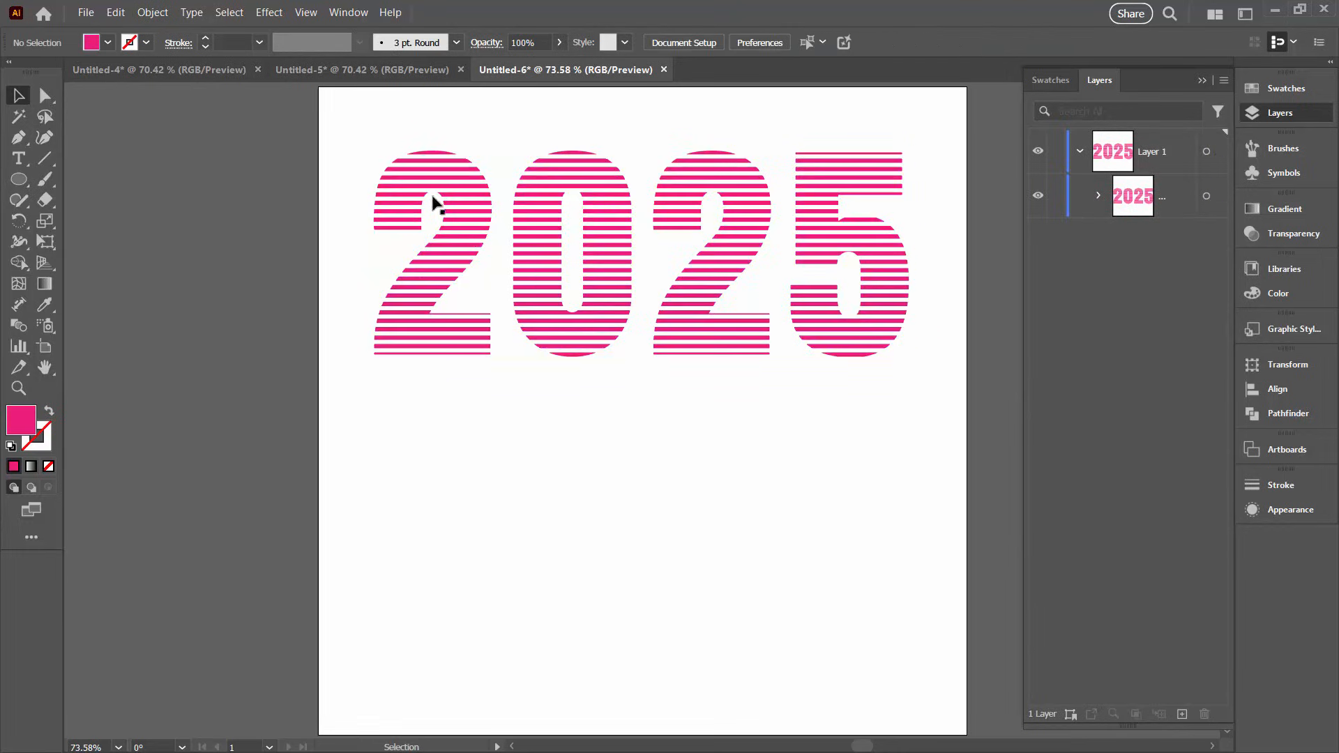
mouse_move(776, 438)
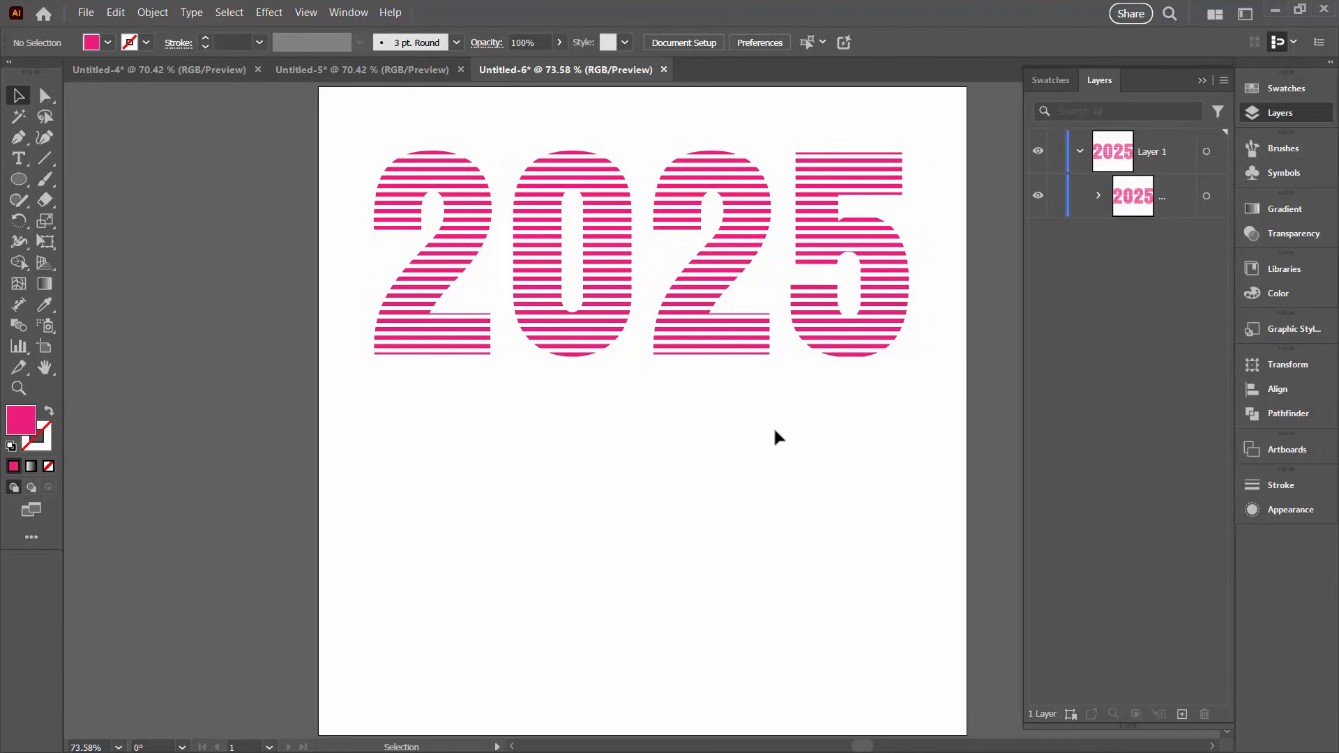
mouse_move(834, 461)
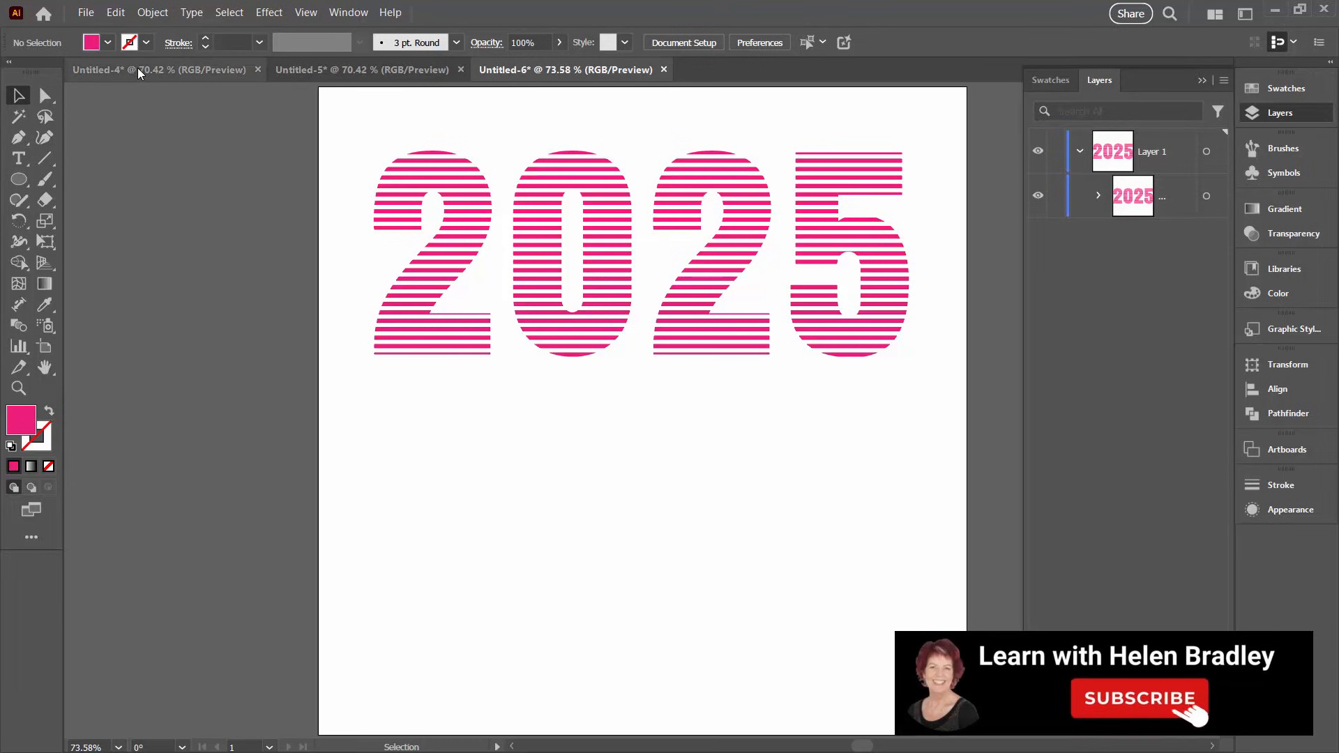
Flip through the Untitled-4, Untitled-5 and Untitled-6 documents to compare the three striped versions
click(158, 70)
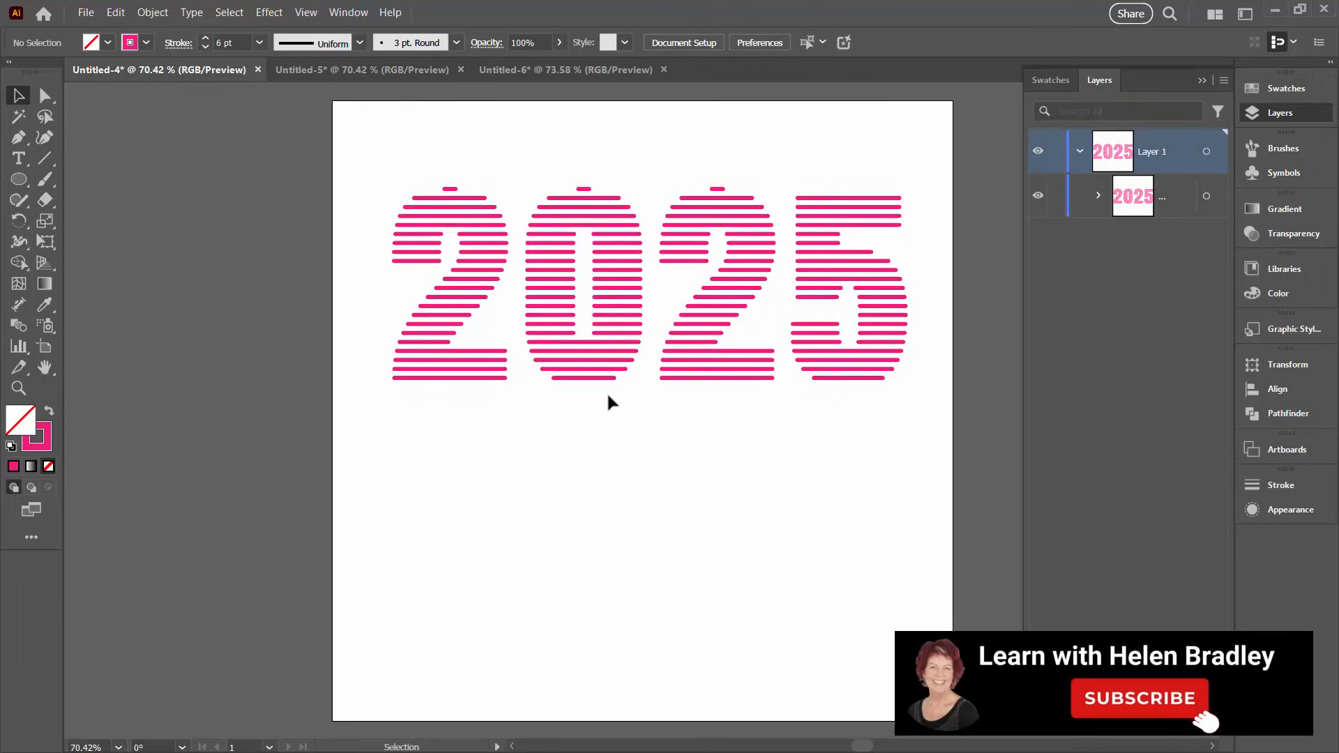
mouse_move(714, 312)
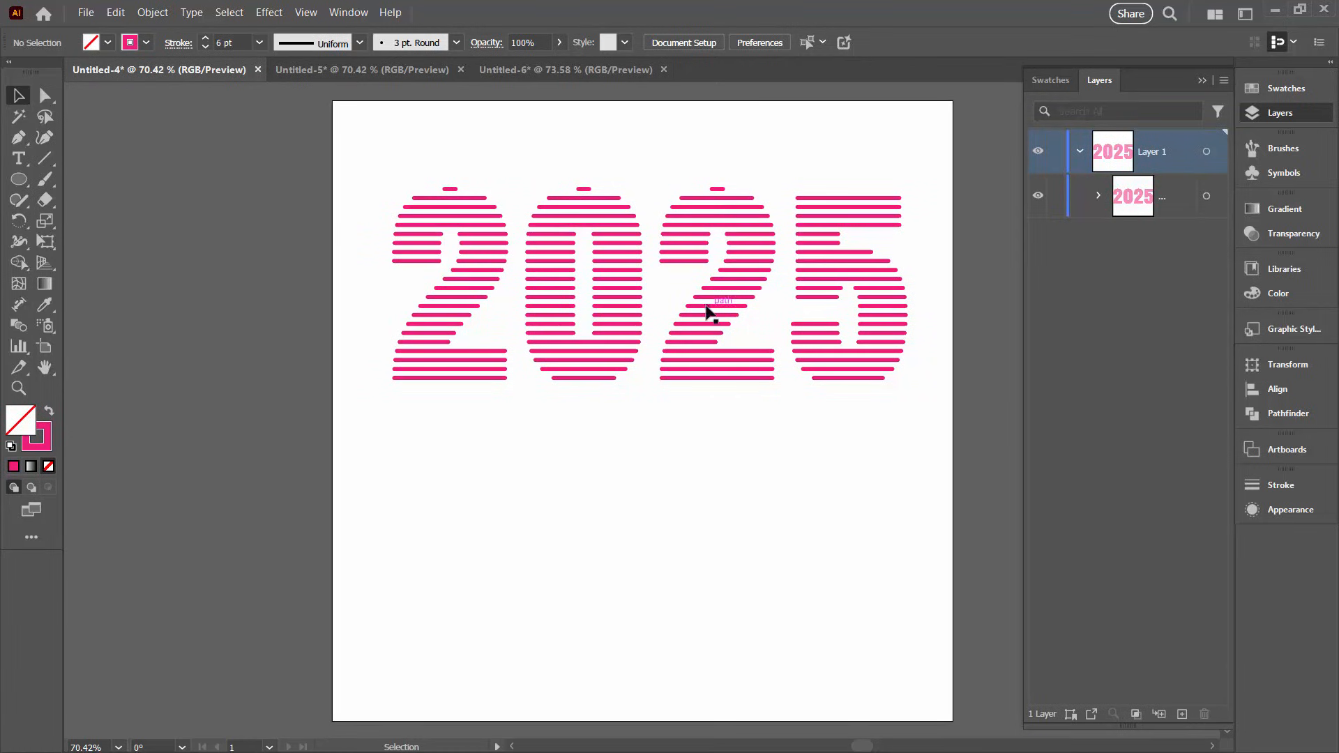
click(363, 70)
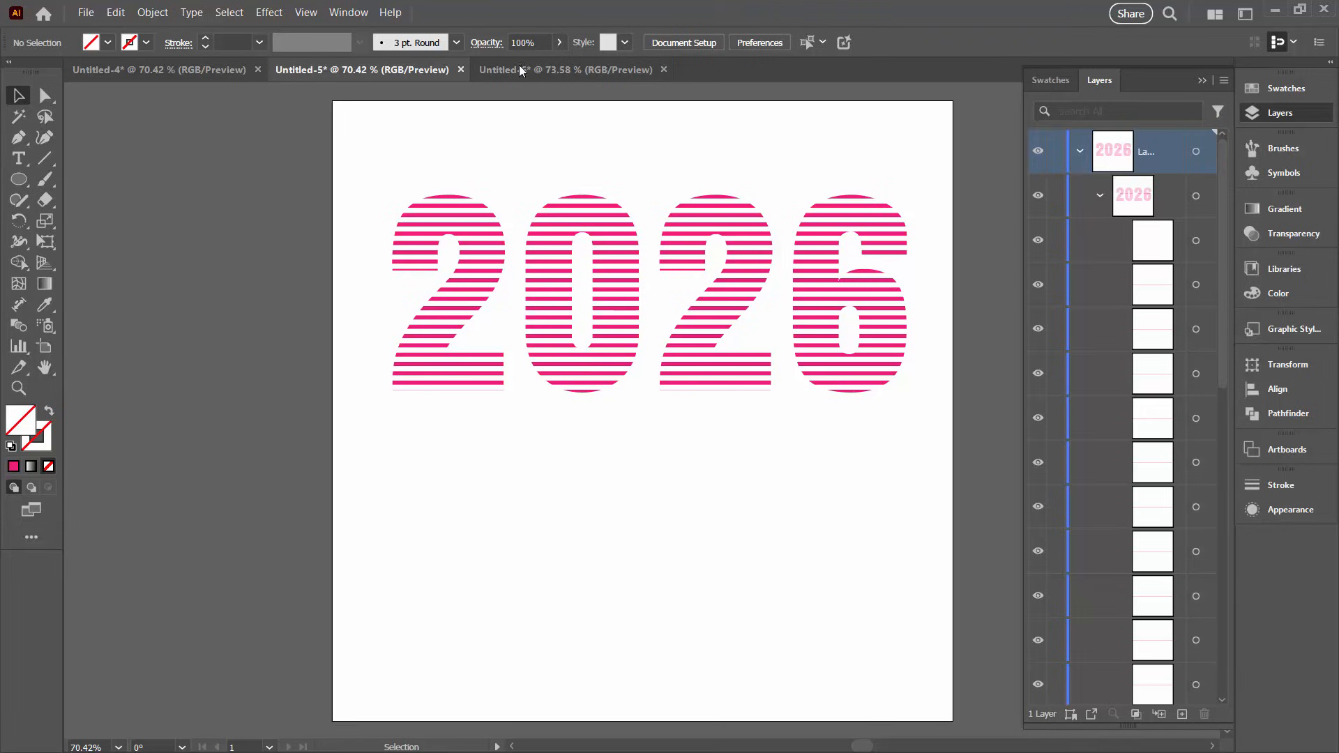
click(565, 70)
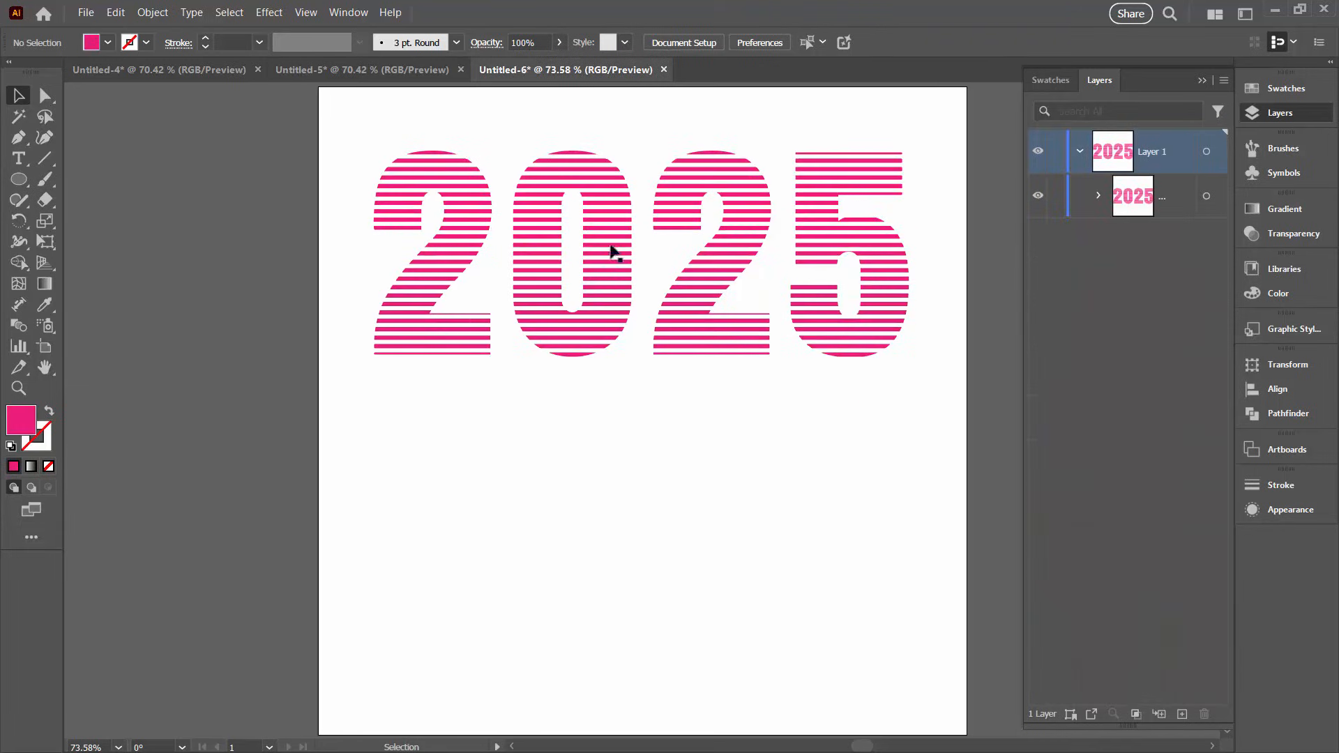
mouse_move(887, 387)
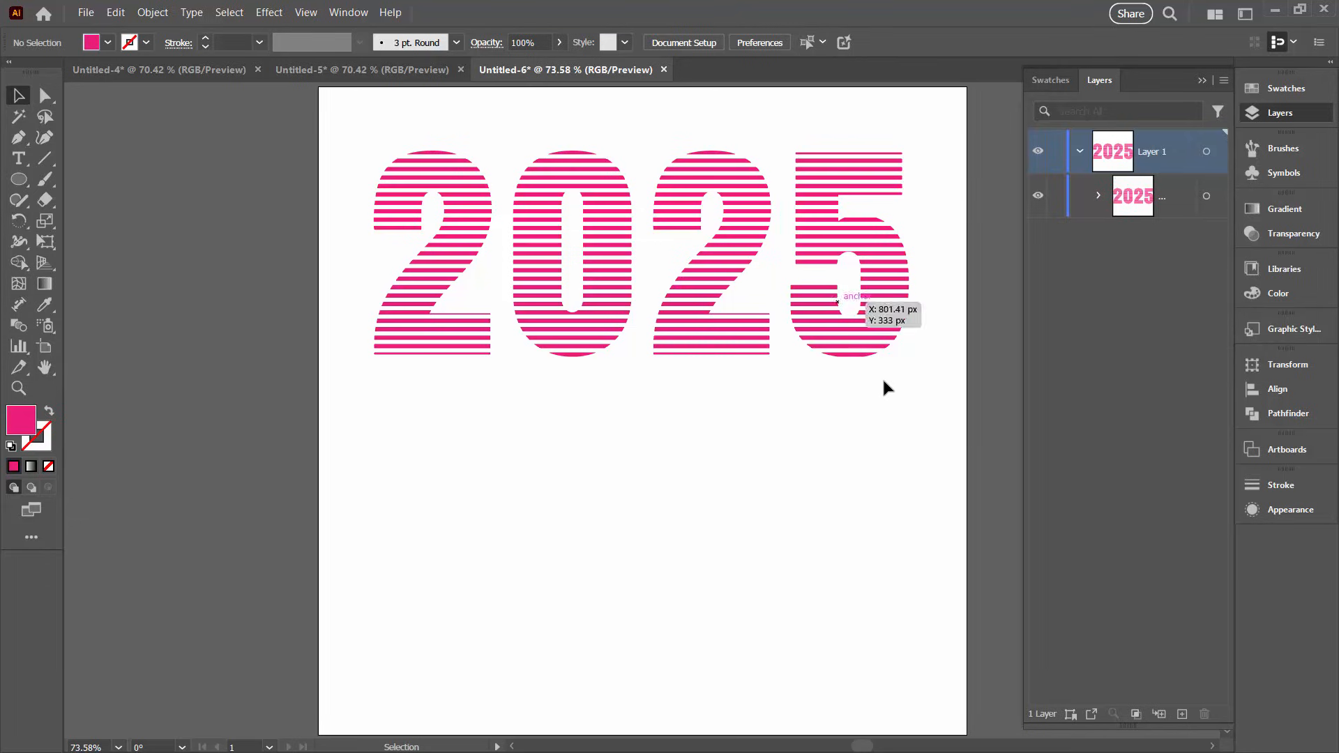
mouse_move(828, 437)
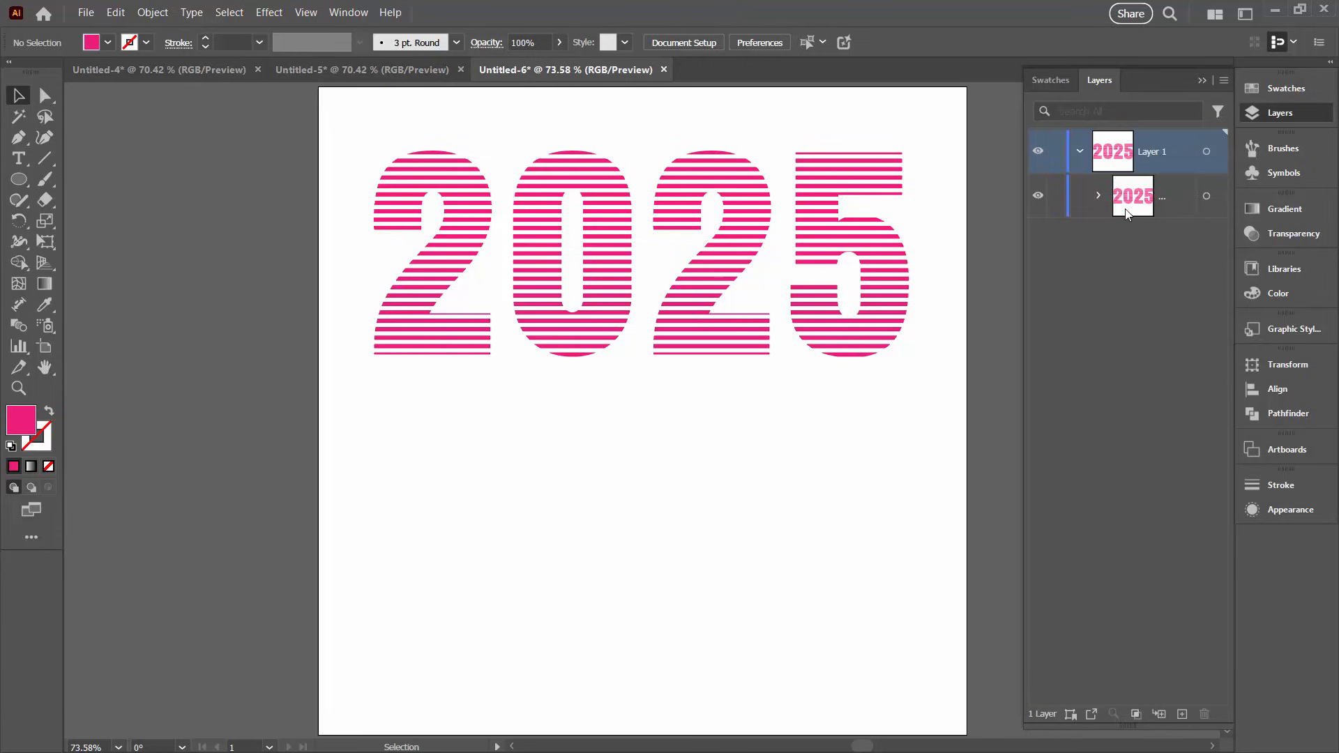
mouse_move(847, 446)
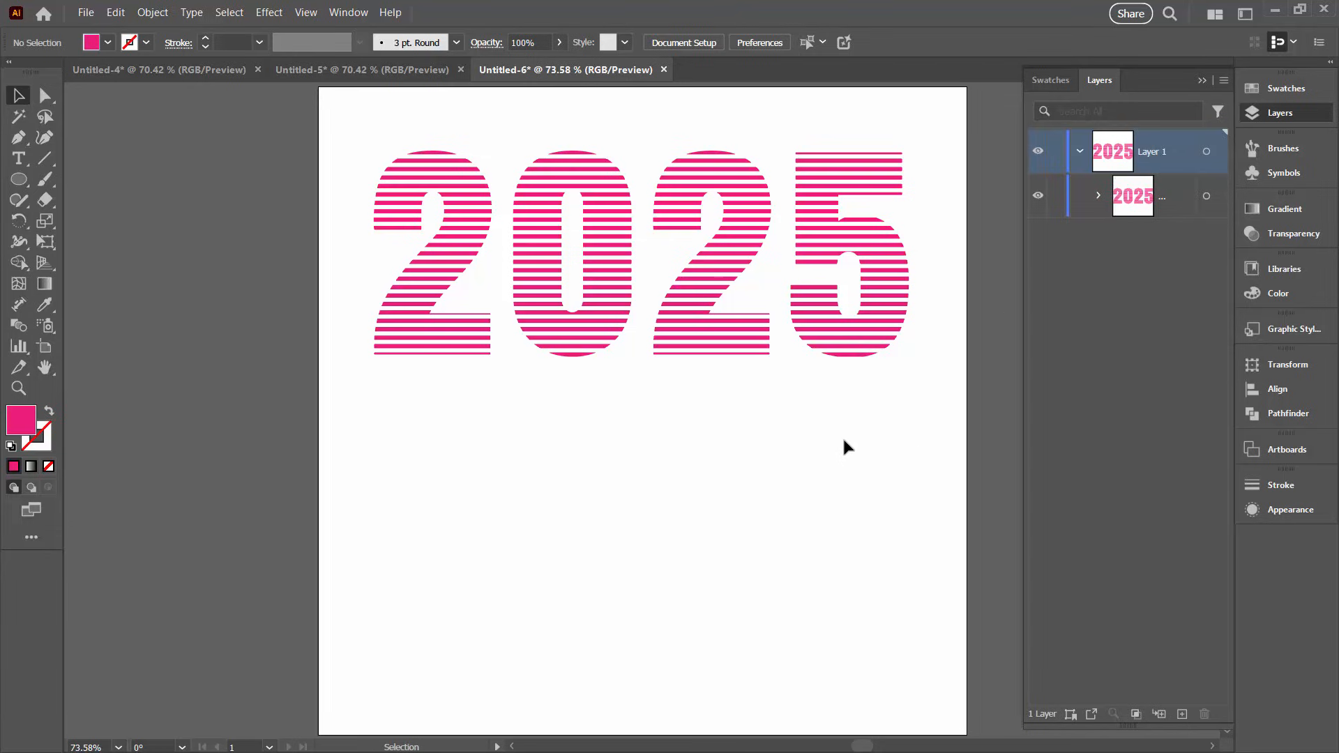
mouse_move(834, 358)
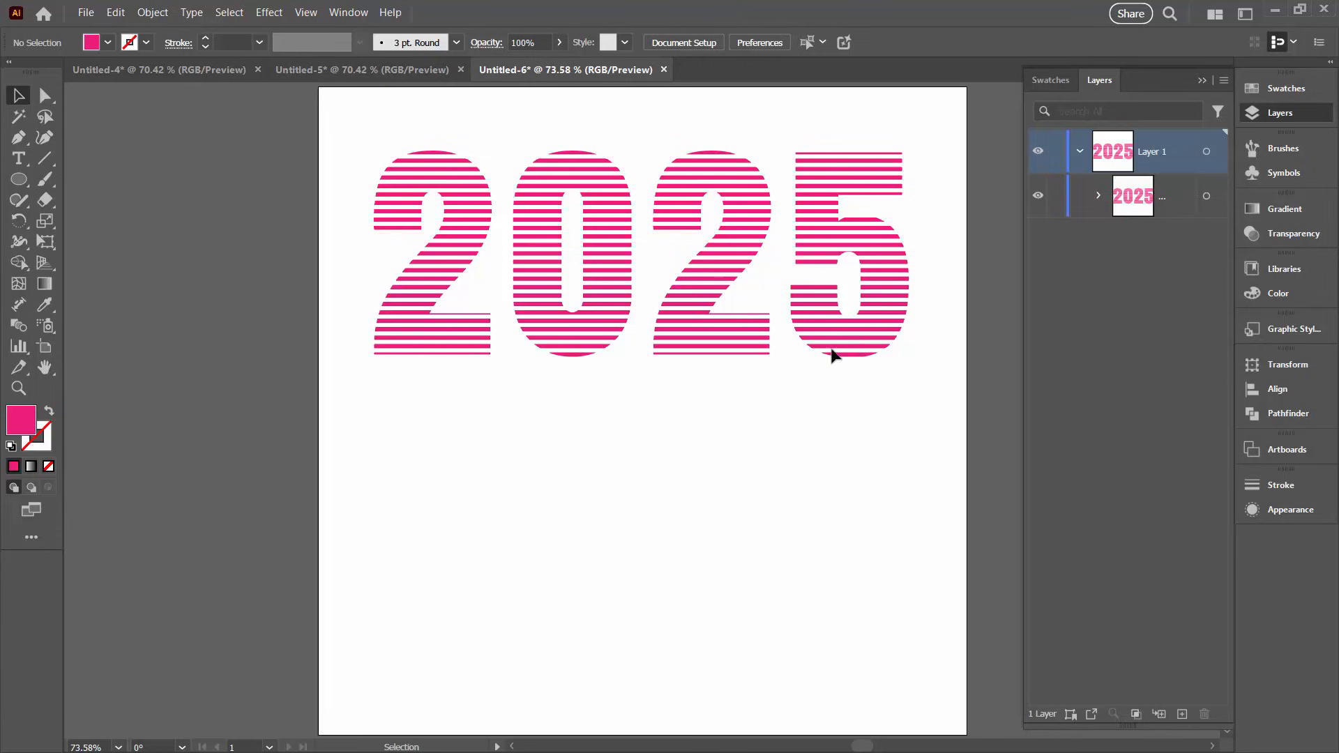
mouse_move(367, 116)
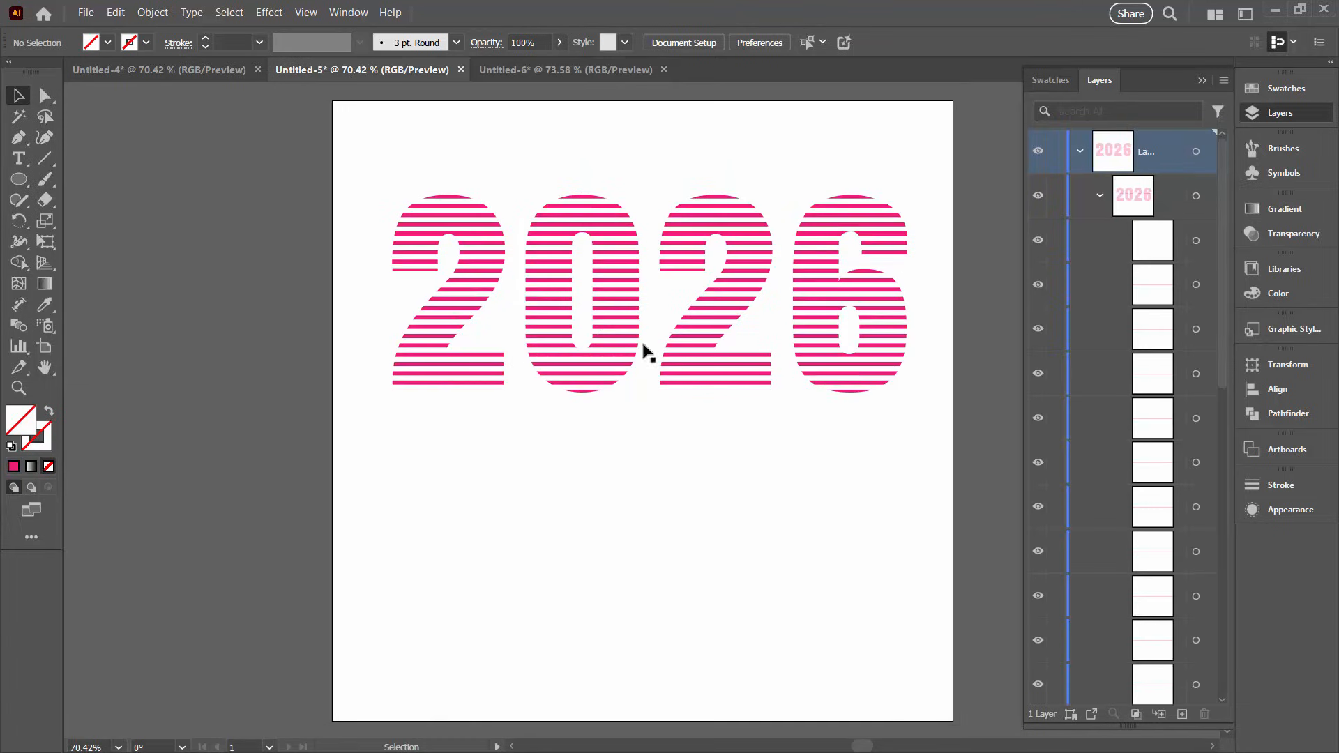
mouse_move(765, 400)
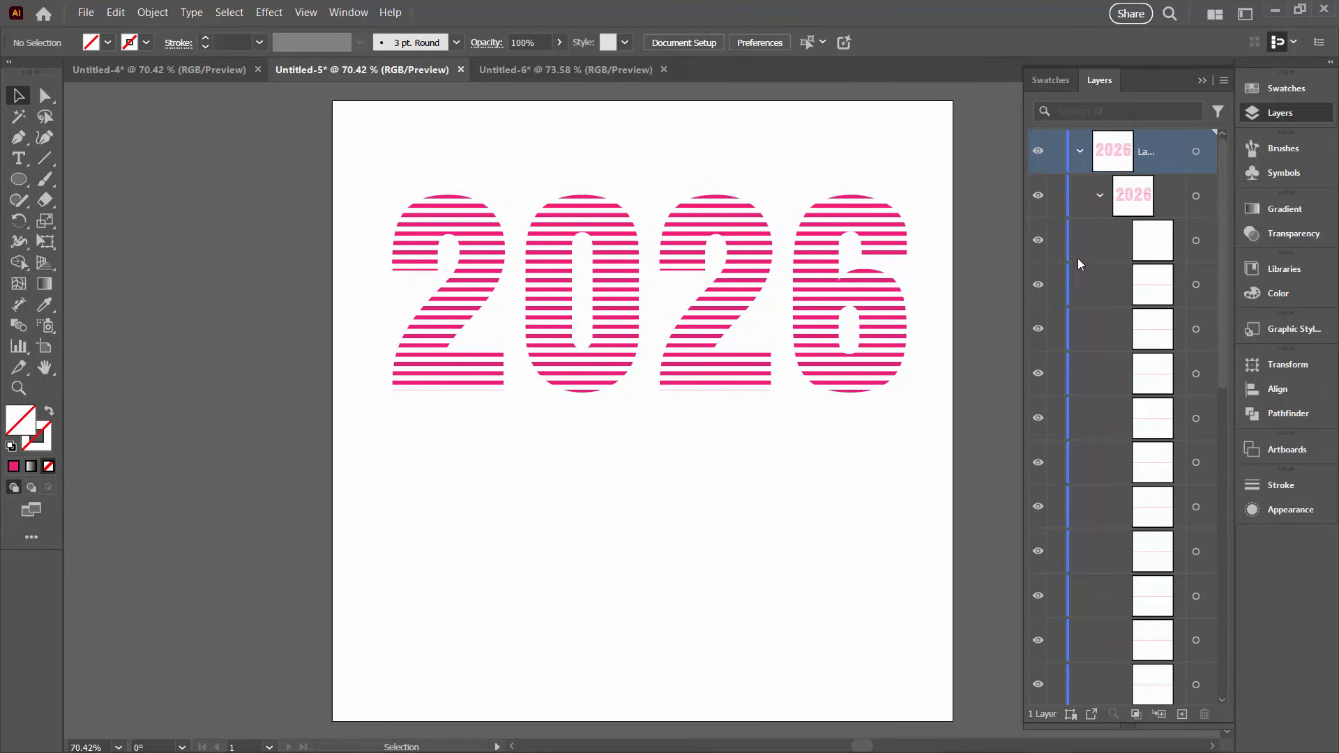
mouse_move(926, 301)
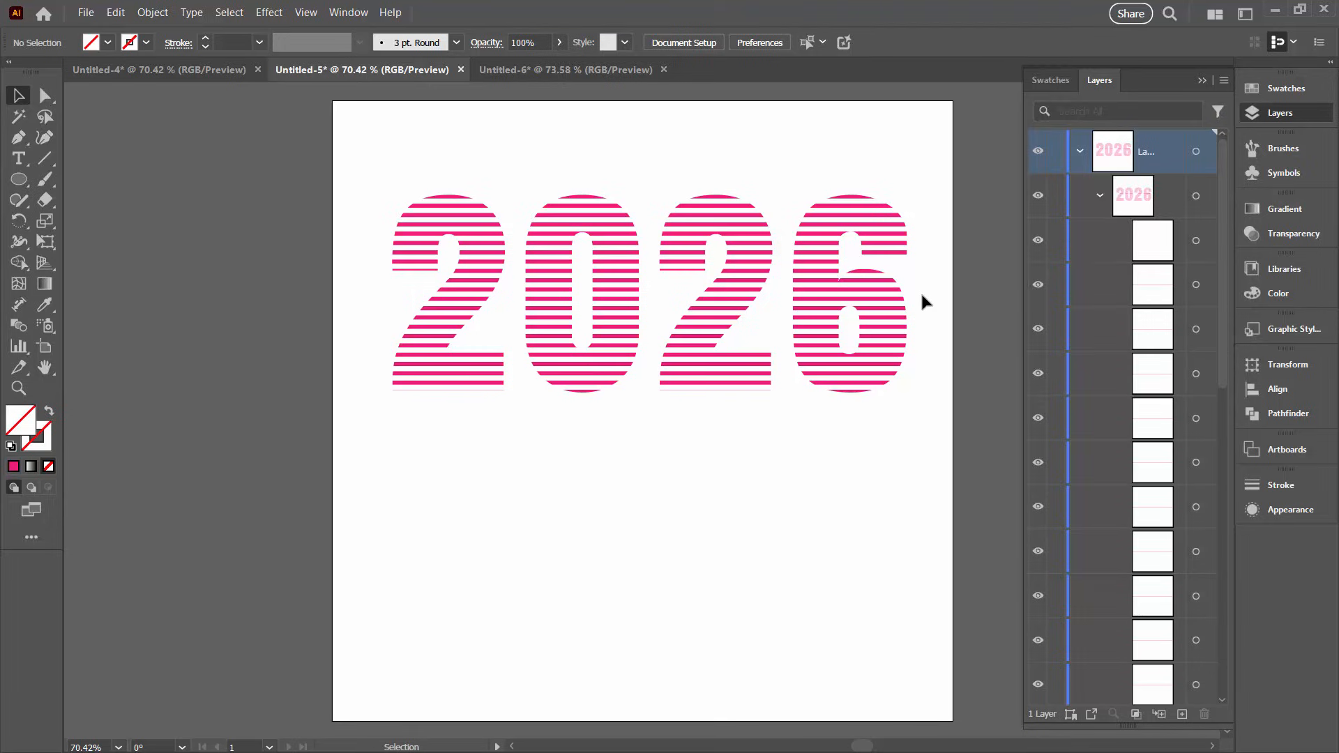
mouse_move(768, 474)
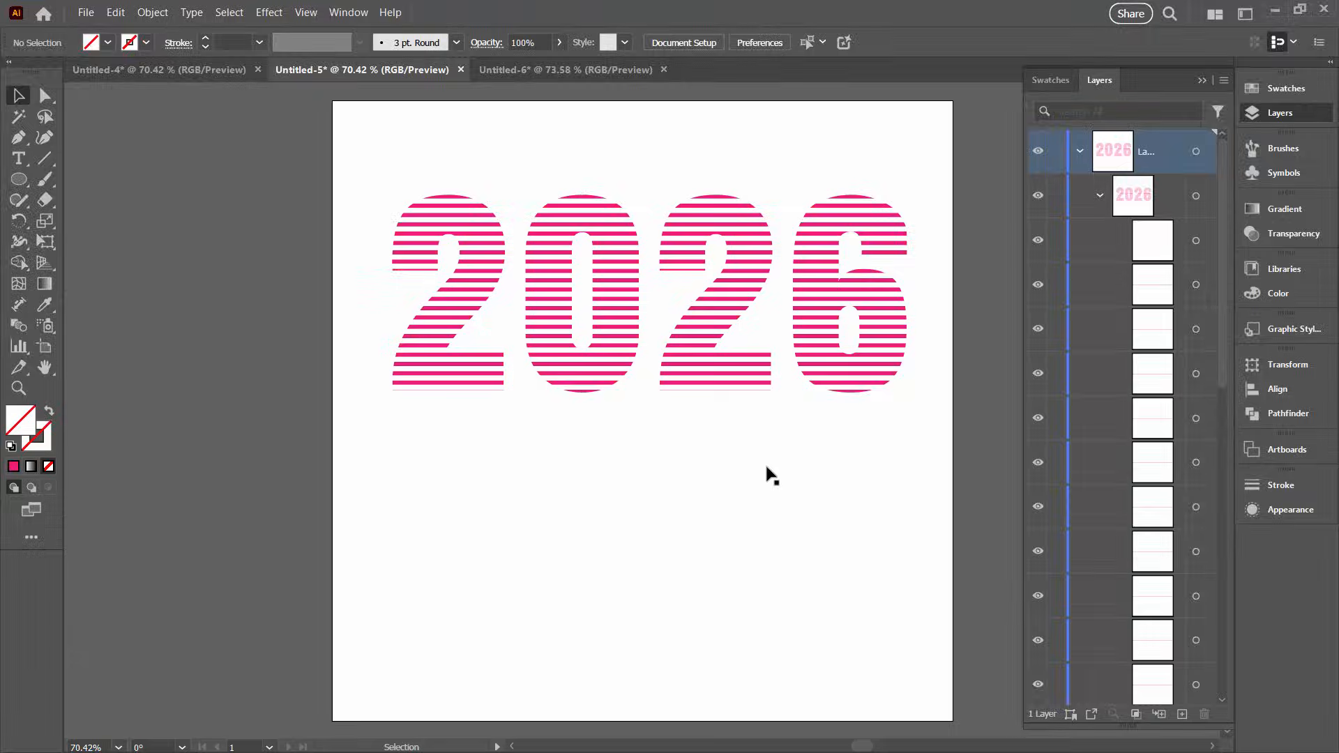